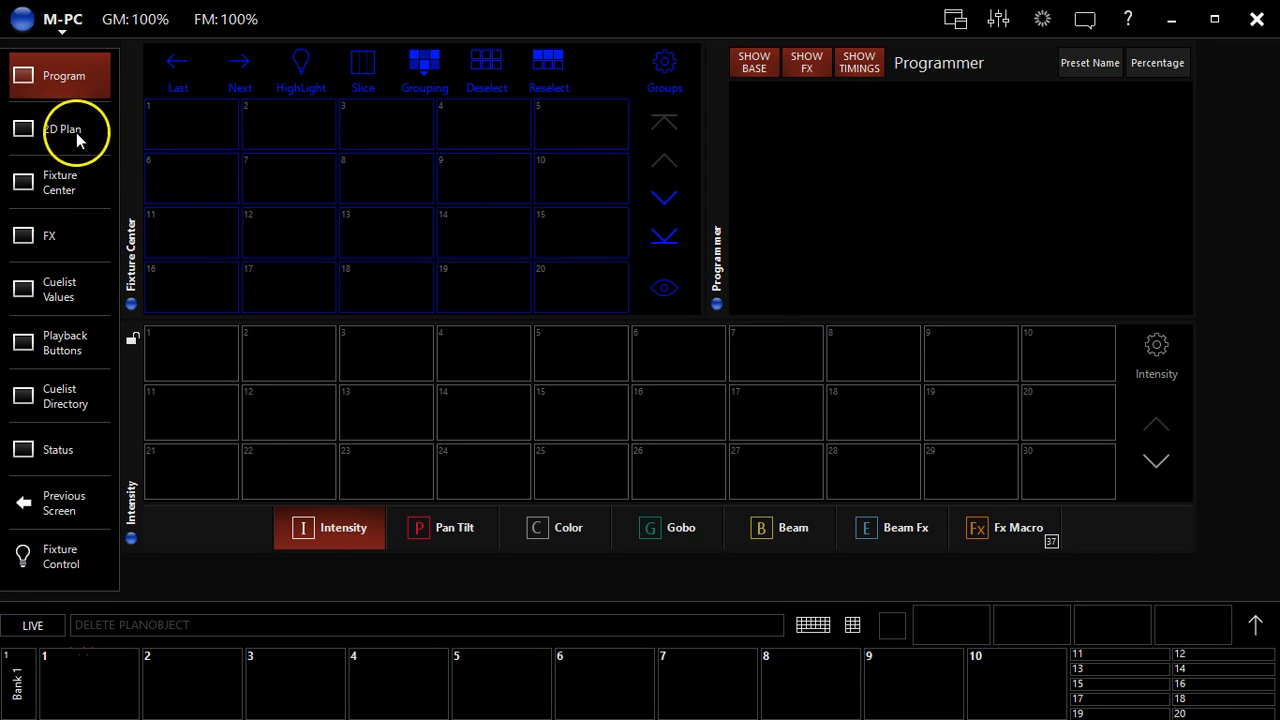
{"action": "mouse_move", "coordinate": [108, 144]}
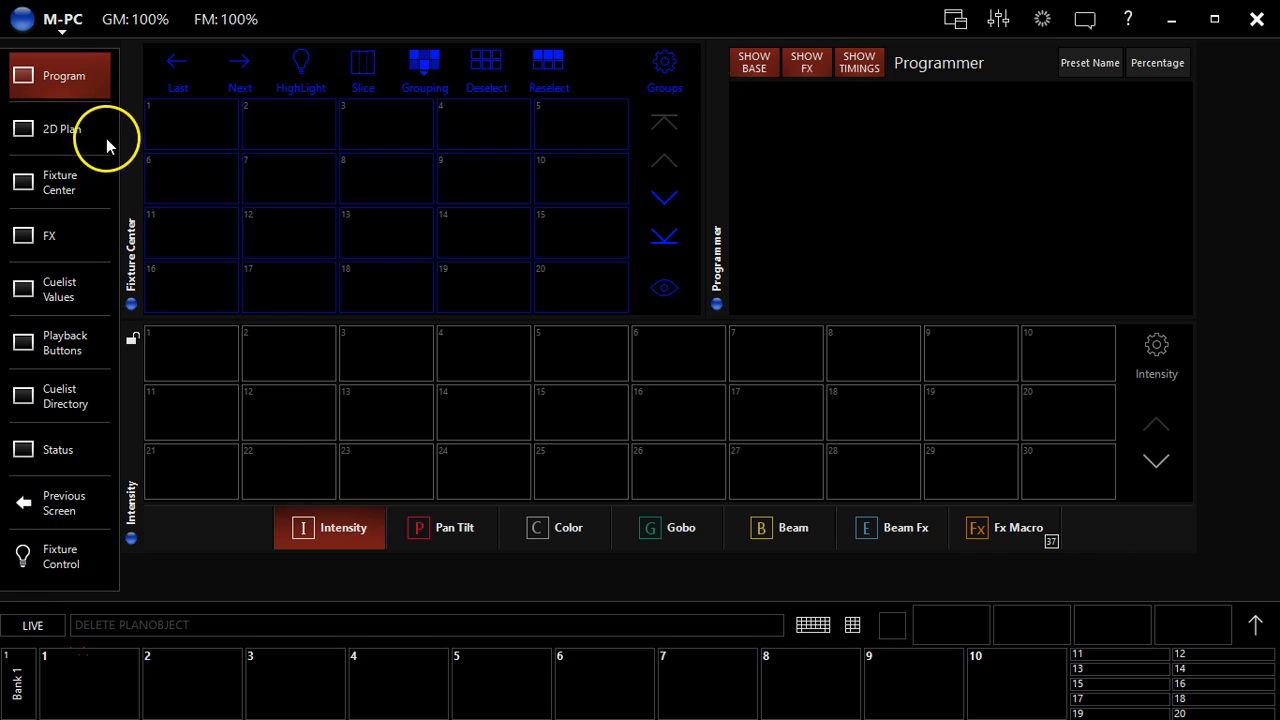
{"action": "mouse_move", "coordinate": [62, 130]}
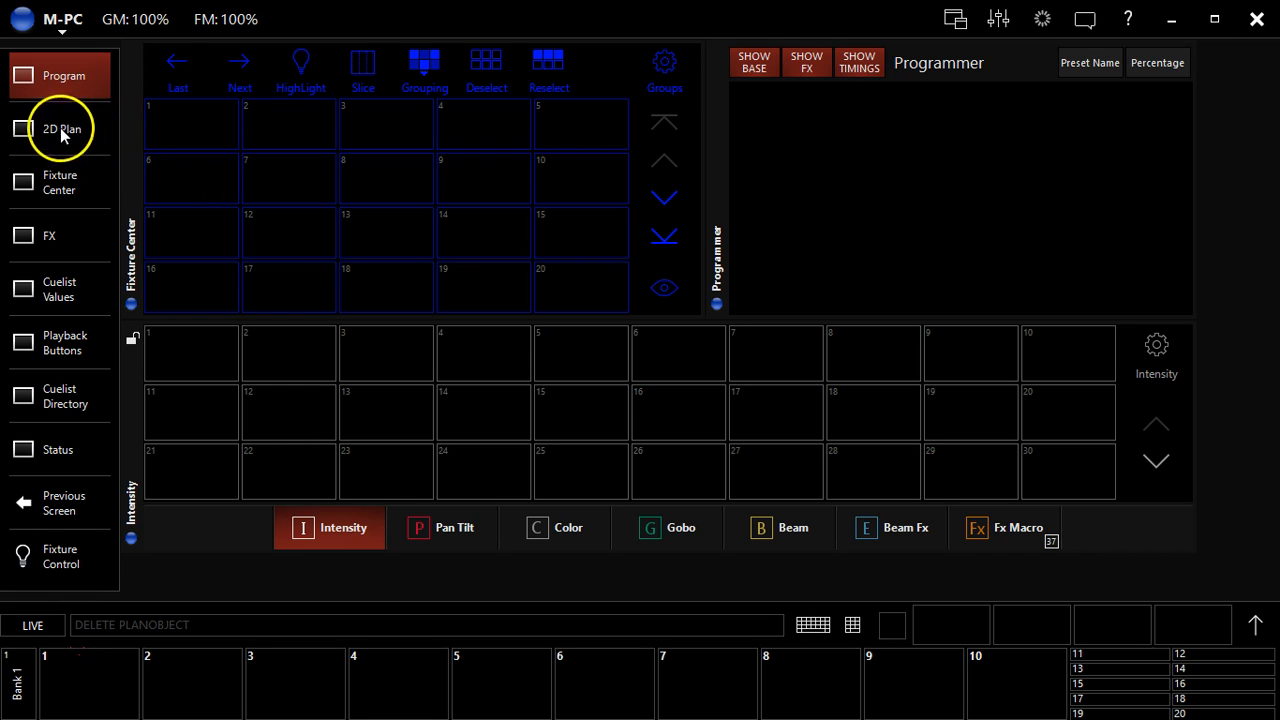
Show the empty 2D plan with Page 1 and its single Layer 1.
{"action": "left_click", "coordinate": [60, 128]}
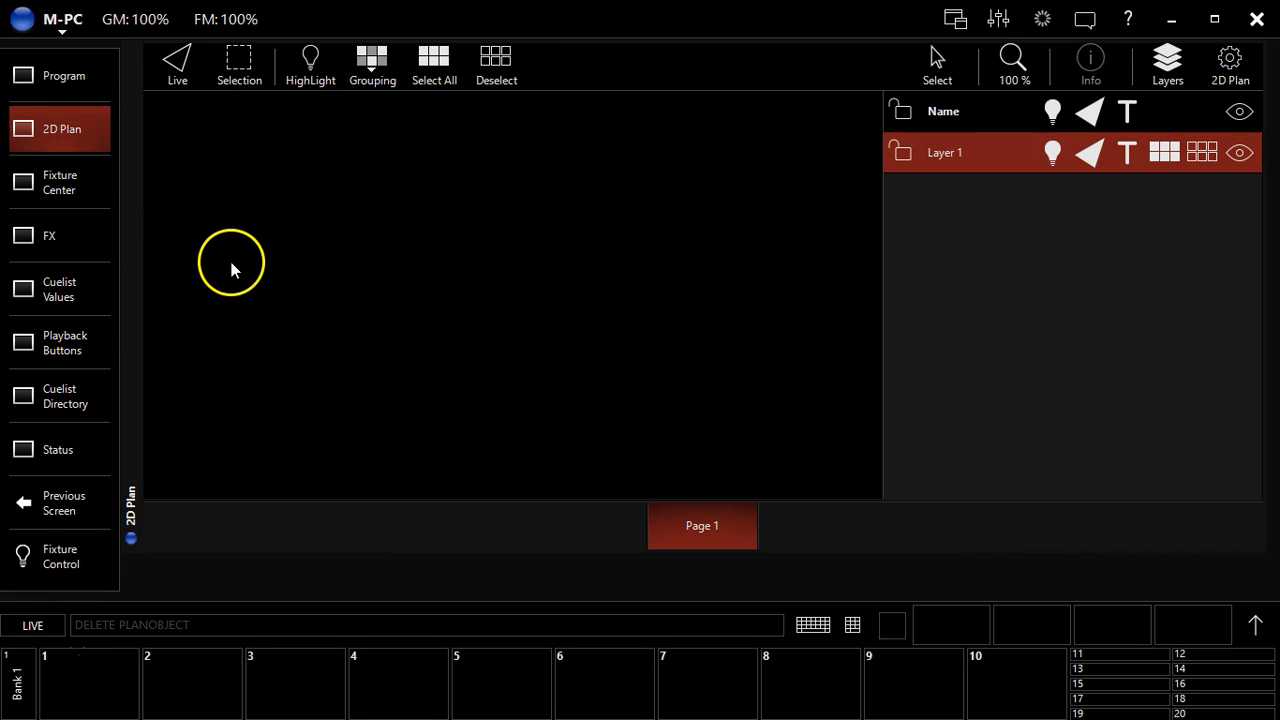
{"action": "mouse_move", "coordinate": [222, 248]}
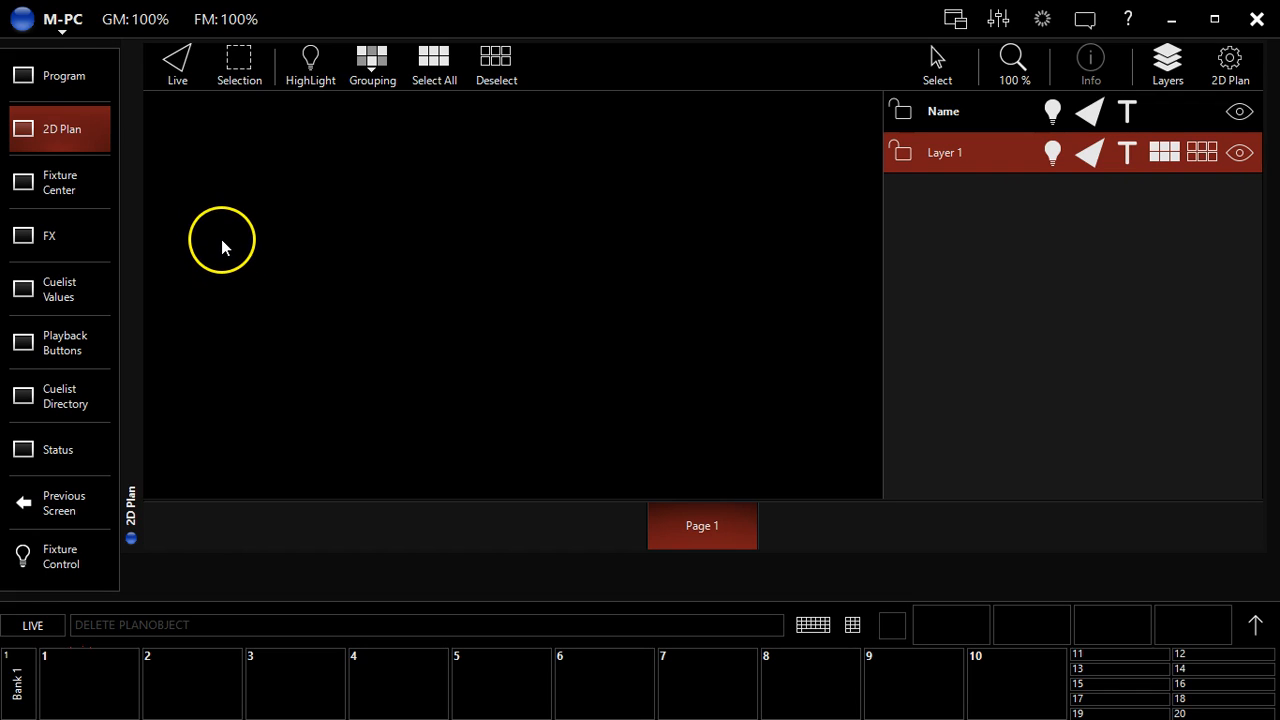
{"action": "mouse_move", "coordinate": [232, 248]}
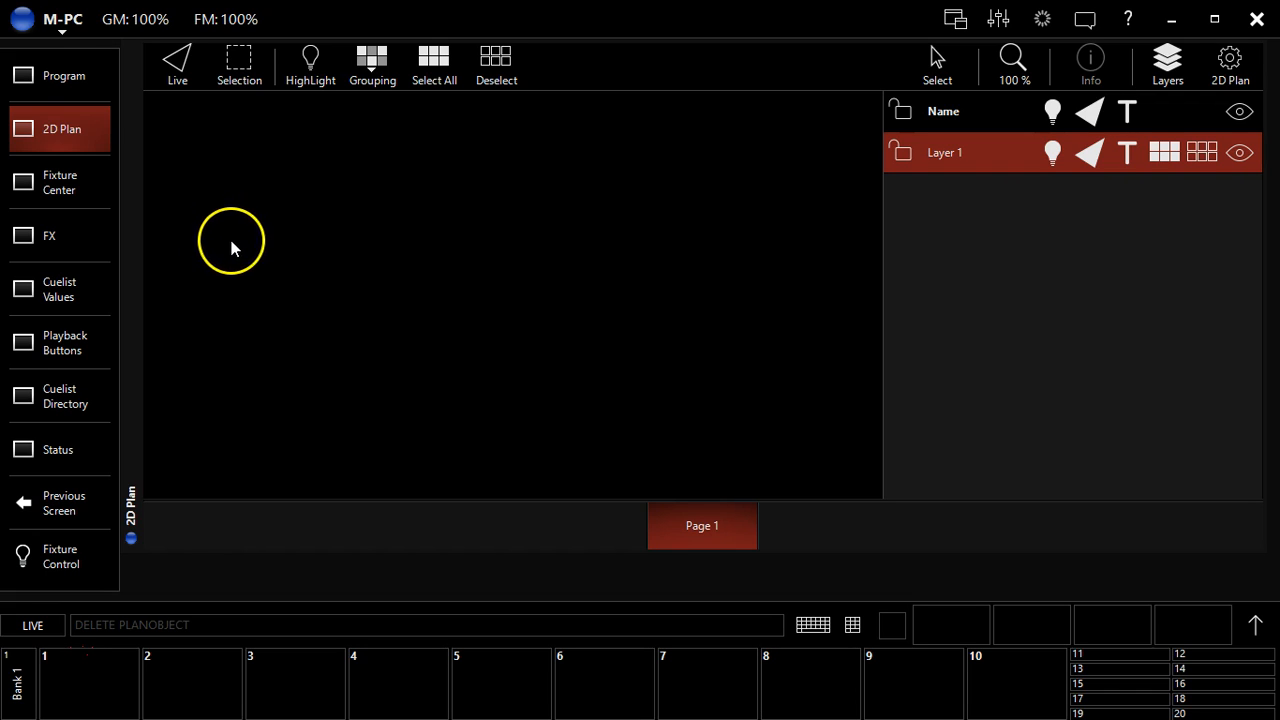
{"action": "mouse_move", "coordinate": [220, 244]}
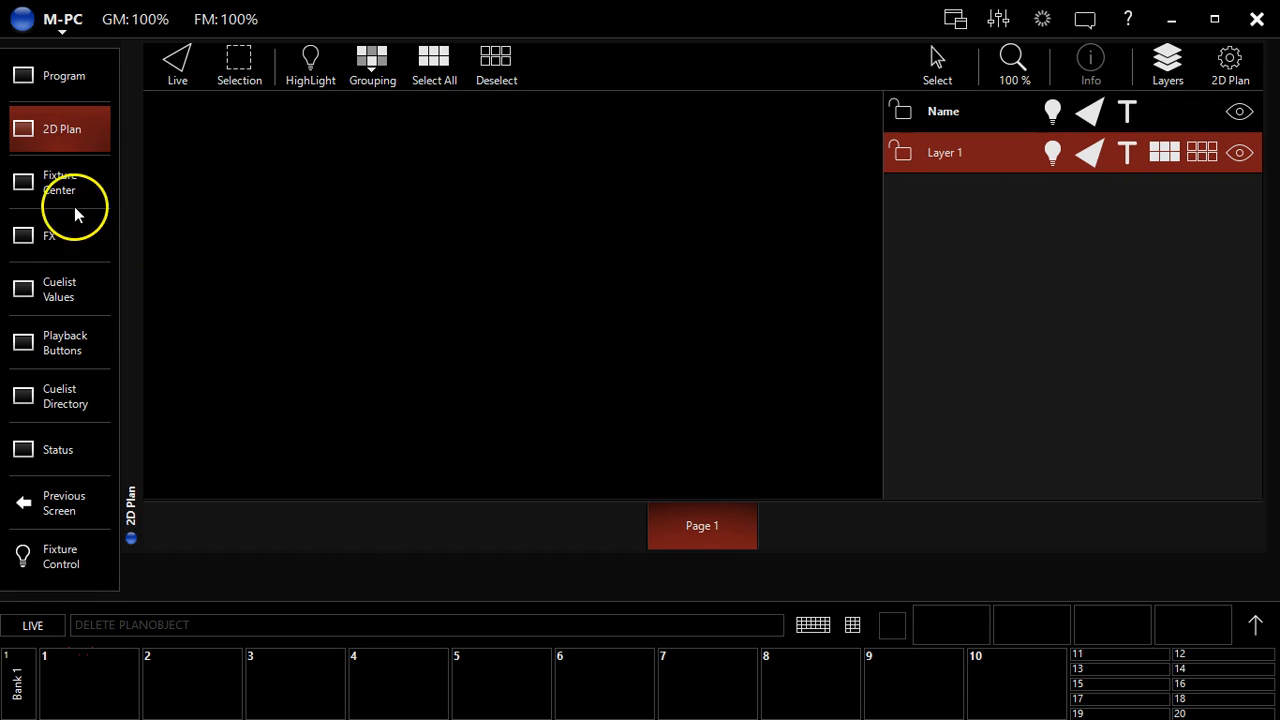
Select all ten LED Wash fixtures via the Rogue R2 Wash 22 Ch auto group and return to the 2D plan.
{"action": "left_click", "coordinate": [58, 182]}
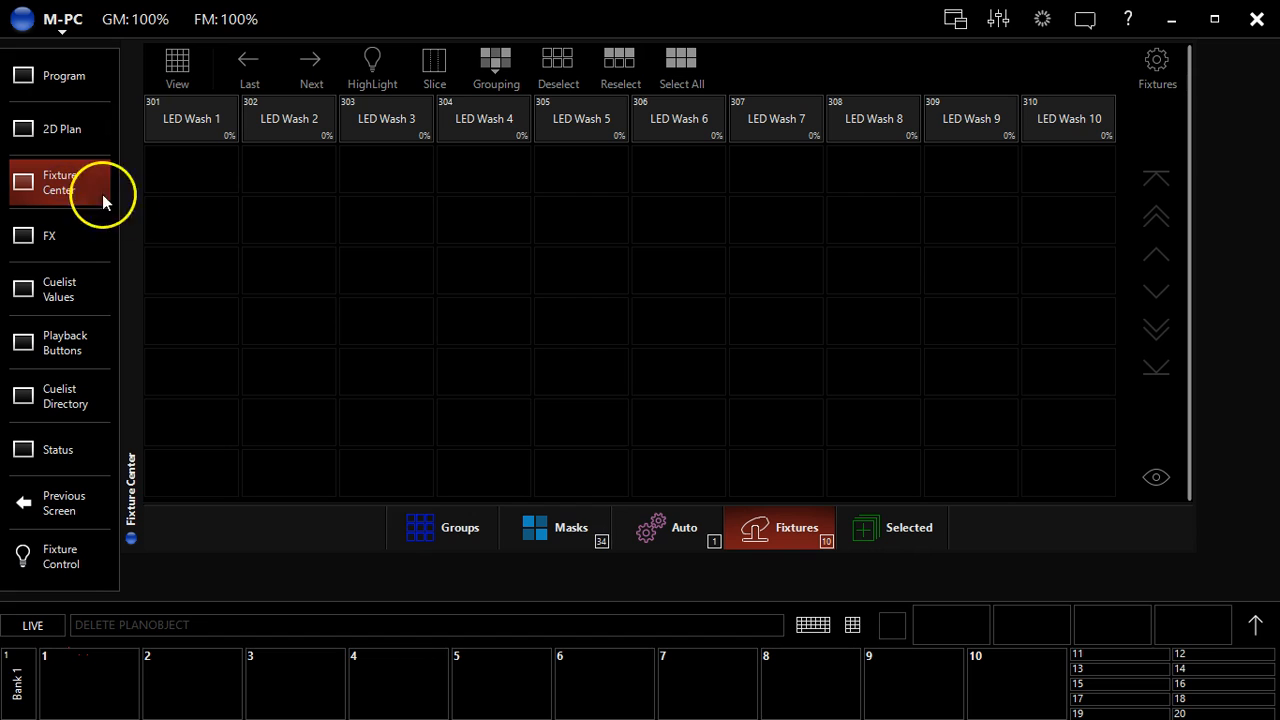
{"action": "left_click", "coordinate": [684, 528]}
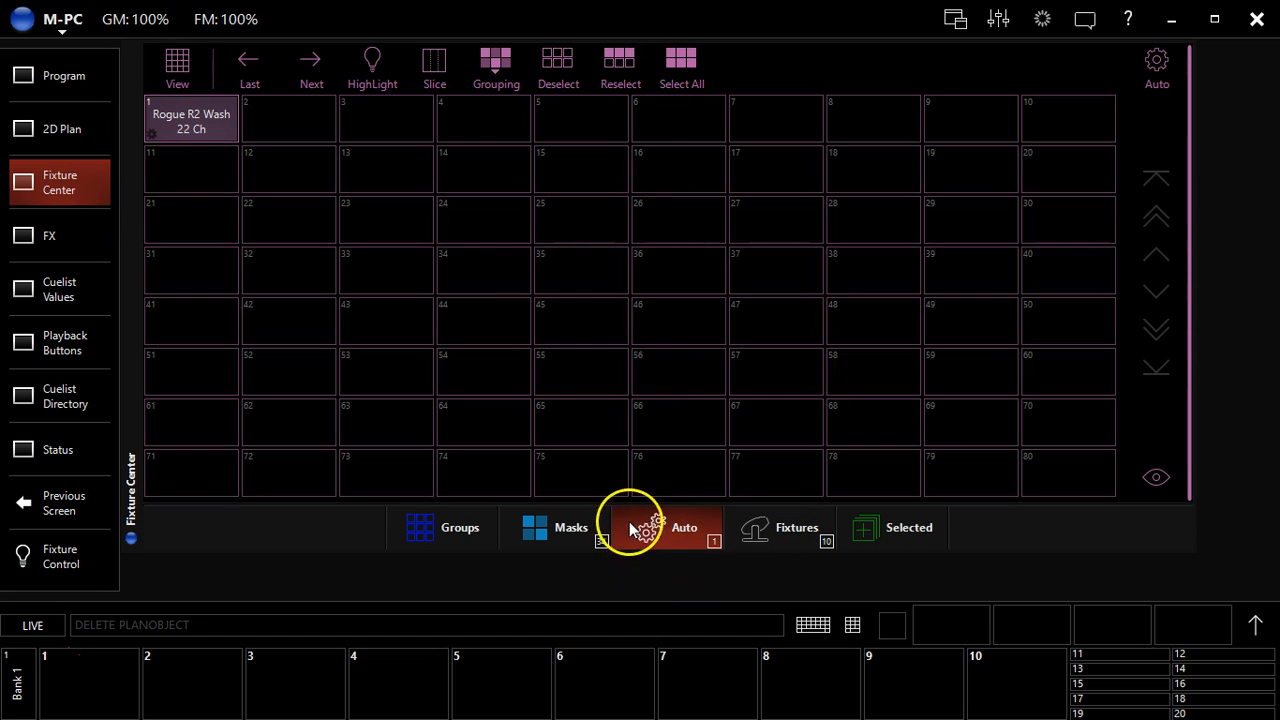
{"action": "left_click", "coordinate": [684, 528]}
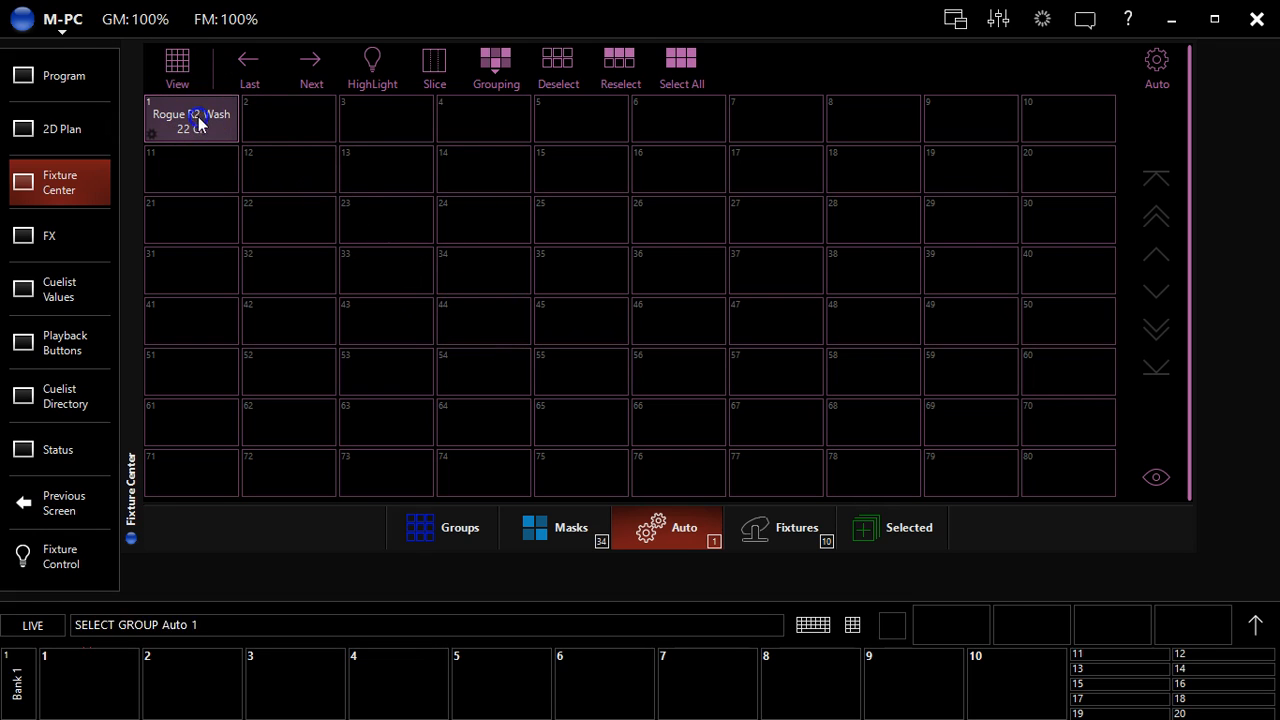
{"action": "left_click", "coordinate": [190, 118]}
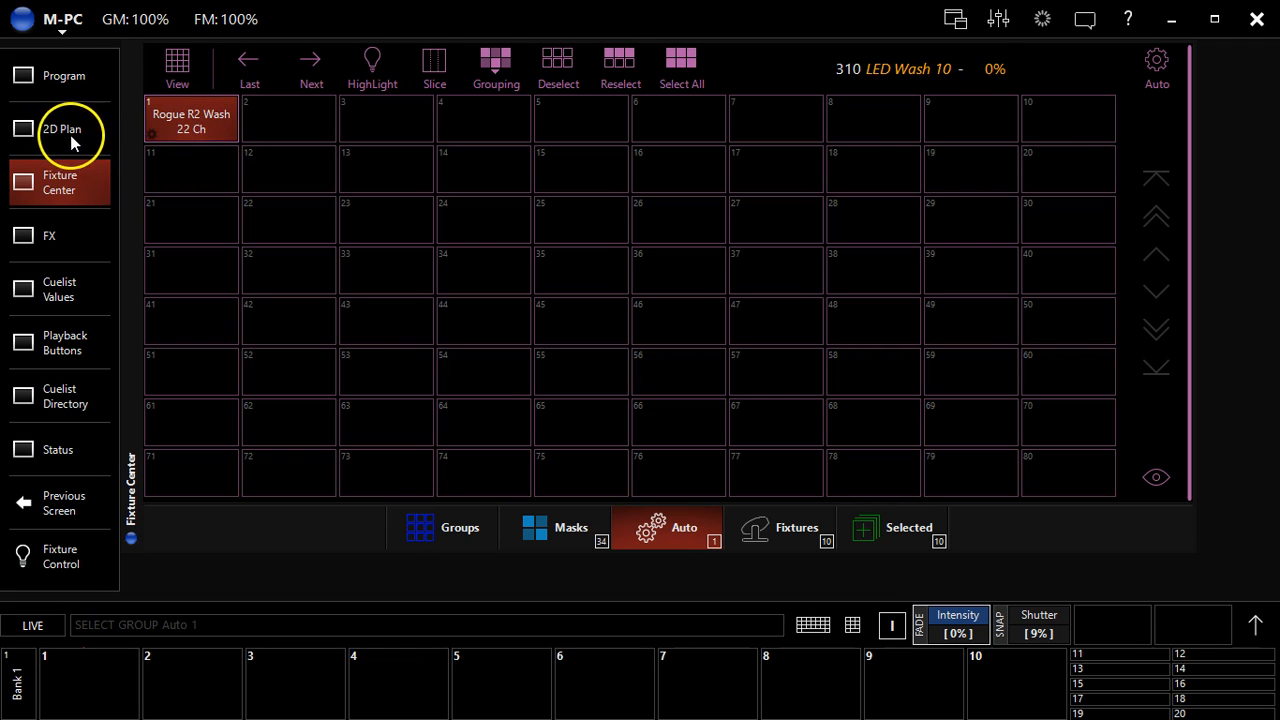
{"action": "left_click", "coordinate": [60, 128]}
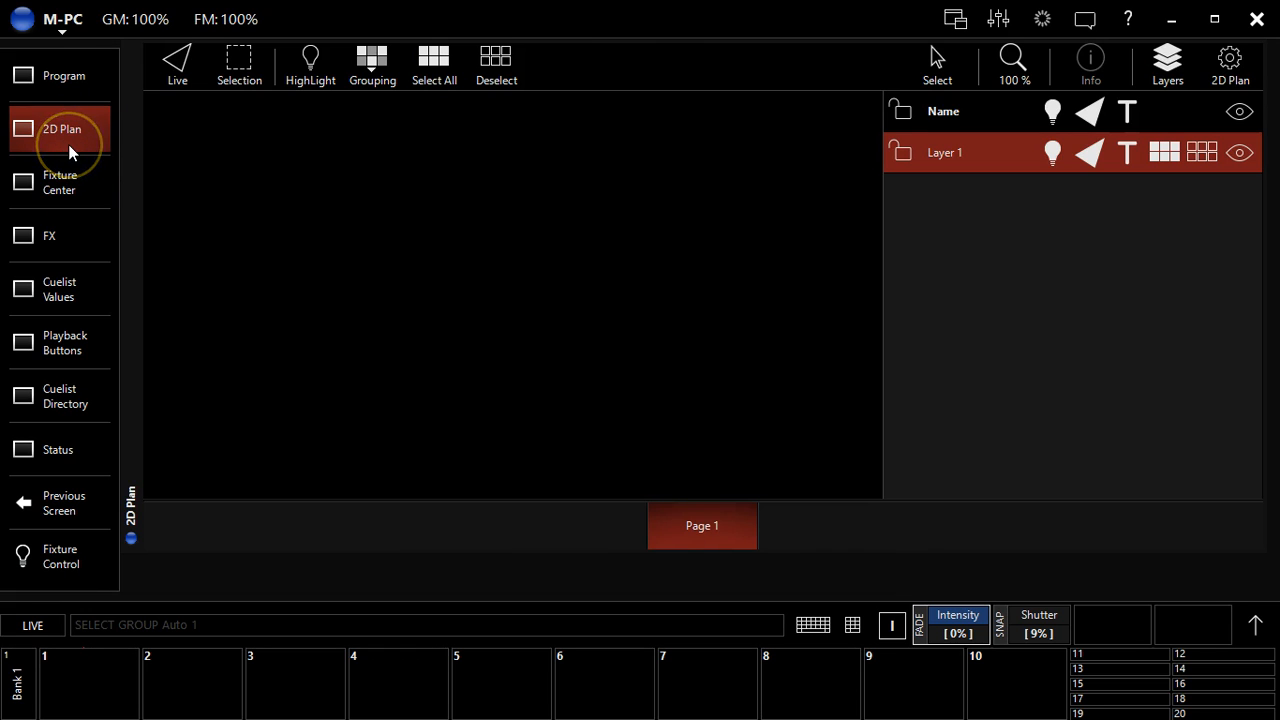
{"action": "mouse_move", "coordinate": [178, 60]}
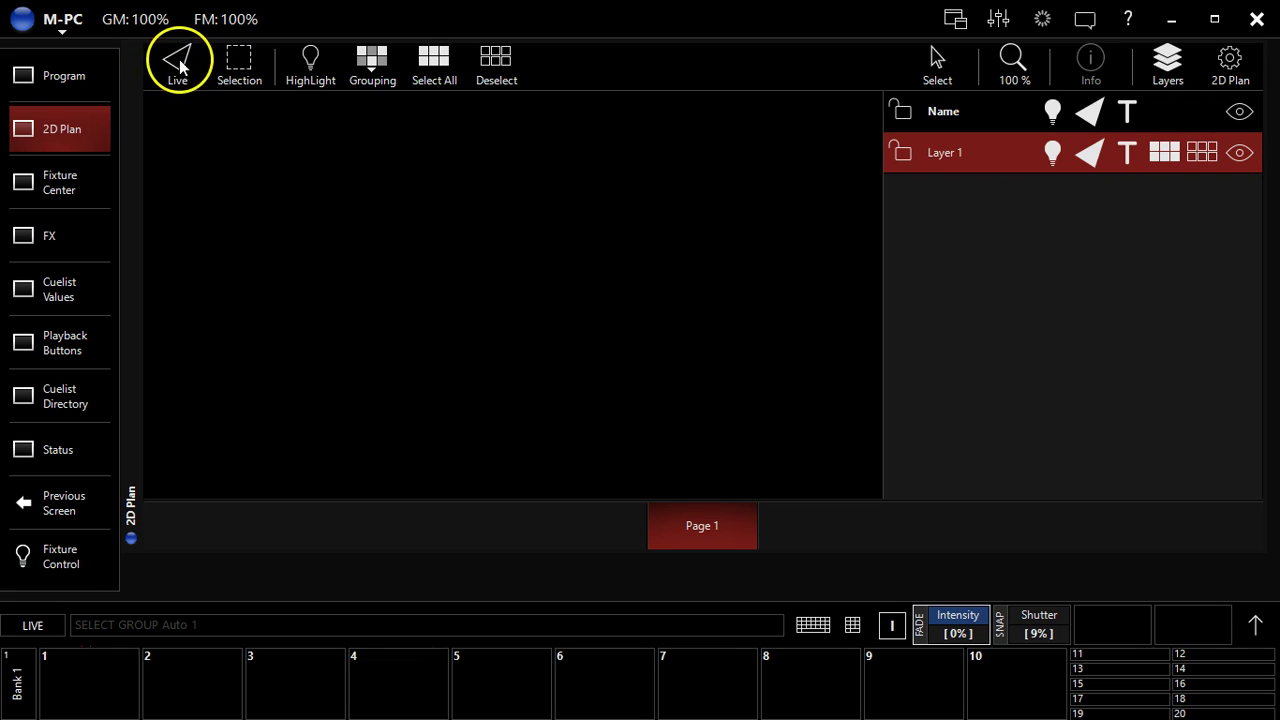
Switch the 2D plan from Live to Edit mode so the grid and Page 1 settings appear.
{"action": "left_click", "coordinate": [178, 62]}
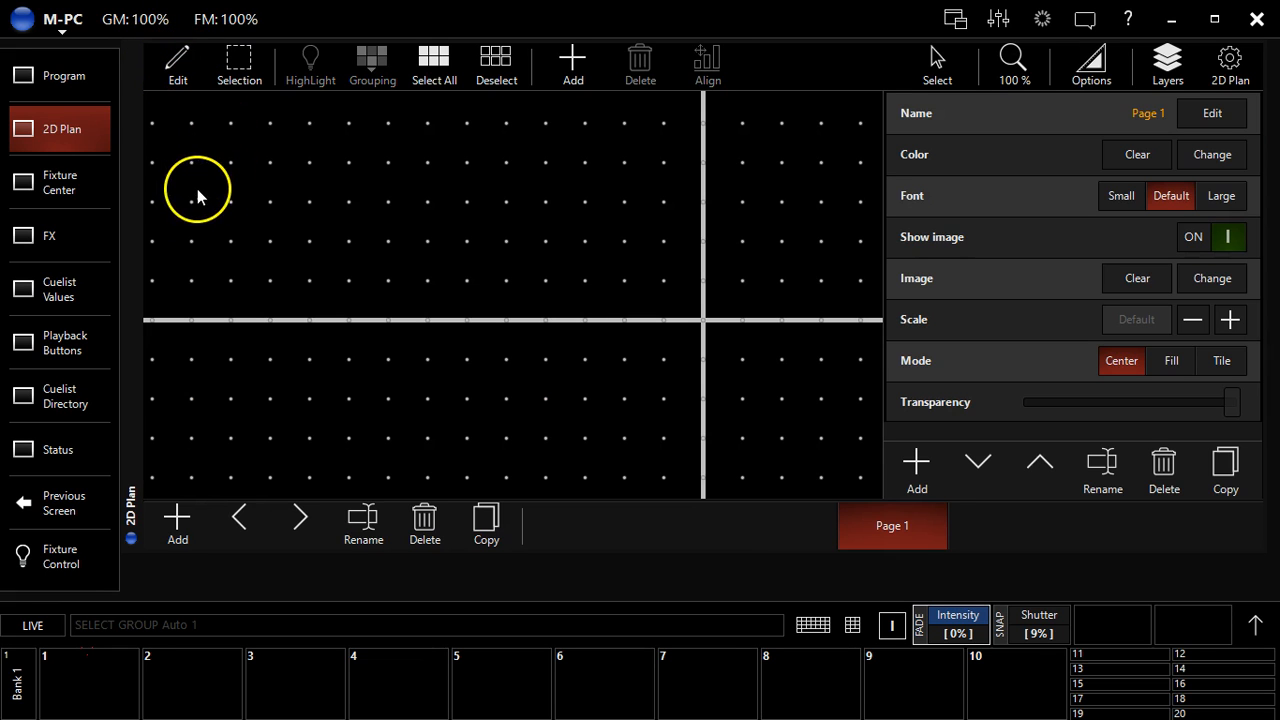
{"action": "mouse_move", "coordinate": [196, 210]}
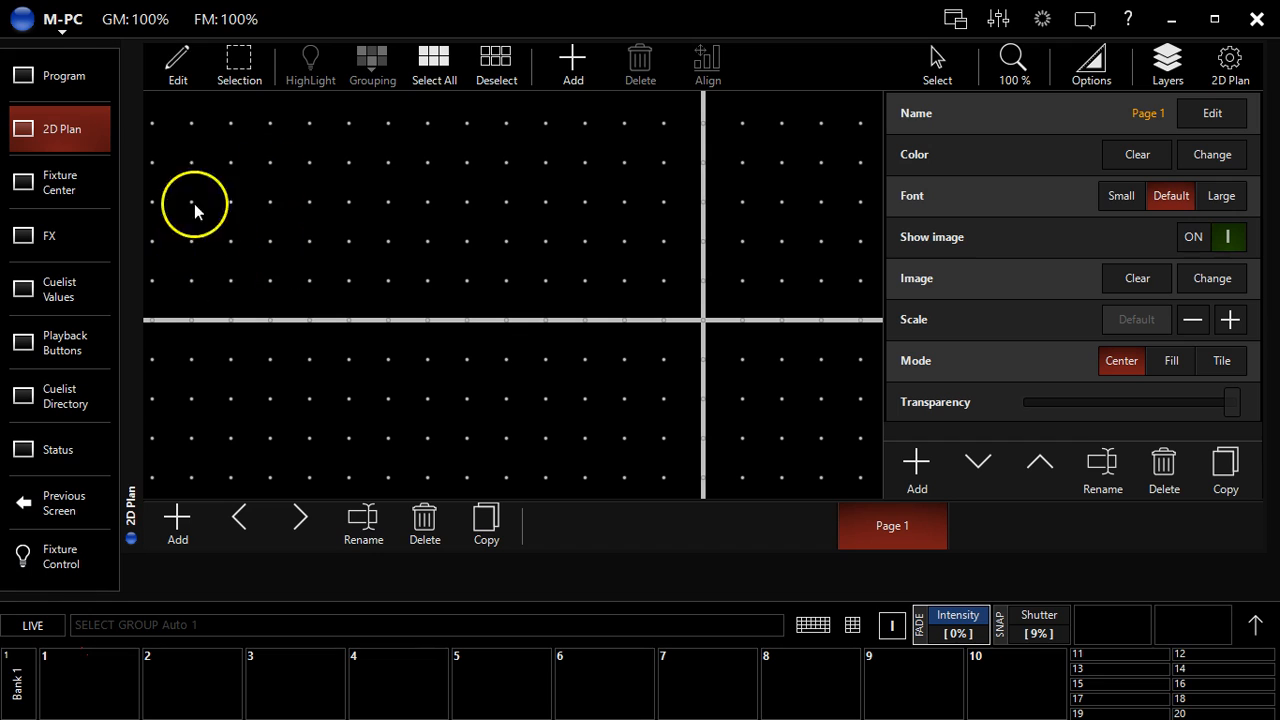
{"action": "mouse_move", "coordinate": [292, 328]}
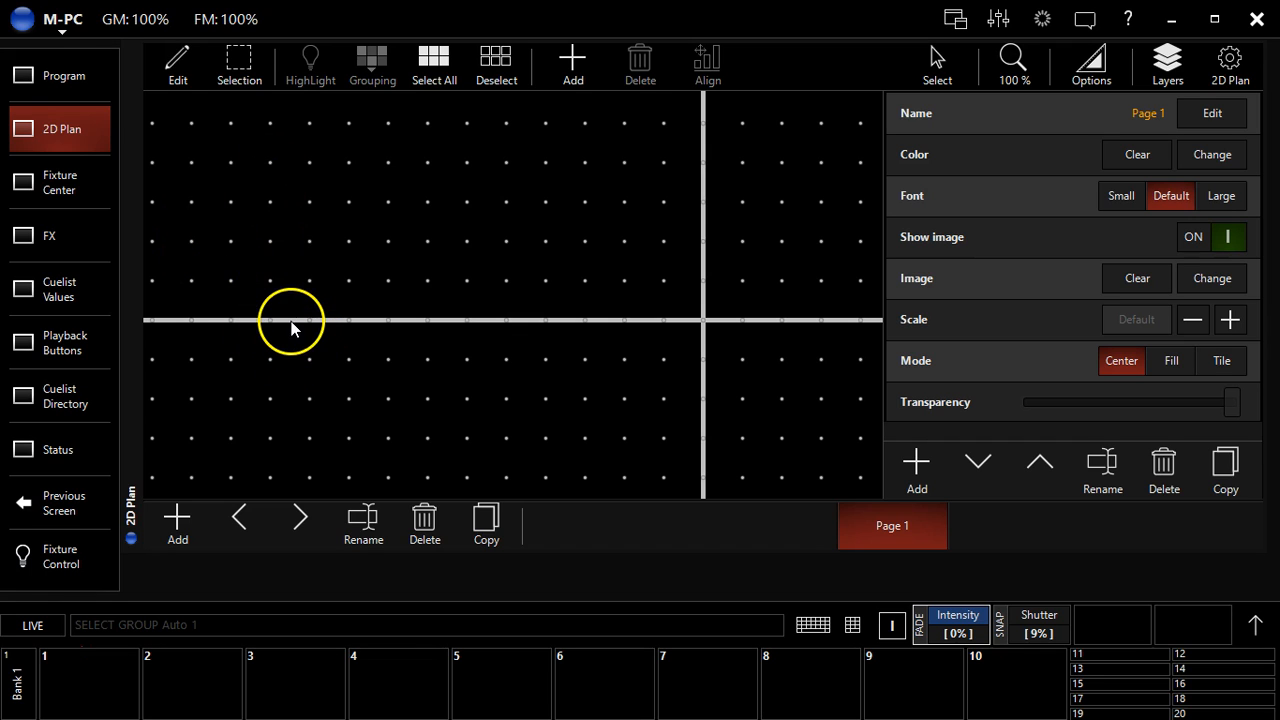
{"action": "mouse_move", "coordinate": [268, 270]}
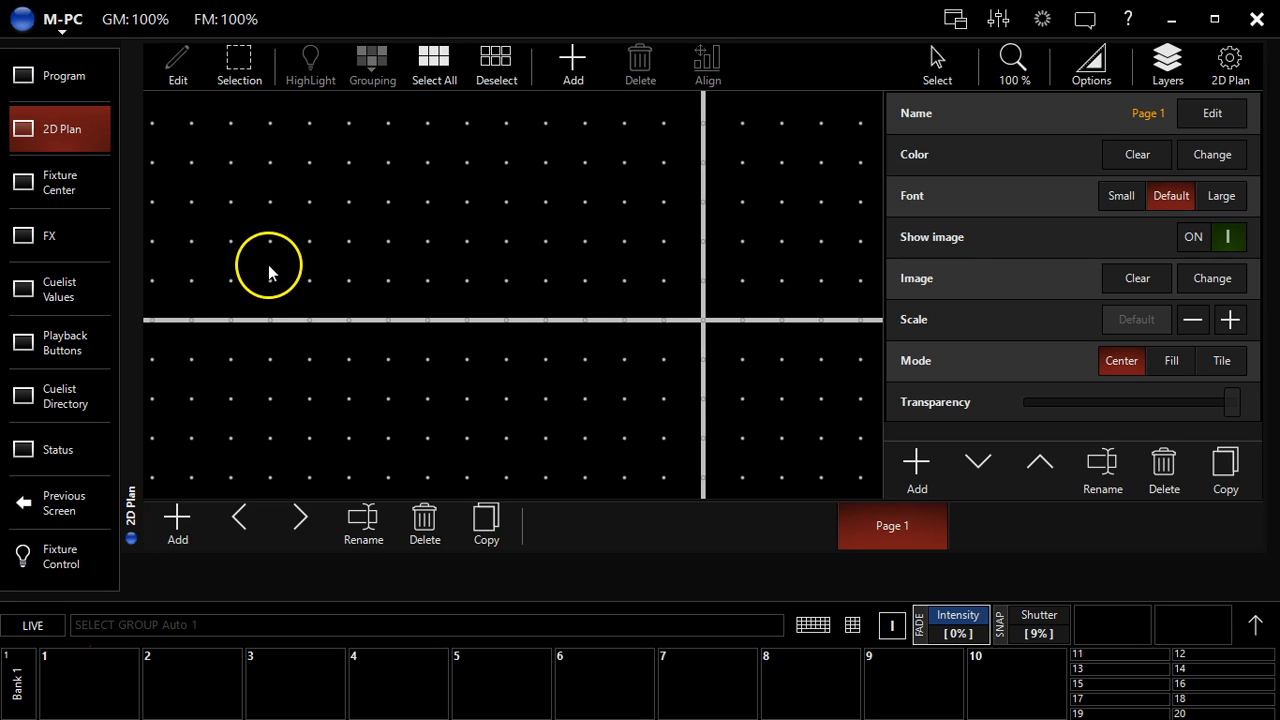
{"action": "mouse_move", "coordinate": [278, 290]}
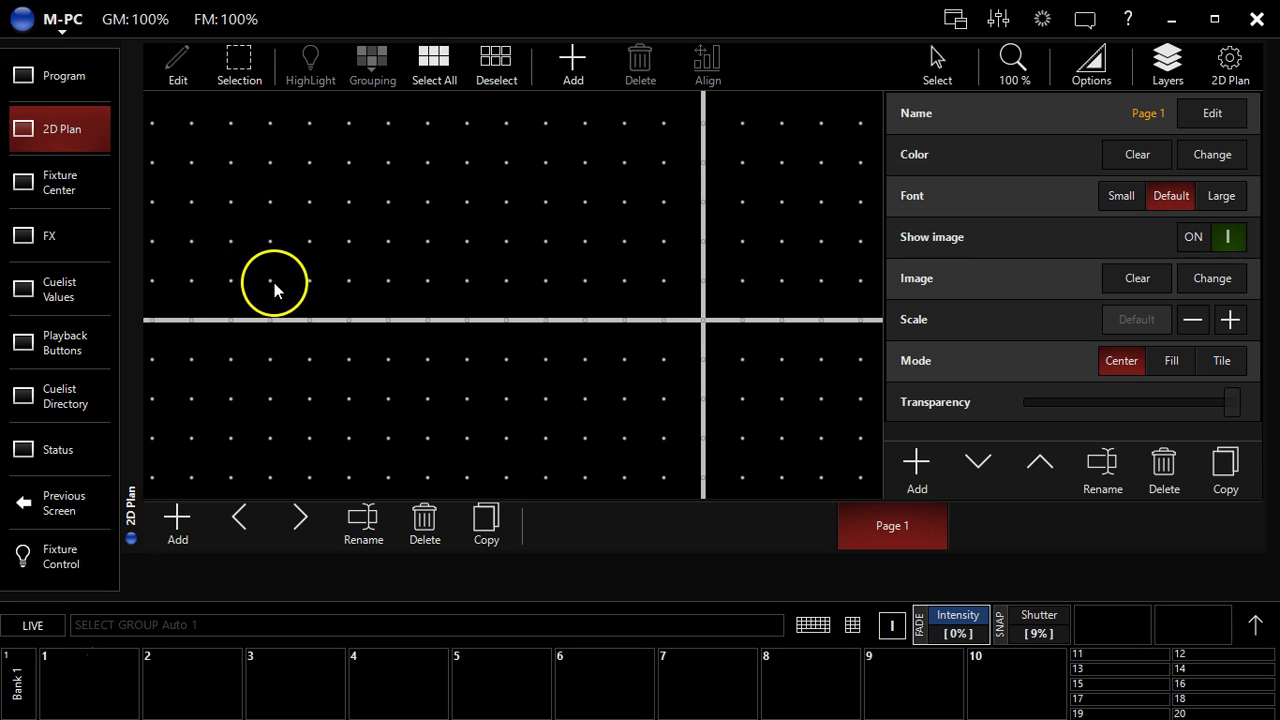
{"action": "mouse_move", "coordinate": [284, 292]}
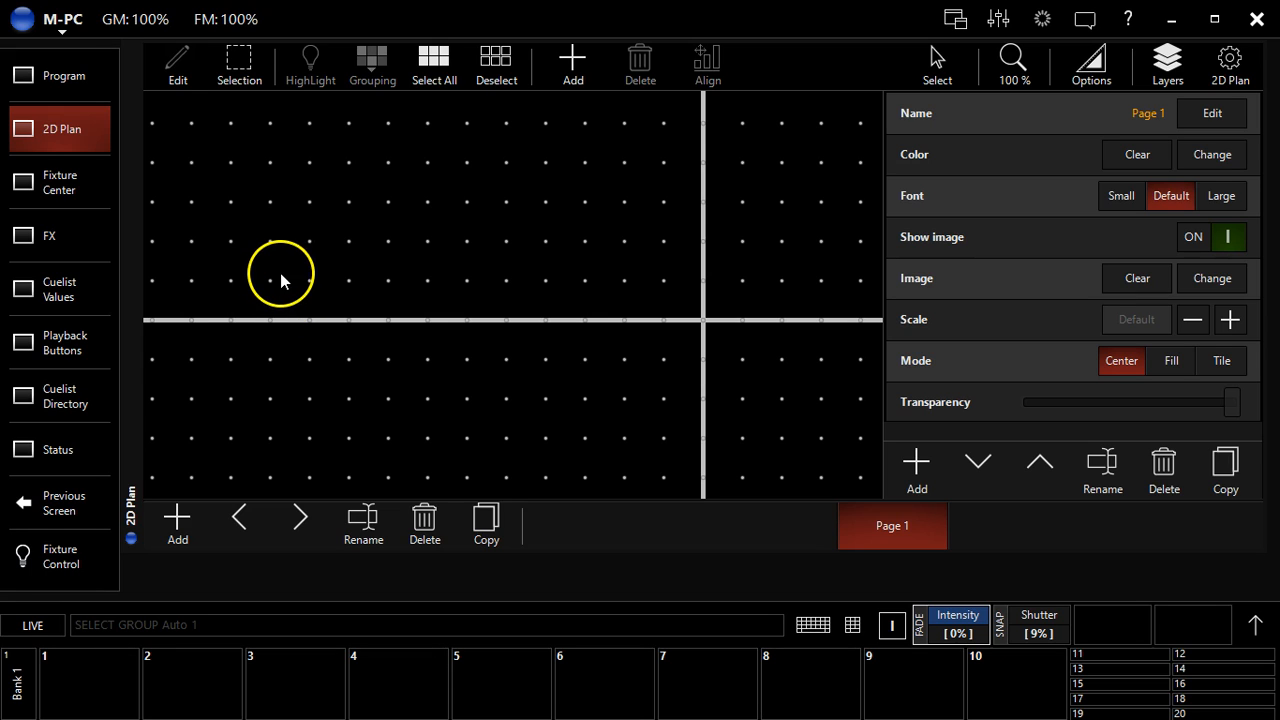
{"action": "mouse_move", "coordinate": [312, 296]}
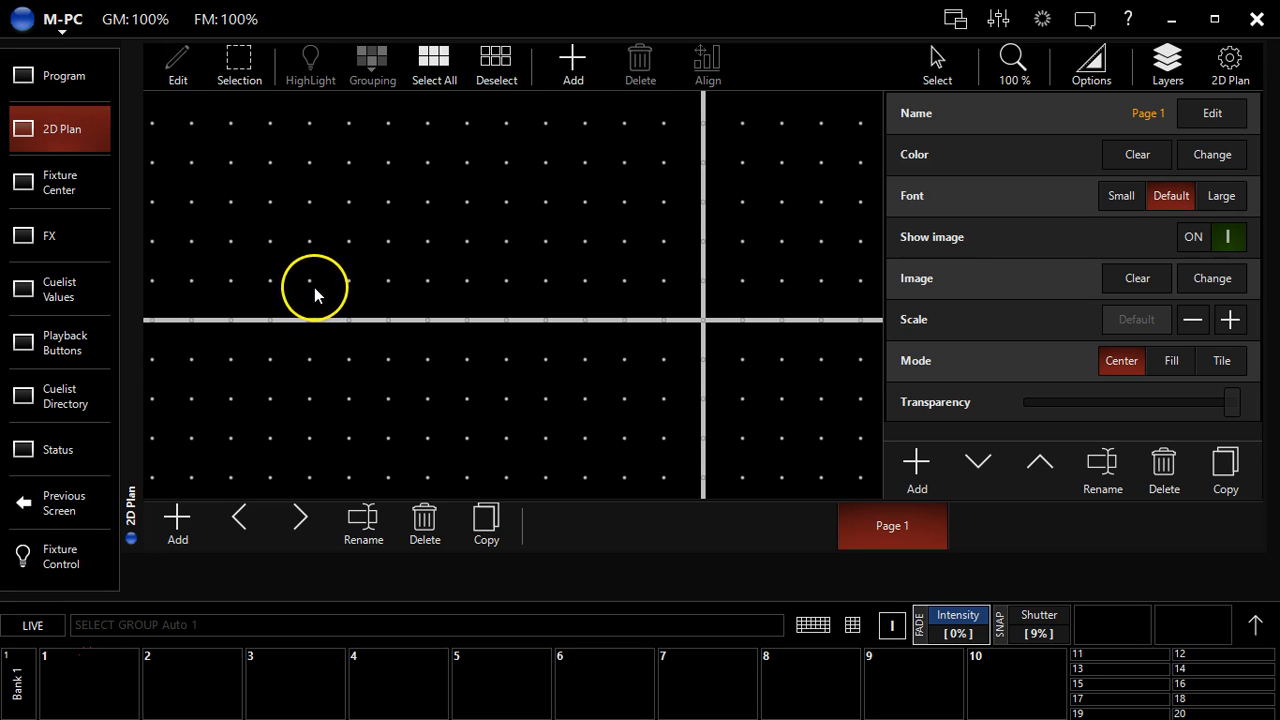
{"action": "mouse_move", "coordinate": [304, 296]}
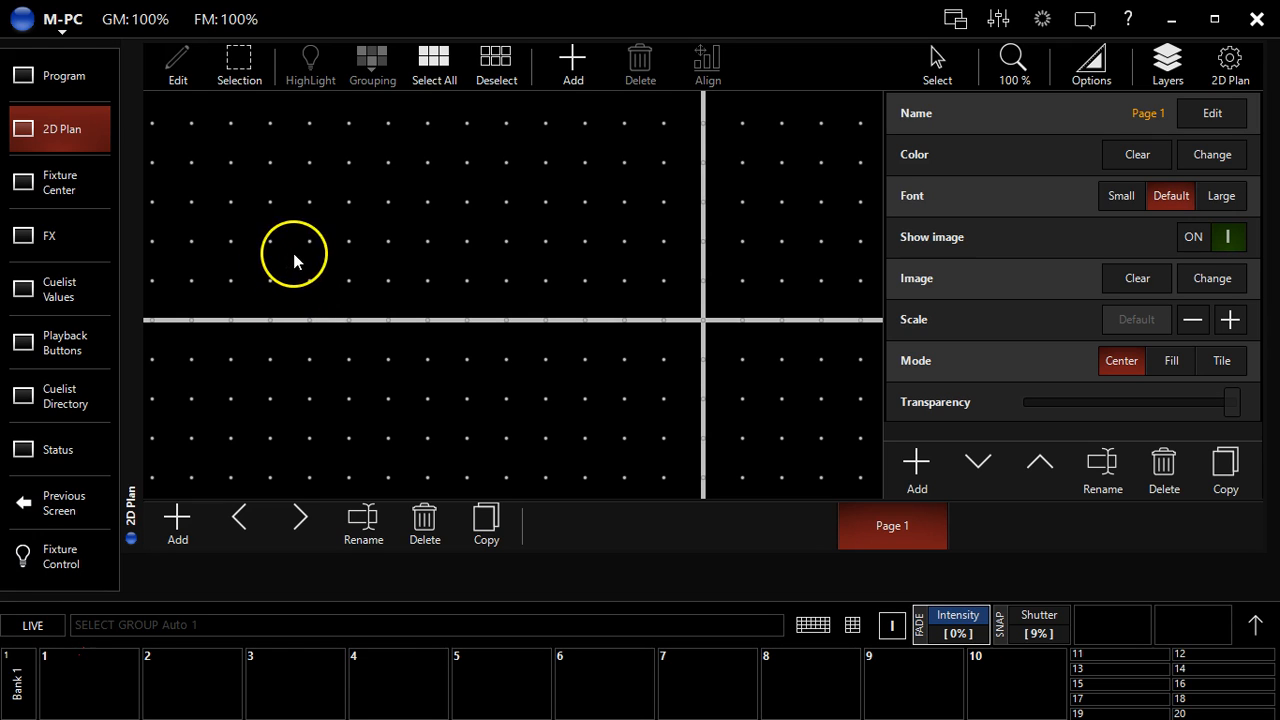
{"action": "mouse_move", "coordinate": [572, 56]}
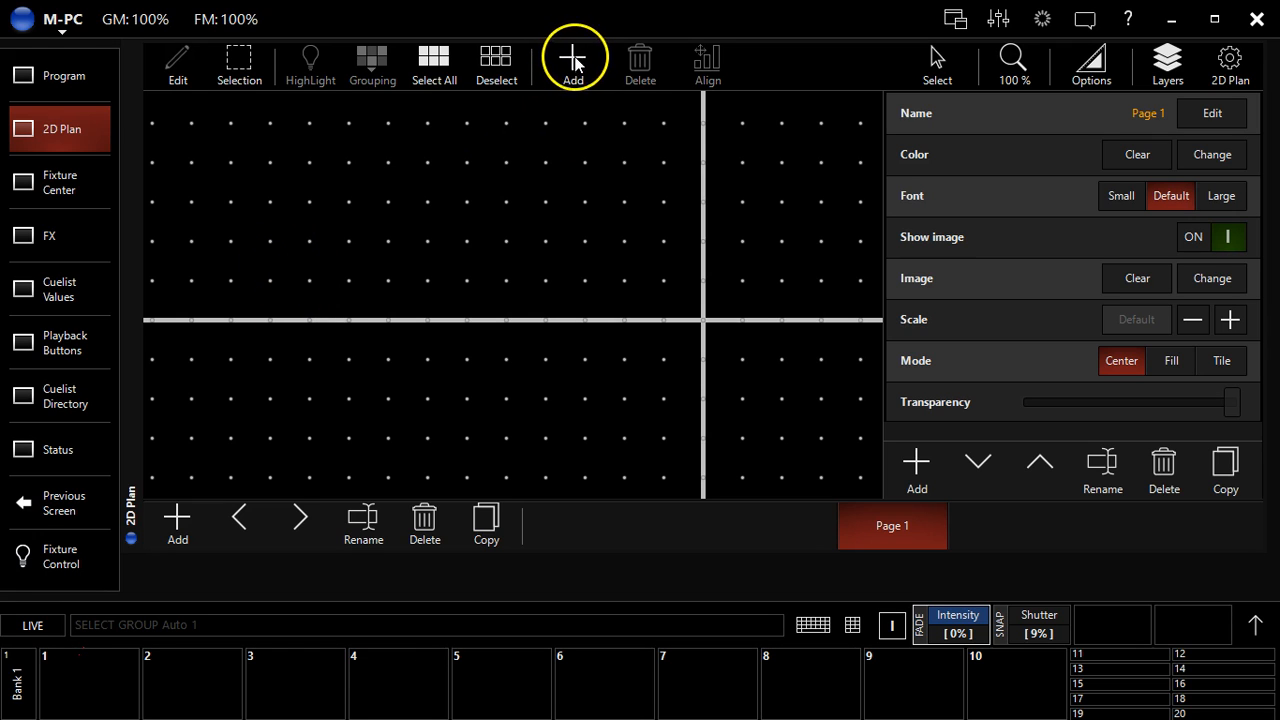
Begin placing the ten selected fixtures individually with Mirror OFF, starting at fixture 1 of 10.
{"action": "left_click", "coordinate": [572, 56]}
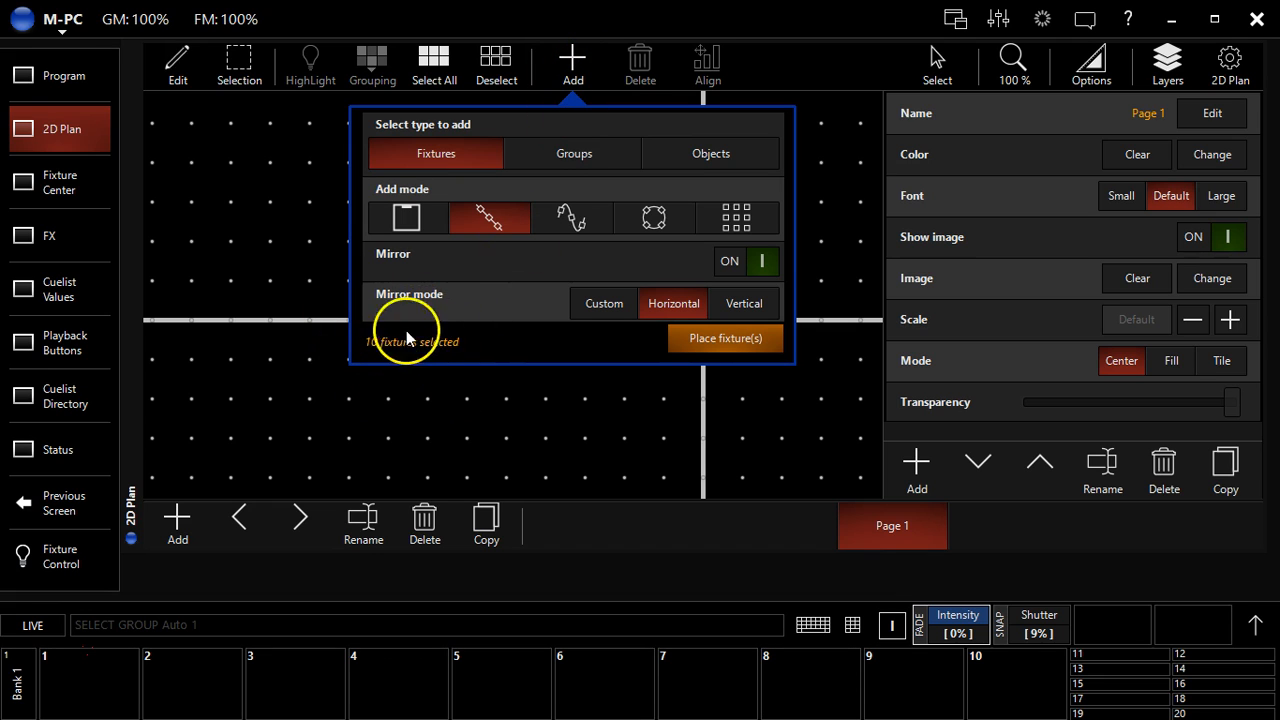
{"action": "mouse_move", "coordinate": [380, 206]}
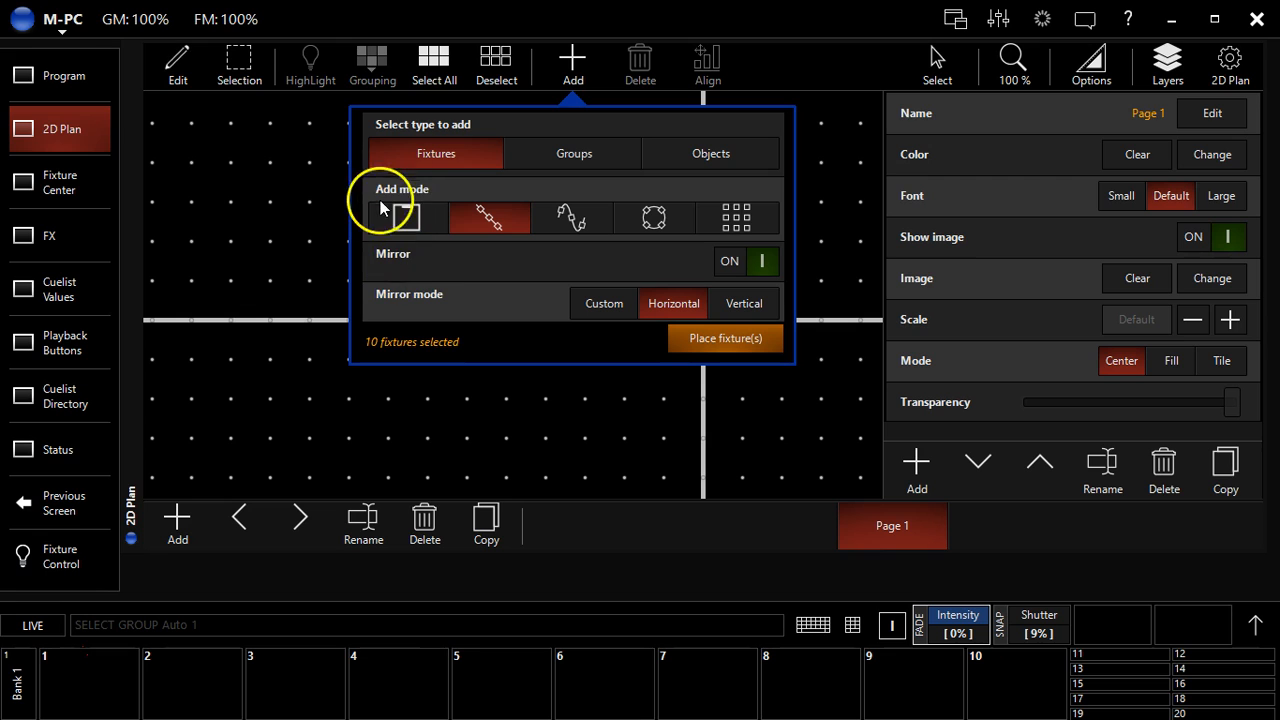
{"action": "left_click", "coordinate": [408, 216]}
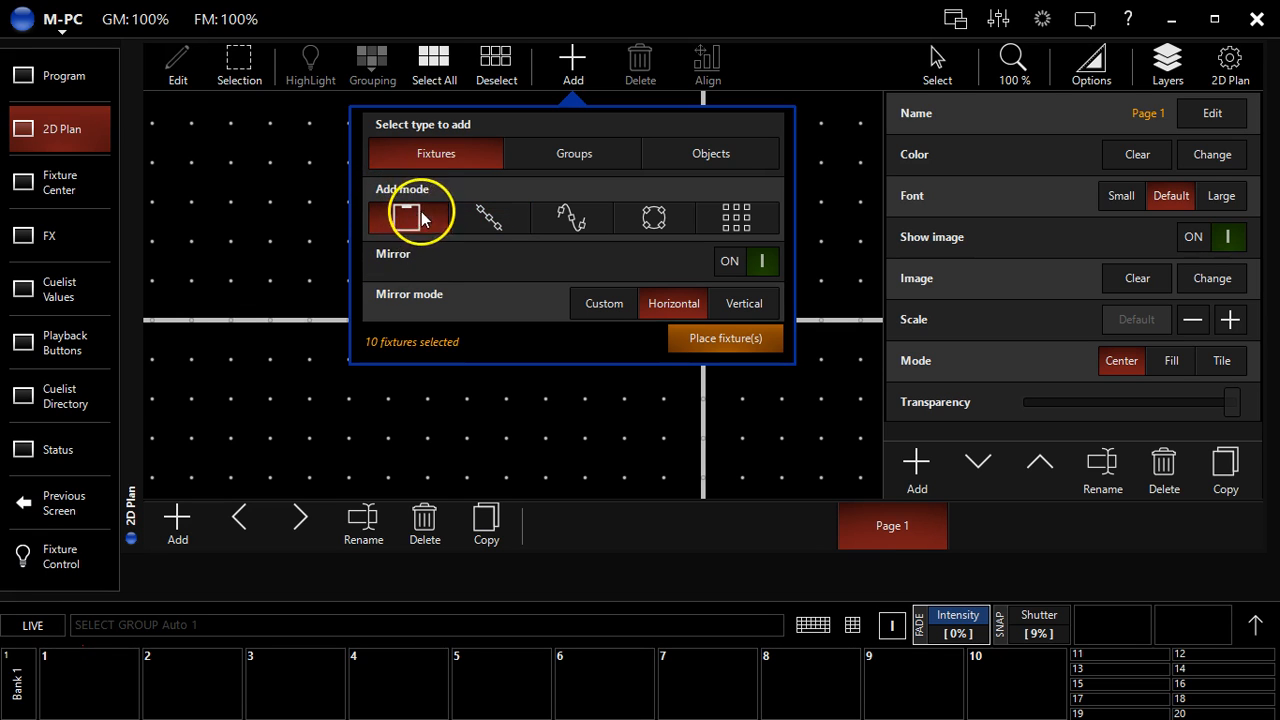
{"action": "left_click", "coordinate": [730, 260]}
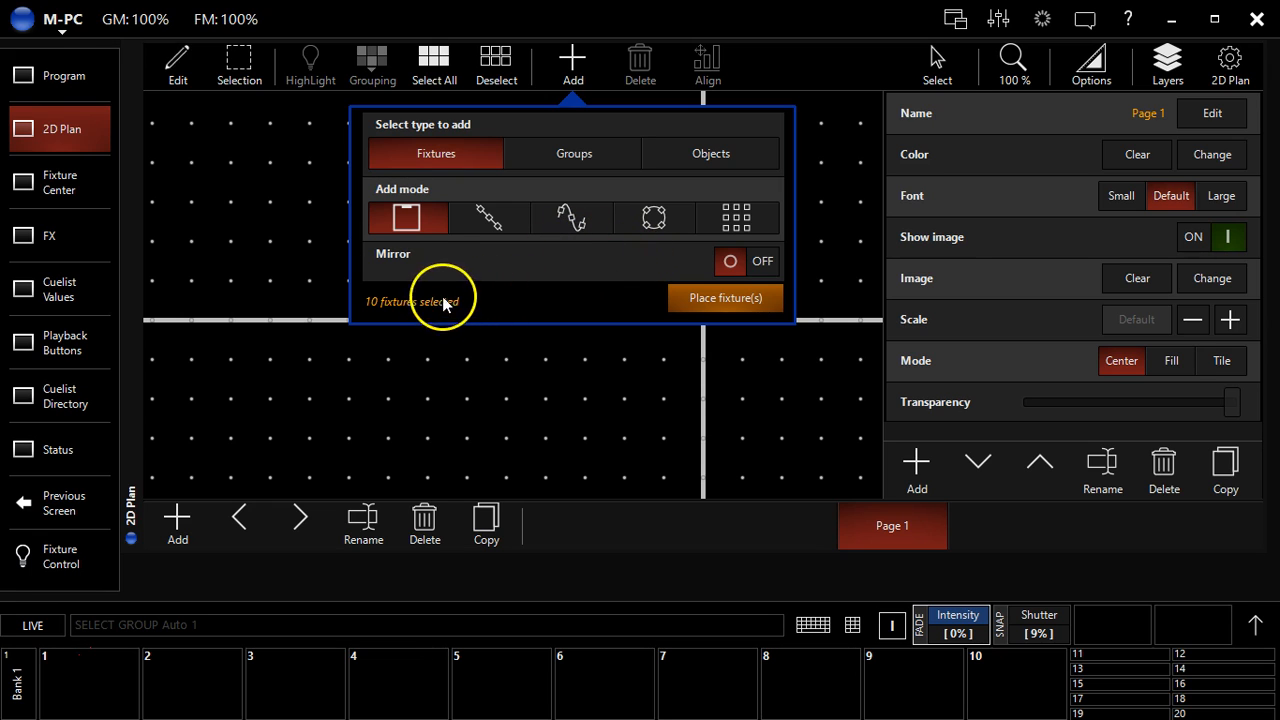
{"action": "mouse_move", "coordinate": [420, 322]}
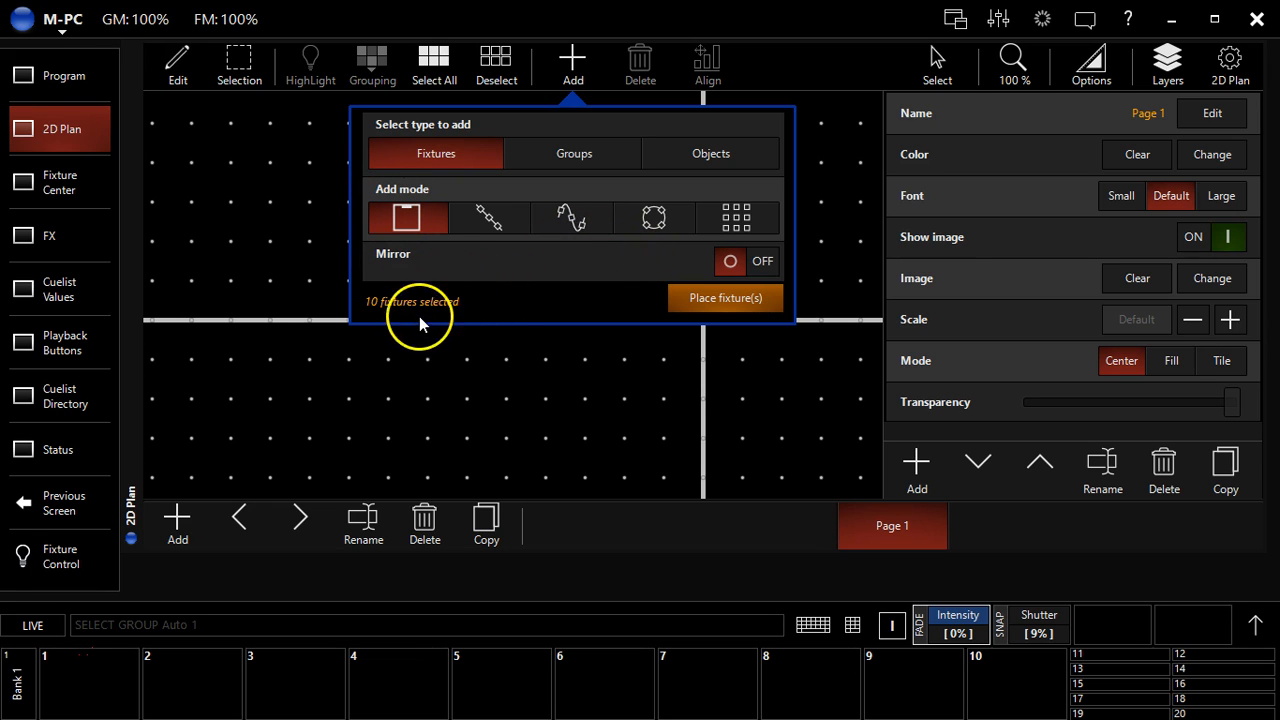
{"action": "left_click", "coordinate": [724, 298]}
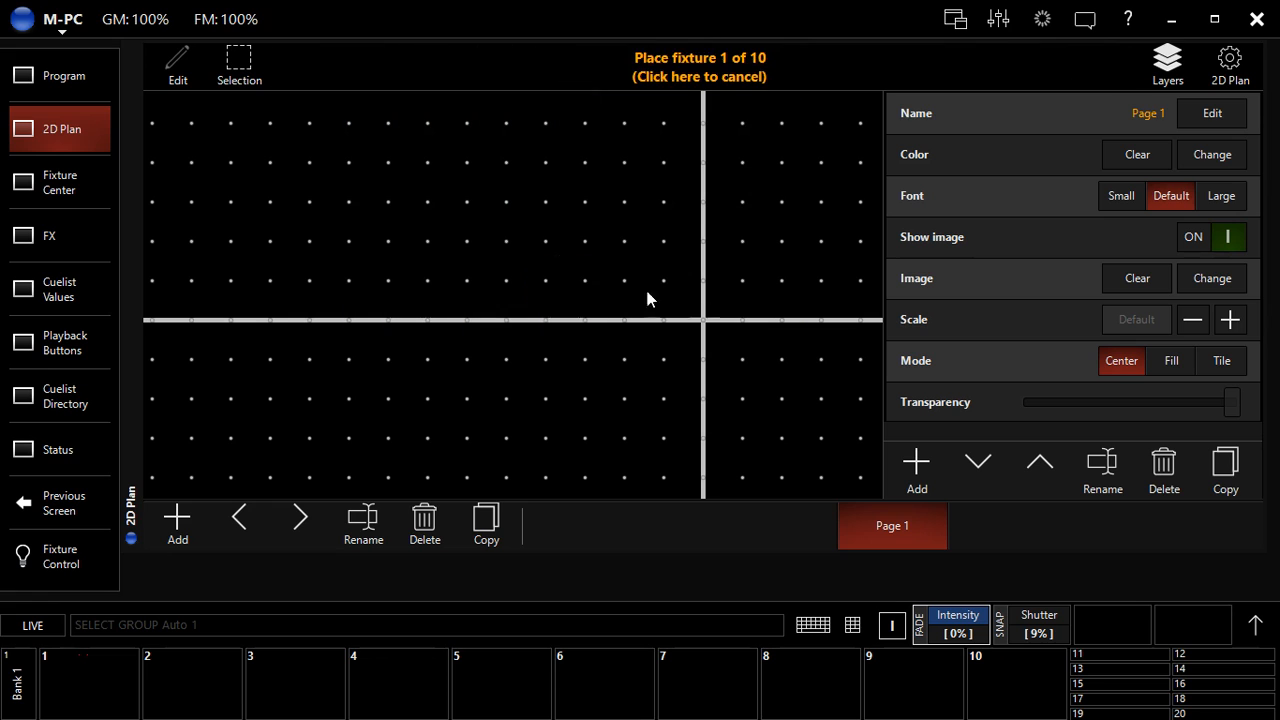
{"action": "mouse_move", "coordinate": [192, 288]}
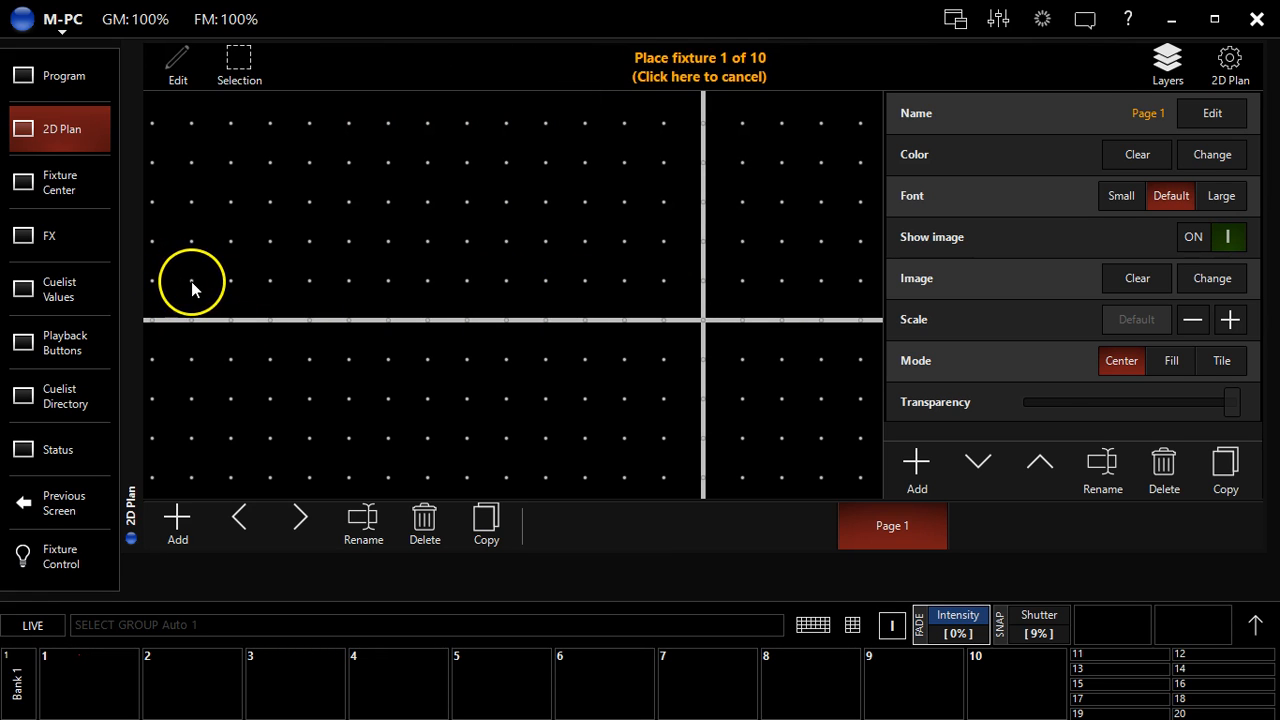
Drop fixtures 301–310 as boxes in a rough row on the left side of the plan.
{"action": "left_click", "coordinate": [270, 280]}
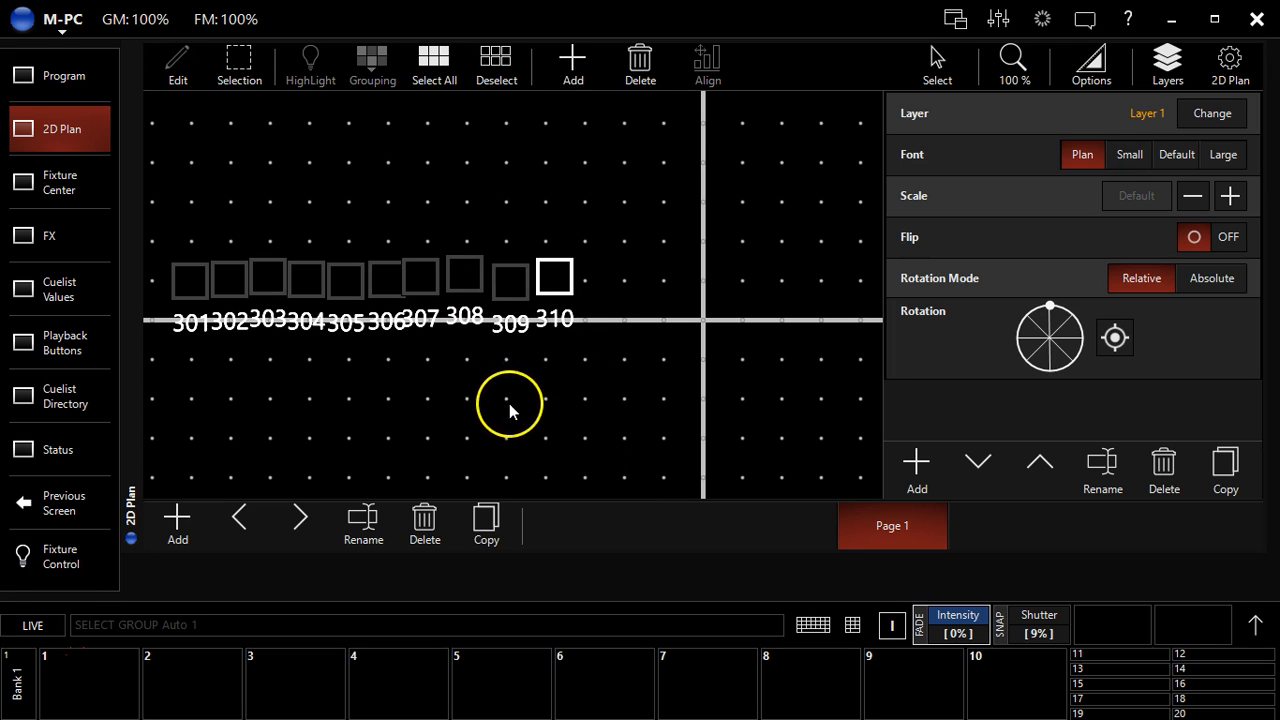
{"action": "mouse_move", "coordinate": [630, 364]}
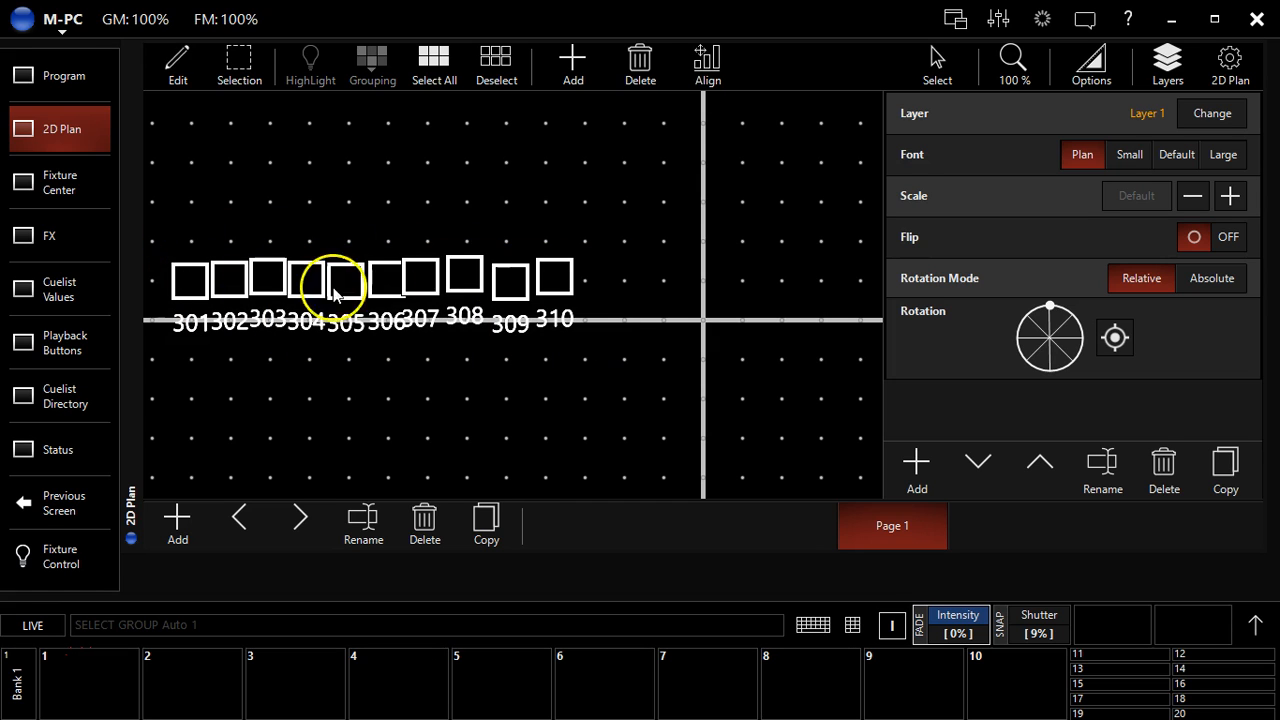
Align fixtures 301–310 into a straight, evenly spread row, then delete them to empty the page.
{"action": "left_click", "coordinate": [708, 62]}
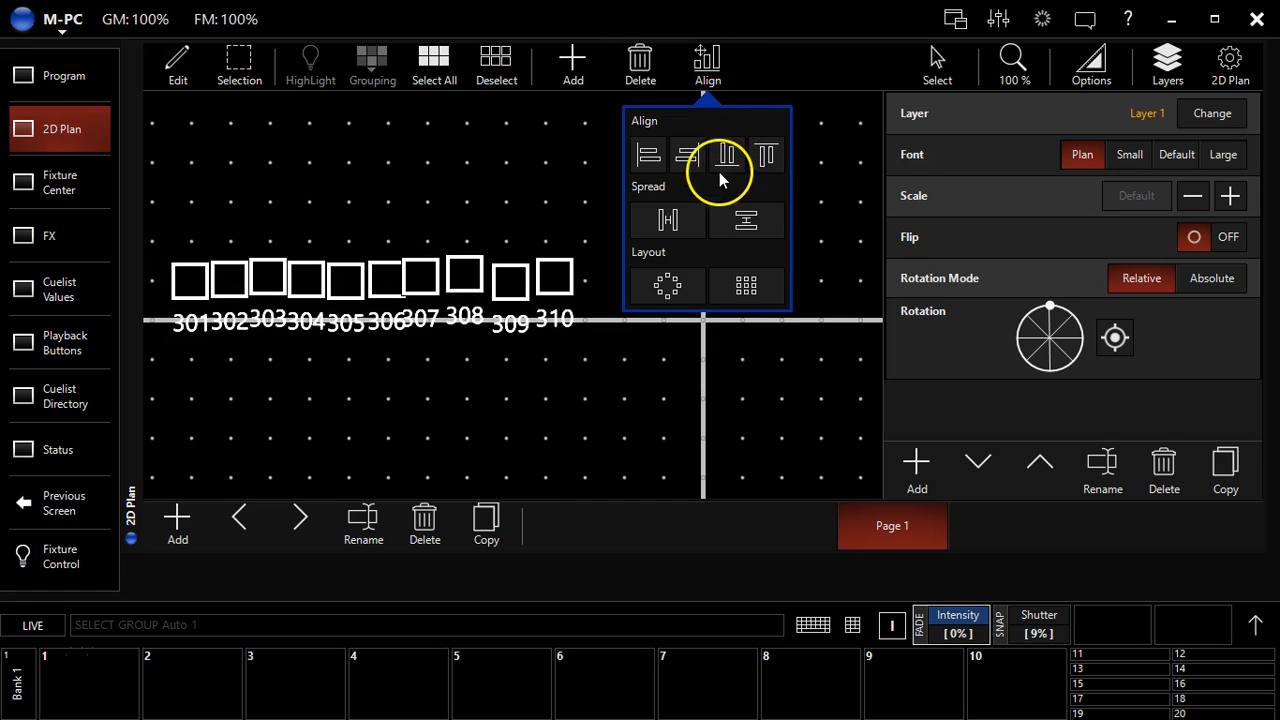
{"action": "left_click", "coordinate": [728, 156]}
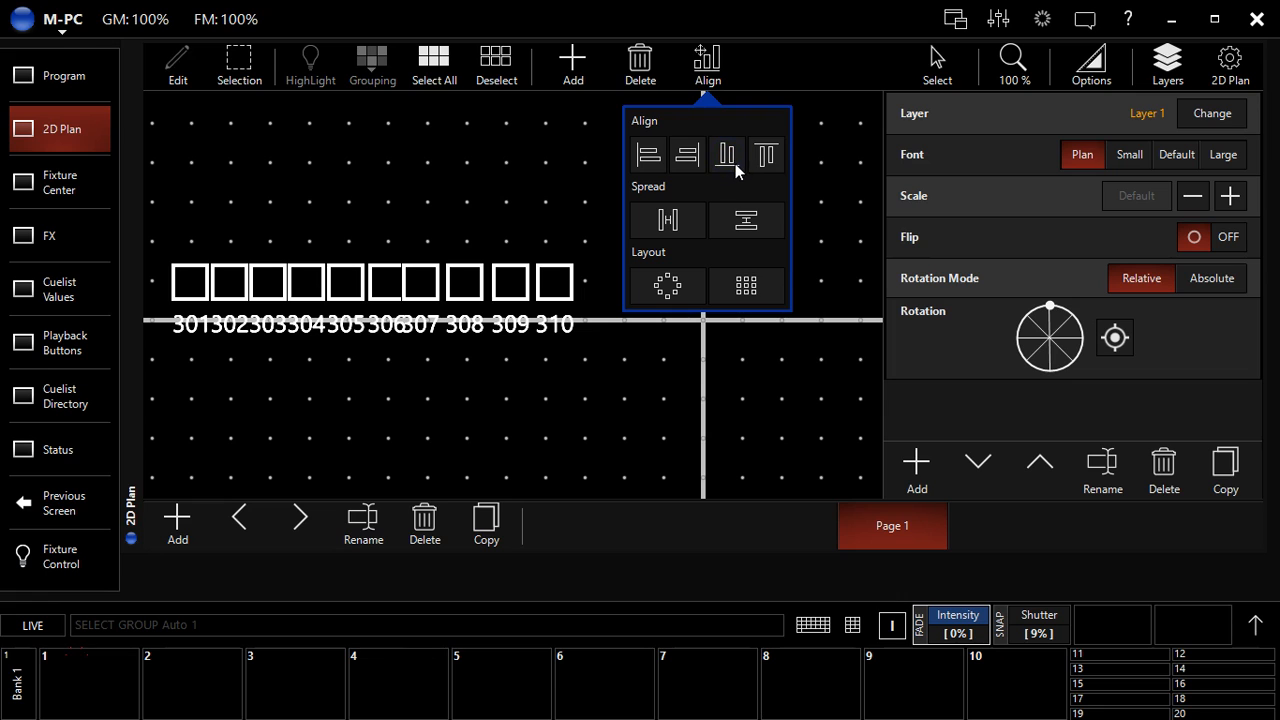
{"action": "left_click", "coordinate": [668, 220]}
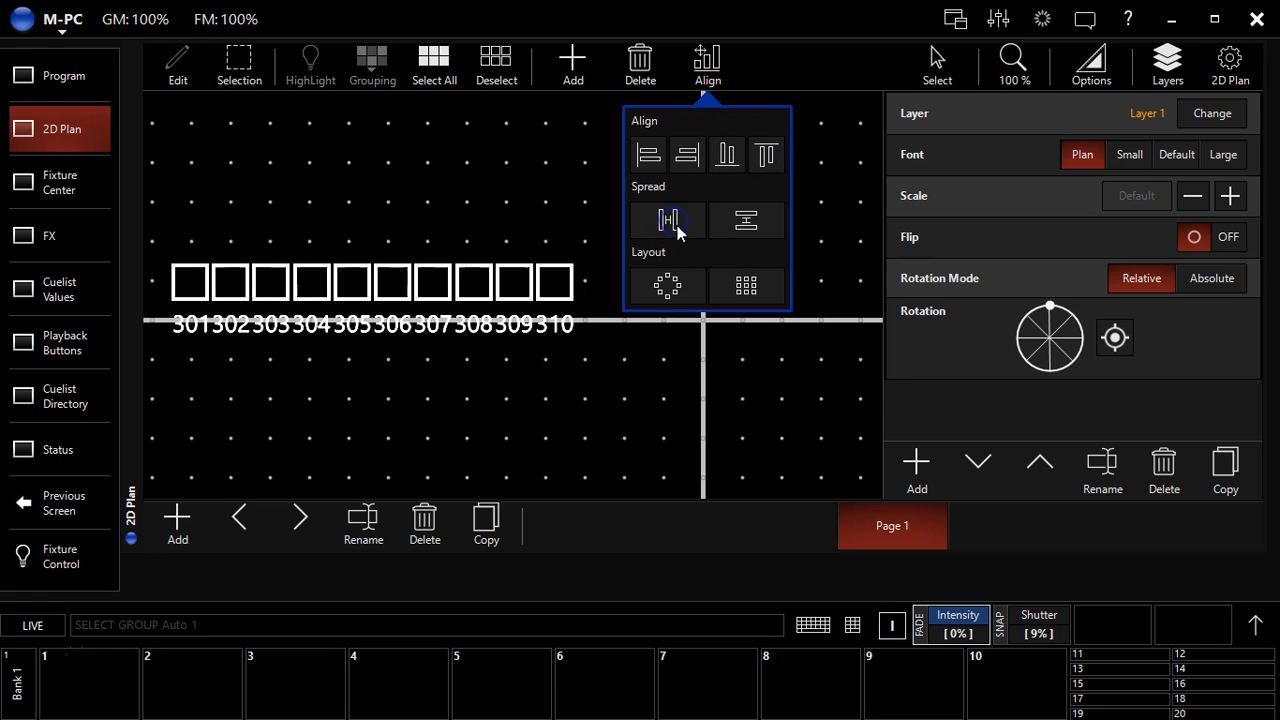
{"action": "mouse_move", "coordinate": [668, 288]}
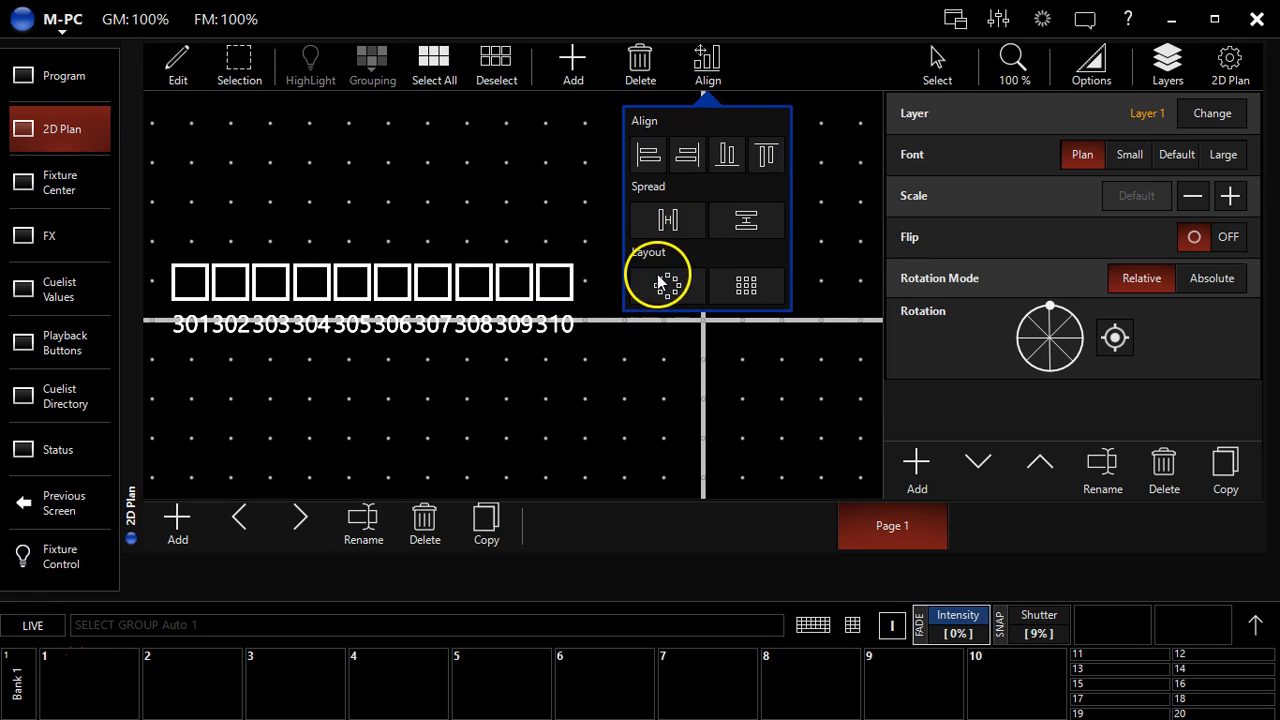
{"action": "left_click", "coordinate": [656, 288]}
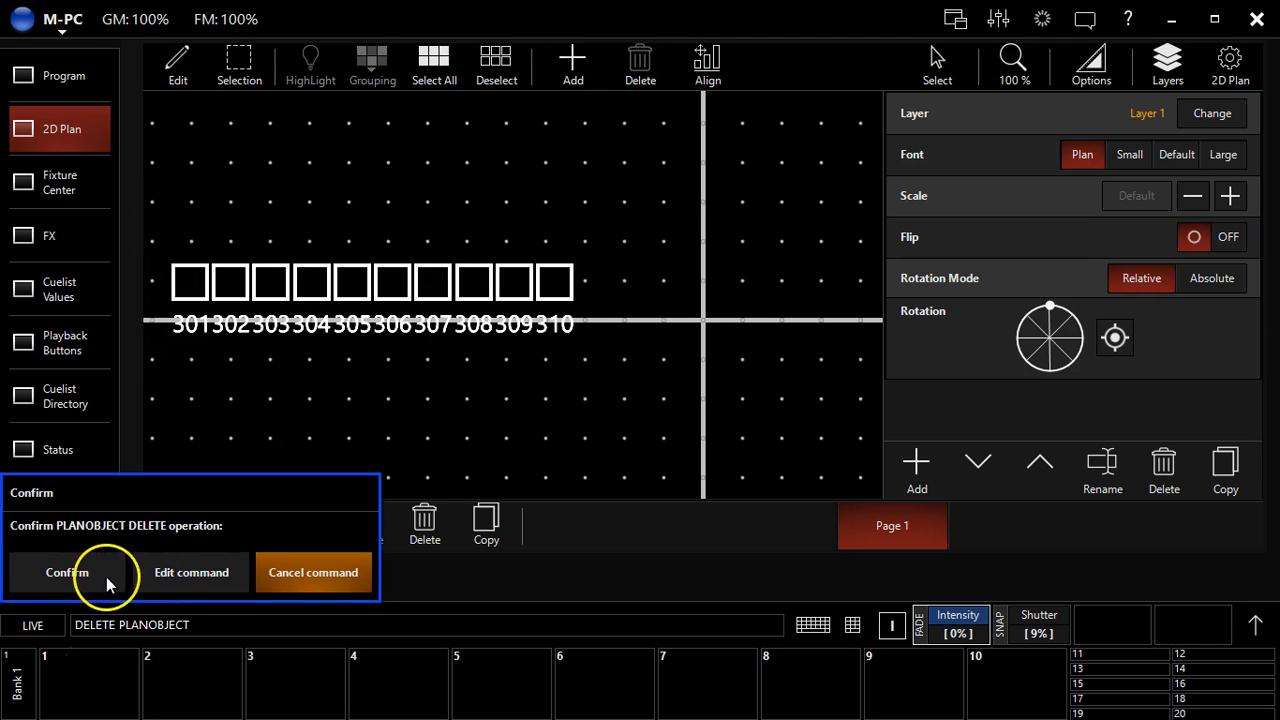
{"action": "left_click", "coordinate": [66, 572]}
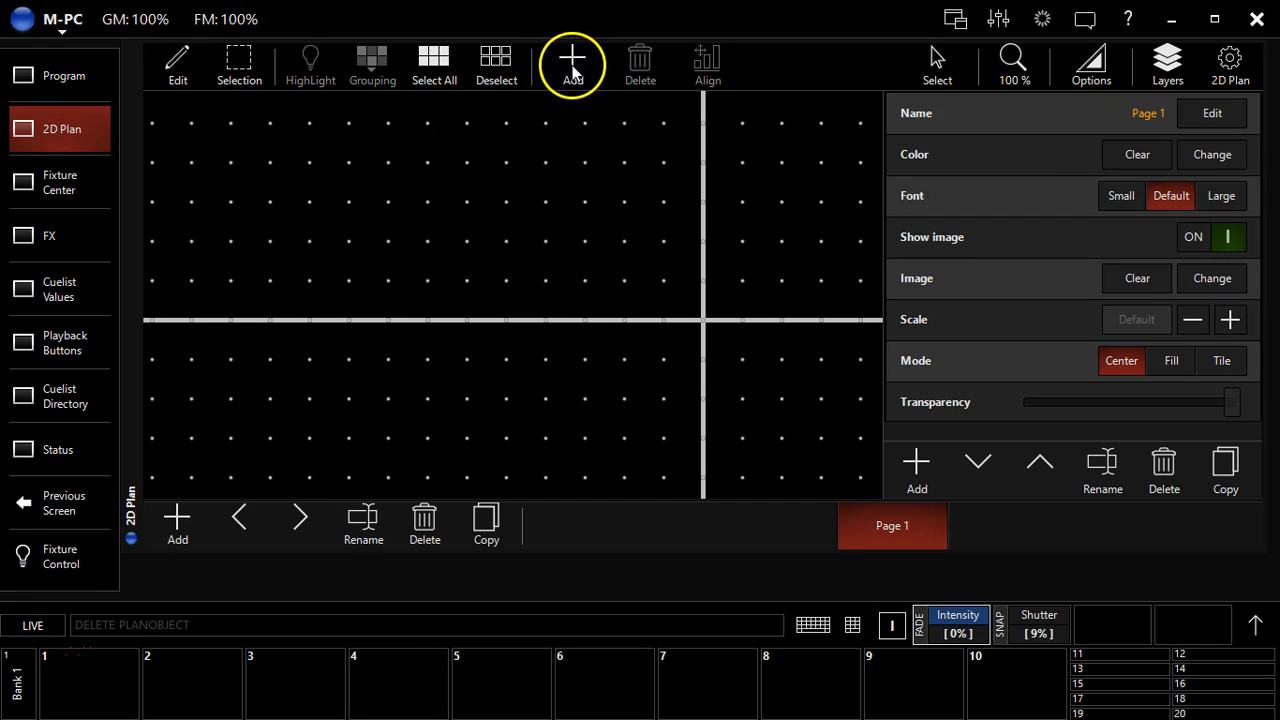
{"action": "mouse_move", "coordinate": [576, 76]}
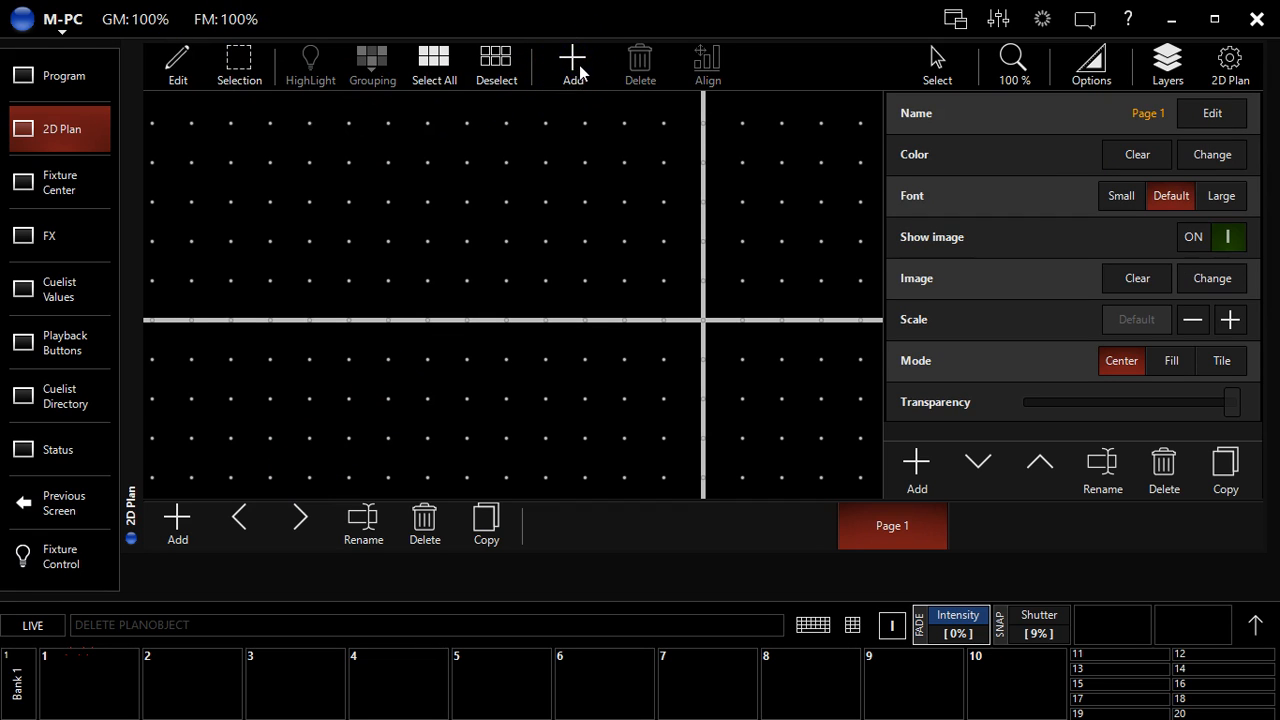
Place fixtures 301–310 evenly along a drawn line just above the horizontal axis, then delete them.
{"action": "left_click", "coordinate": [572, 62]}
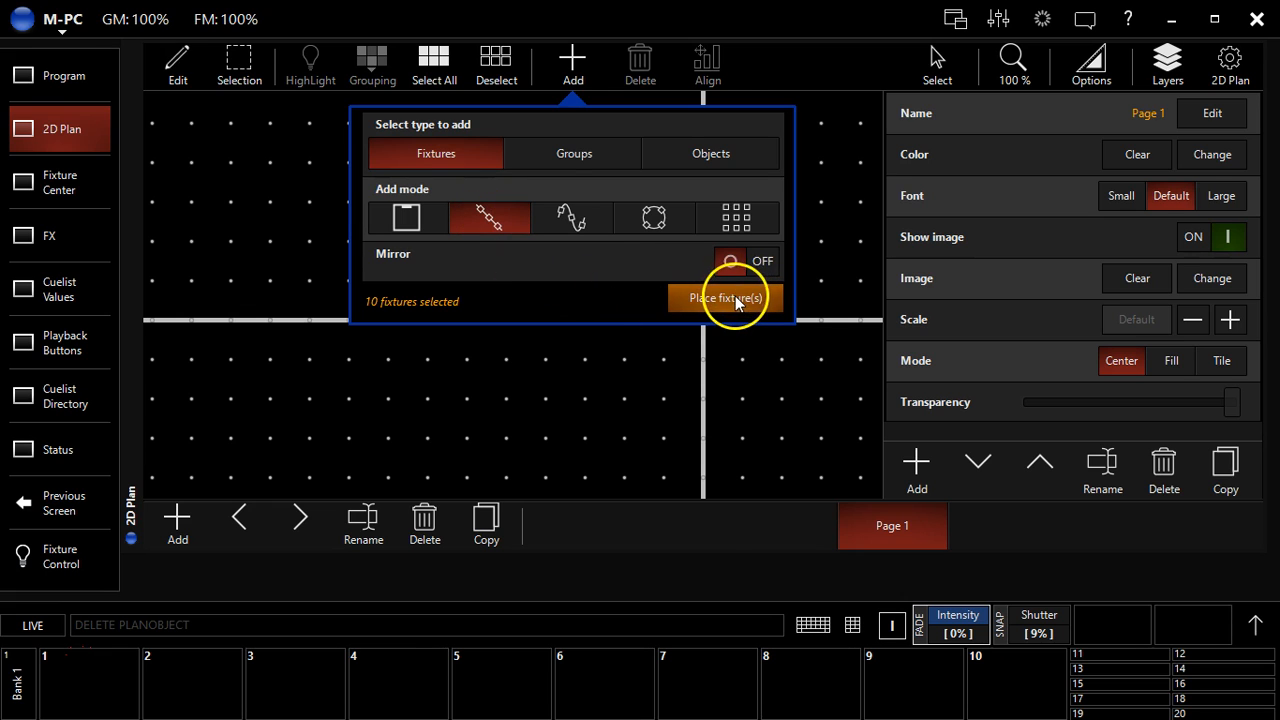
{"action": "left_click", "coordinate": [724, 298]}
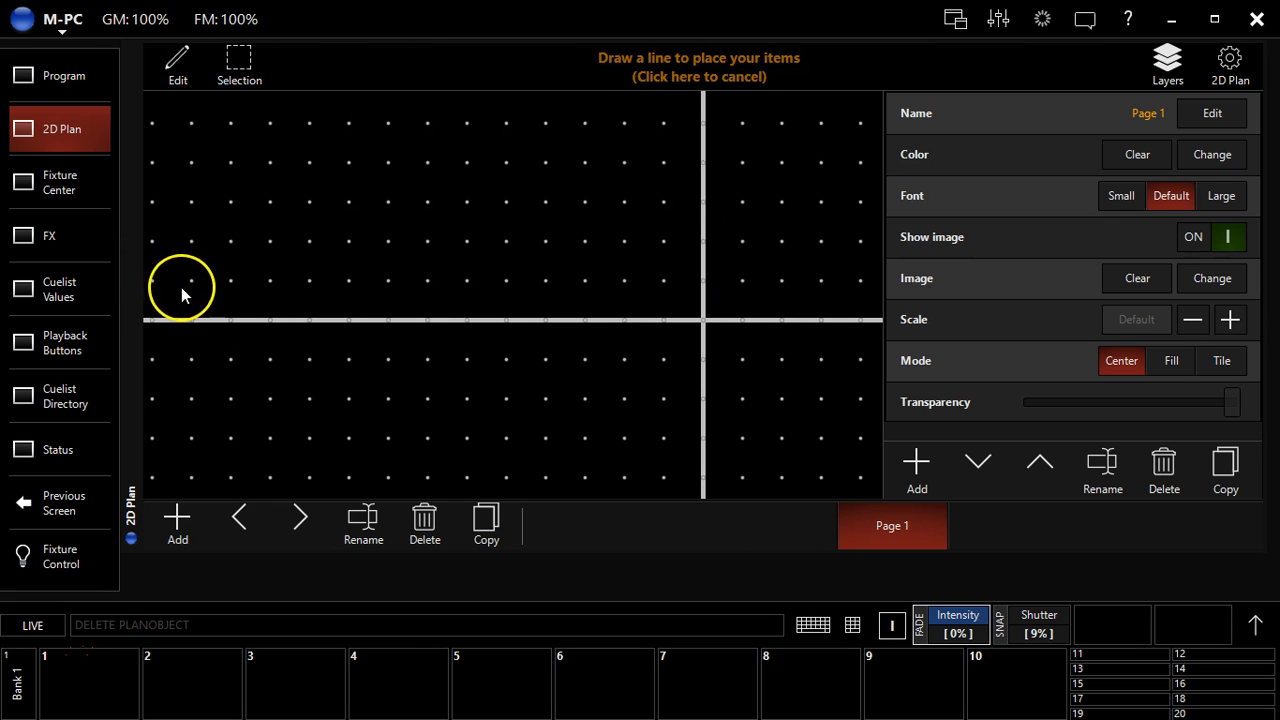
{"action": "mouse_move", "coordinate": [156, 290]}
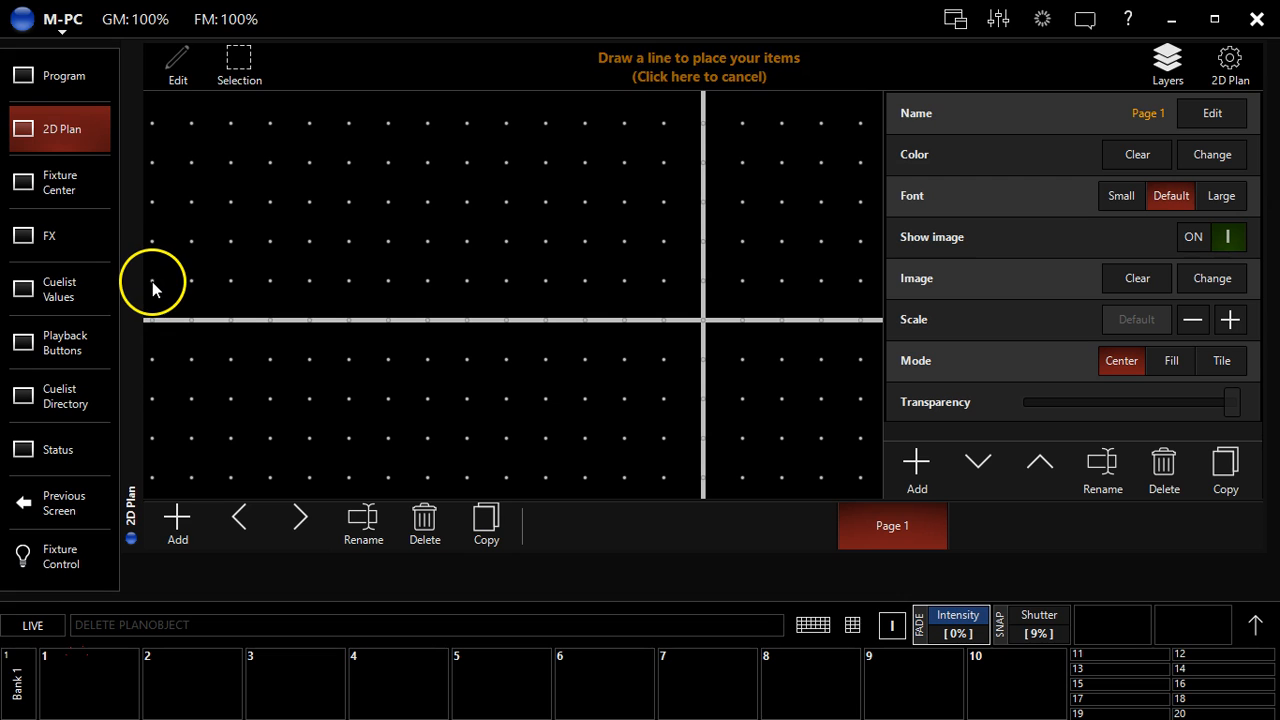
{"action": "left_click_drag", "start_coordinate": [156, 290], "coordinate": [556, 268]}
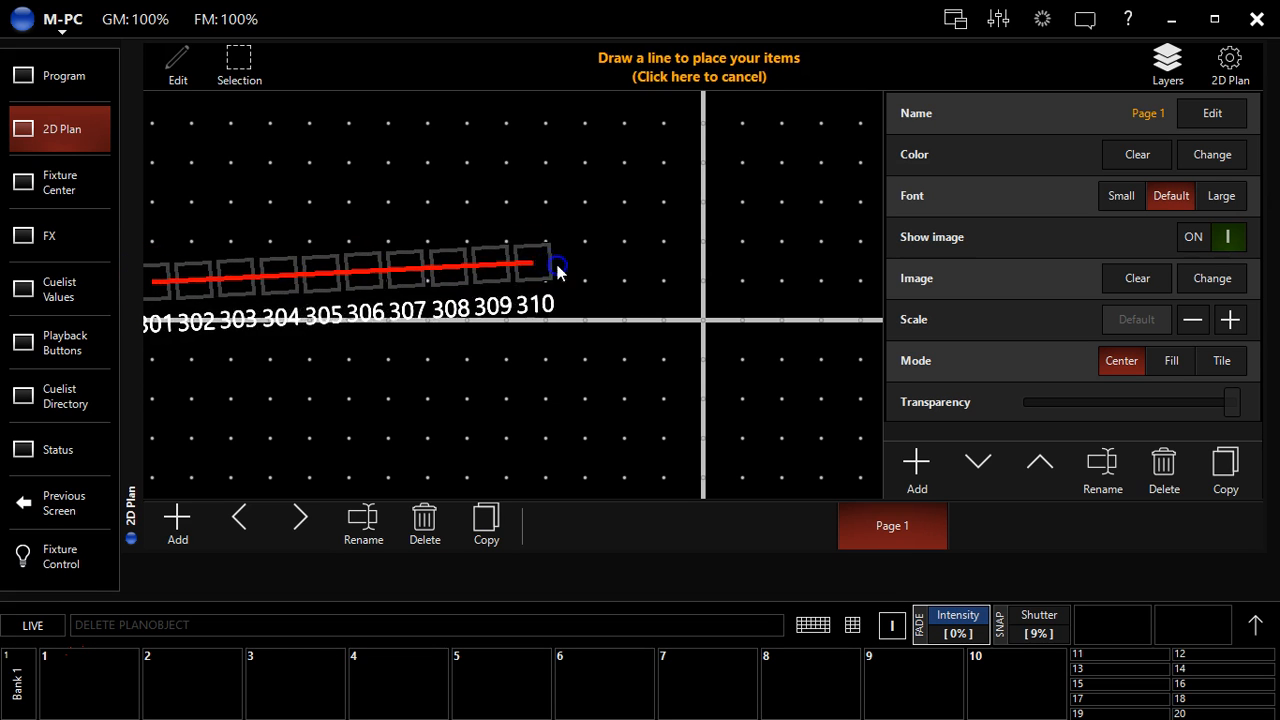
{"action": "left_click_drag", "start_coordinate": [558, 268], "coordinate": [858, 288]}
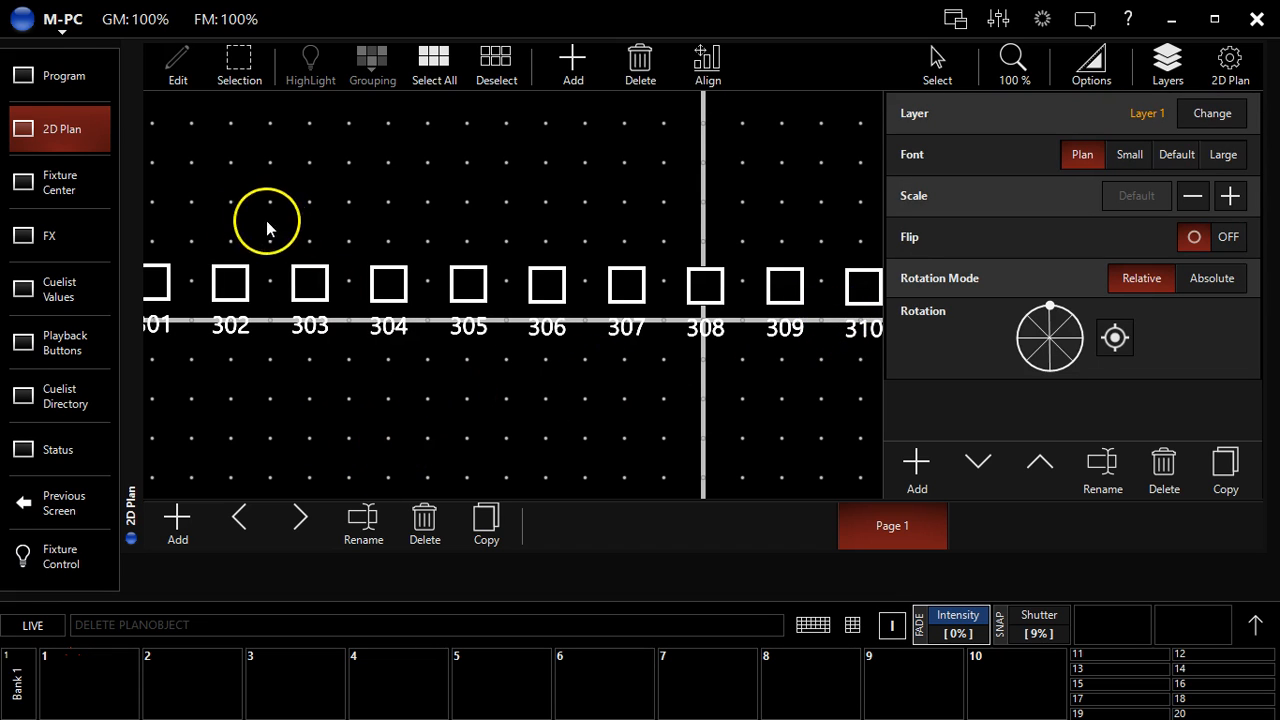
{"action": "mouse_move", "coordinate": [620, 64]}
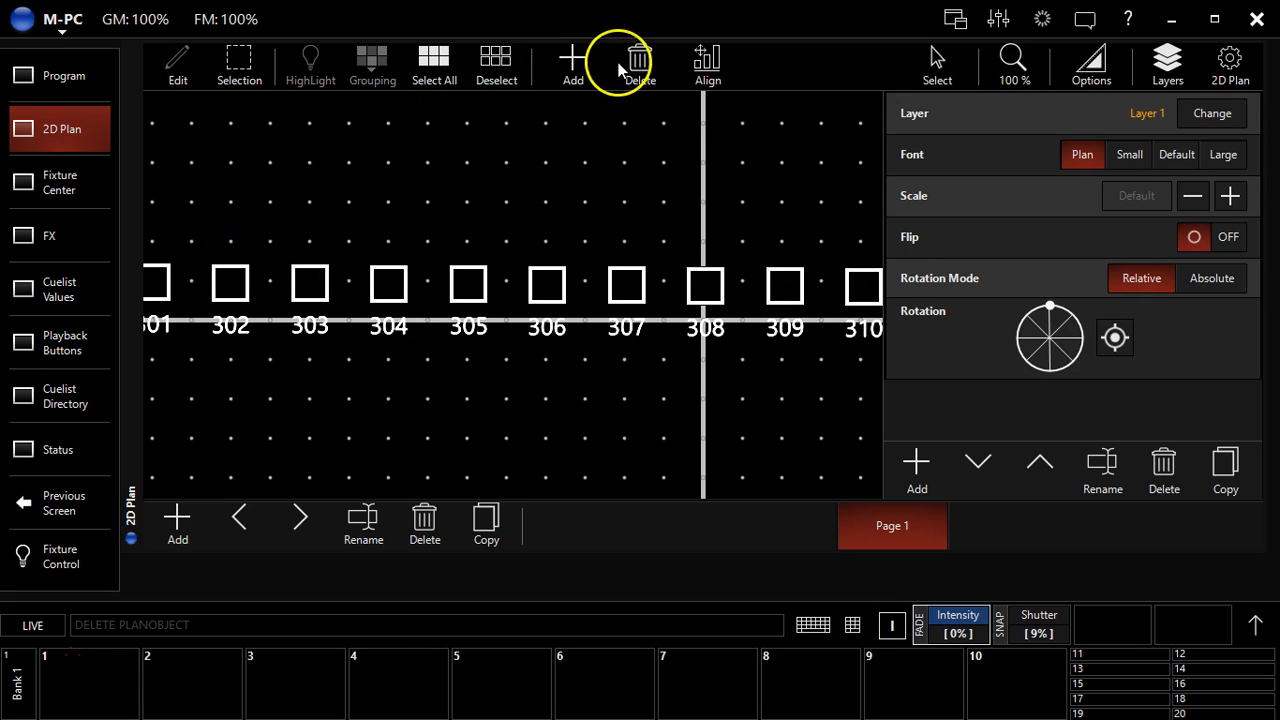
{"action": "left_click", "coordinate": [640, 60]}
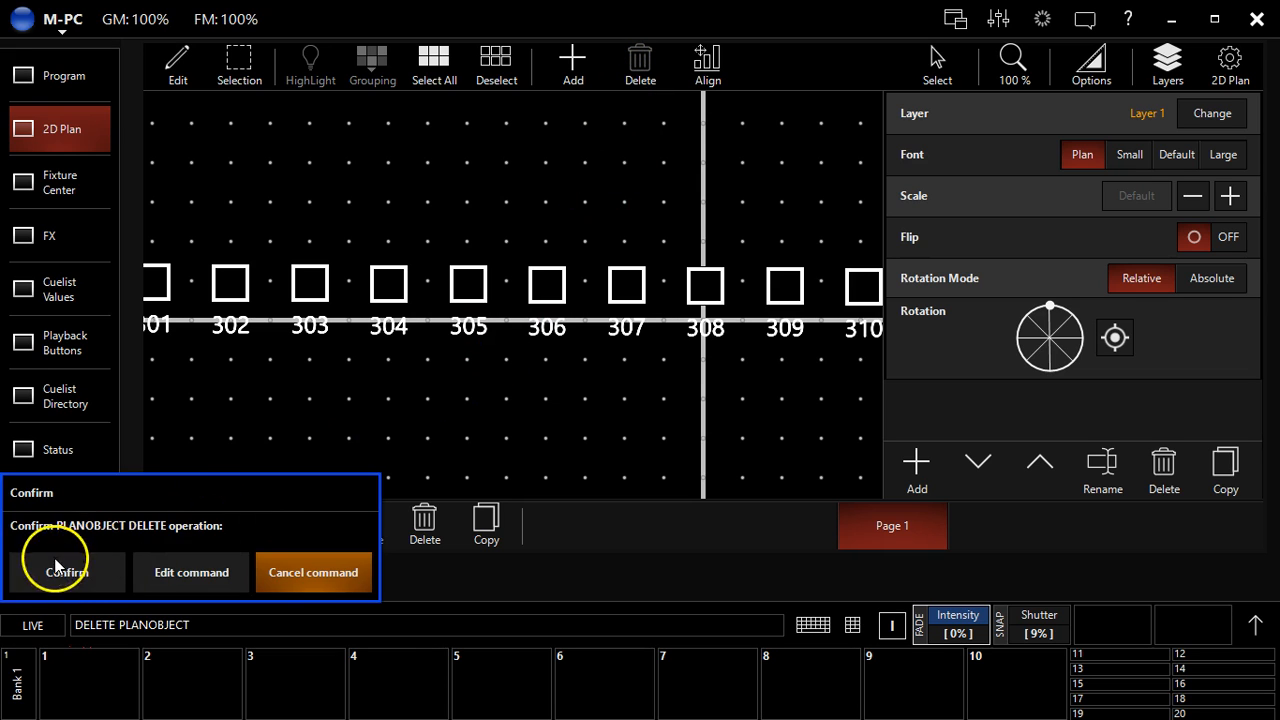
Confirm the deletion, then lay fixtures 301–310 along a freehand curved path.
{"action": "left_click", "coordinate": [66, 572]}
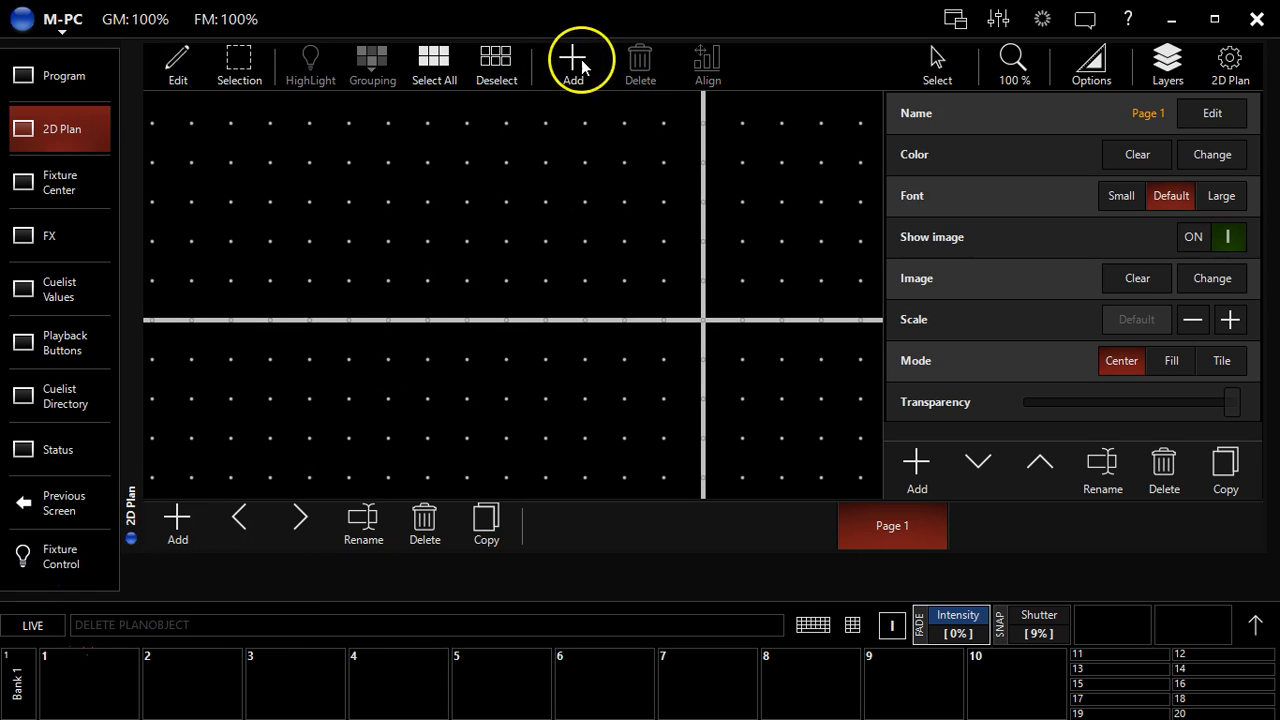
{"action": "left_click", "coordinate": [572, 60]}
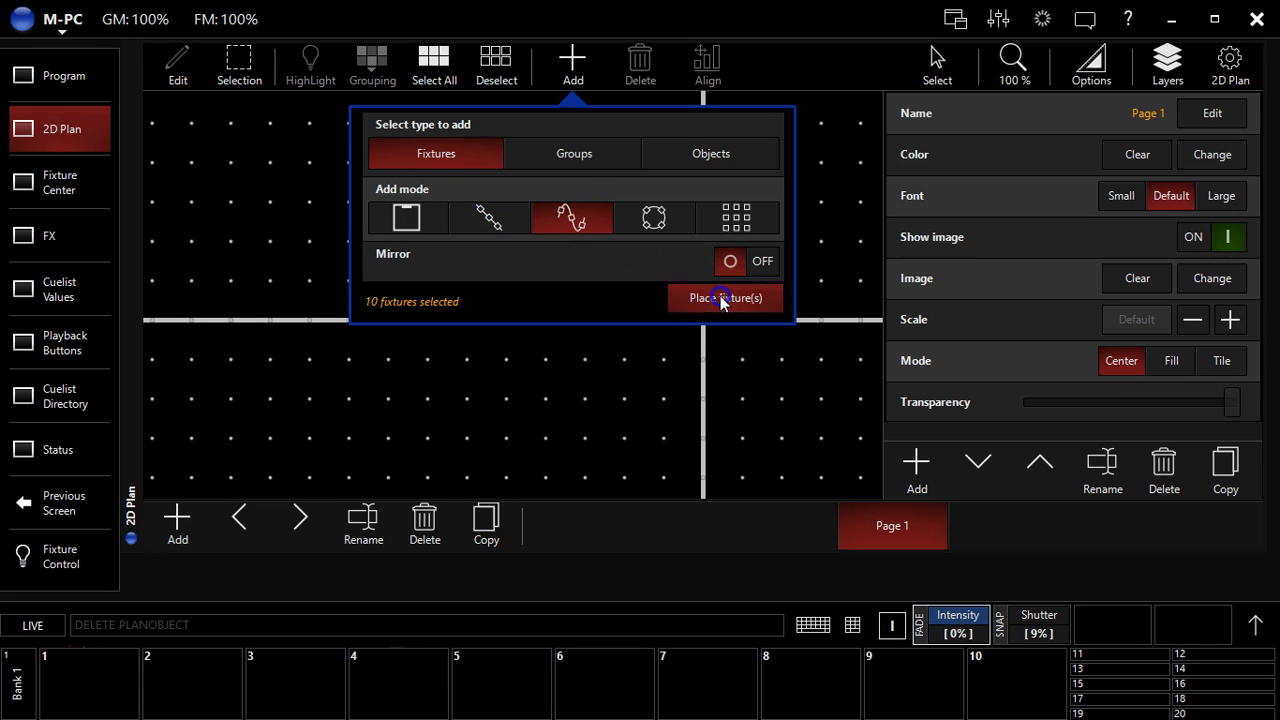
{"action": "left_click", "coordinate": [724, 298]}
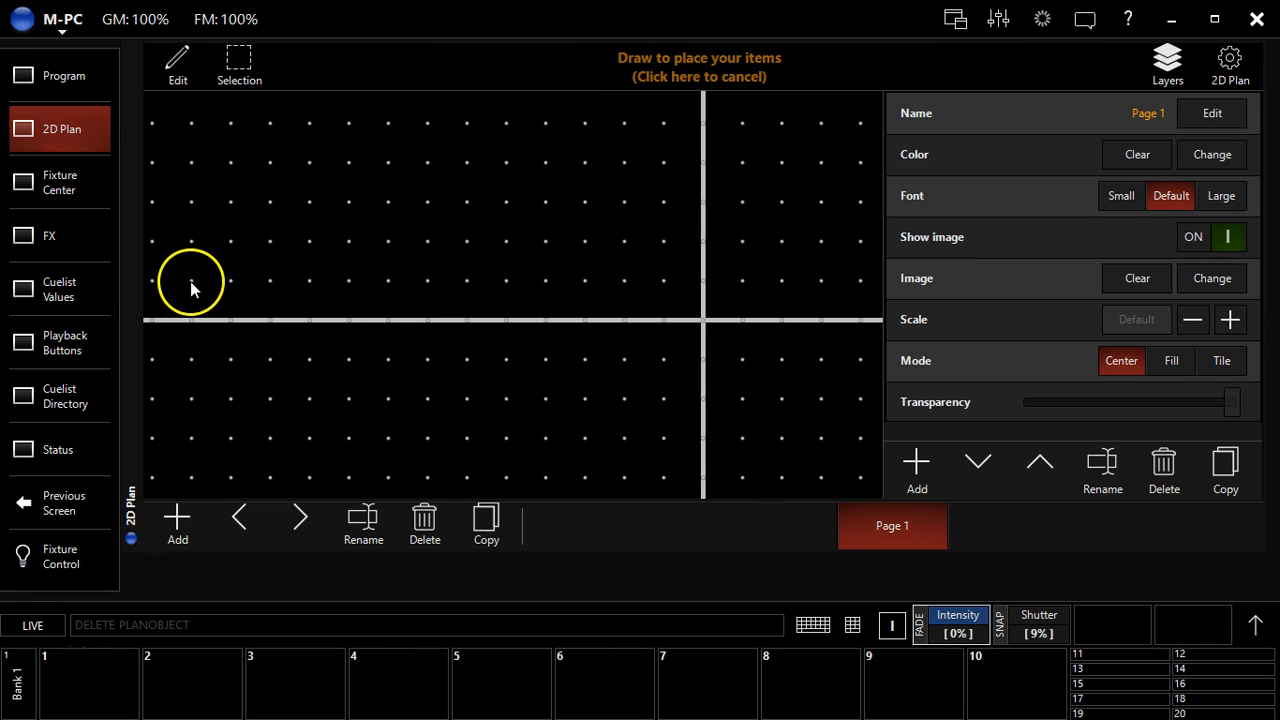
{"action": "left_click_drag", "start_coordinate": [190, 280], "coordinate": [644, 450]}
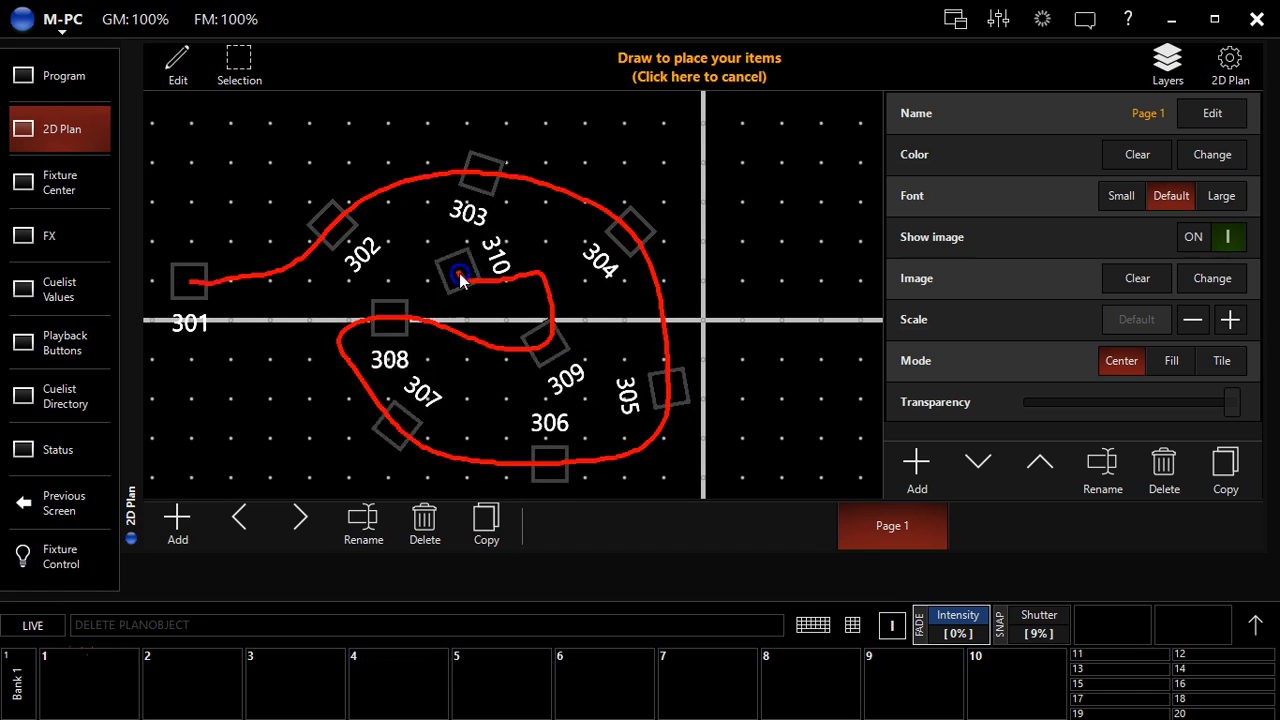
Clear everything from the plan page and confirm, leaving Page 1 empty again.
{"action": "left_click", "coordinate": [700, 68]}
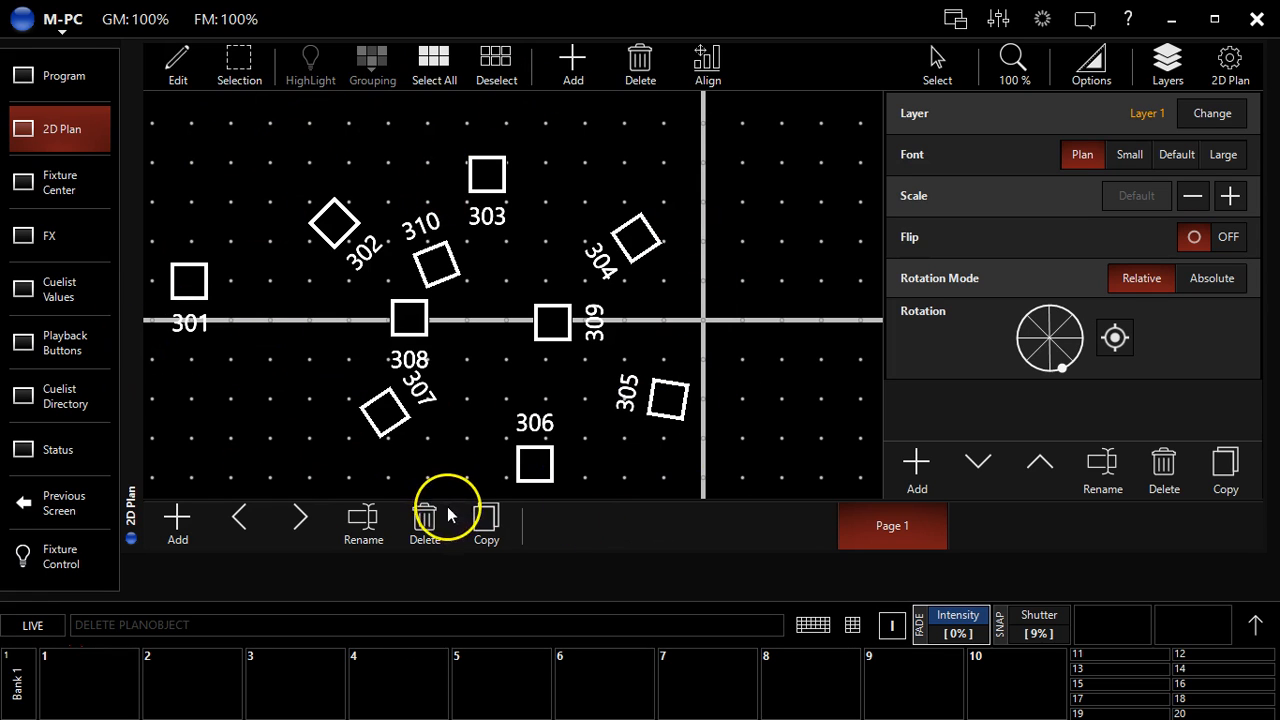
{"action": "mouse_move", "coordinate": [428, 516]}
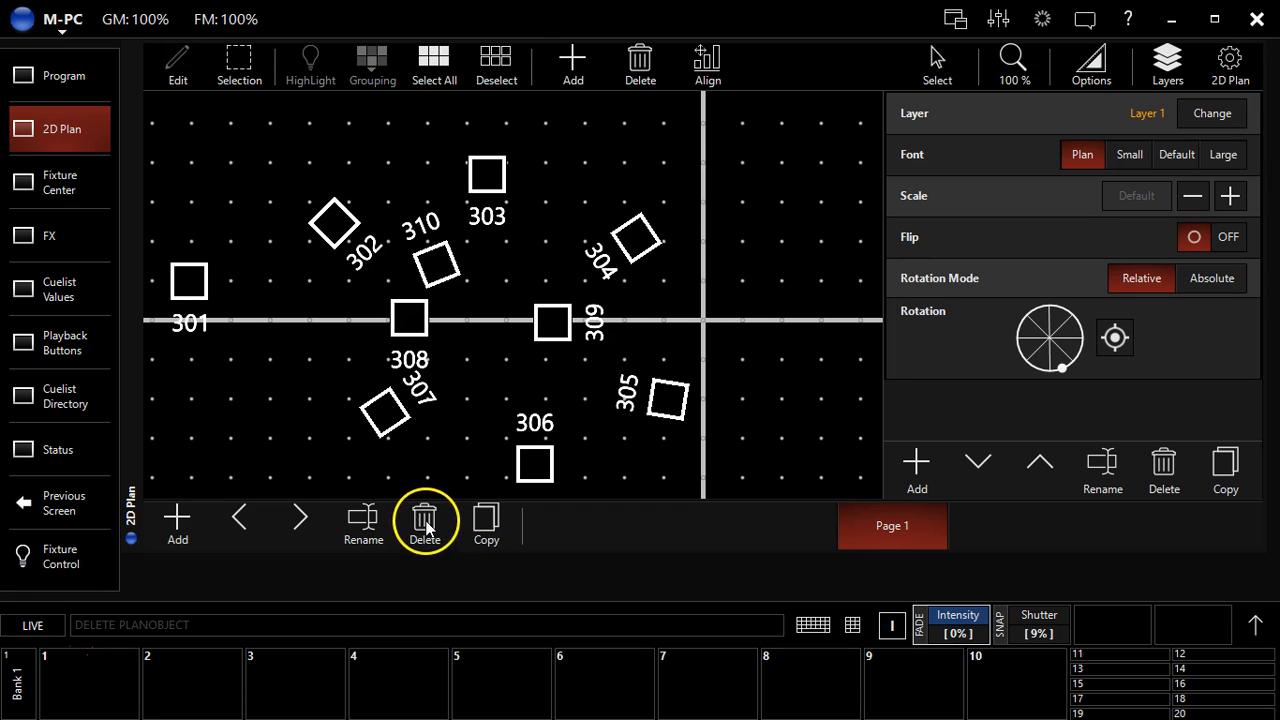
{"action": "left_click", "coordinate": [424, 520]}
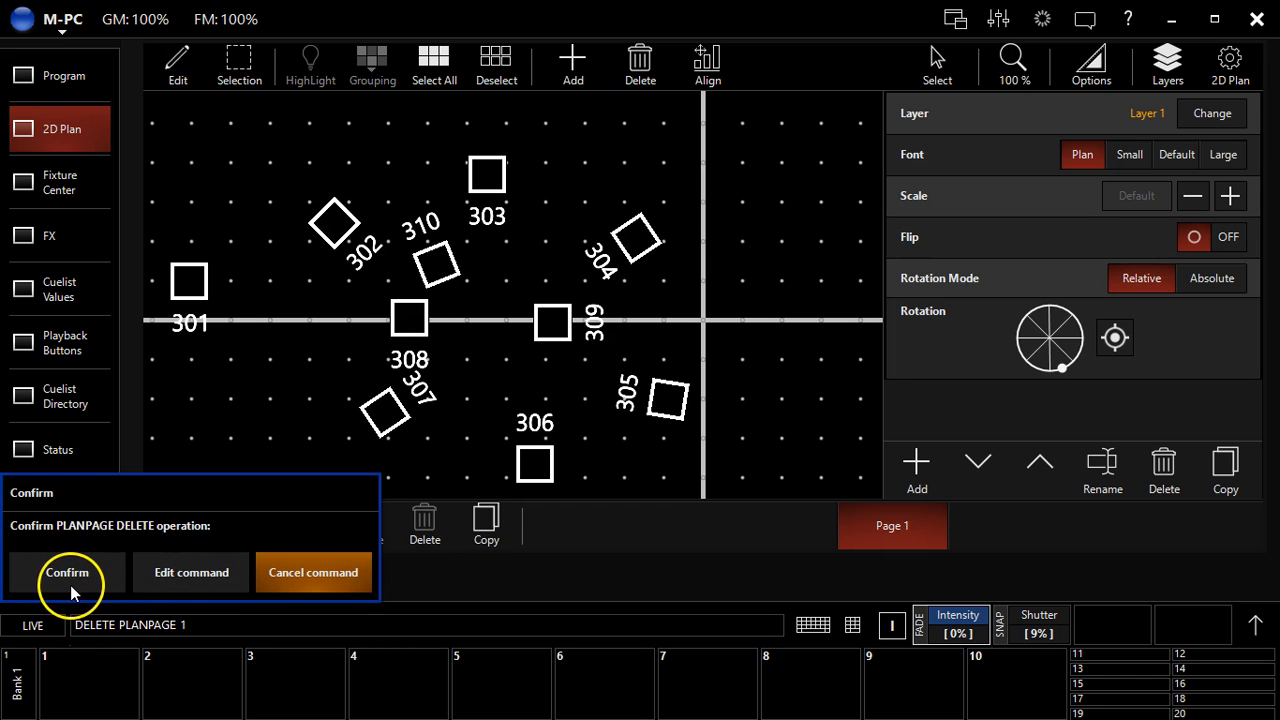
{"action": "left_click", "coordinate": [68, 572]}
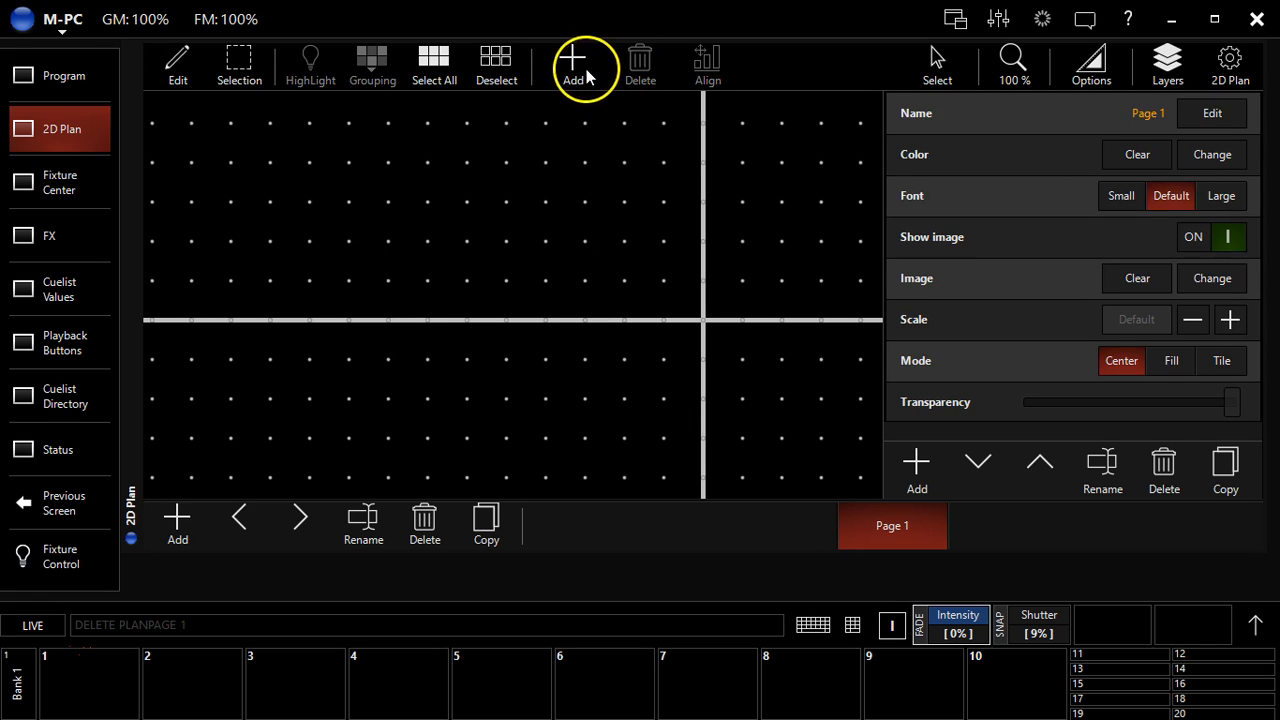
{"action": "left_click", "coordinate": [572, 64]}
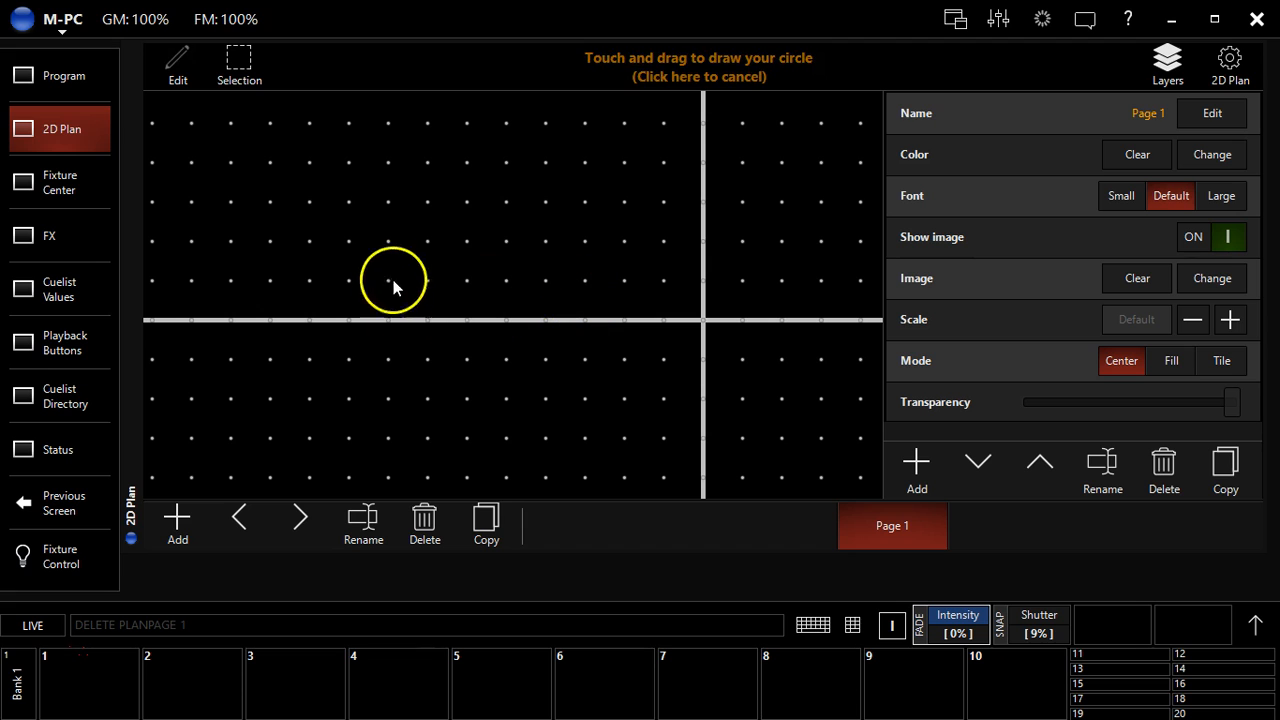
{"action": "left_click_drag", "start_coordinate": [392, 280], "coordinate": [504, 364]}
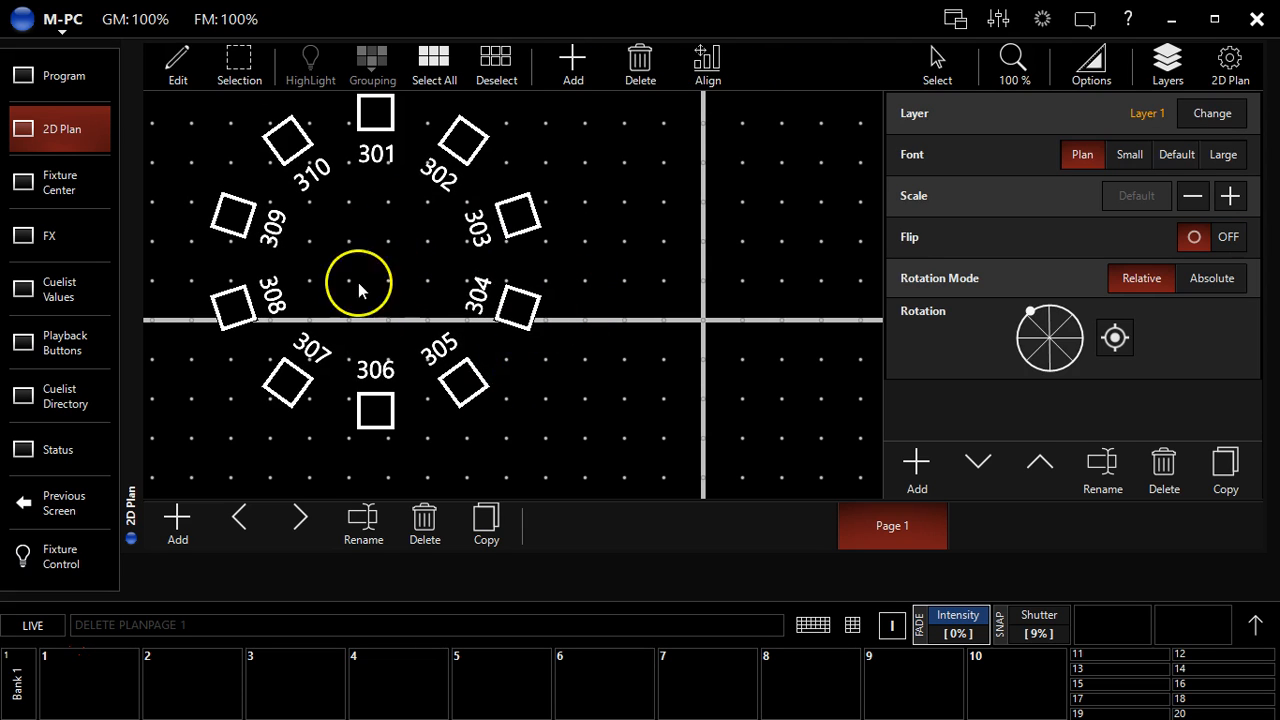
{"action": "mouse_move", "coordinate": [384, 320]}
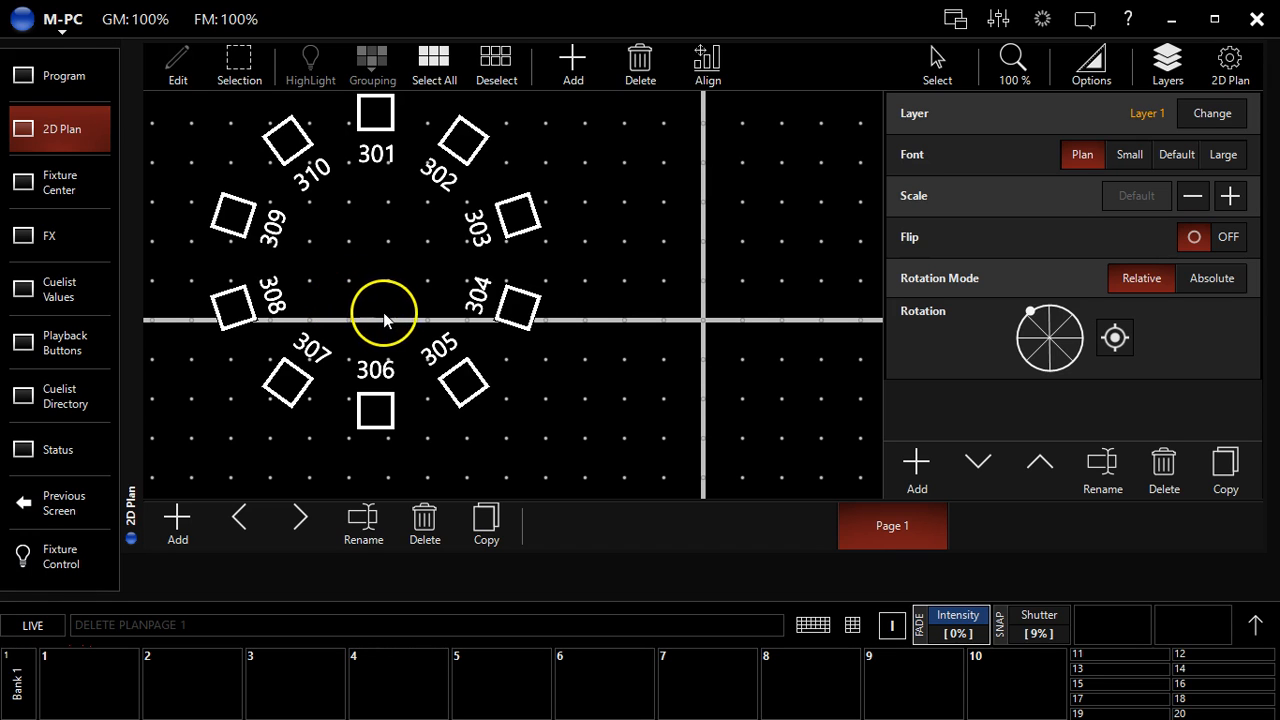
{"action": "mouse_move", "coordinate": [418, 356]}
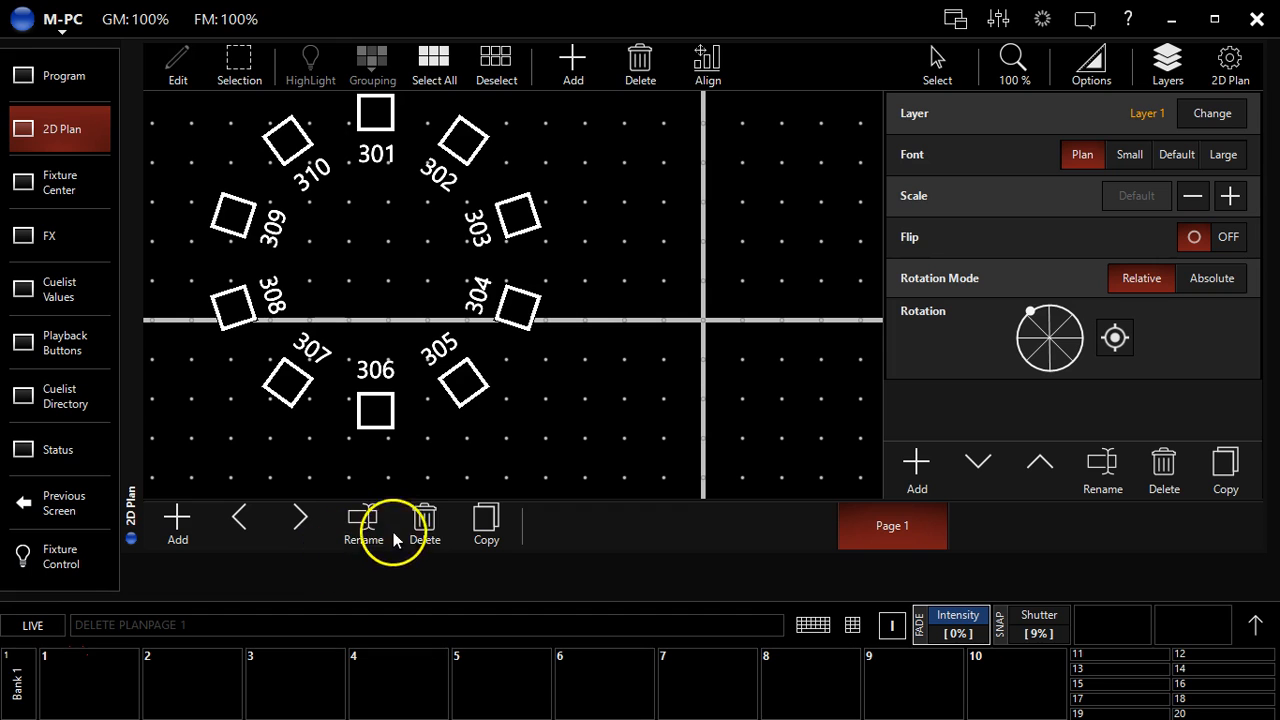
{"action": "left_click", "coordinate": [424, 524]}
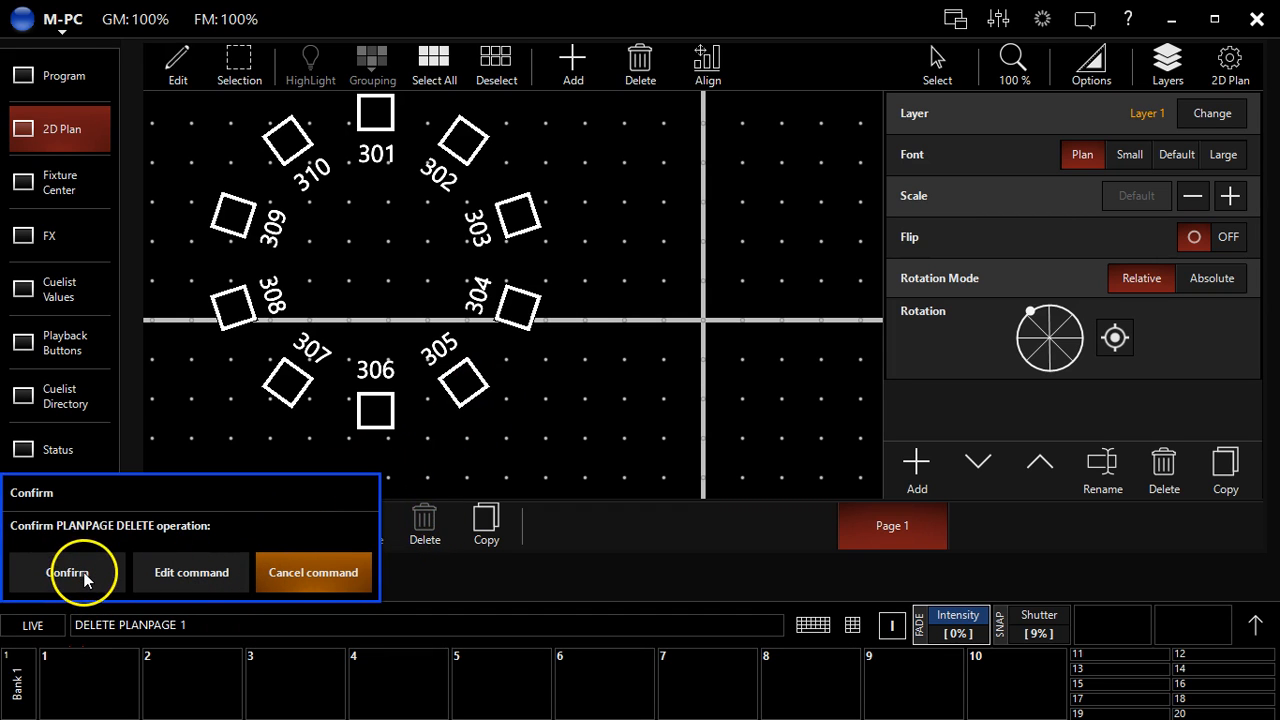
{"action": "left_click", "coordinate": [68, 572]}
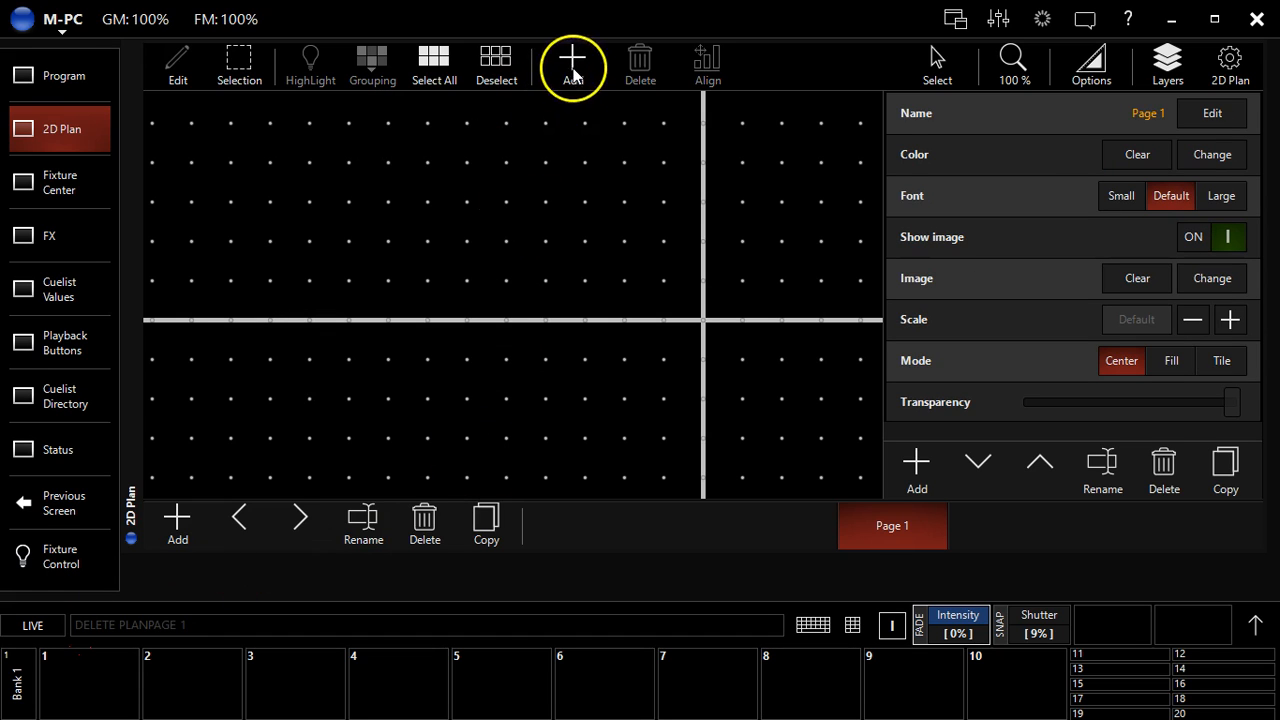
{"action": "left_click", "coordinate": [572, 64]}
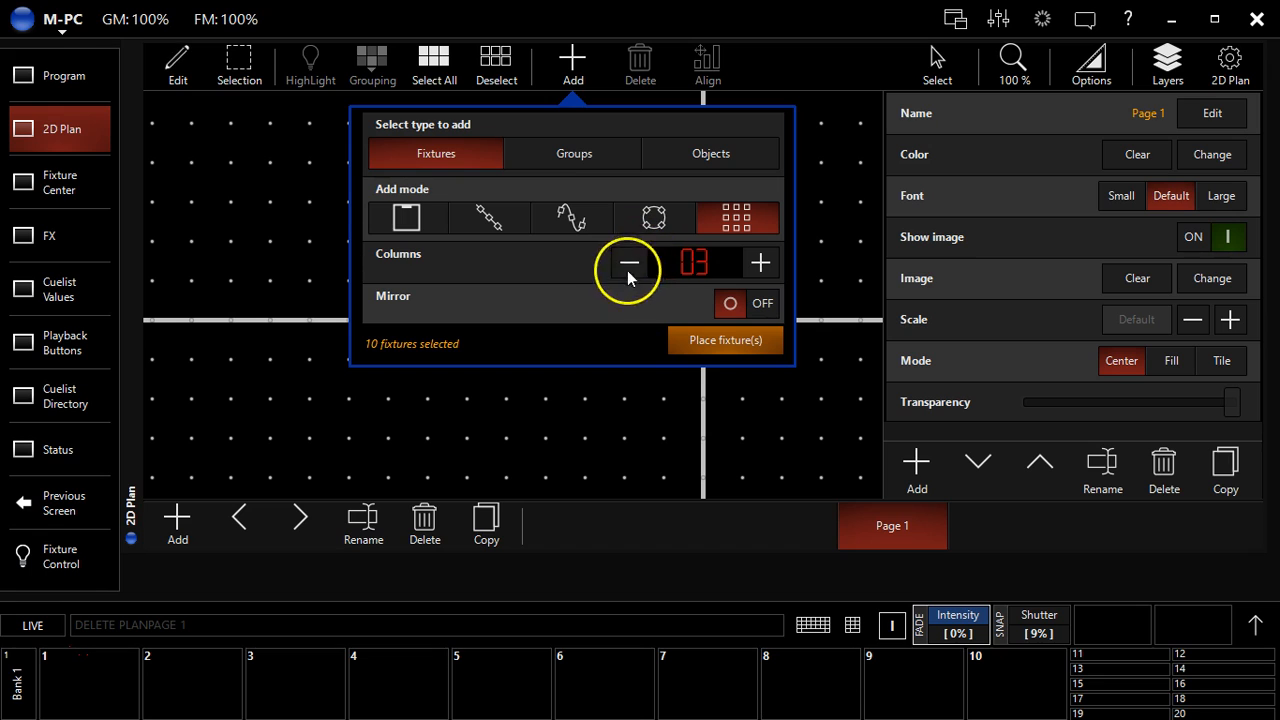
{"action": "left_click", "coordinate": [630, 264]}
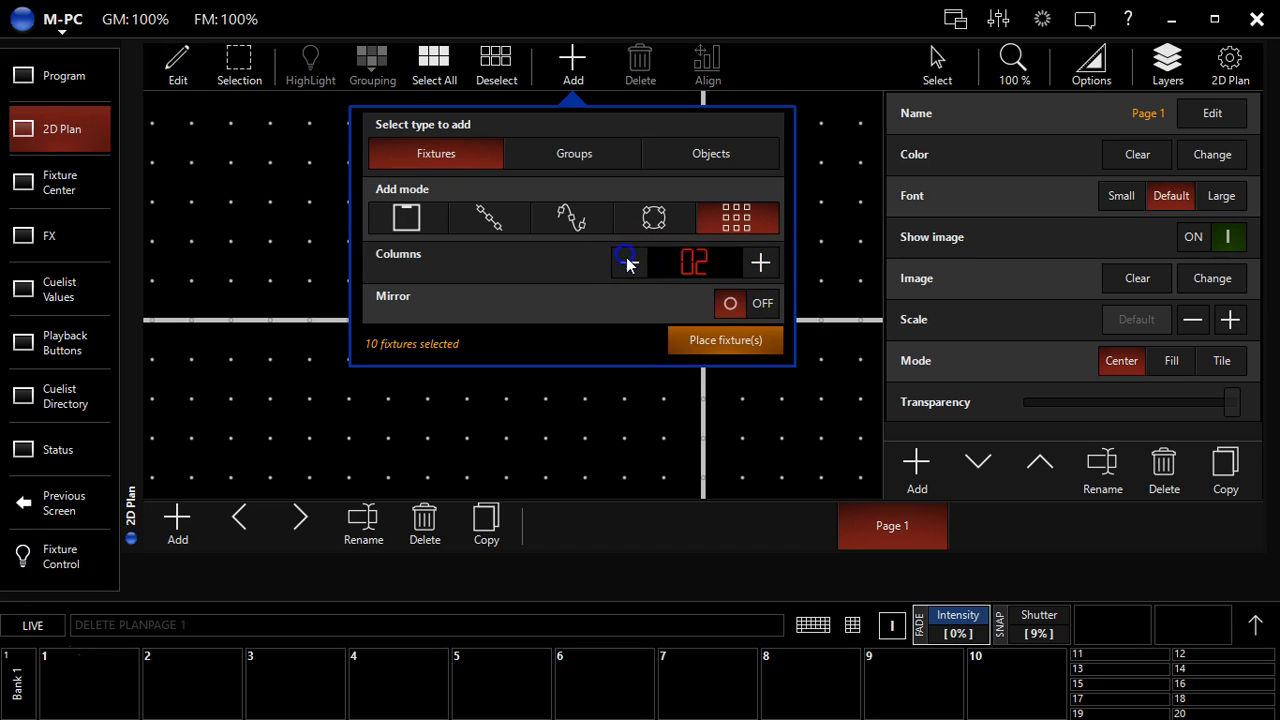
{"action": "left_click", "coordinate": [724, 340]}
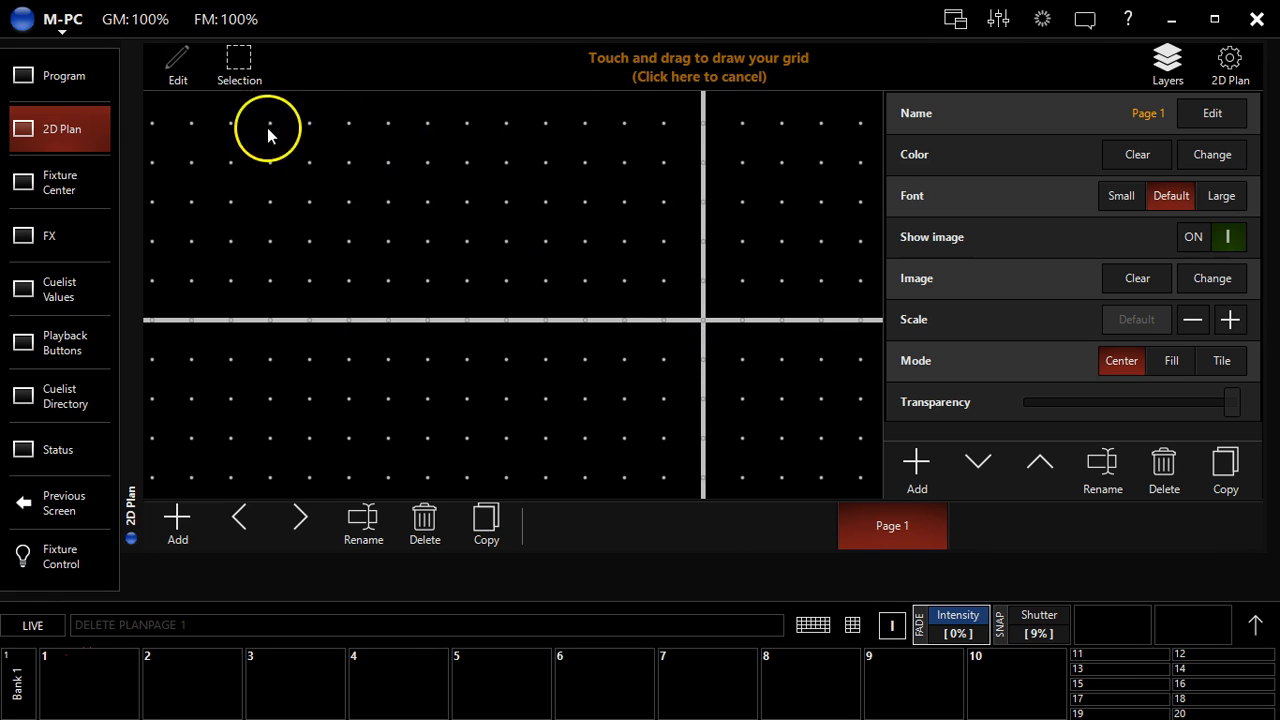
{"action": "left_click_drag", "start_coordinate": [228, 156], "coordinate": [572, 340]}
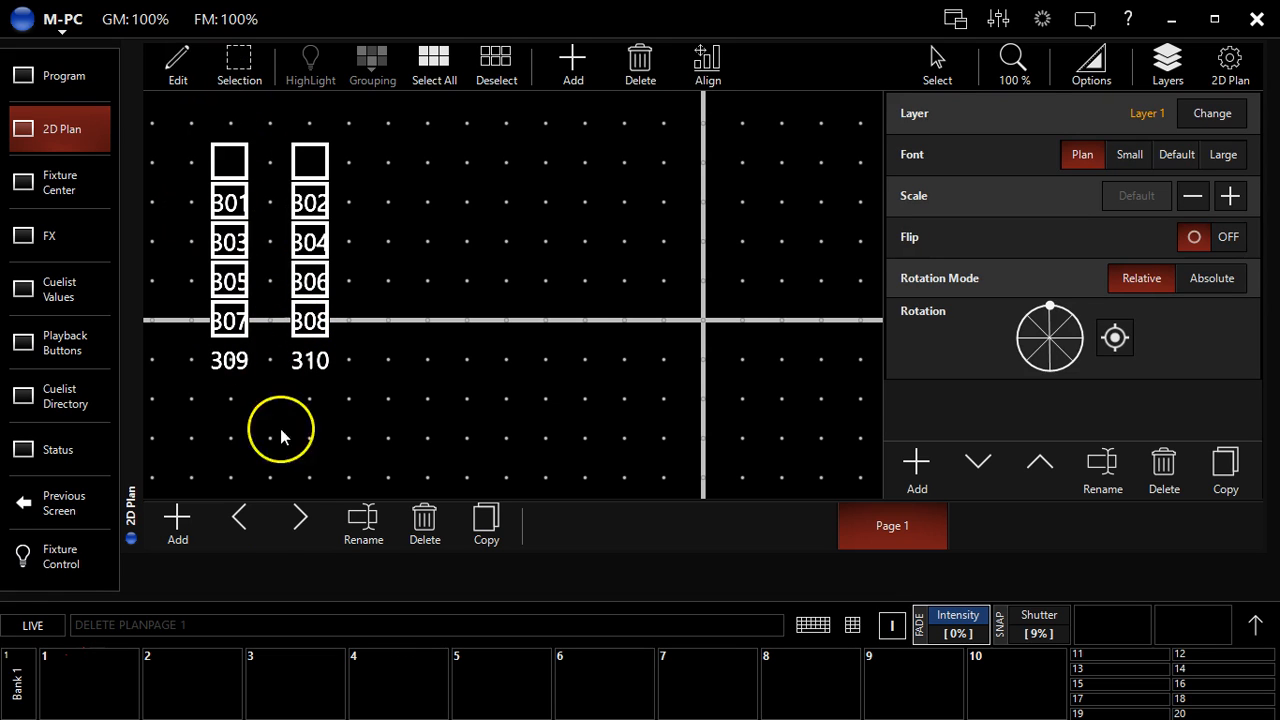
{"action": "left_click", "coordinate": [424, 520]}
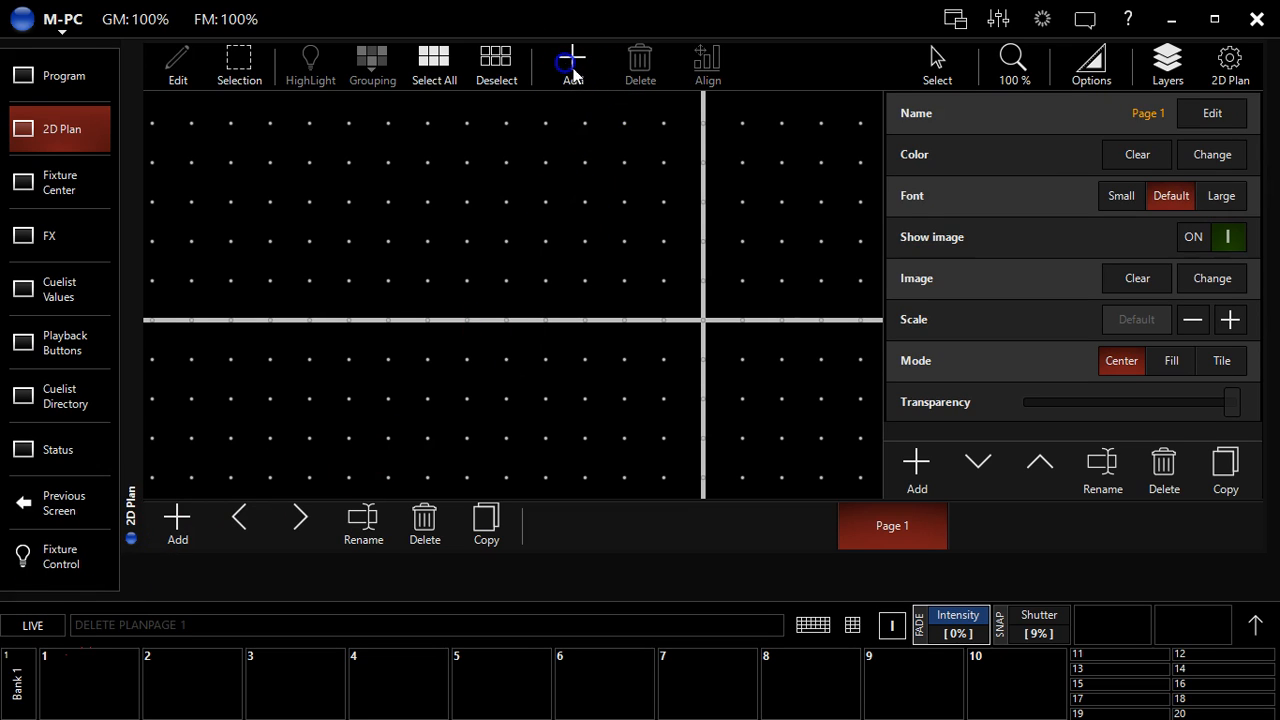
{"action": "left_click", "coordinate": [572, 64]}
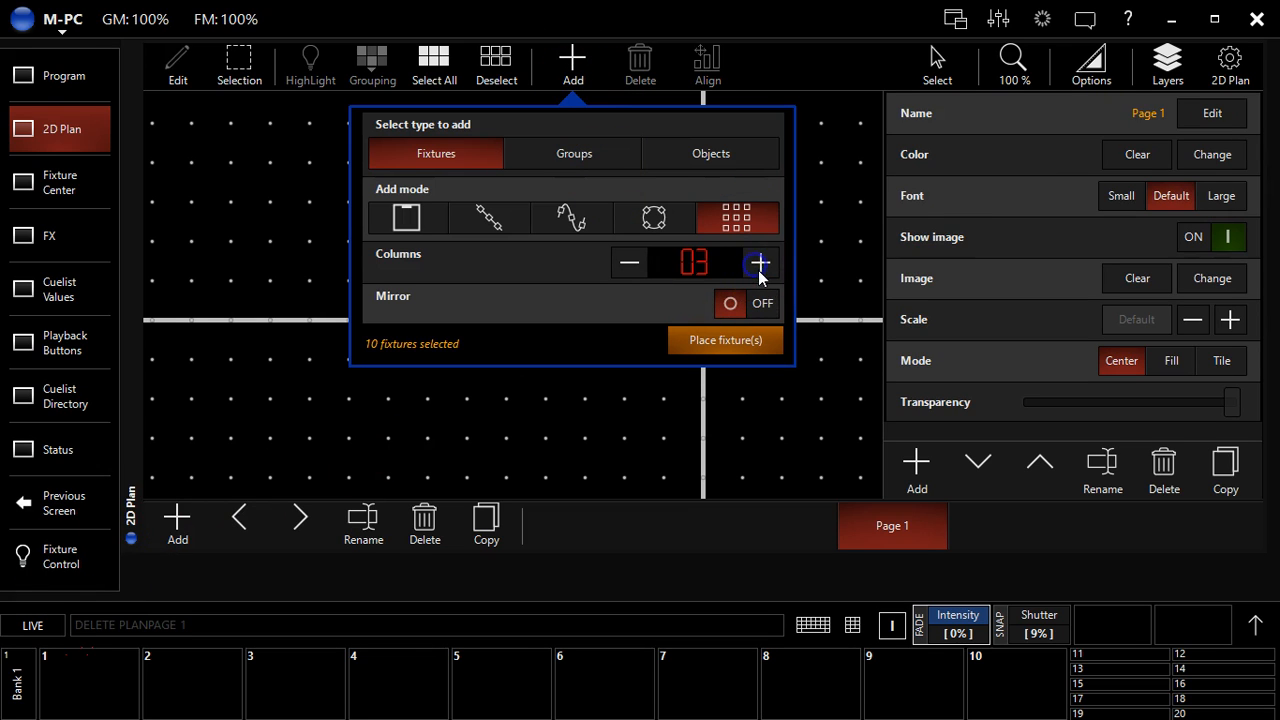
{"action": "left_click", "coordinate": [724, 340]}
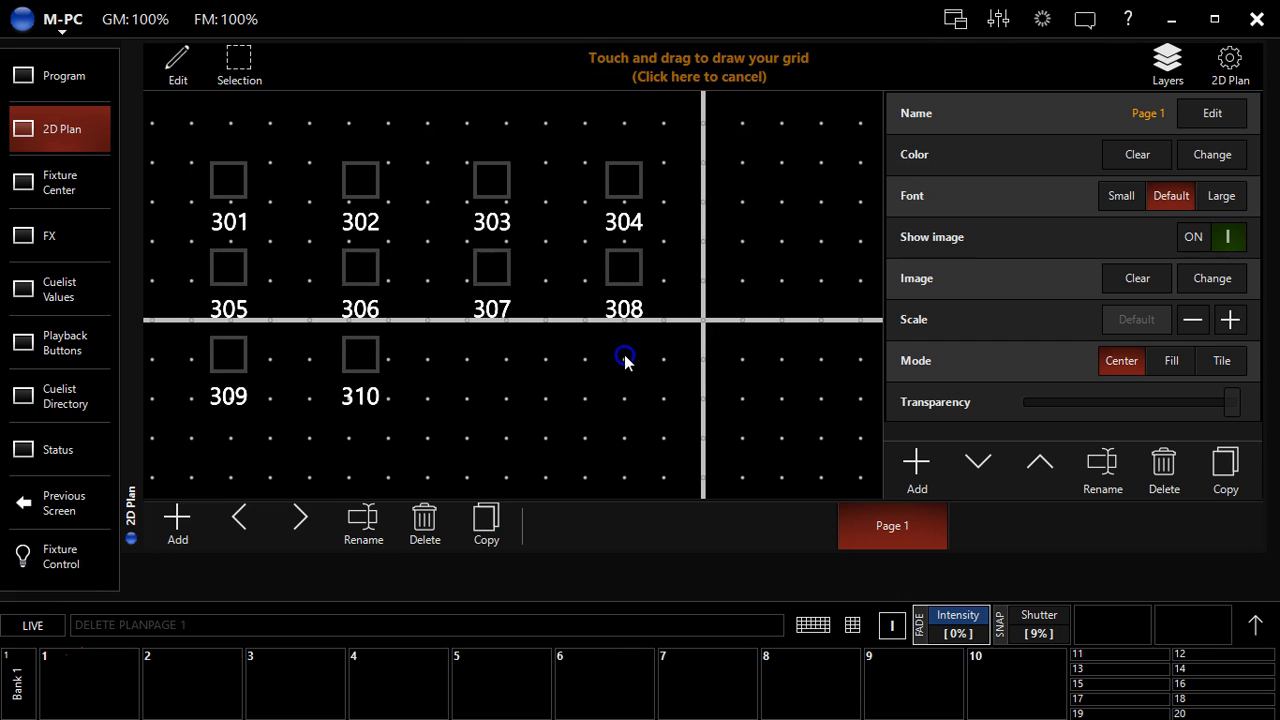
{"action": "left_click", "coordinate": [698, 68]}
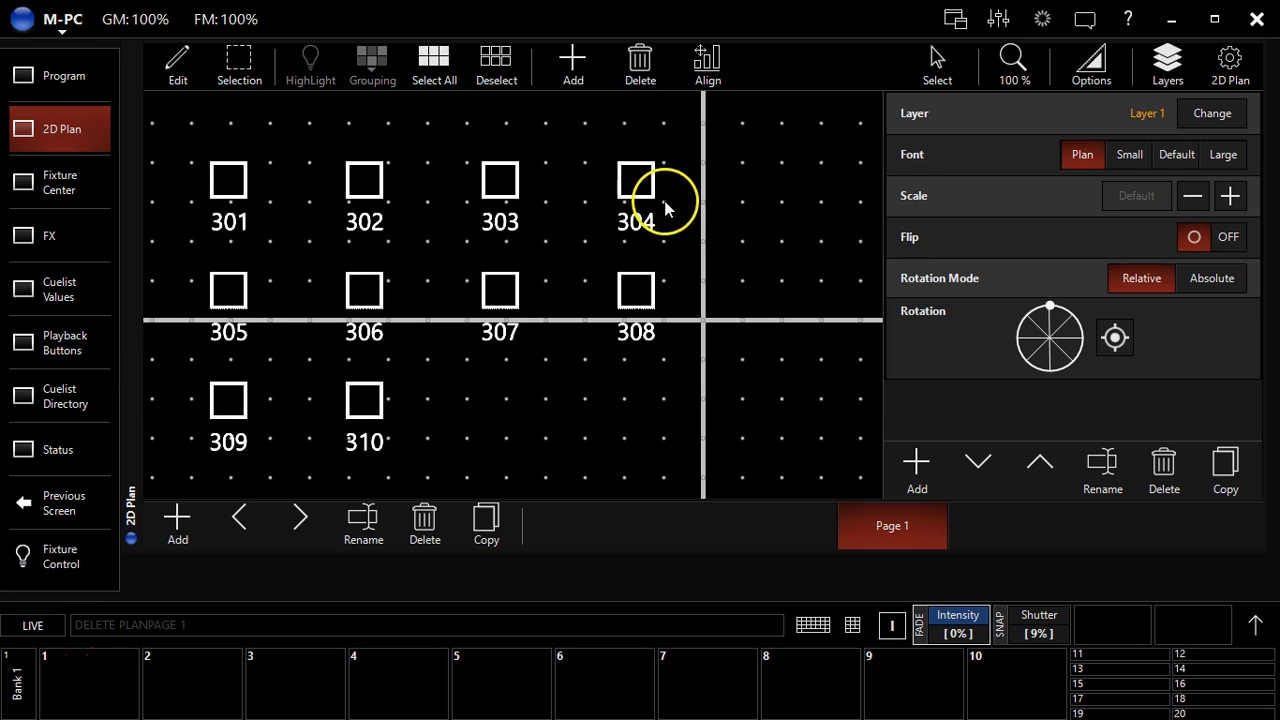
{"action": "mouse_move", "coordinate": [668, 224]}
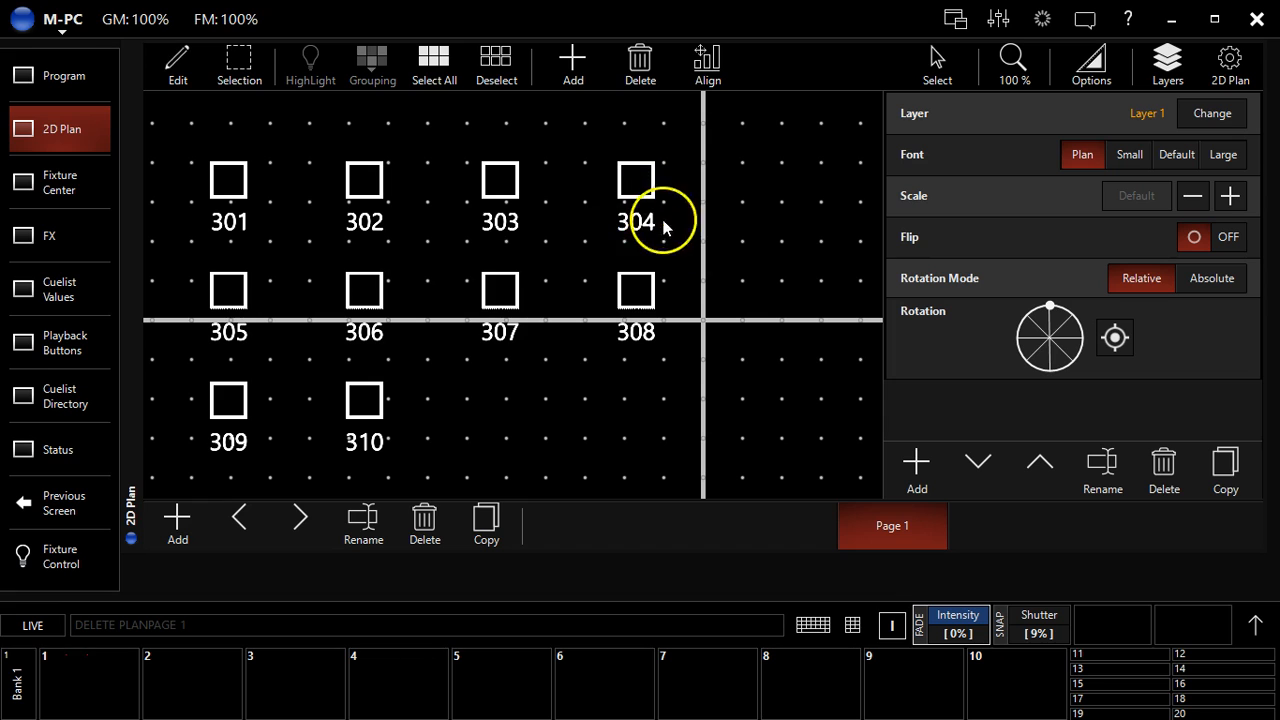
{"action": "mouse_move", "coordinate": [468, 396]}
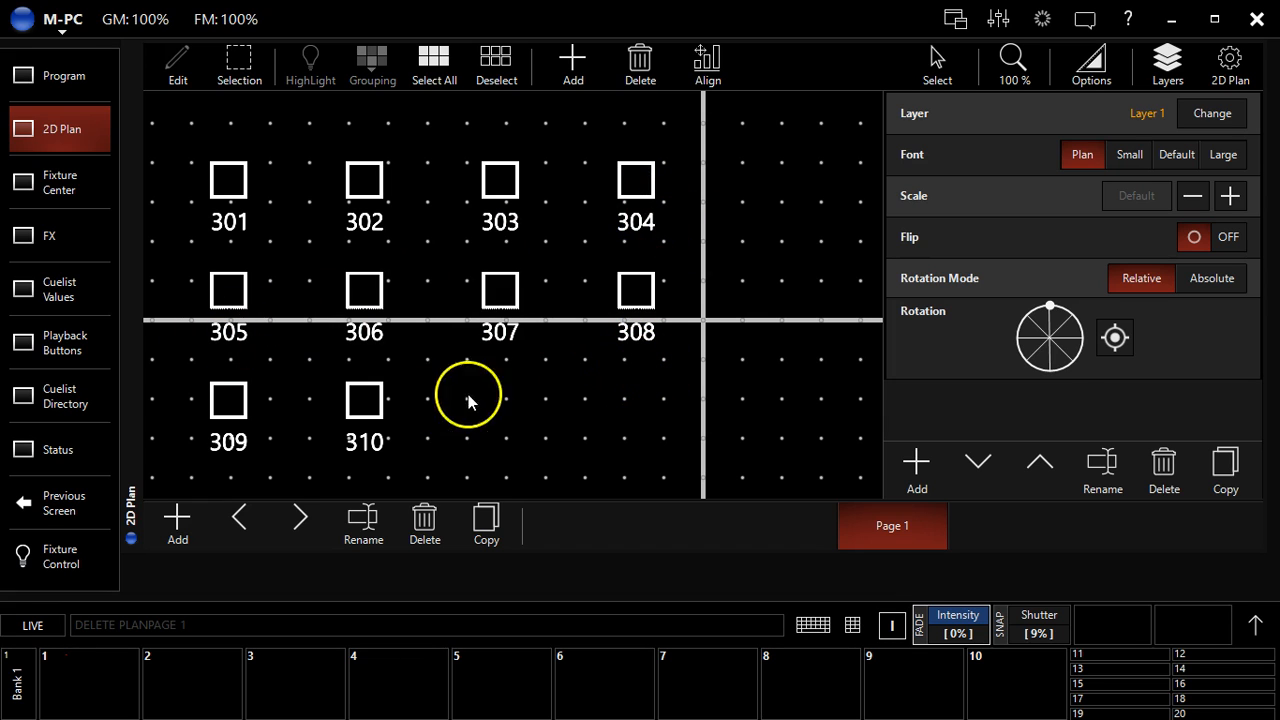
{"action": "left_click", "coordinate": [424, 520]}
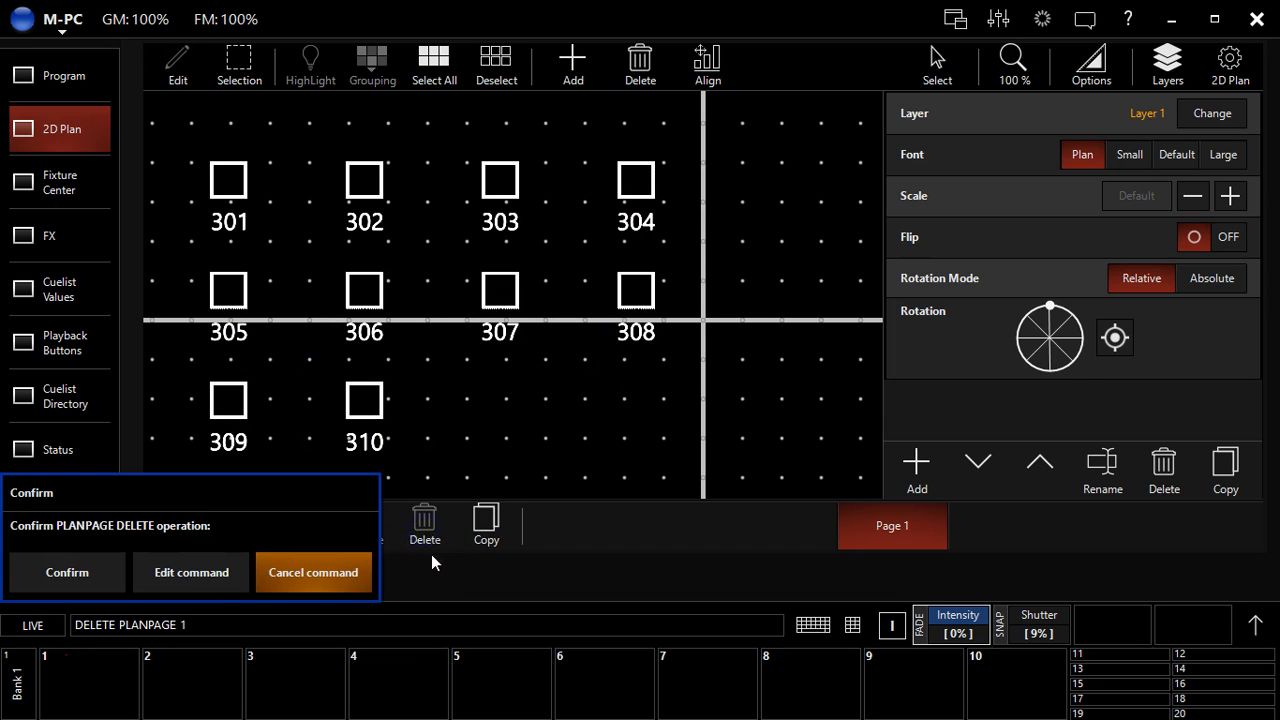
{"action": "left_click", "coordinate": [66, 572]}
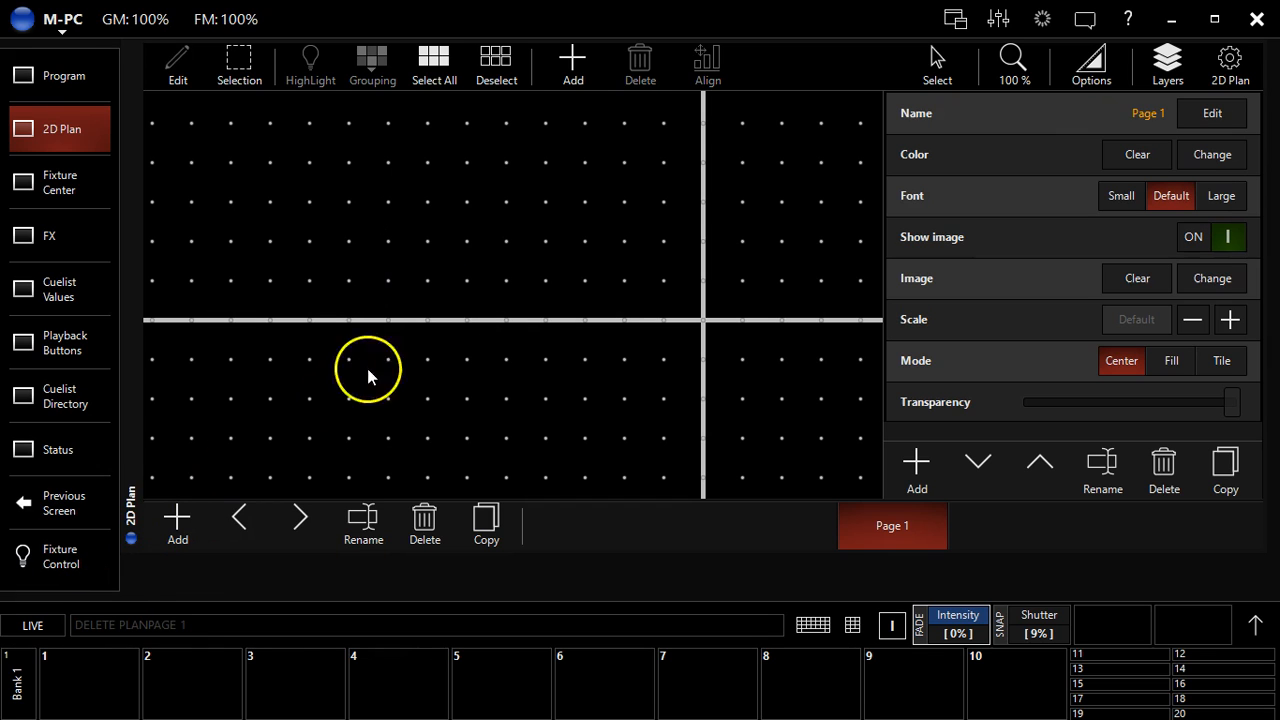
{"action": "left_click", "coordinate": [572, 60]}
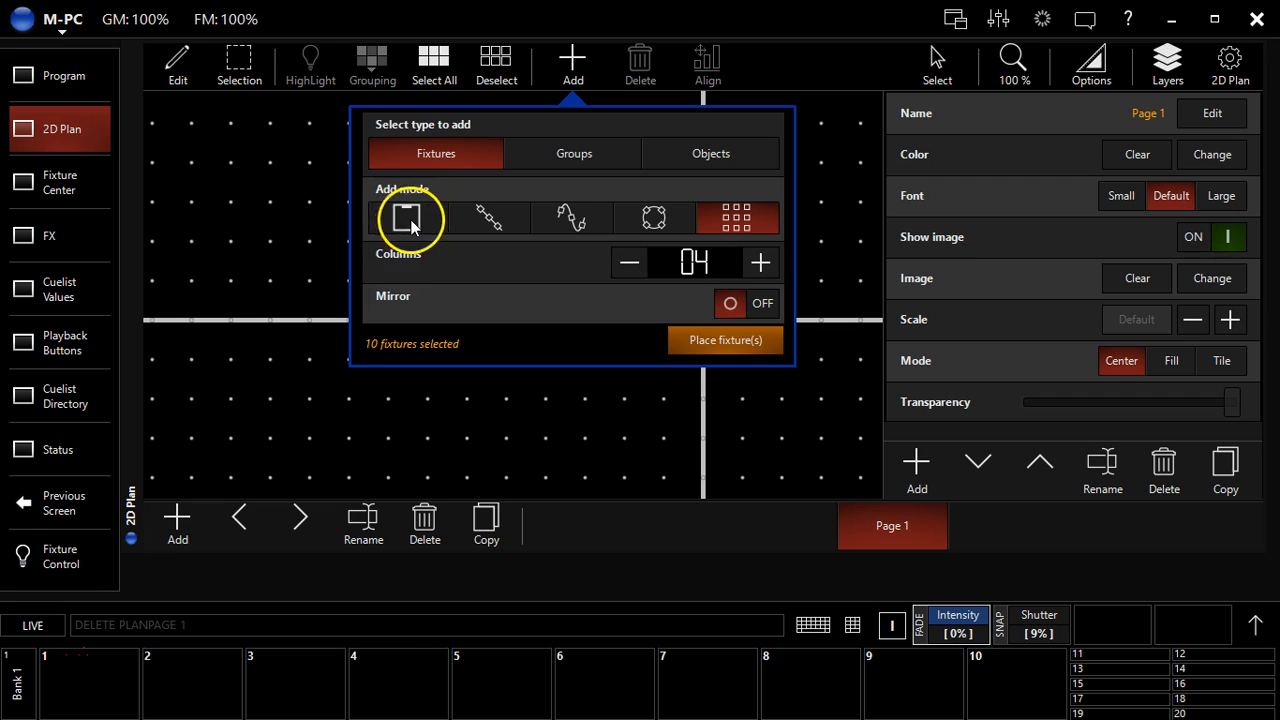
{"action": "left_click", "coordinate": [488, 218]}
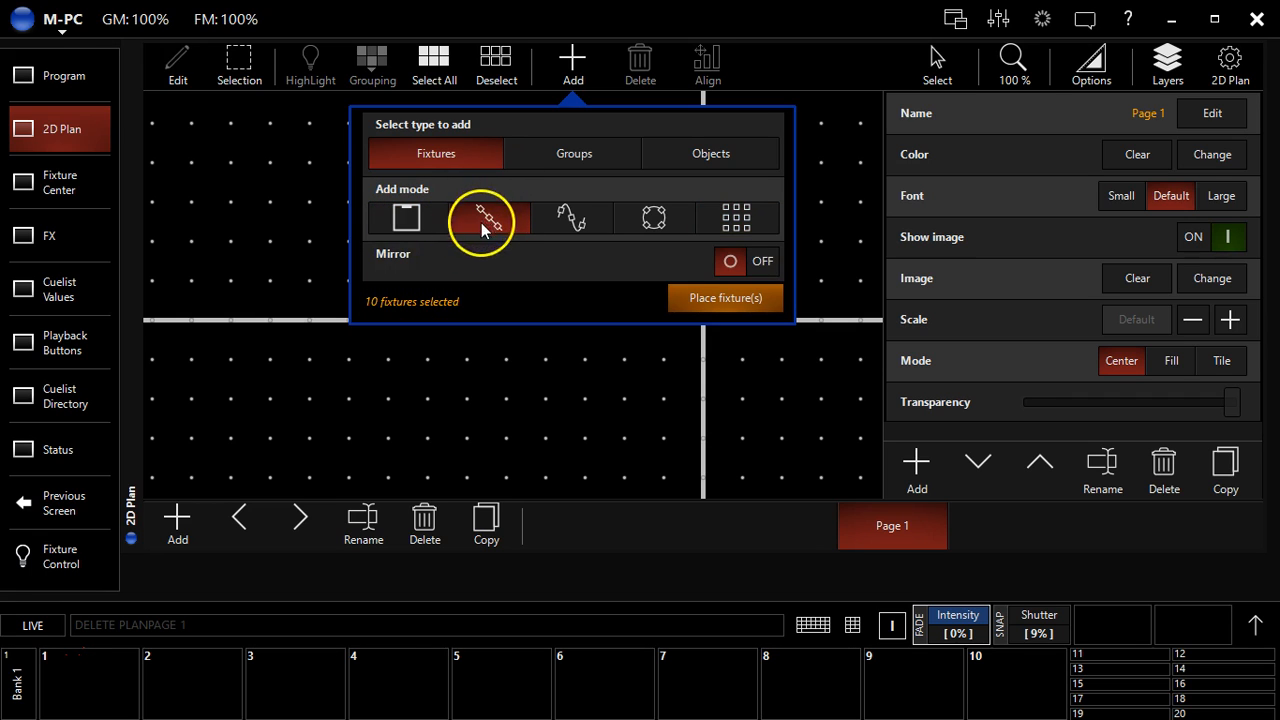
{"action": "left_click", "coordinate": [488, 216]}
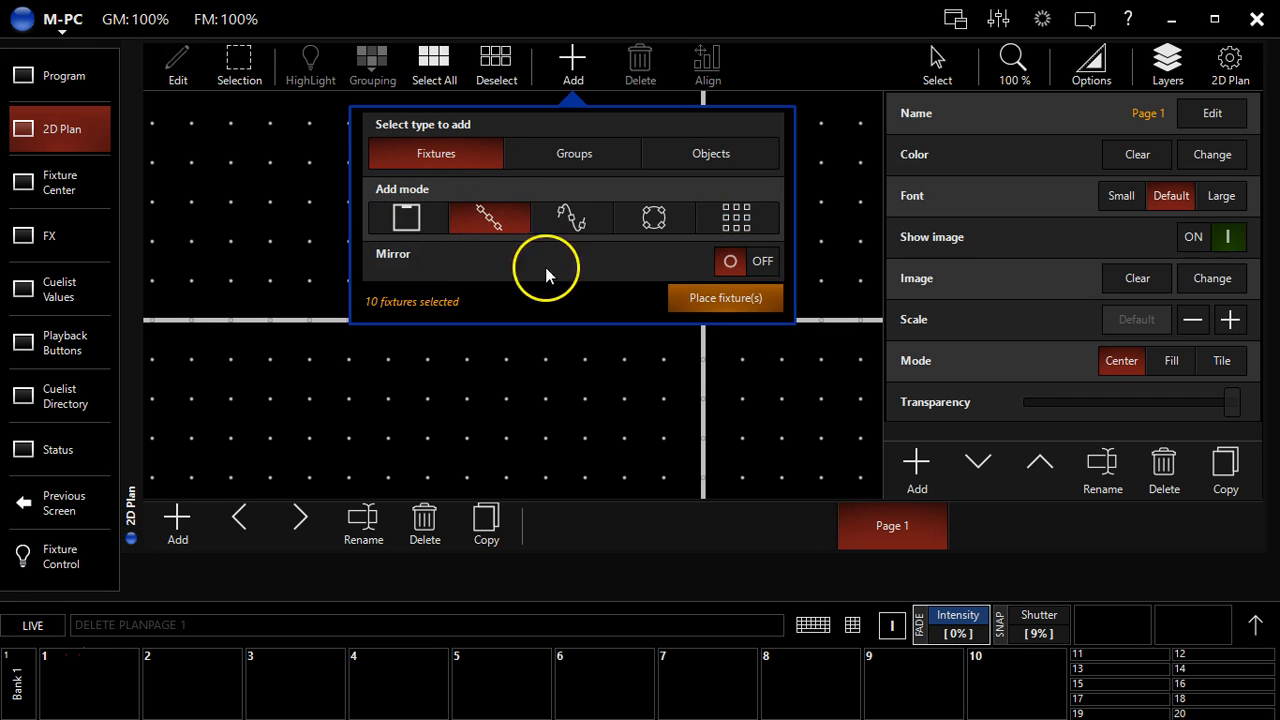
{"action": "left_click", "coordinate": [762, 260]}
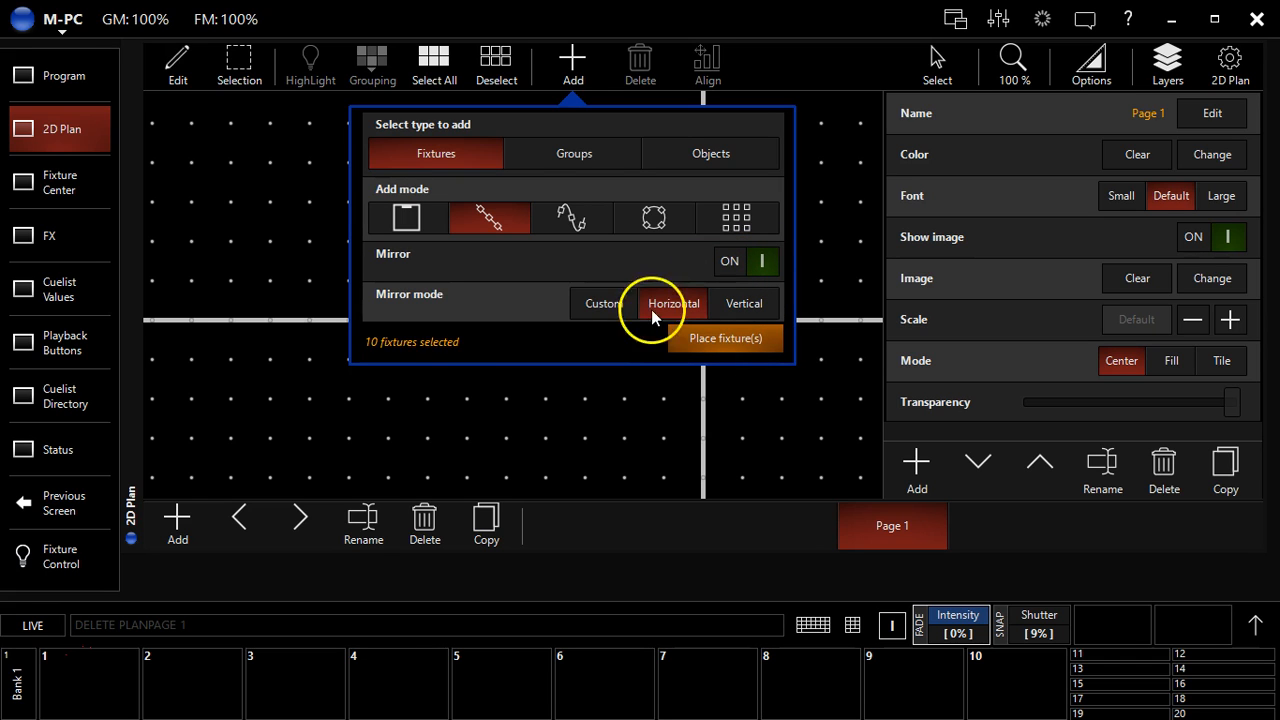
{"action": "mouse_move", "coordinate": [688, 332]}
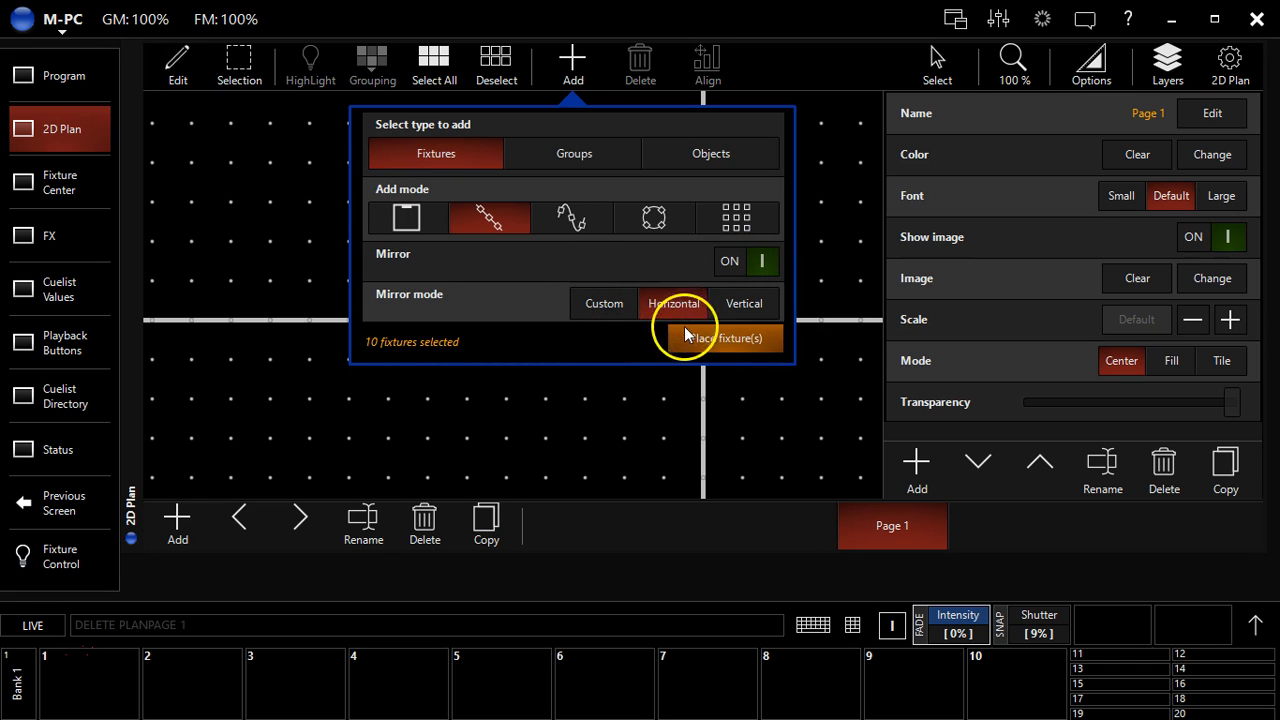
{"action": "left_click", "coordinate": [604, 304]}
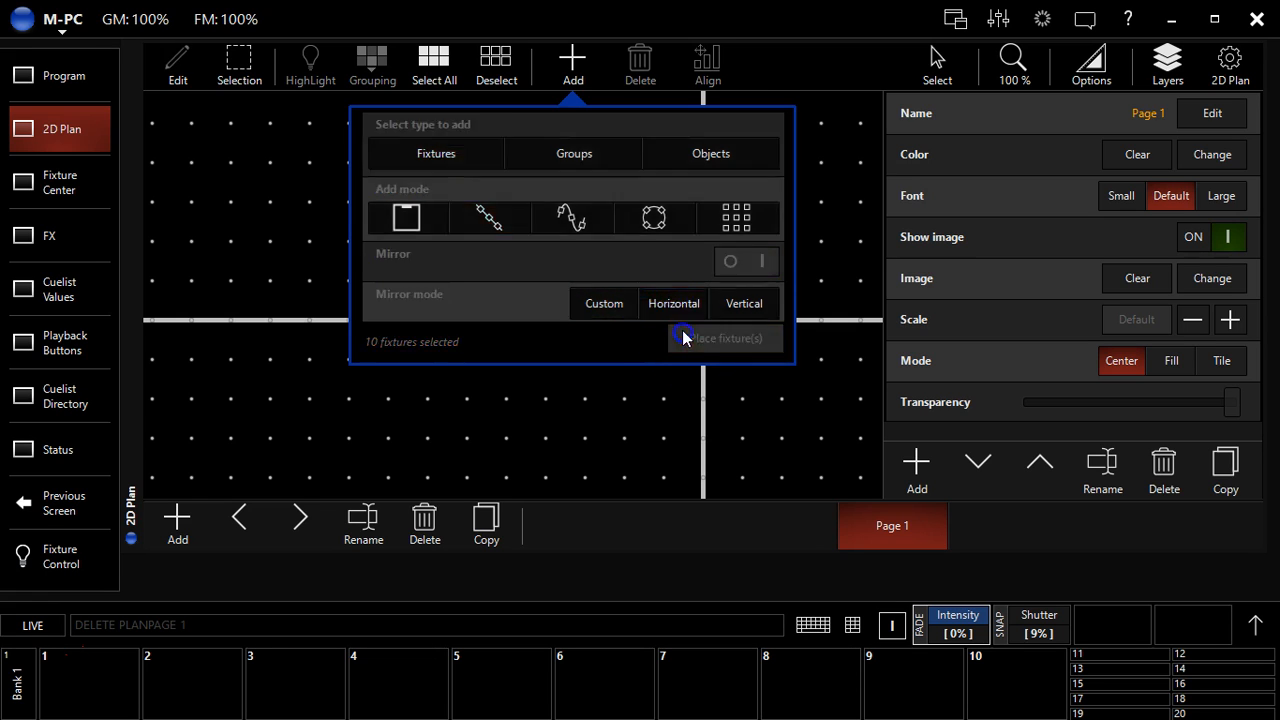
{"action": "left_click", "coordinate": [724, 338]}
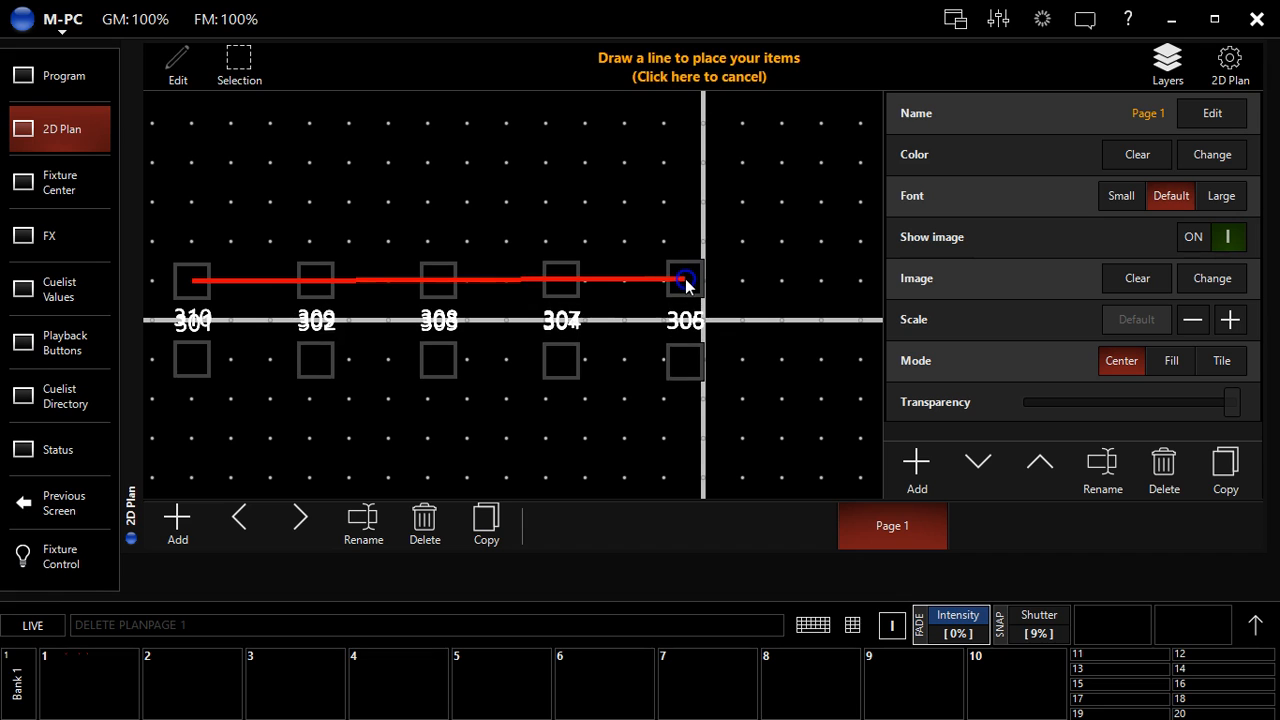
{"action": "left_click_drag", "start_coordinate": [684, 280], "coordinate": [644, 164]}
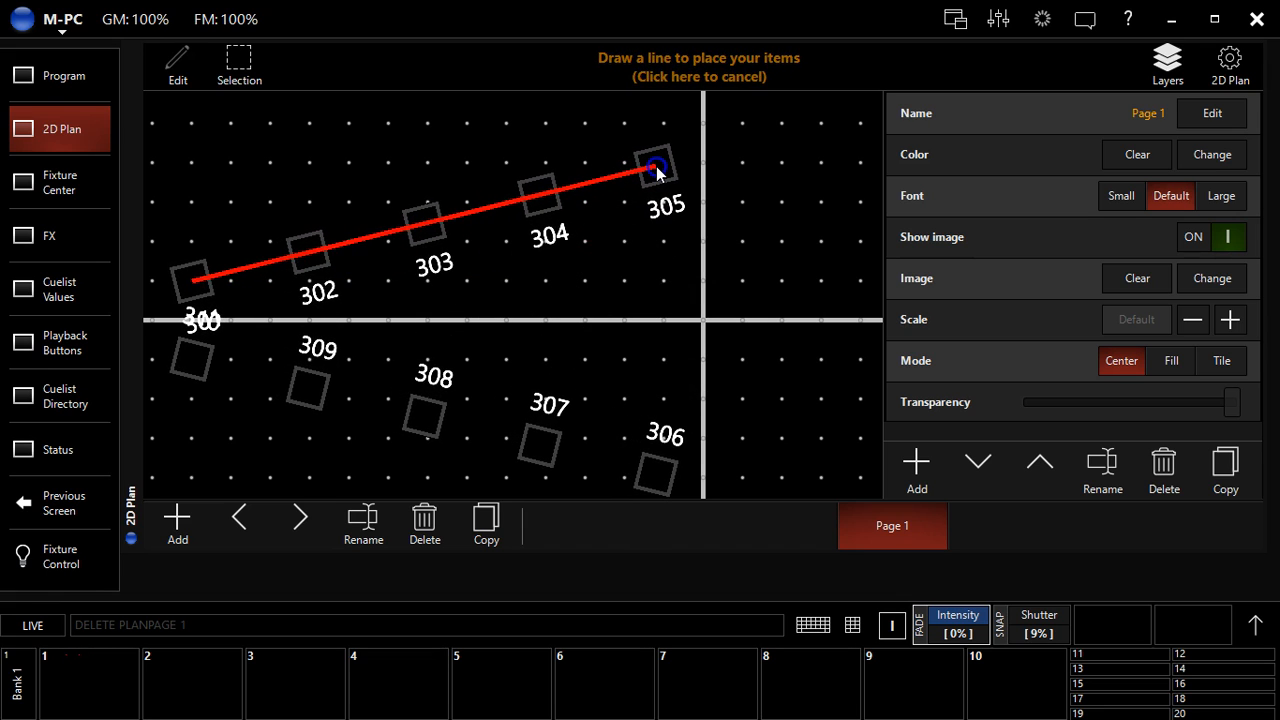
{"action": "left_click_drag", "start_coordinate": [656, 170], "coordinate": [756, 378]}
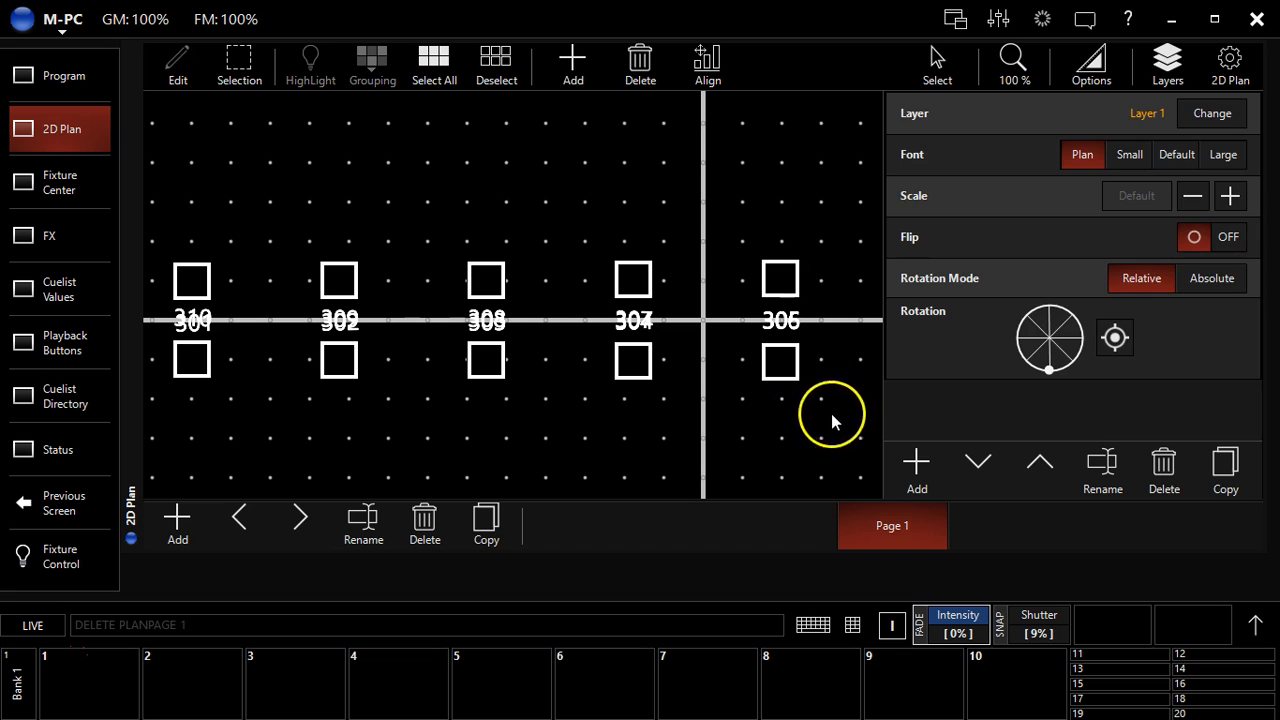
{"action": "left_click_drag", "start_coordinate": [156, 336], "coordinate": [820, 410]}
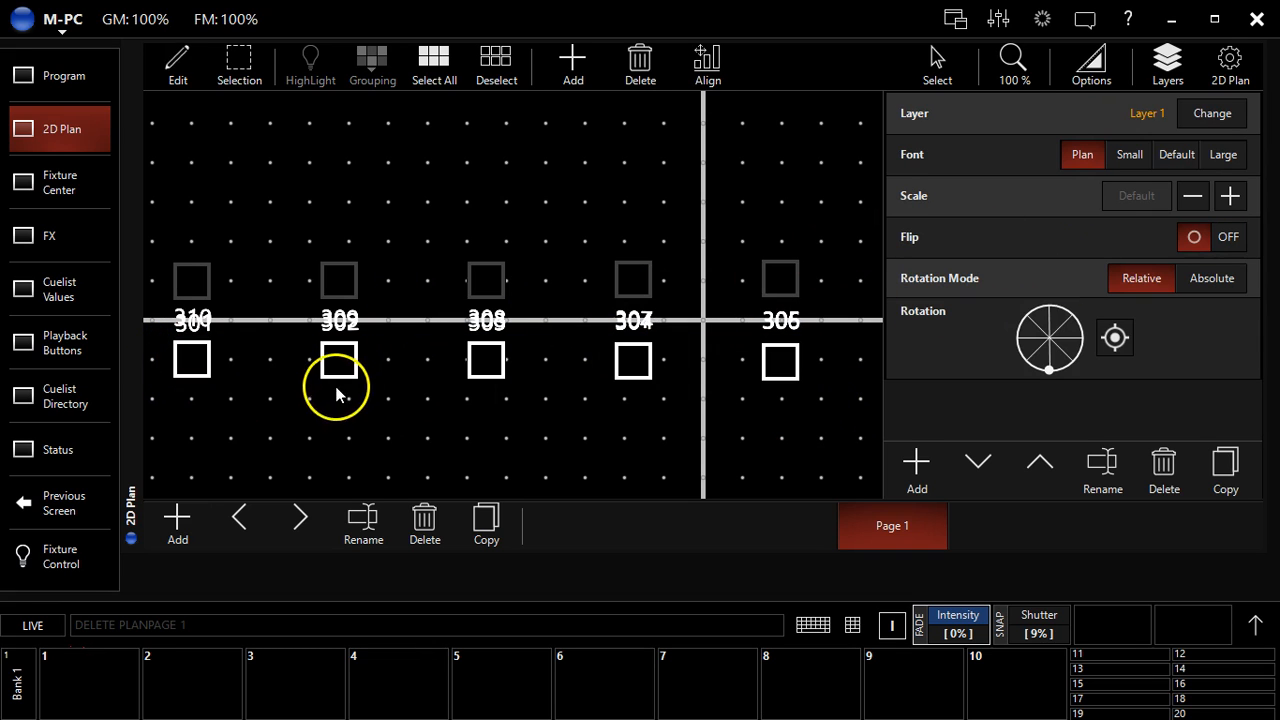
{"action": "mouse_move", "coordinate": [340, 360]}
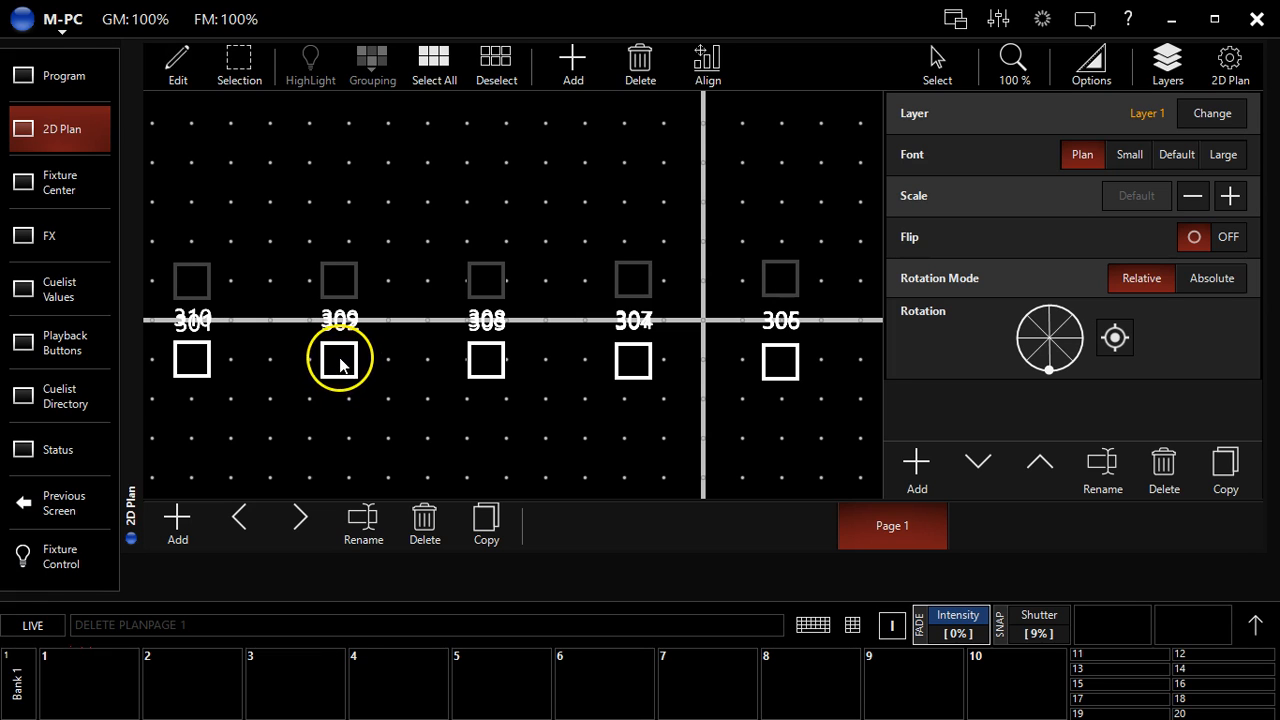
{"action": "left_click", "coordinate": [340, 360]}
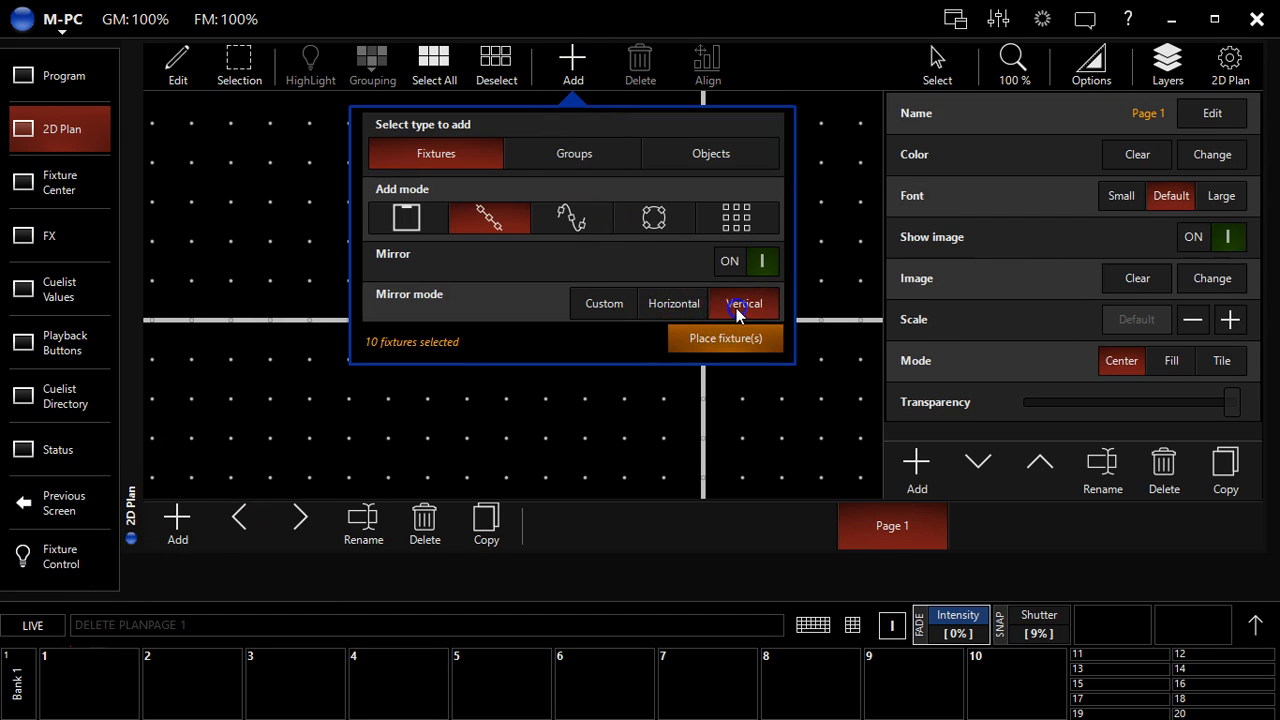
{"action": "left_click", "coordinate": [724, 338]}
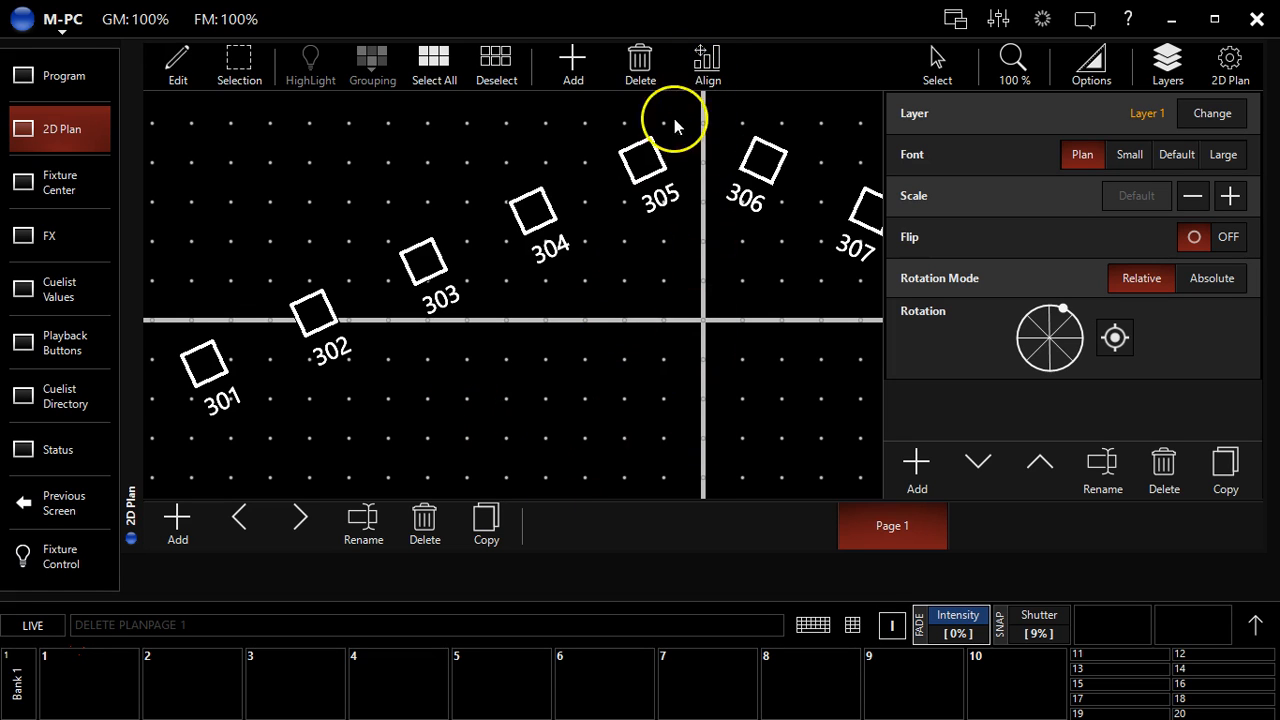
{"action": "mouse_move", "coordinate": [690, 44]}
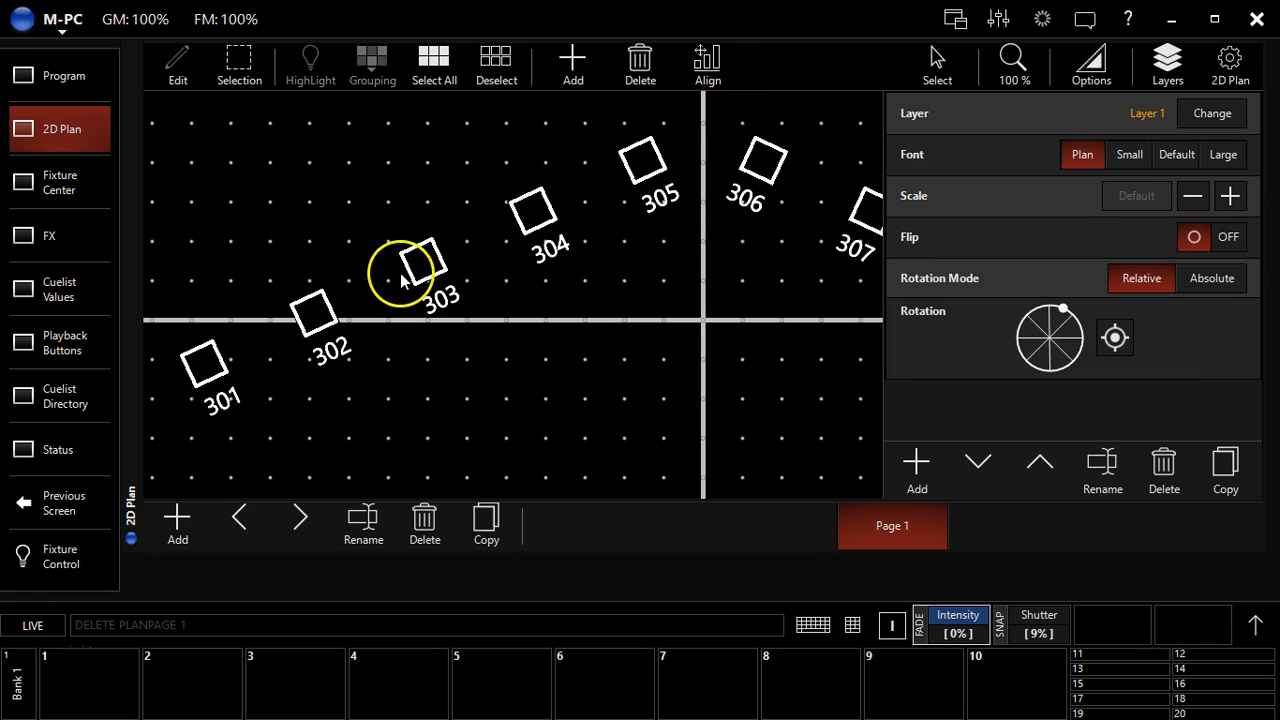
{"action": "left_click", "coordinate": [424, 524]}
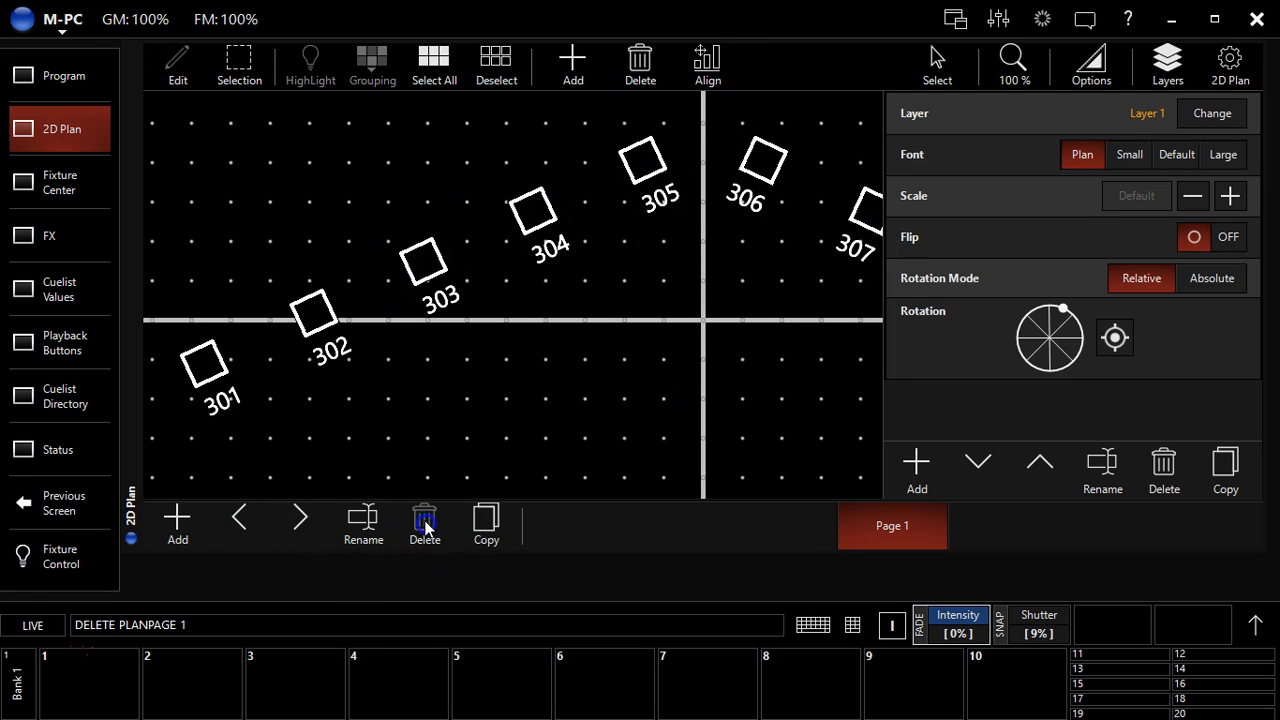
{"action": "mouse_move", "coordinate": [178, 524]}
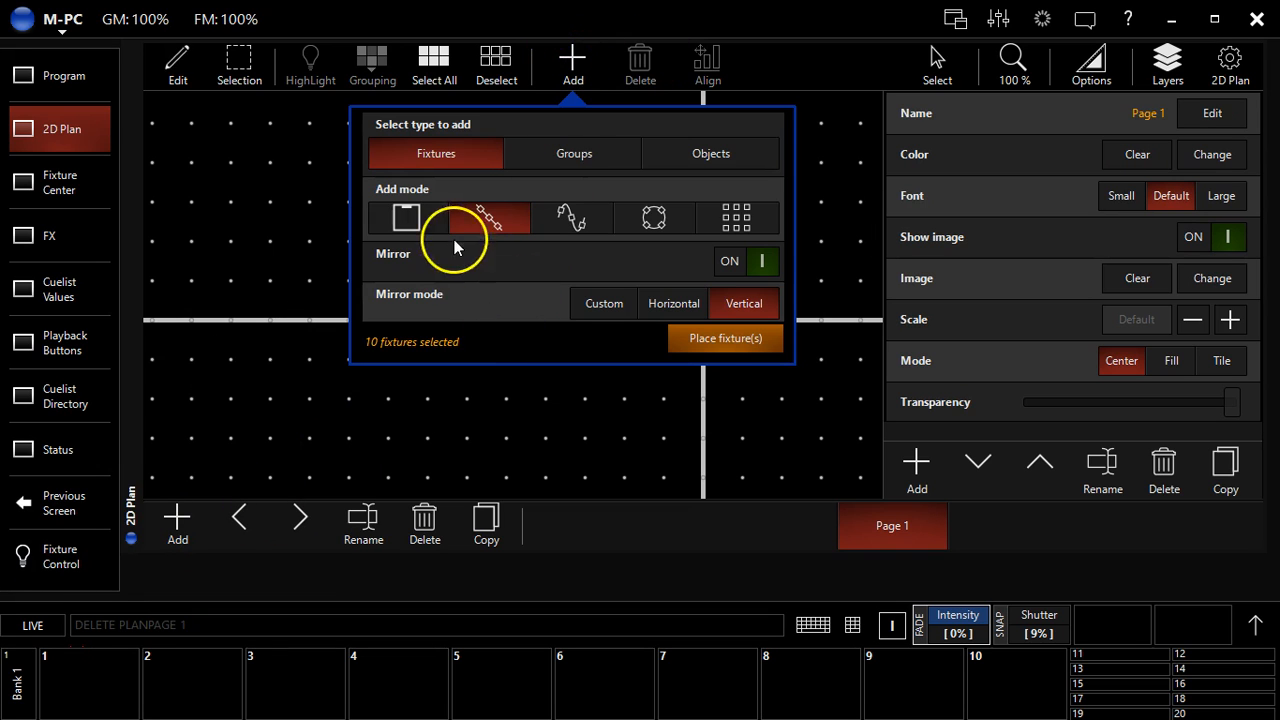
Draw a mirror line so fixtures 301–310 form two mirrored diagonal lines crossing left of centre.
{"action": "left_click", "coordinate": [724, 338]}
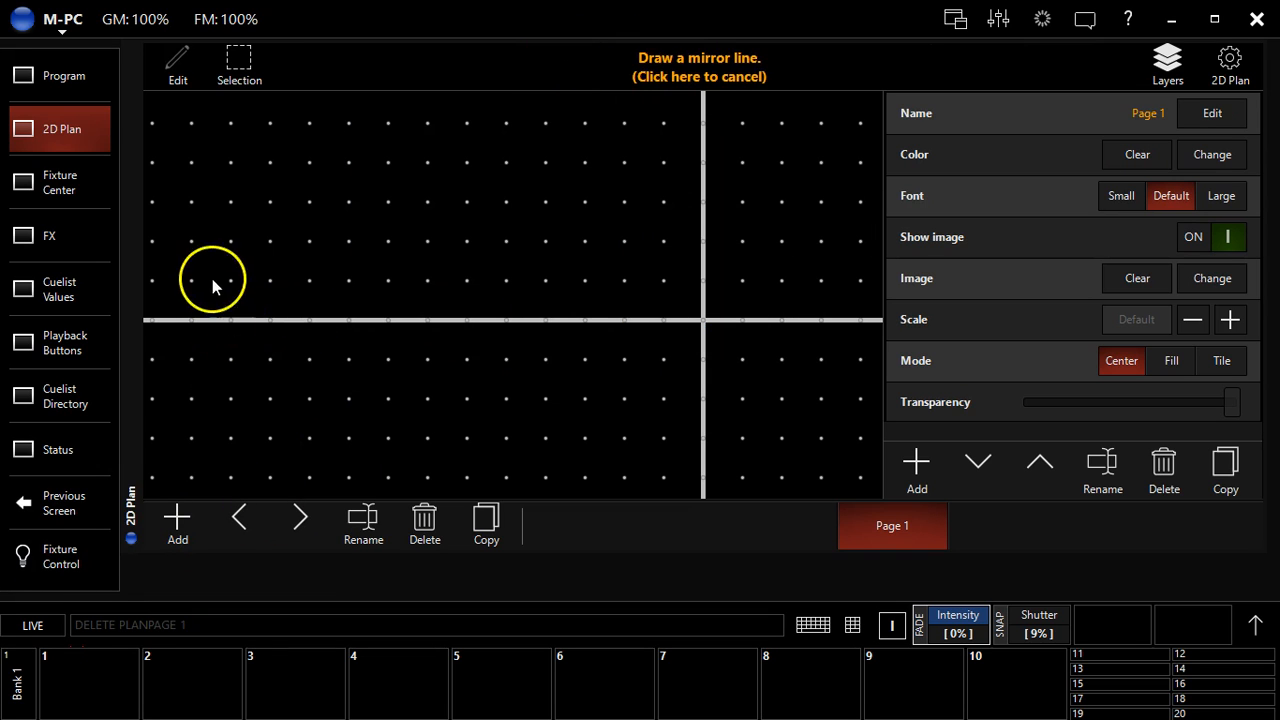
{"action": "left_click_drag", "start_coordinate": [210, 268], "coordinate": [684, 268]}
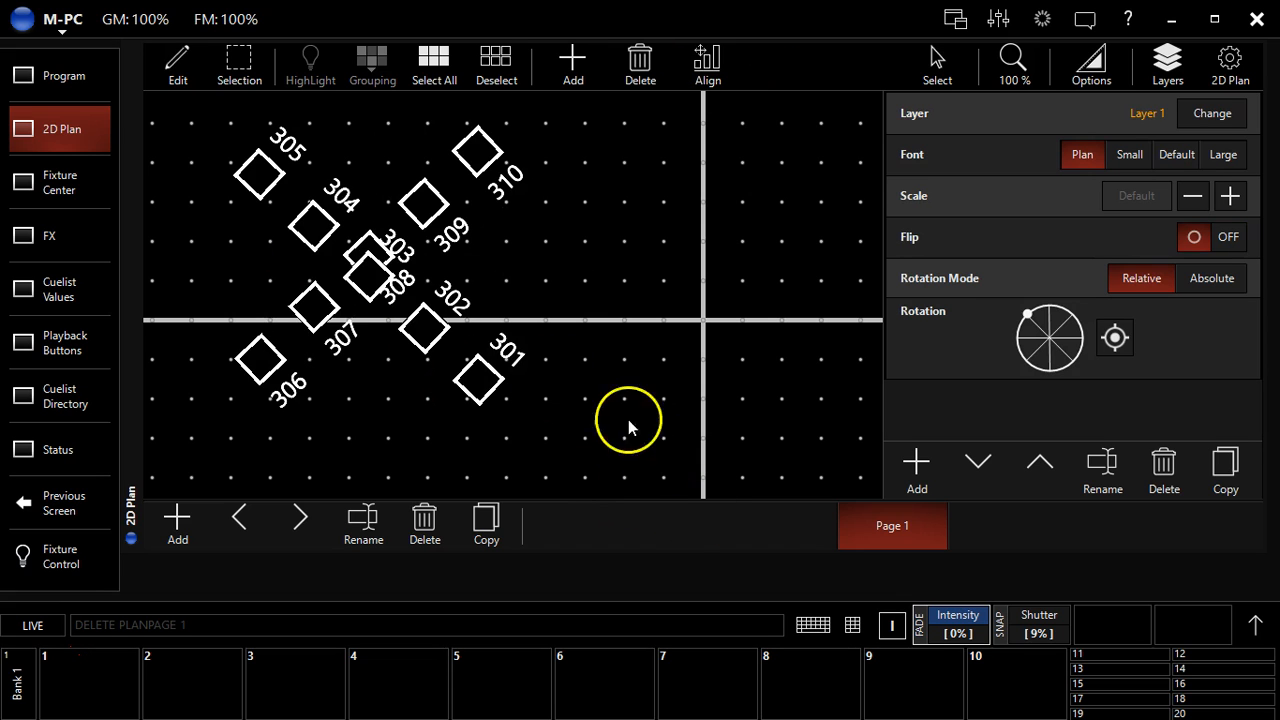
{"action": "left_click", "coordinate": [424, 524]}
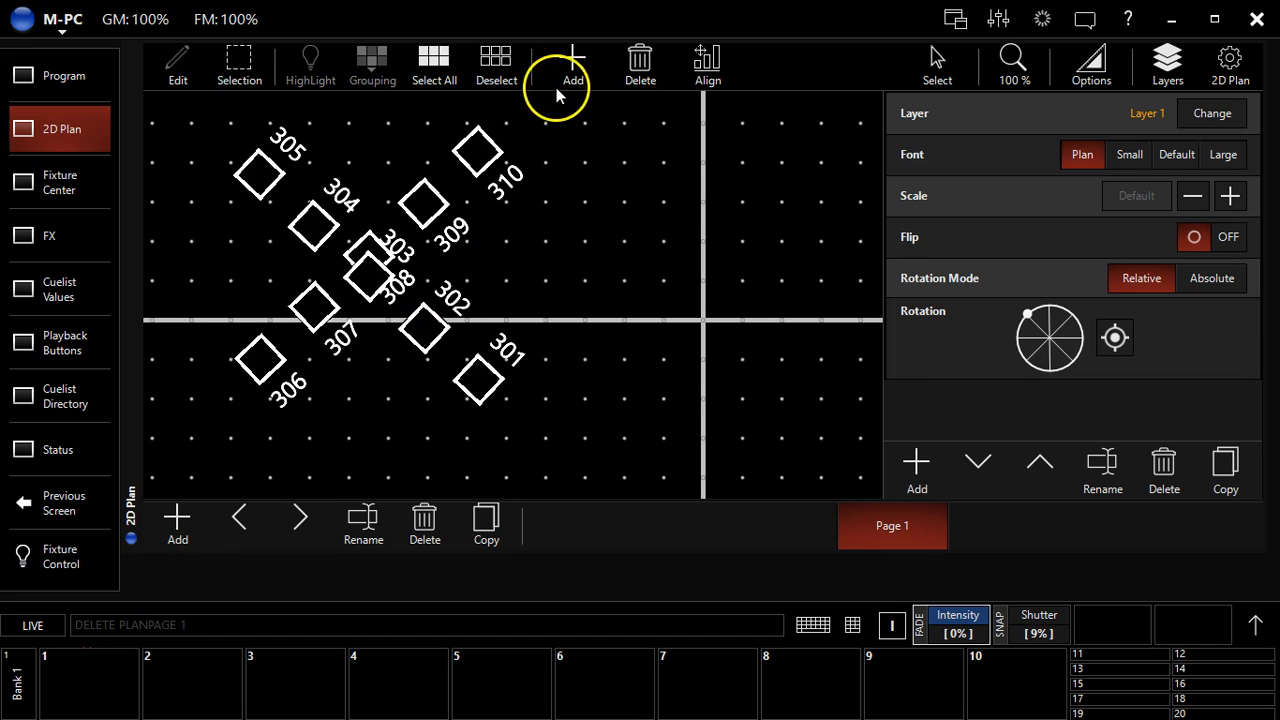
In the Add options, turn Mirror OFF for line placement of the ten selected fixtures.
{"action": "left_click", "coordinate": [572, 60]}
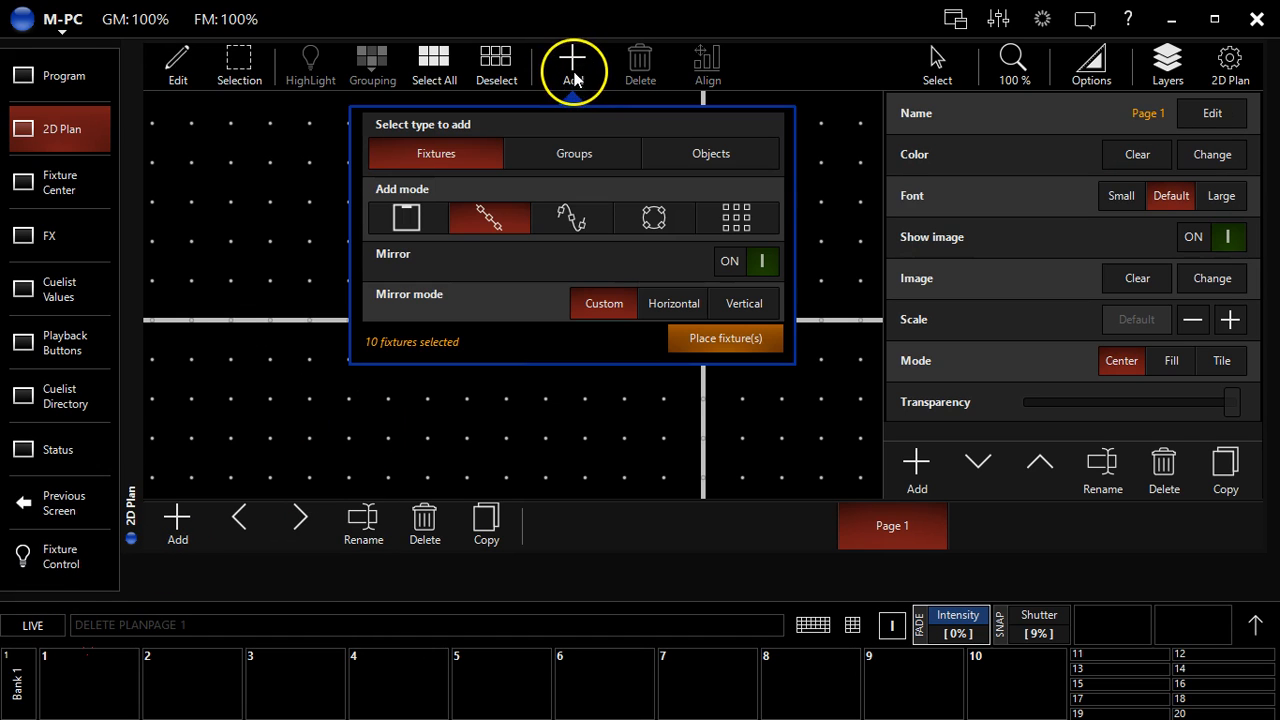
{"action": "mouse_move", "coordinate": [590, 270]}
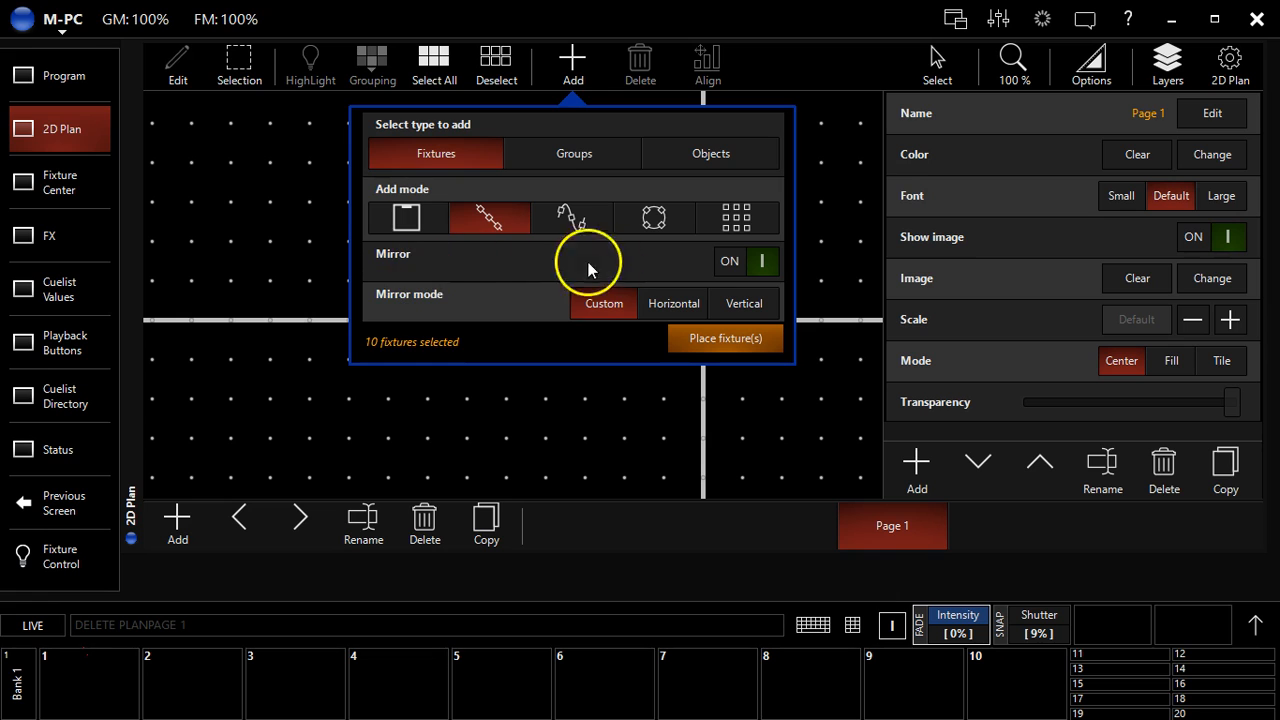
{"action": "mouse_move", "coordinate": [476, 212]}
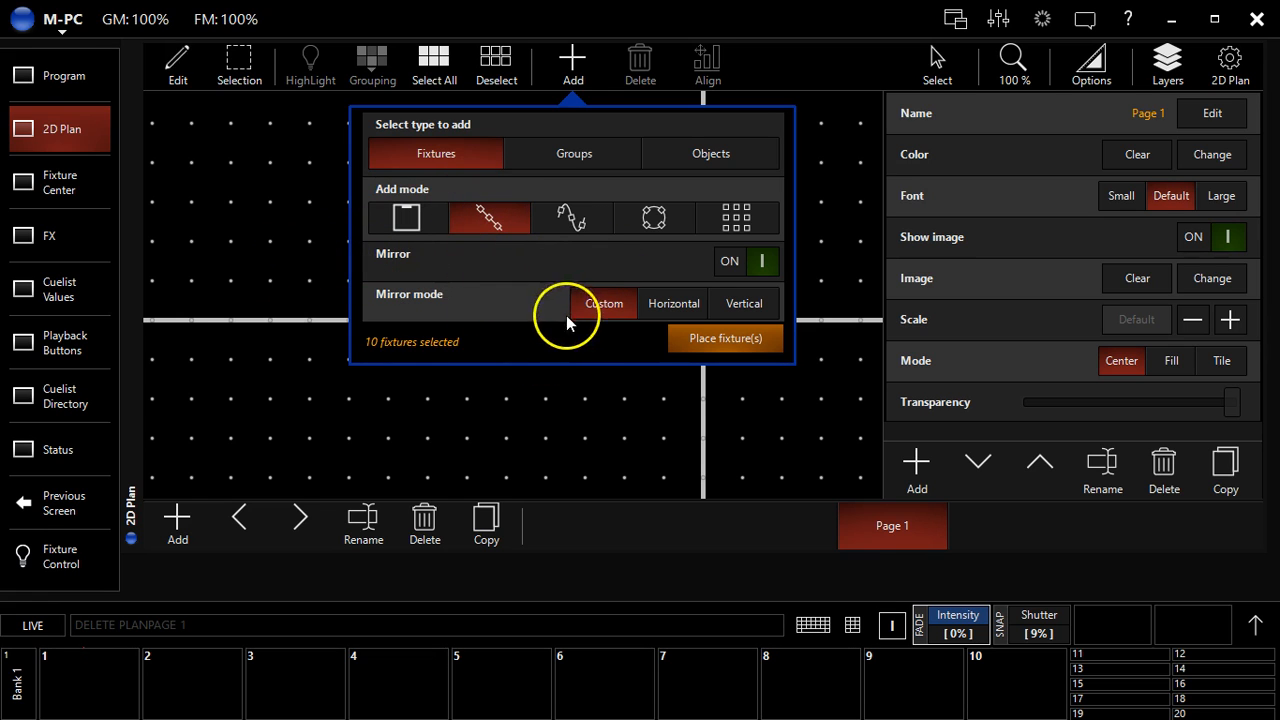
{"action": "mouse_move", "coordinate": [744, 276]}
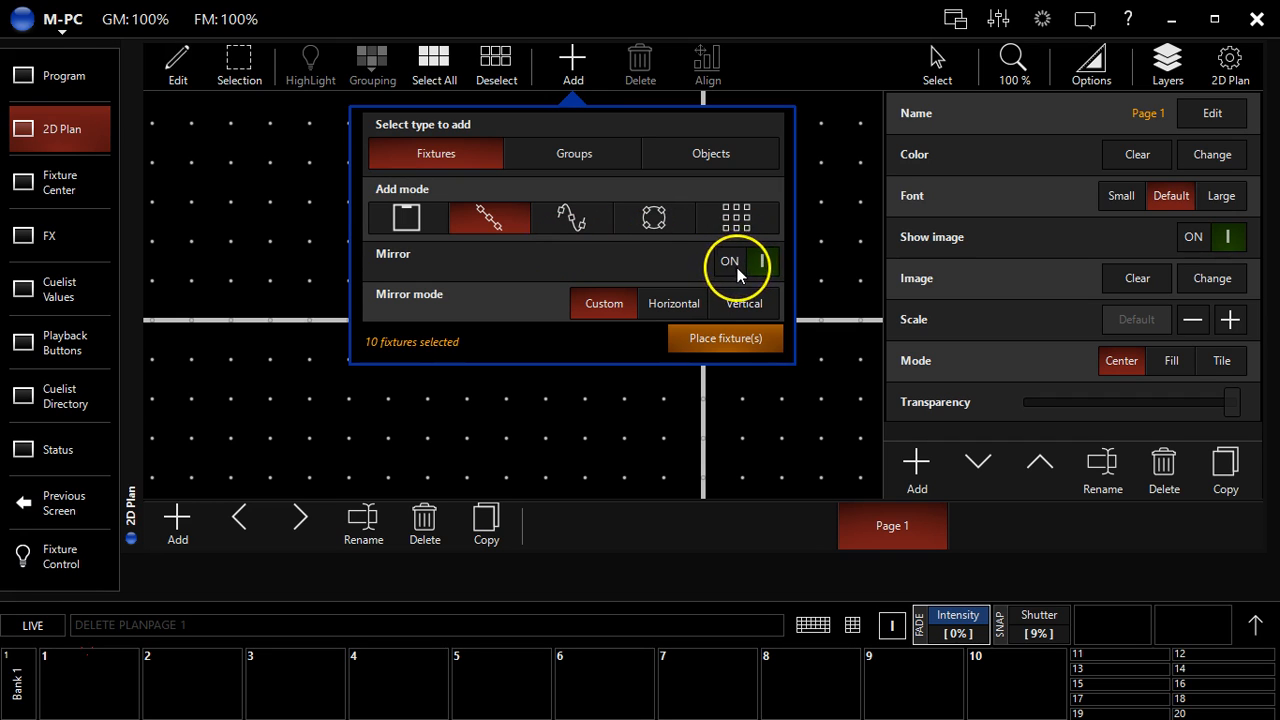
{"action": "left_click", "coordinate": [724, 338]}
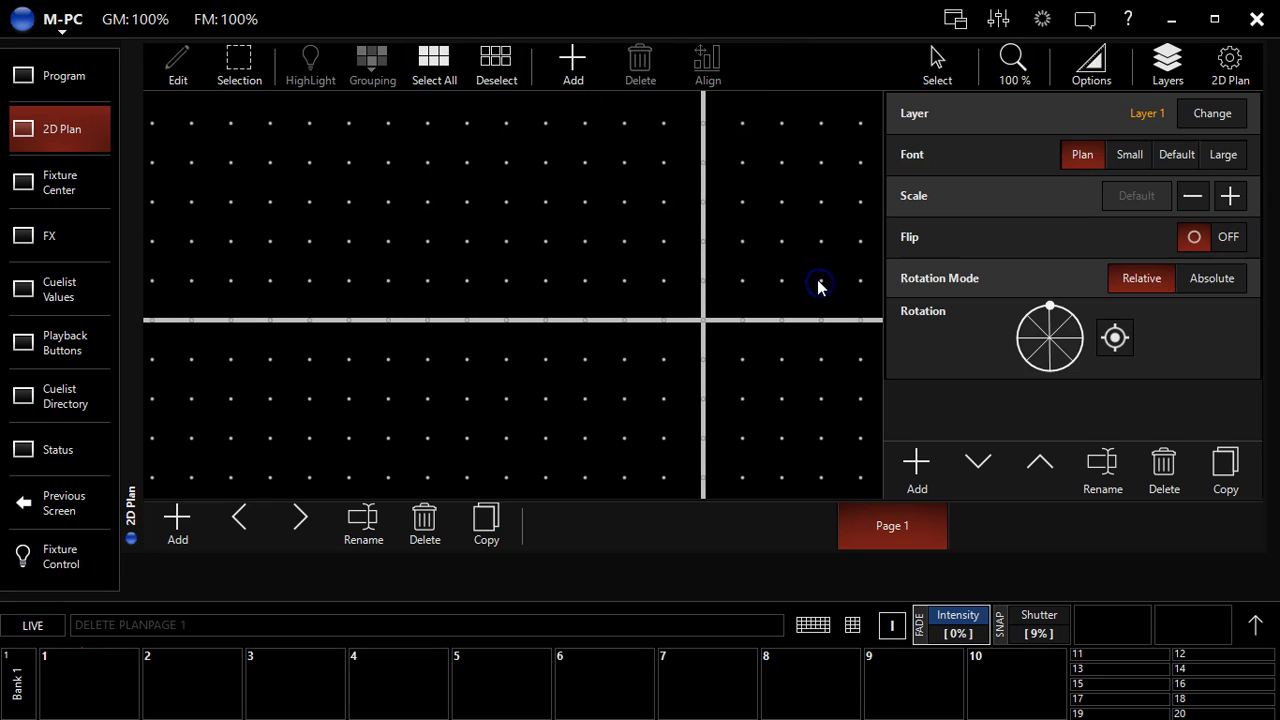
Place fixtures 301–310 along the truss line and browse the Groups and Objects add lists.
{"action": "left_click", "coordinate": [572, 56]}
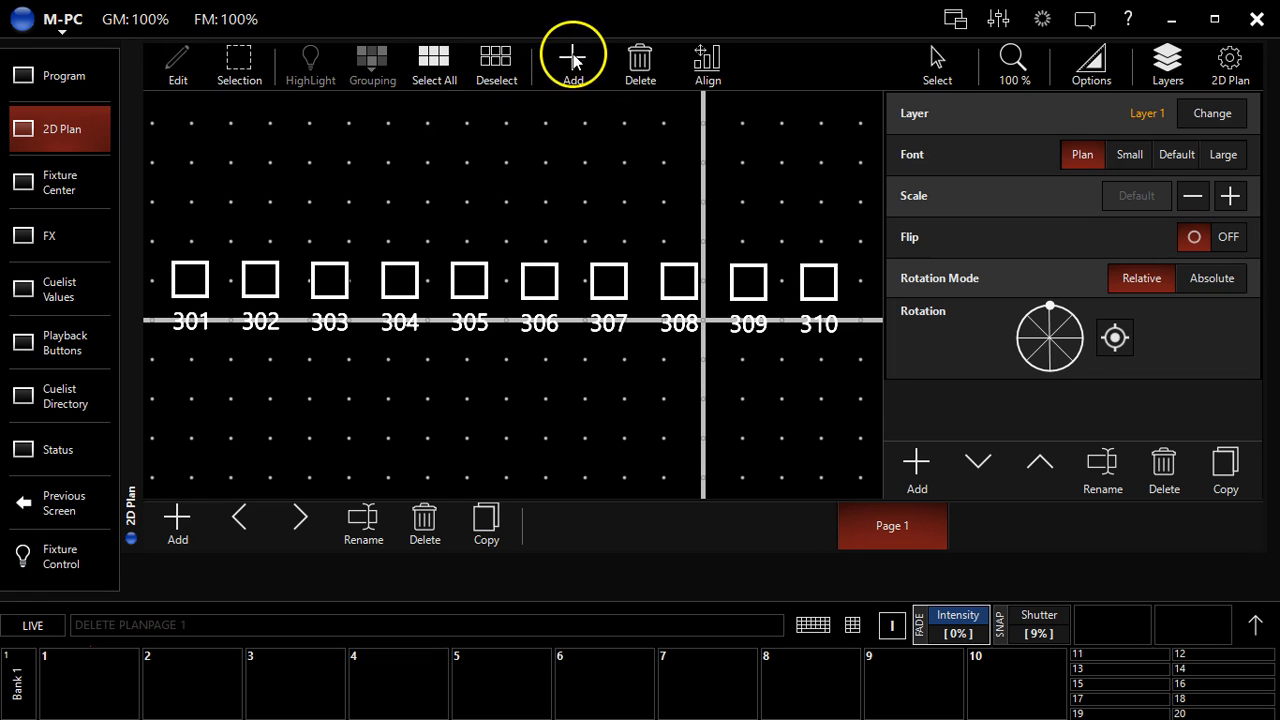
{"action": "left_click", "coordinate": [572, 56]}
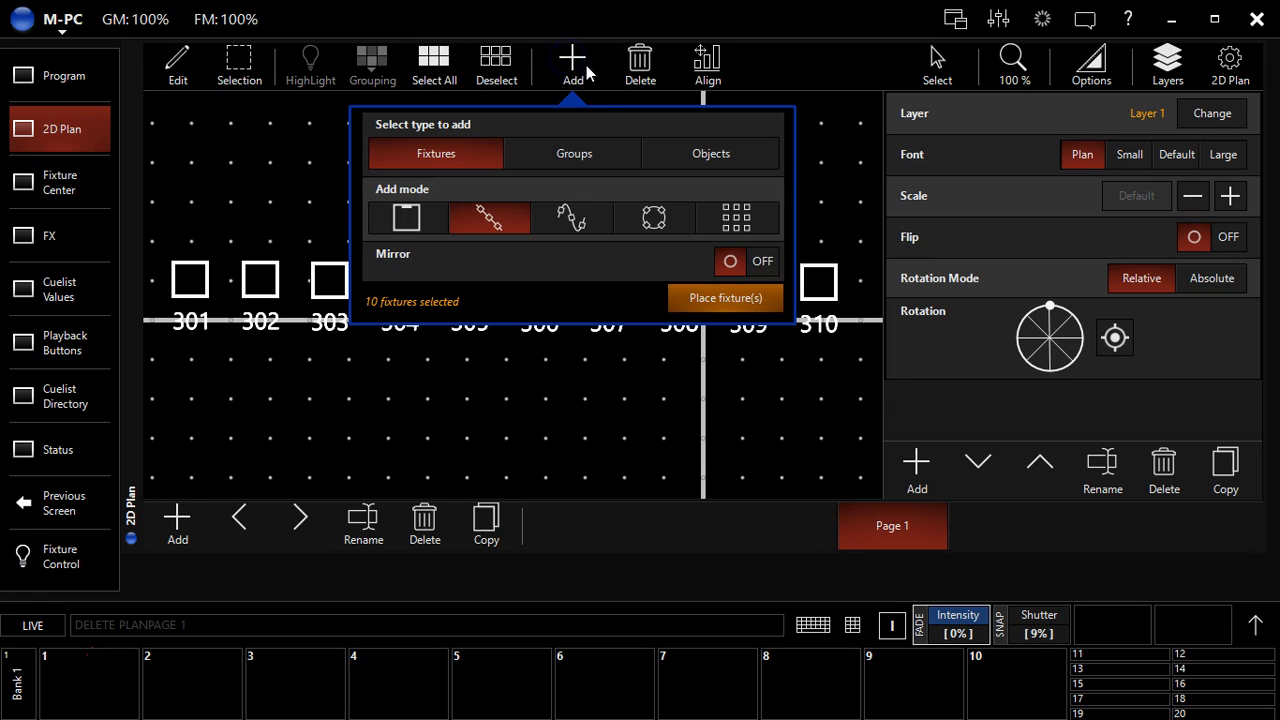
{"action": "mouse_move", "coordinate": [584, 152]}
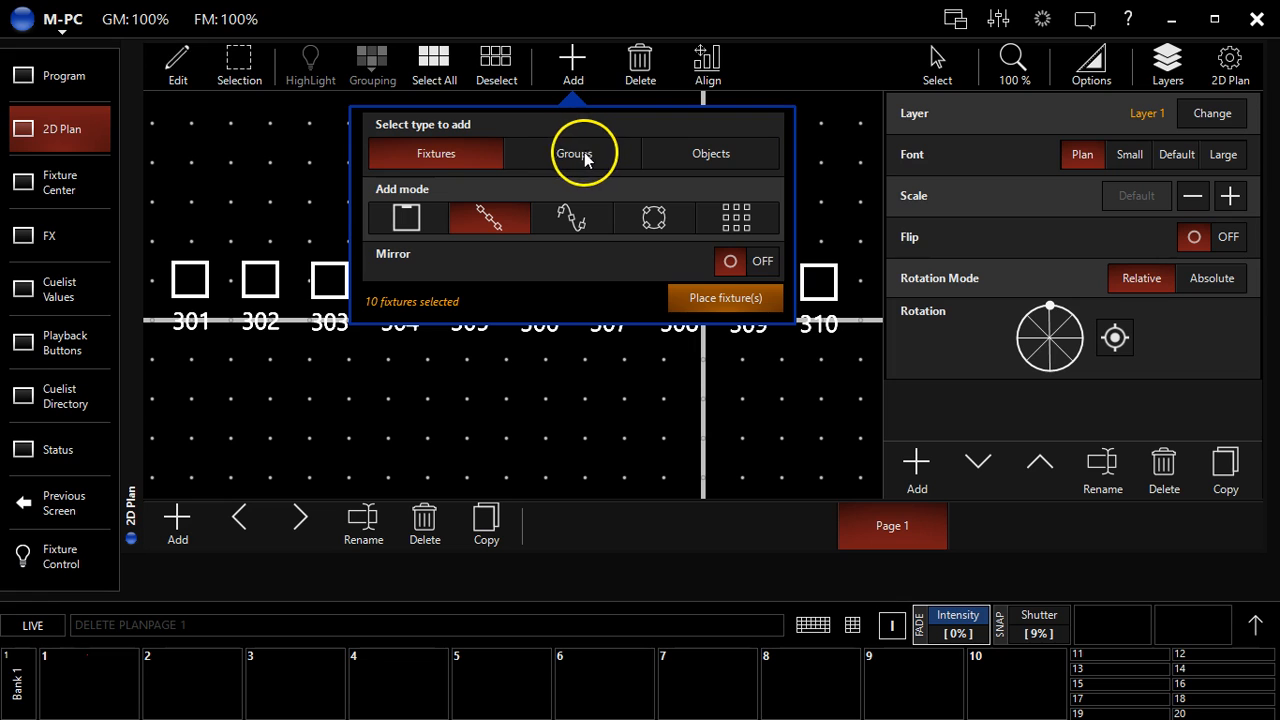
{"action": "left_click", "coordinate": [572, 152]}
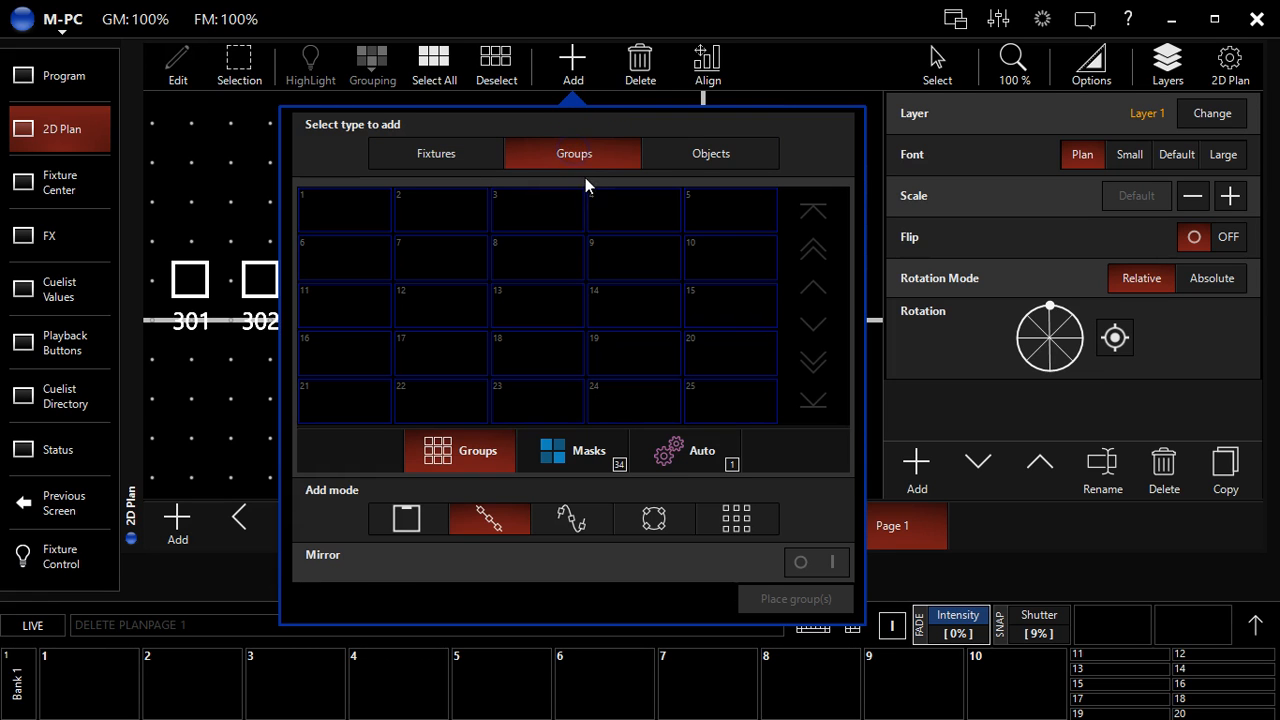
{"action": "left_click", "coordinate": [710, 152]}
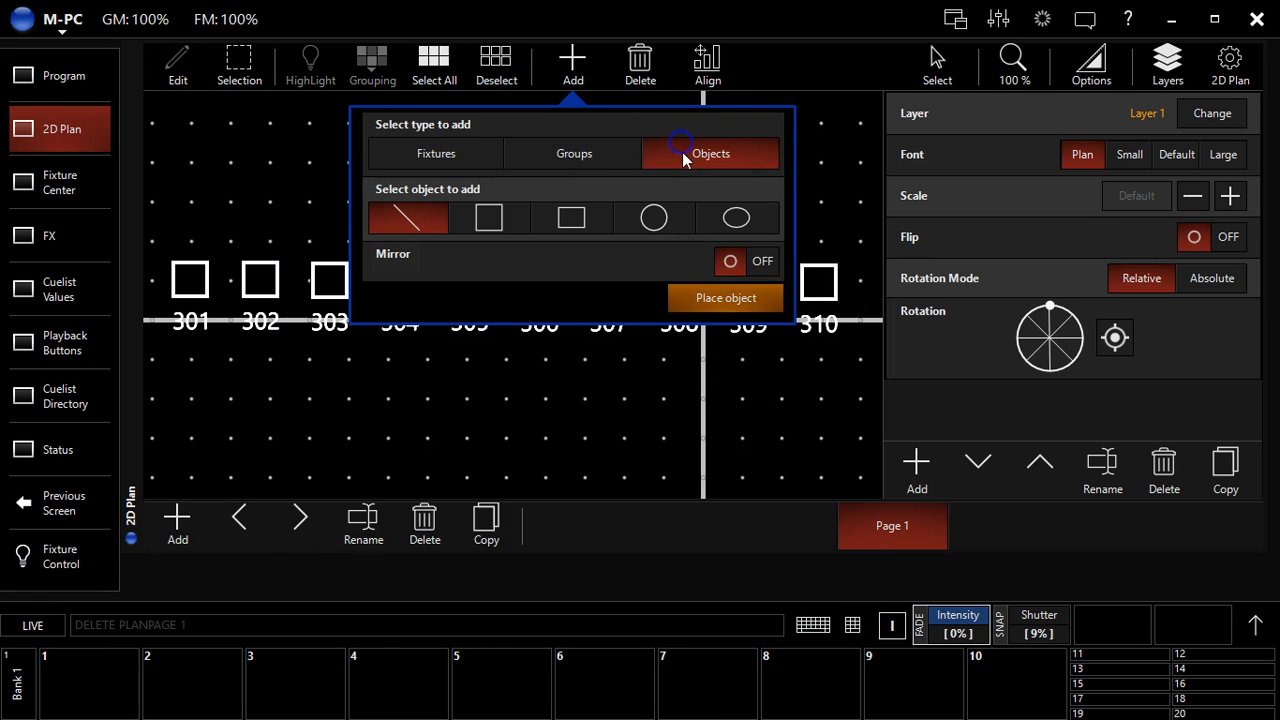
{"action": "left_click", "coordinate": [574, 152]}
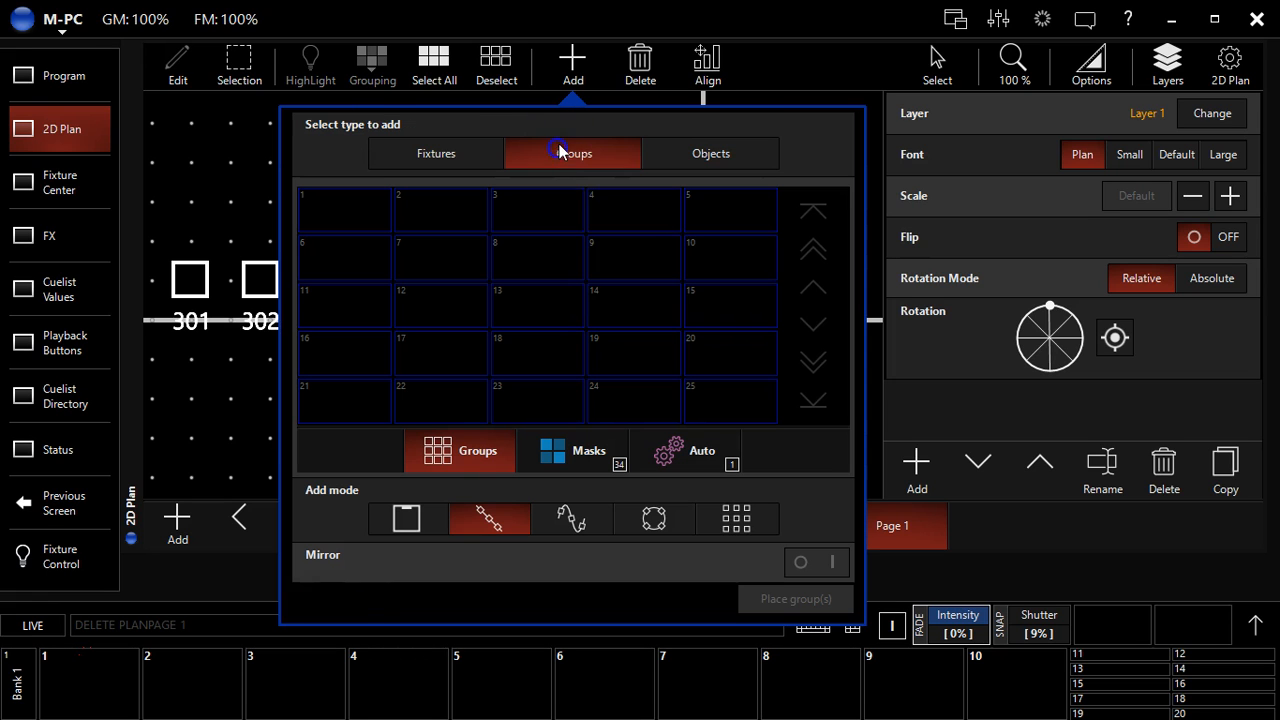
Choose the auto-generated Rogue R2 Wash 22 Ch group for placement.
{"action": "left_click", "coordinate": [684, 452]}
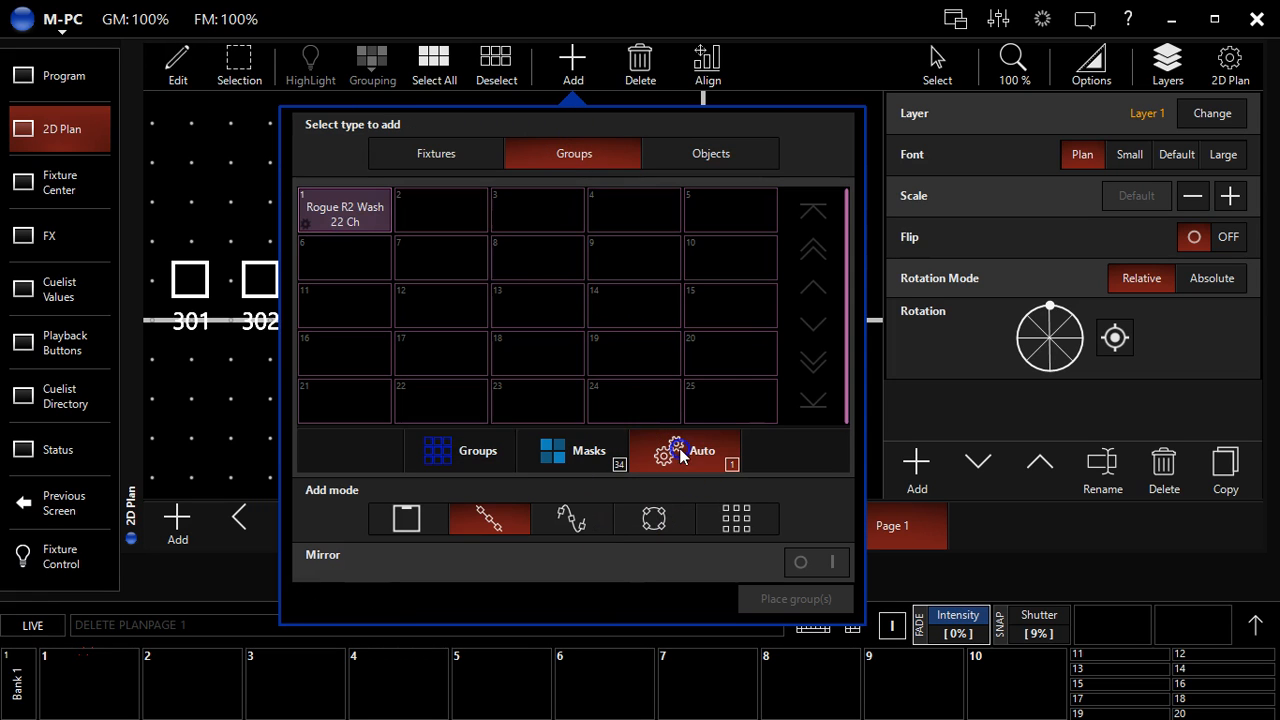
{"action": "left_click", "coordinate": [344, 210]}
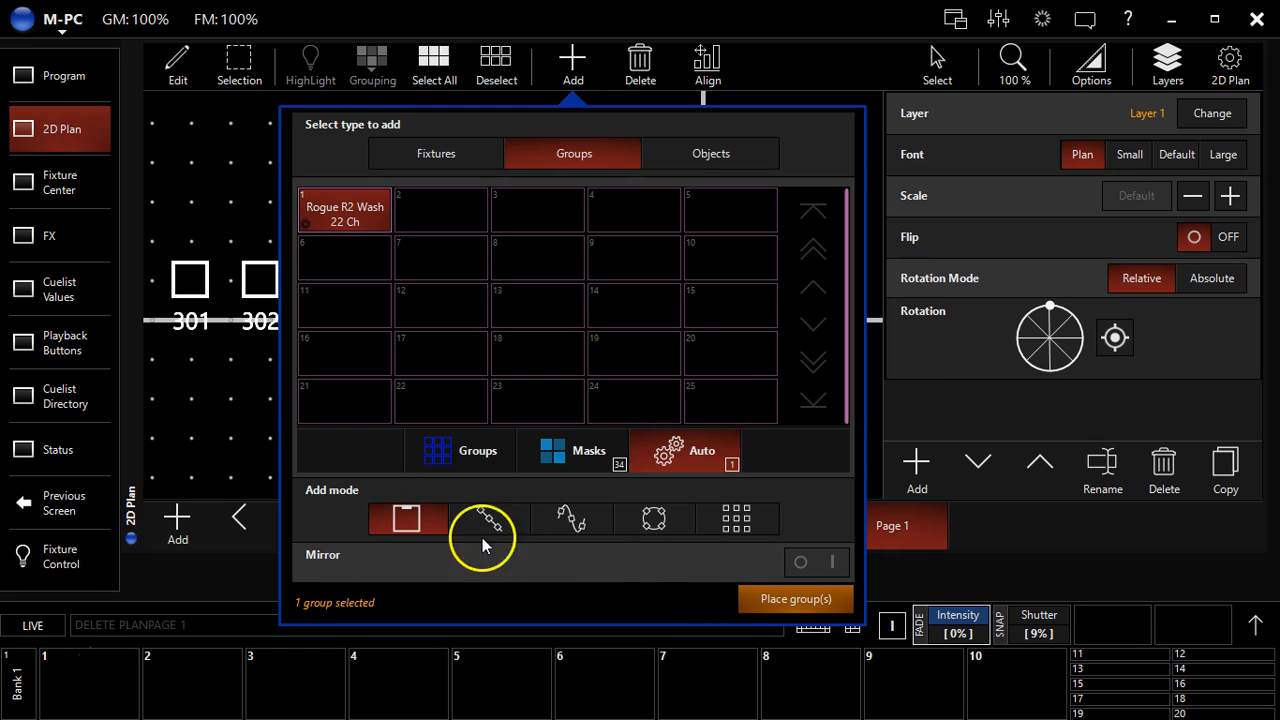
Drop the R2 Wash 22 Ch group onto the plan below fixtures 301–310.
{"action": "left_click", "coordinate": [796, 598]}
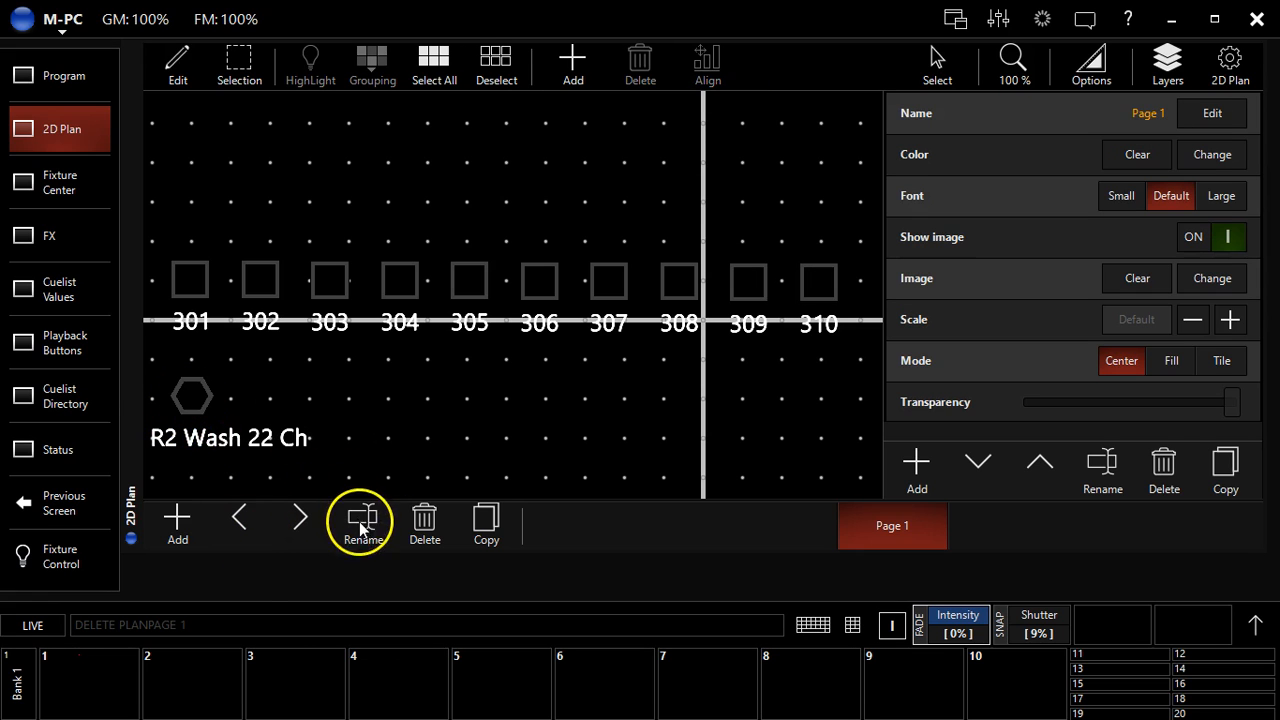
{"action": "mouse_move", "coordinate": [256, 452]}
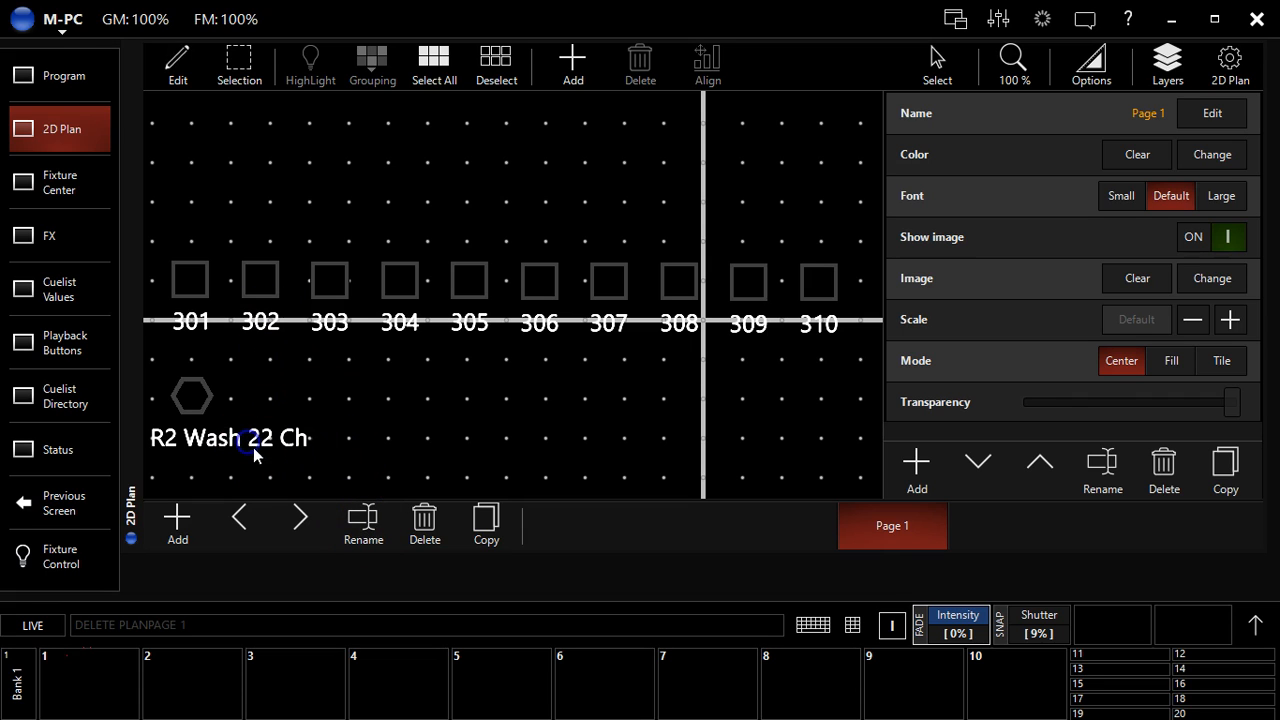
Rename the current plan page to "rename".
{"action": "left_click", "coordinate": [192, 396]}
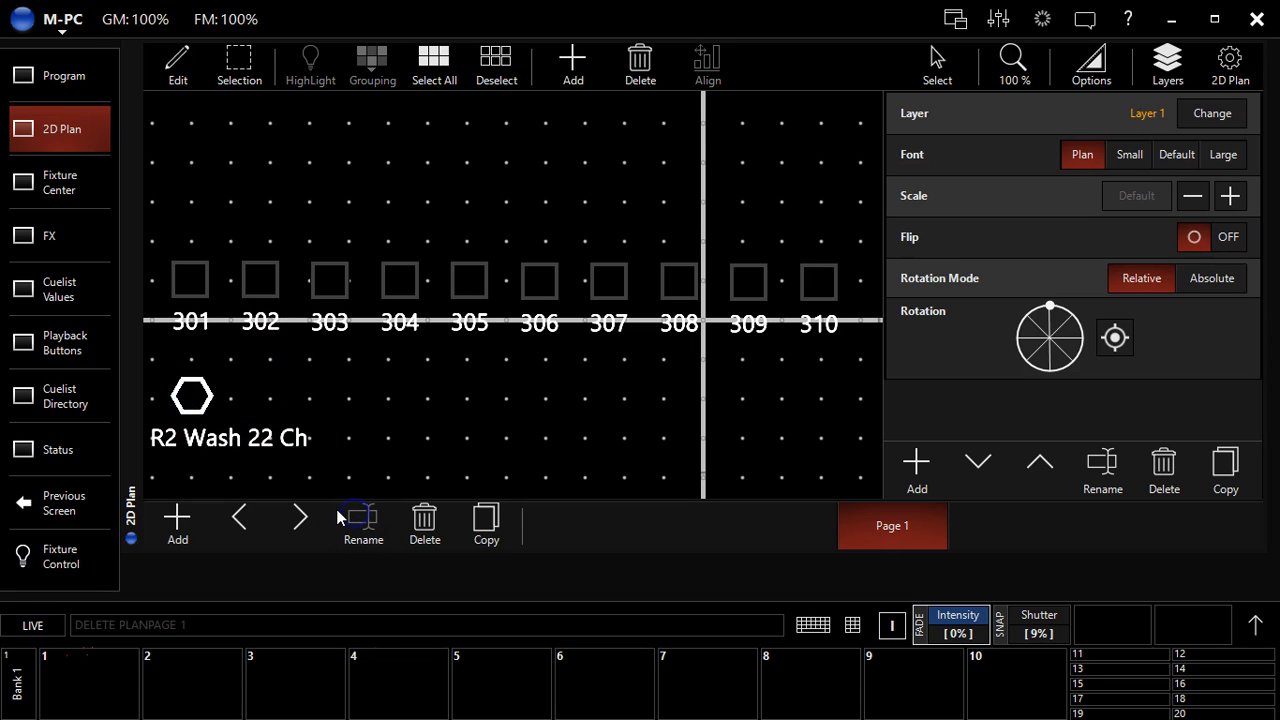
{"action": "left_click", "coordinate": [364, 524]}
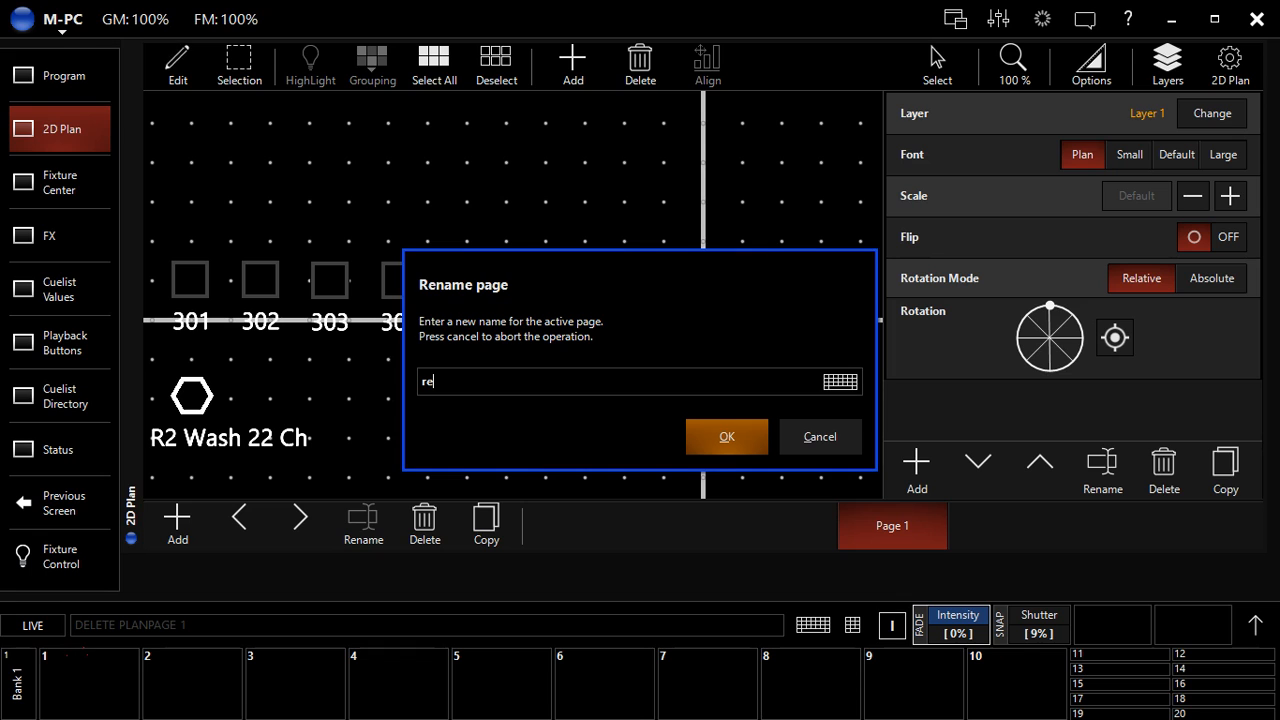
{"action": "left_click", "coordinate": [726, 436]}
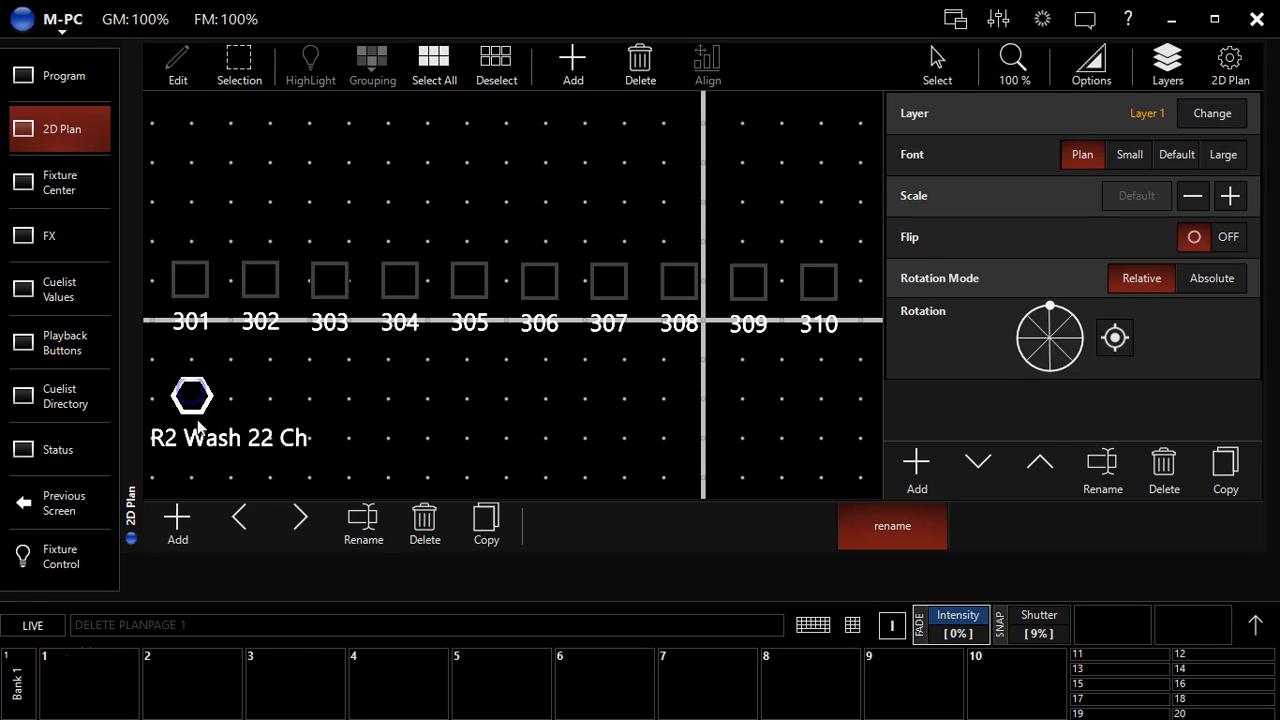
Move the R2 Wash group beneath fixture 303 and cancel a second rename.
{"action": "left_click_drag", "start_coordinate": [192, 396], "coordinate": [332, 384]}
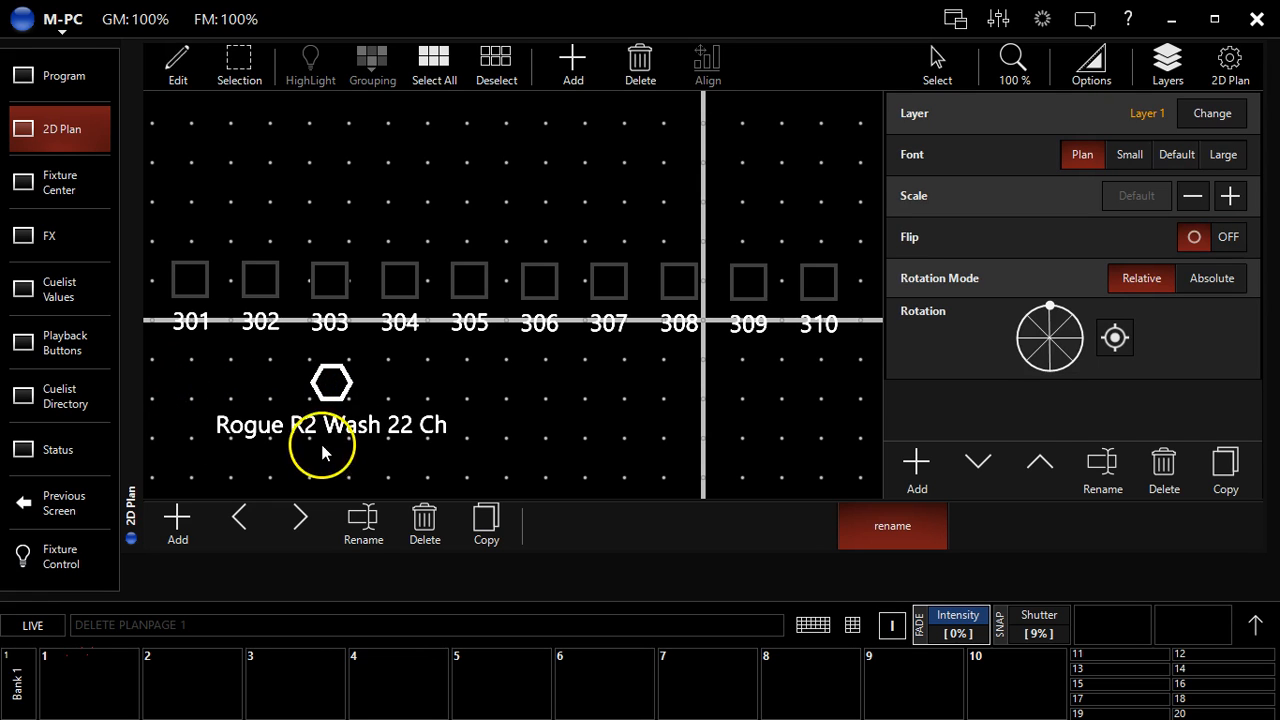
{"action": "left_click", "coordinate": [364, 524]}
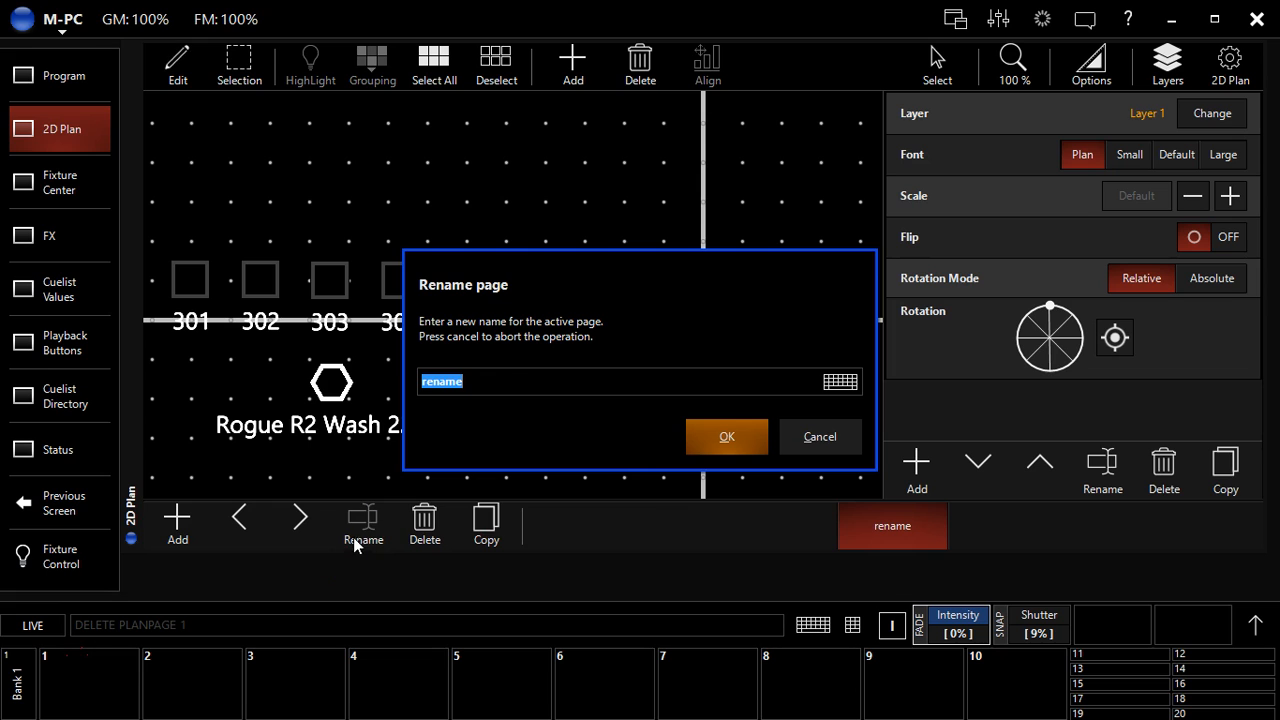
{"action": "mouse_move", "coordinate": [796, 442]}
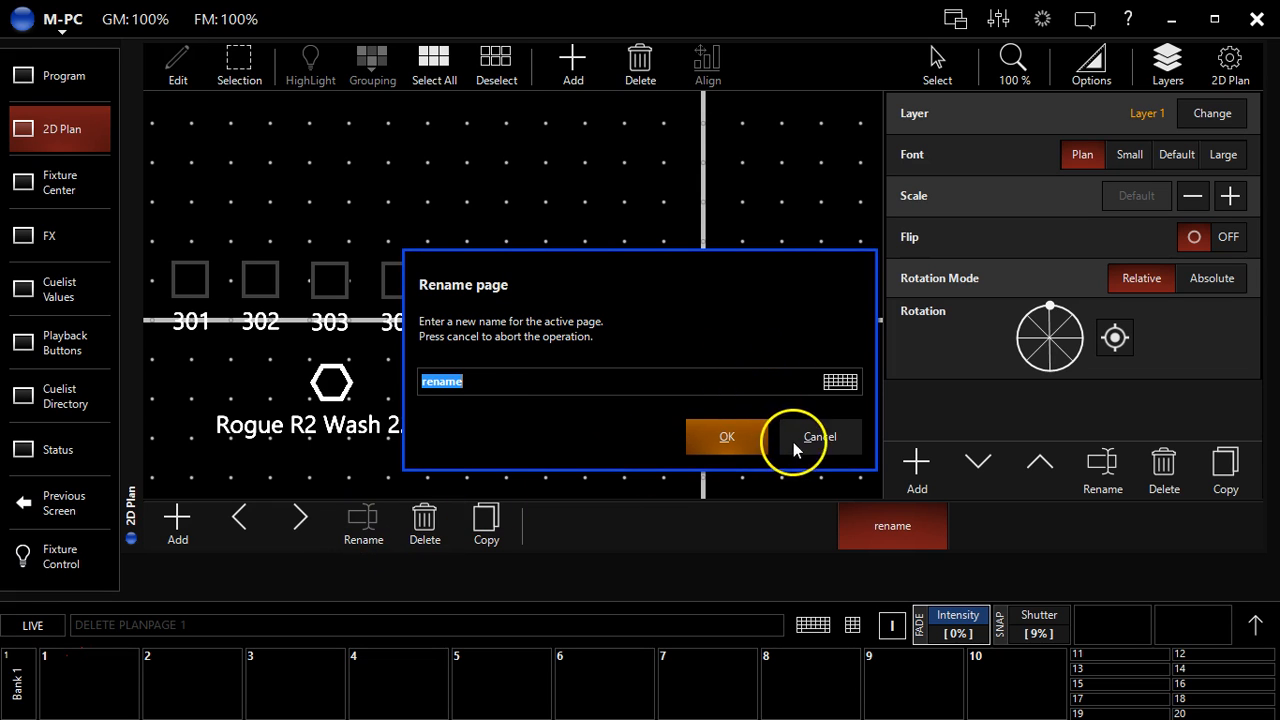
{"action": "mouse_move", "coordinate": [796, 436]}
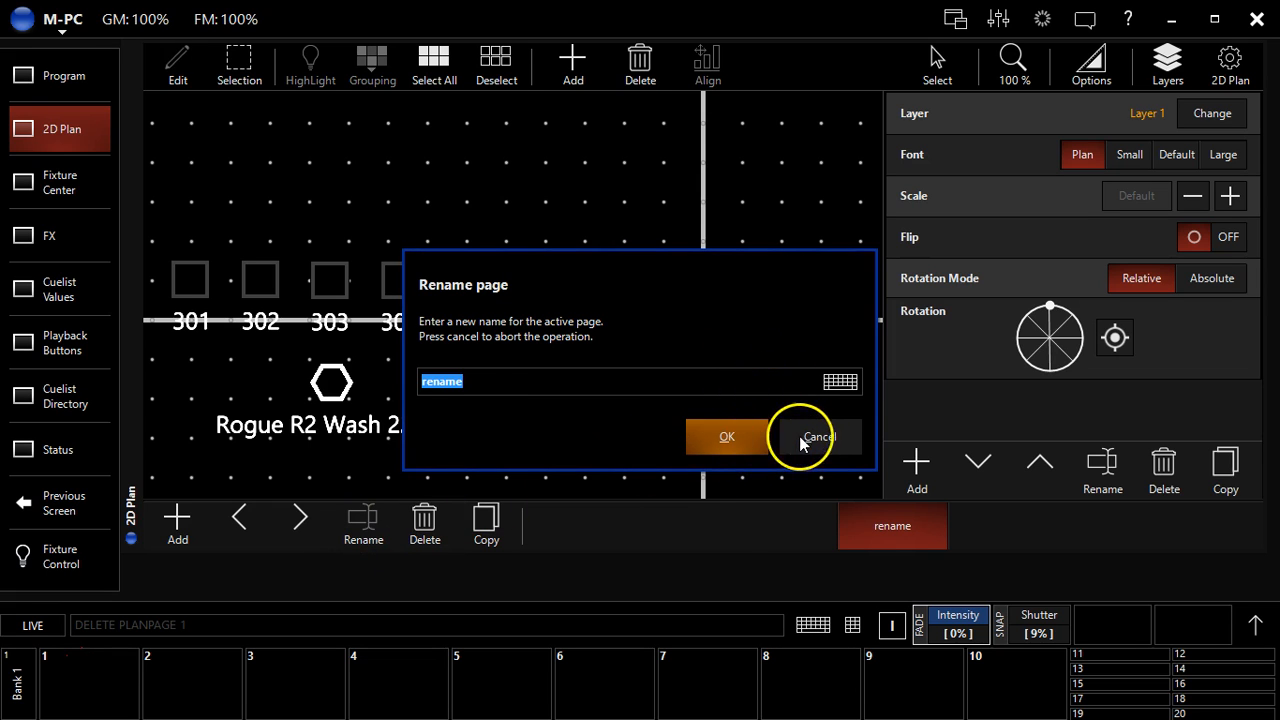
{"action": "left_click", "coordinate": [816, 436]}
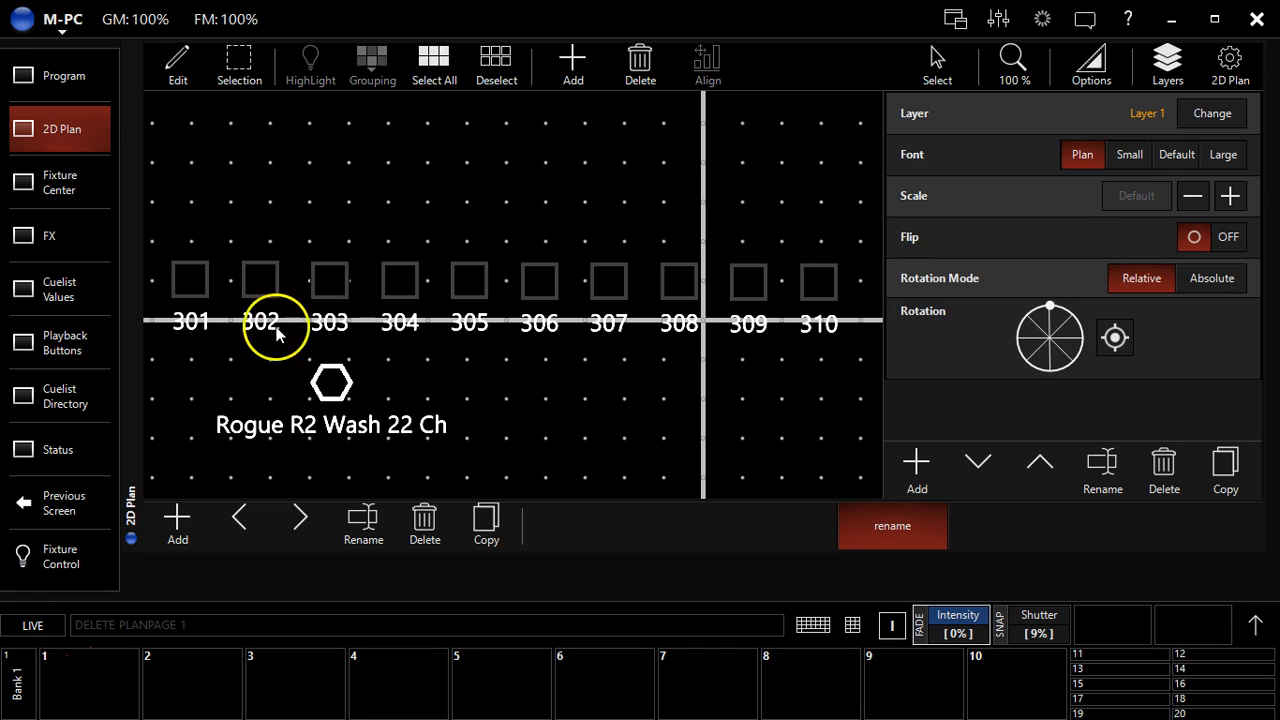
{"action": "mouse_move", "coordinate": [350, 456]}
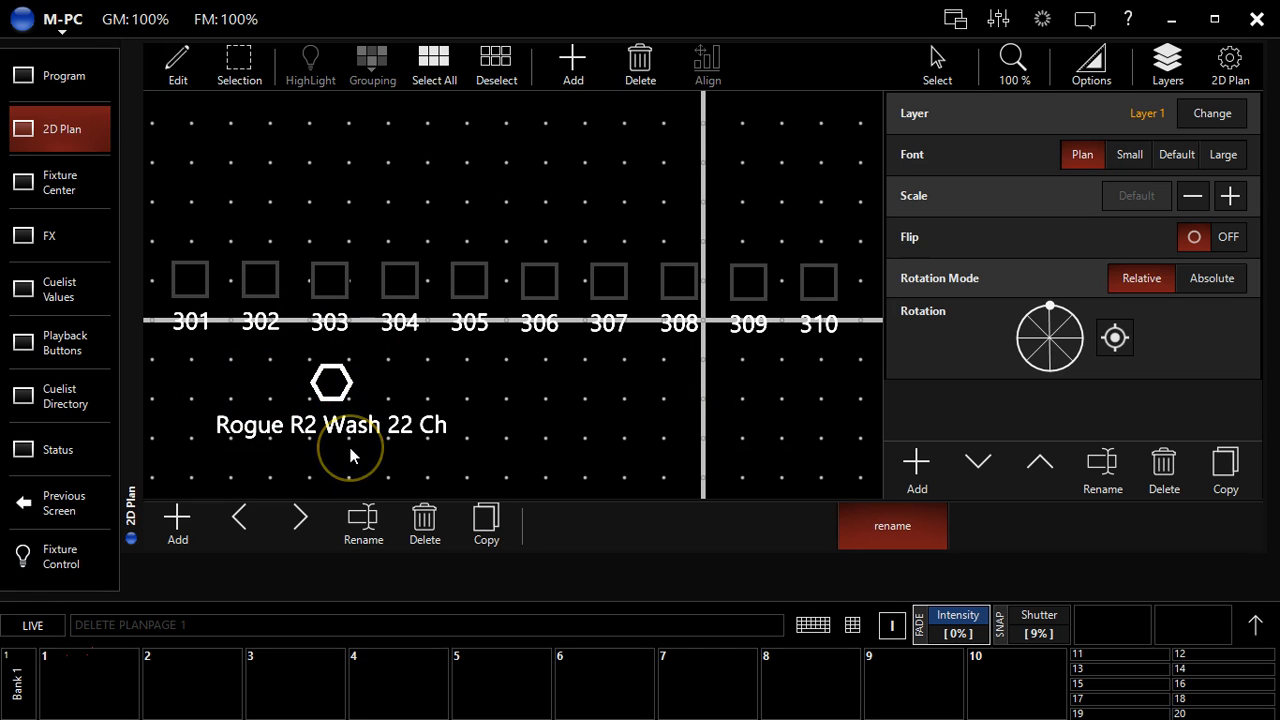
{"action": "mouse_move", "coordinate": [340, 384]}
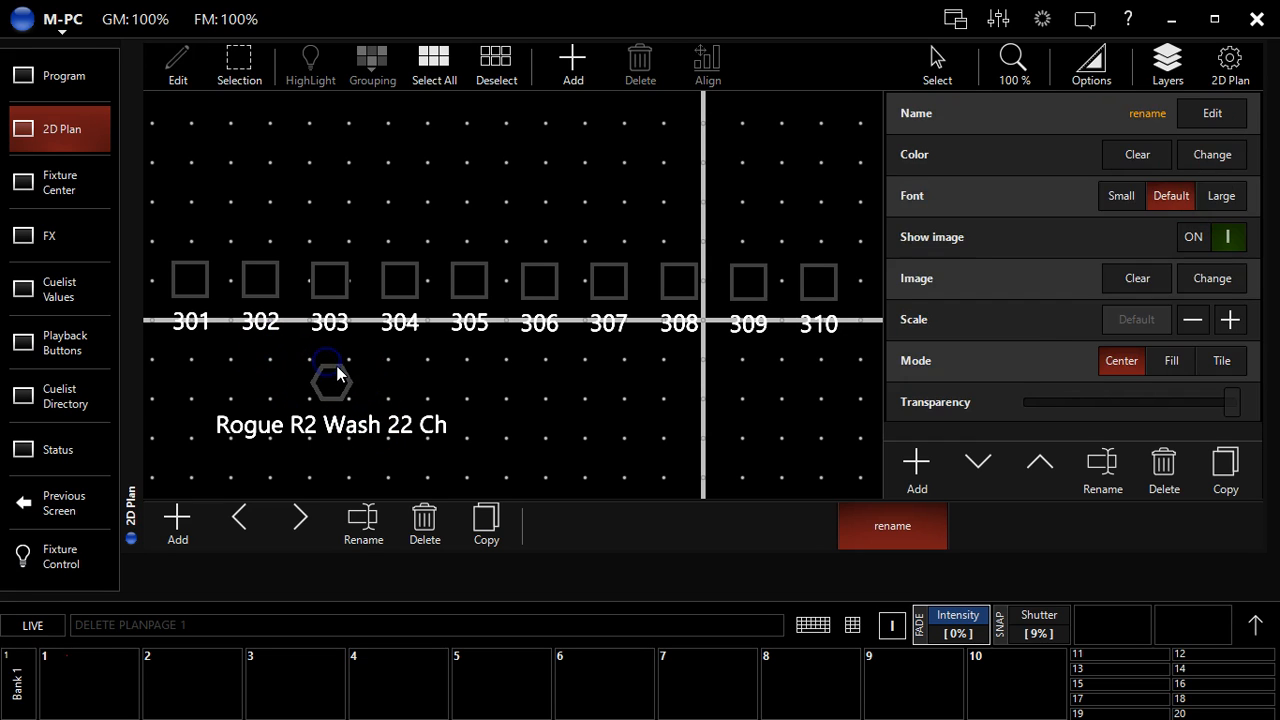
Select the Rogue R2 Wash 22 Ch fixture to show its Layer, Font, Scale and Rotation properties.
{"action": "left_click", "coordinate": [330, 380]}
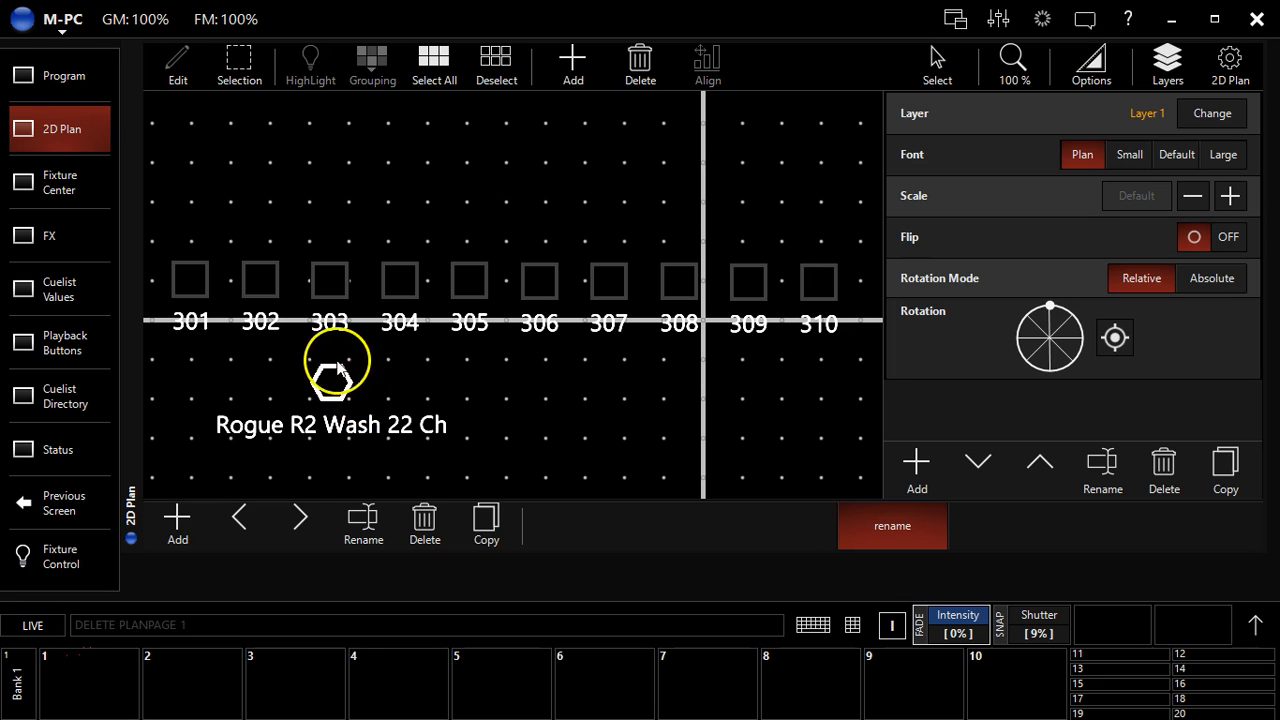
{"action": "left_click", "coordinate": [310, 64]}
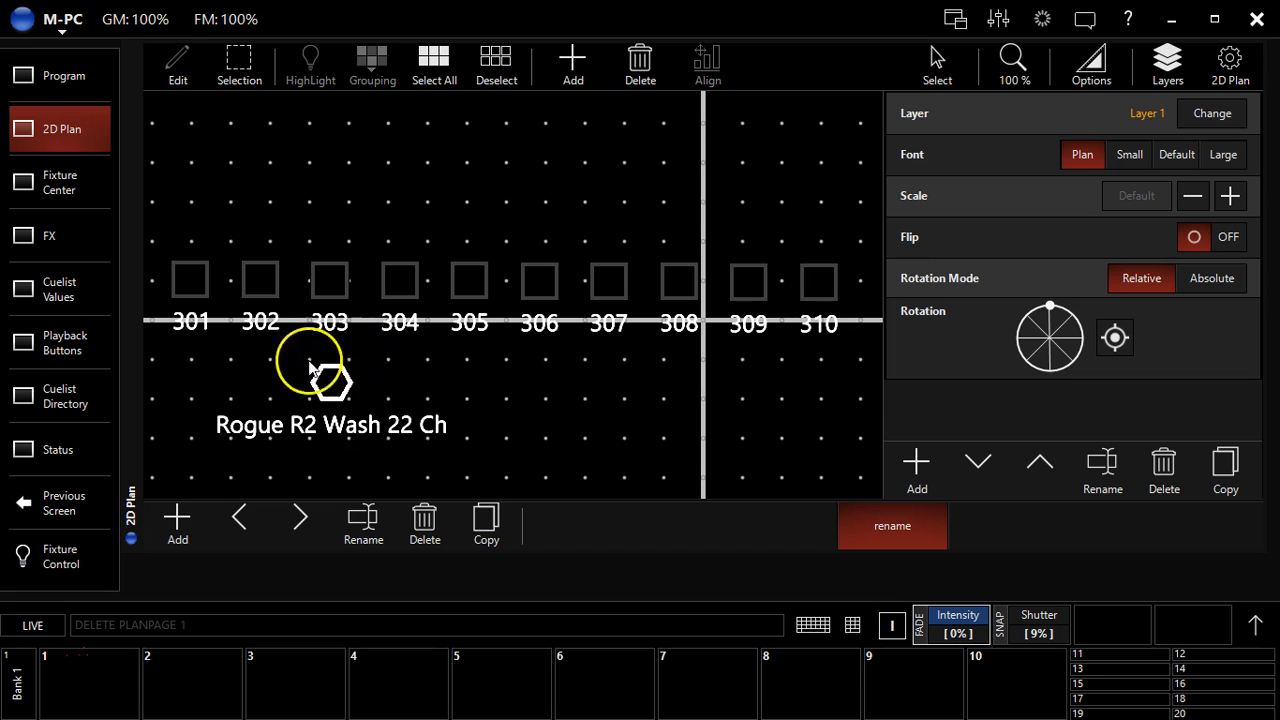
{"action": "mouse_move", "coordinate": [156, 380]}
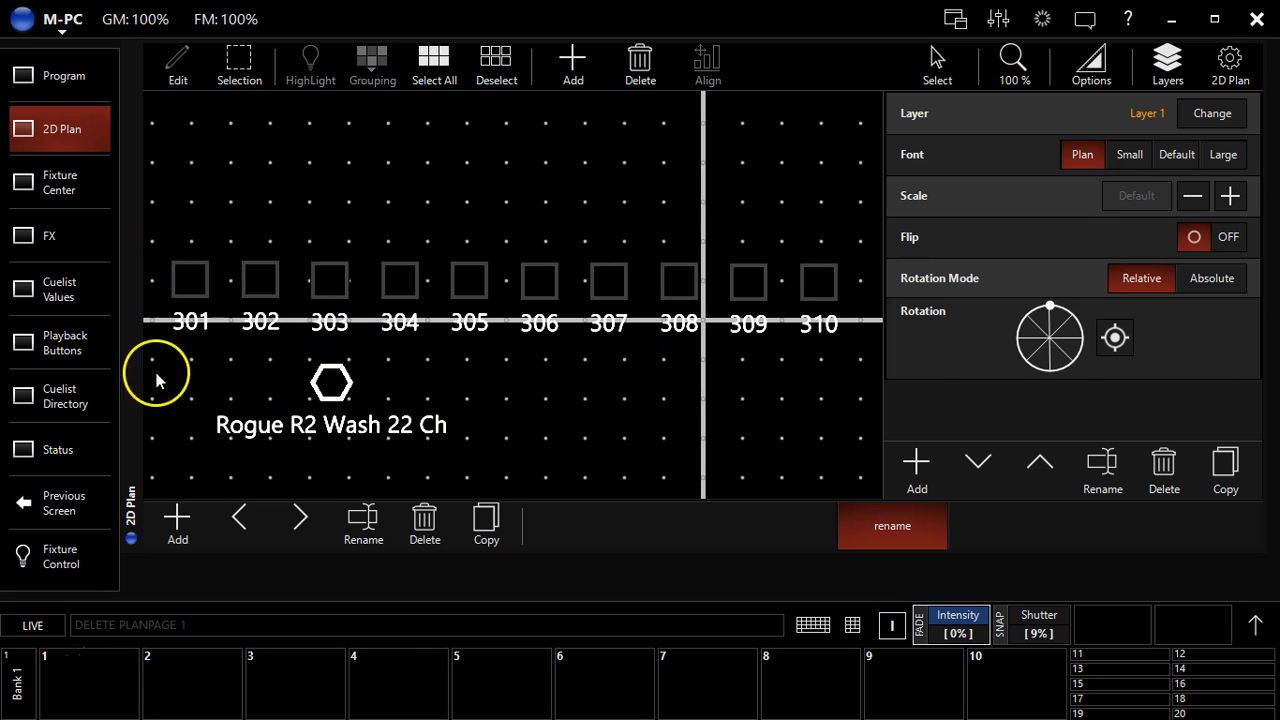
{"action": "mouse_move", "coordinate": [218, 324]}
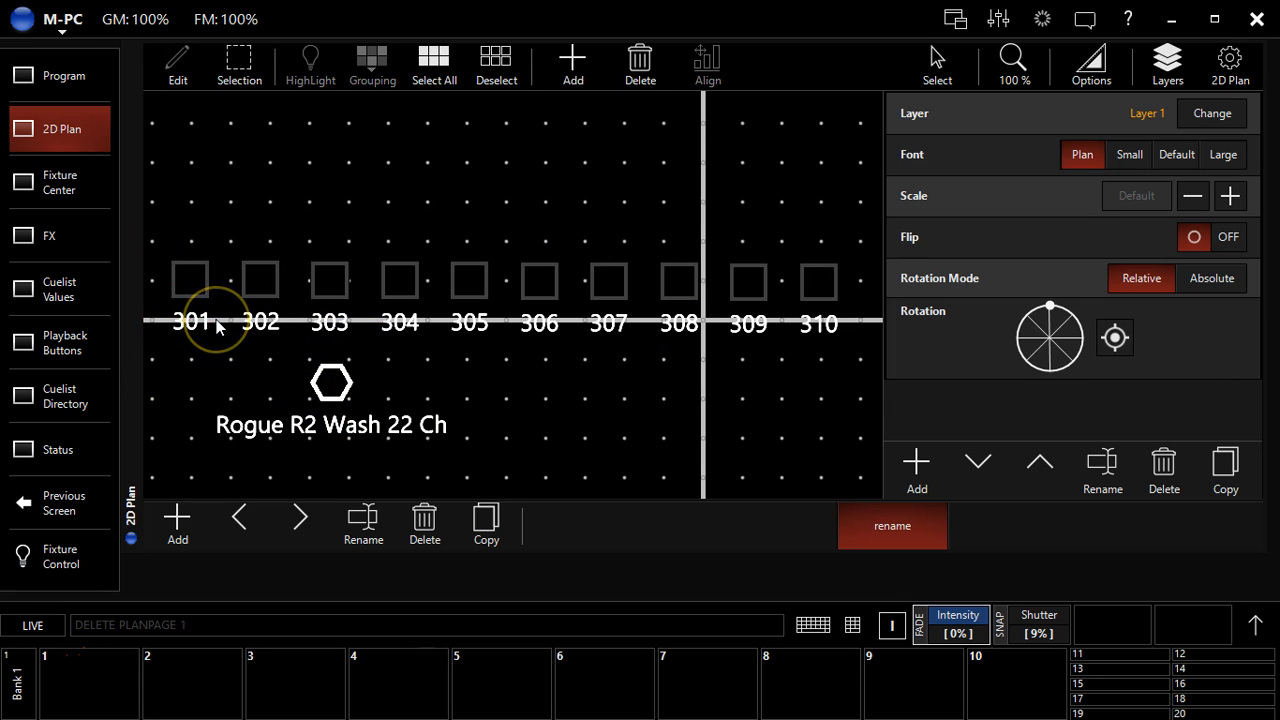
{"action": "mouse_move", "coordinate": [256, 388]}
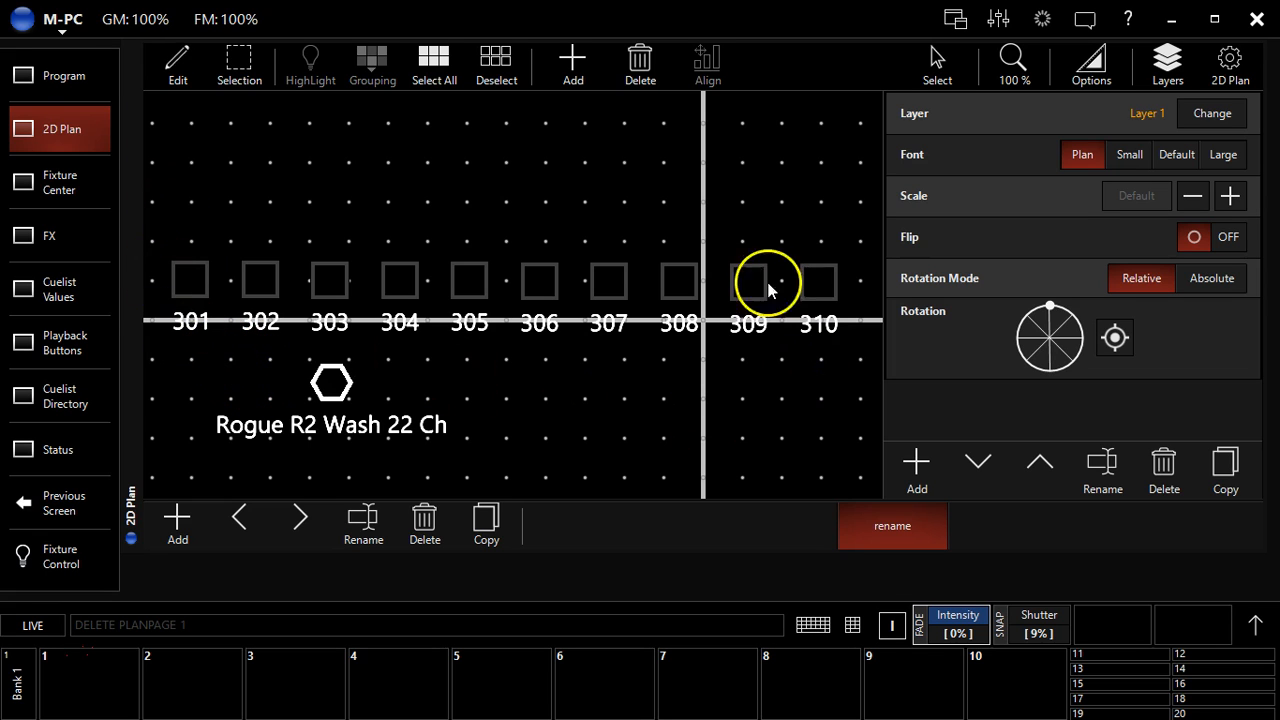
{"action": "mouse_move", "coordinate": [316, 410]}
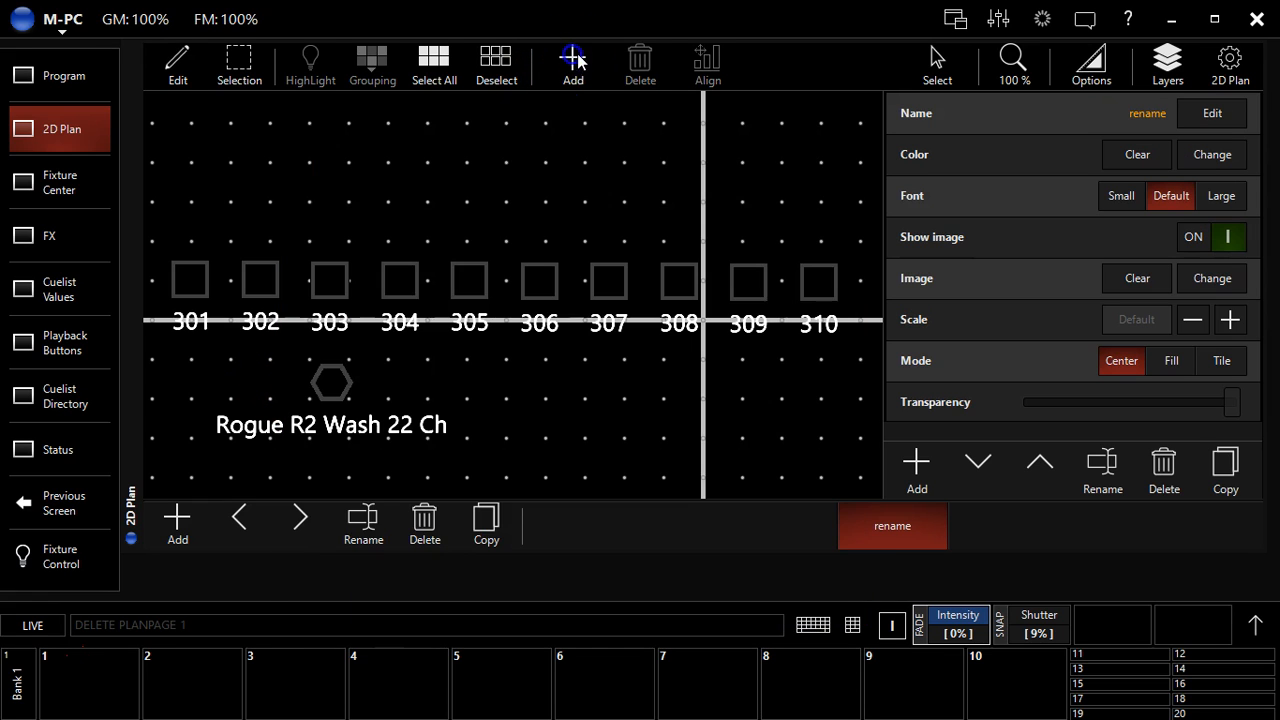
{"action": "left_click", "coordinate": [330, 384]}
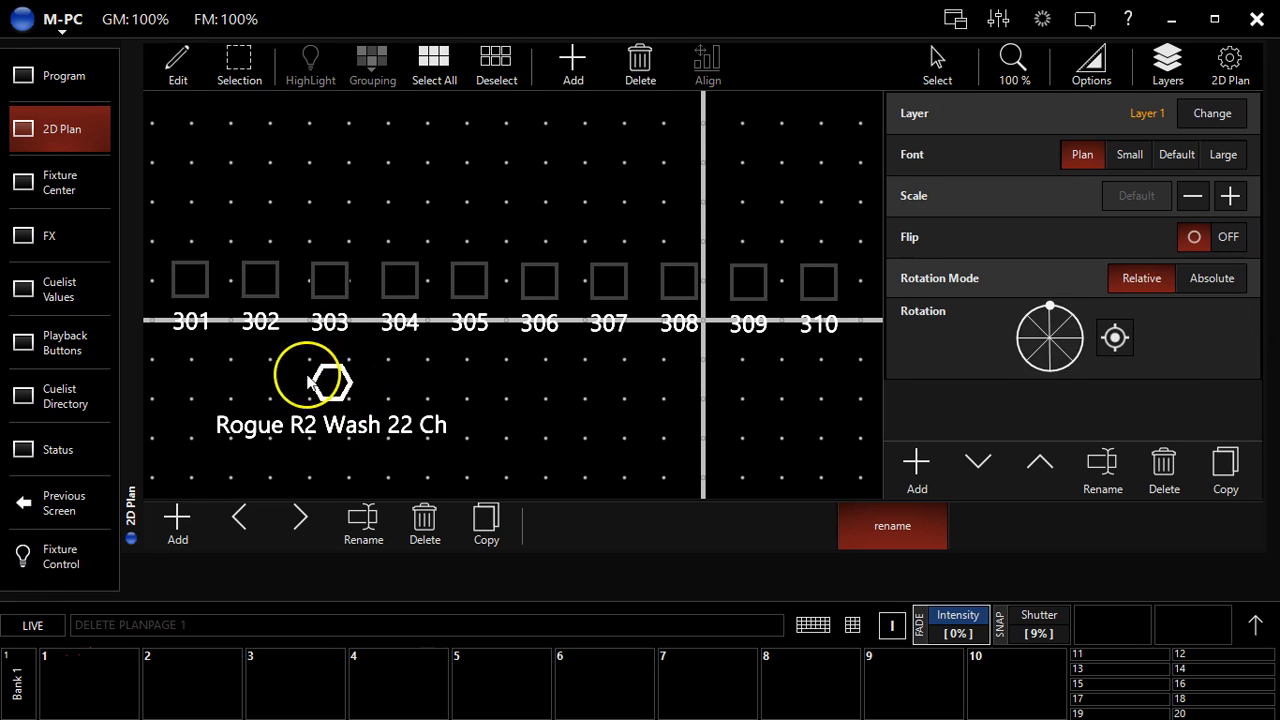
{"action": "mouse_move", "coordinate": [350, 376]}
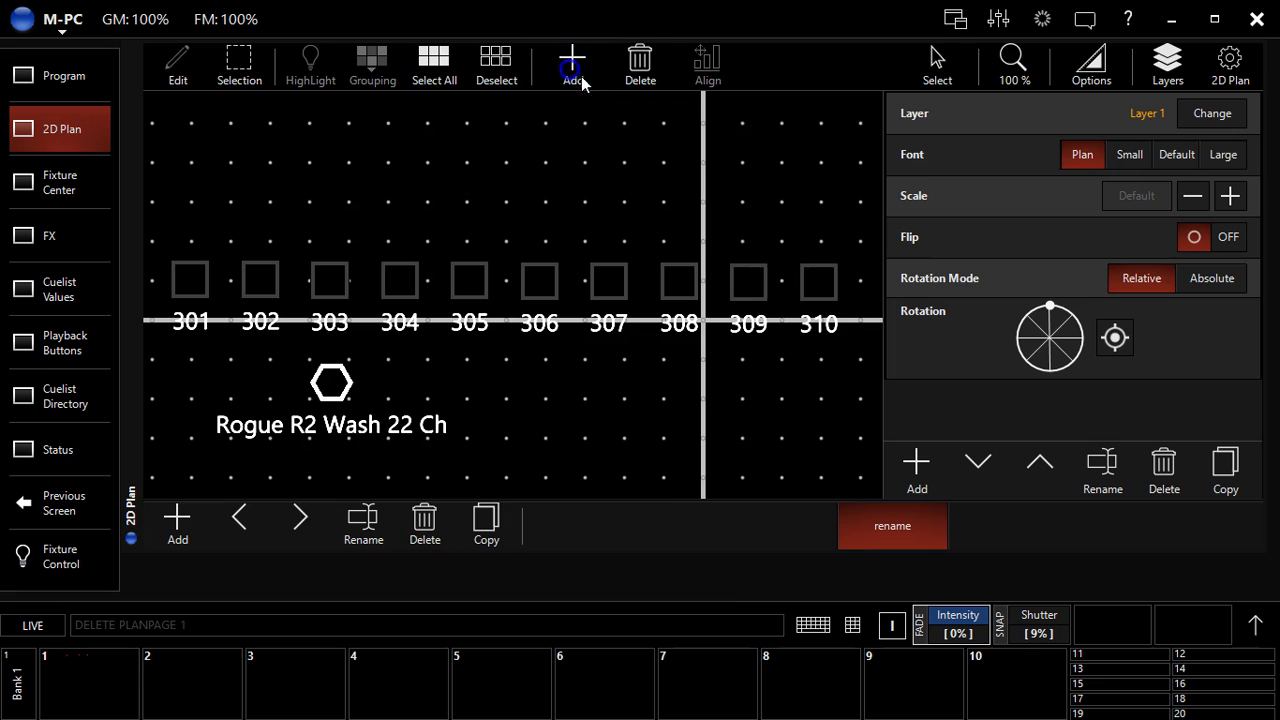
Draw a square object over fixtures 302–304 and a rectangle over fixtures 305–310.
{"action": "left_click", "coordinate": [572, 64]}
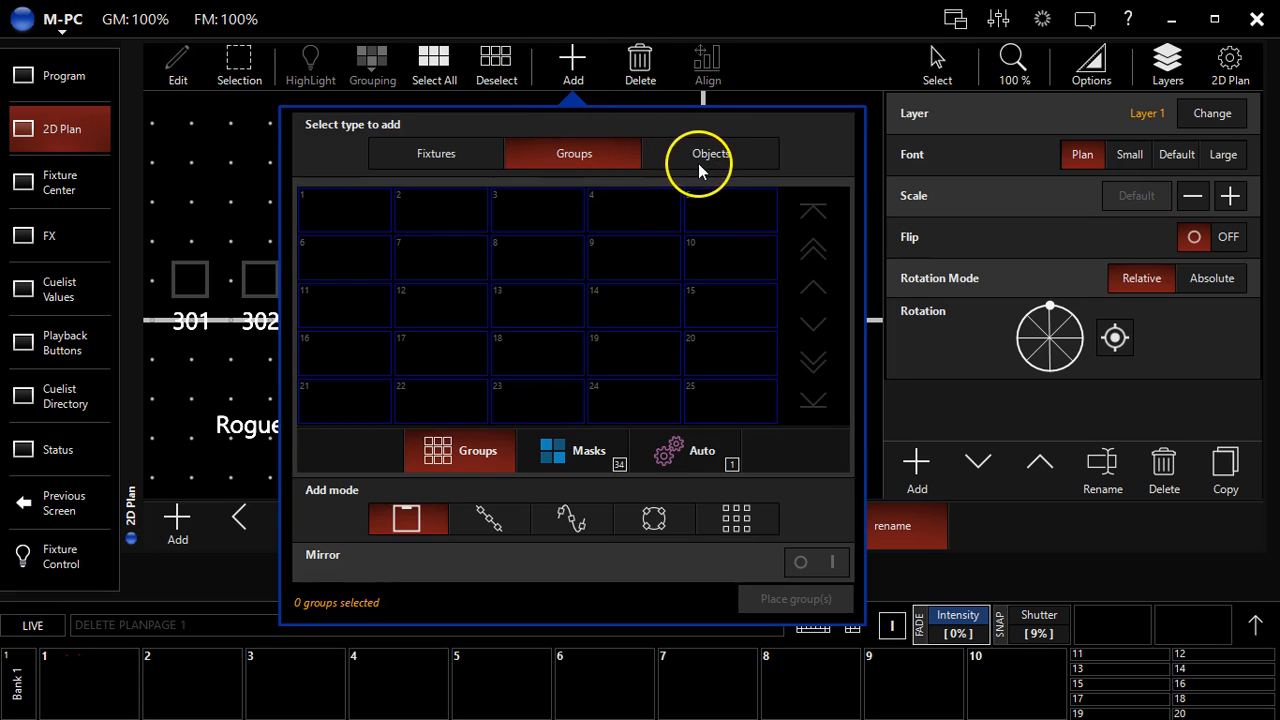
{"action": "mouse_move", "coordinate": [656, 508]}
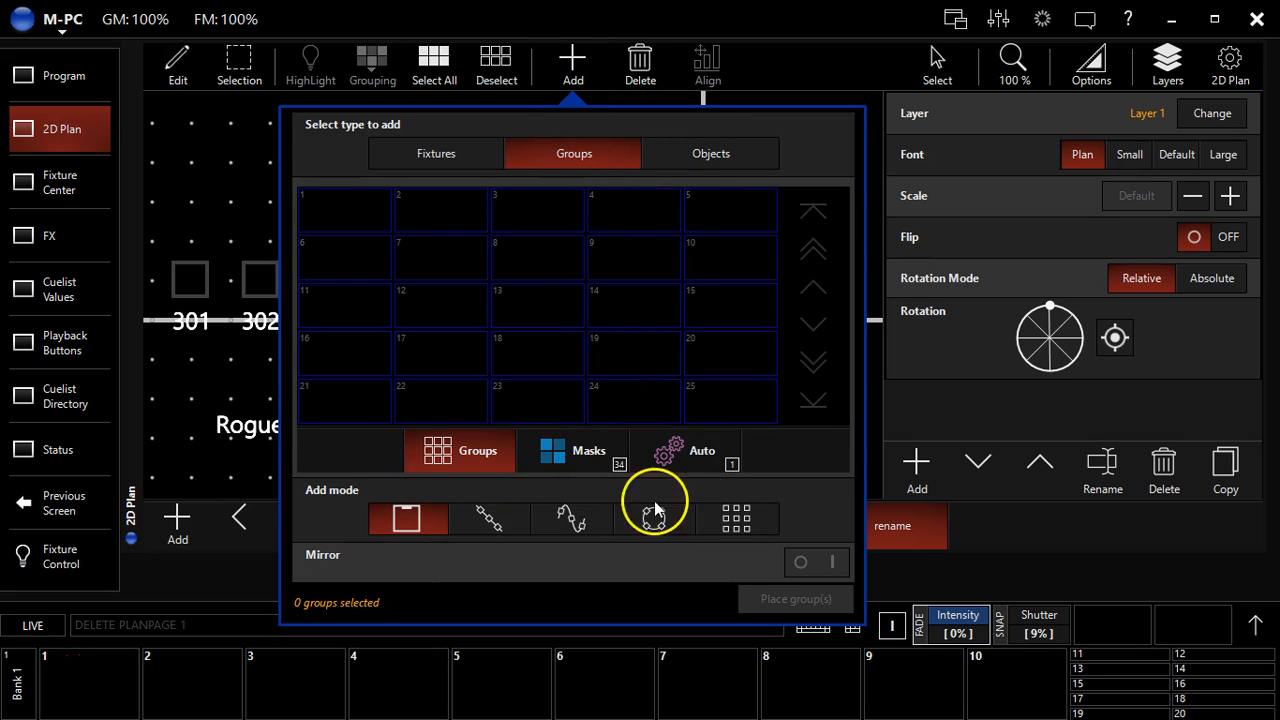
{"action": "left_click", "coordinate": [710, 152]}
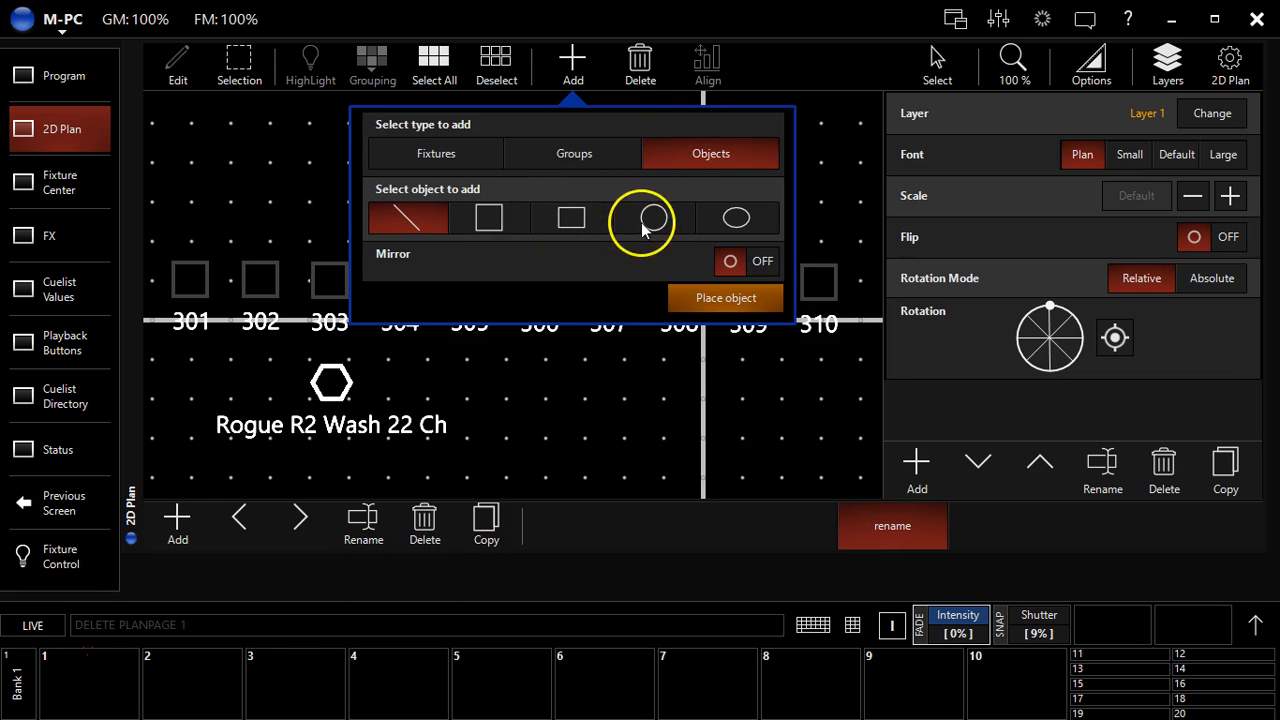
{"action": "left_click", "coordinate": [488, 216]}
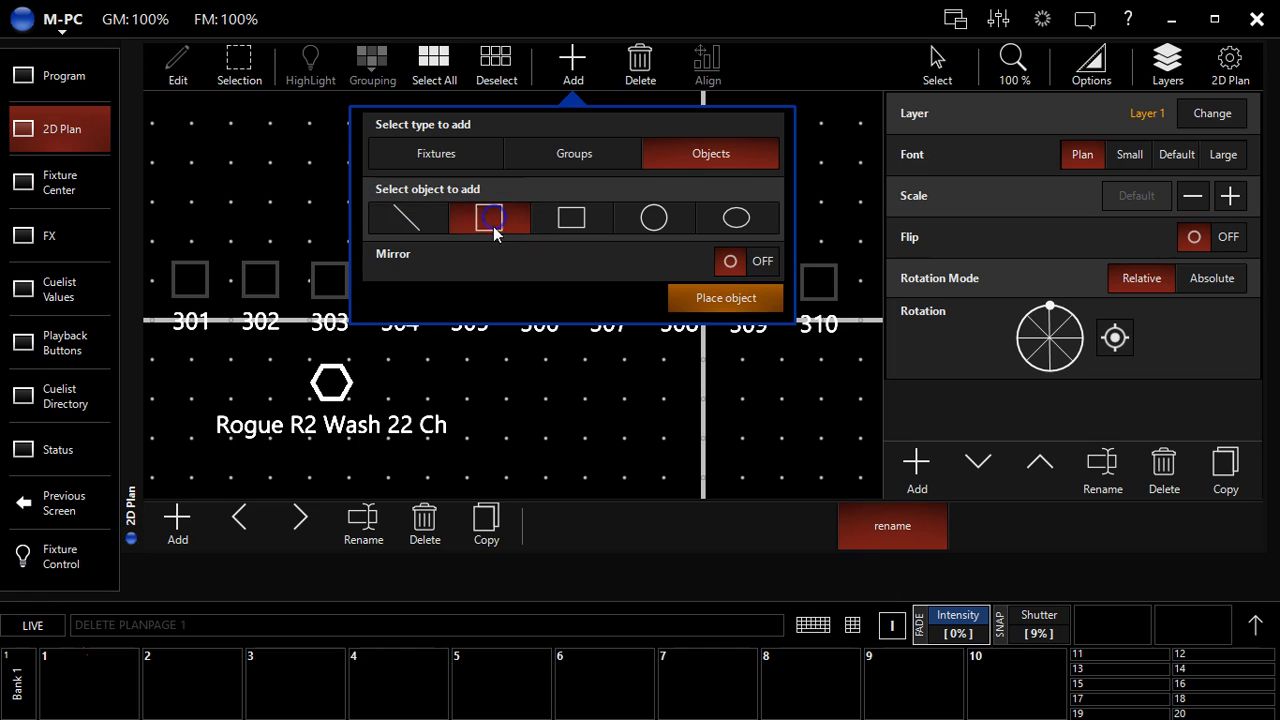
{"action": "left_click", "coordinate": [724, 296]}
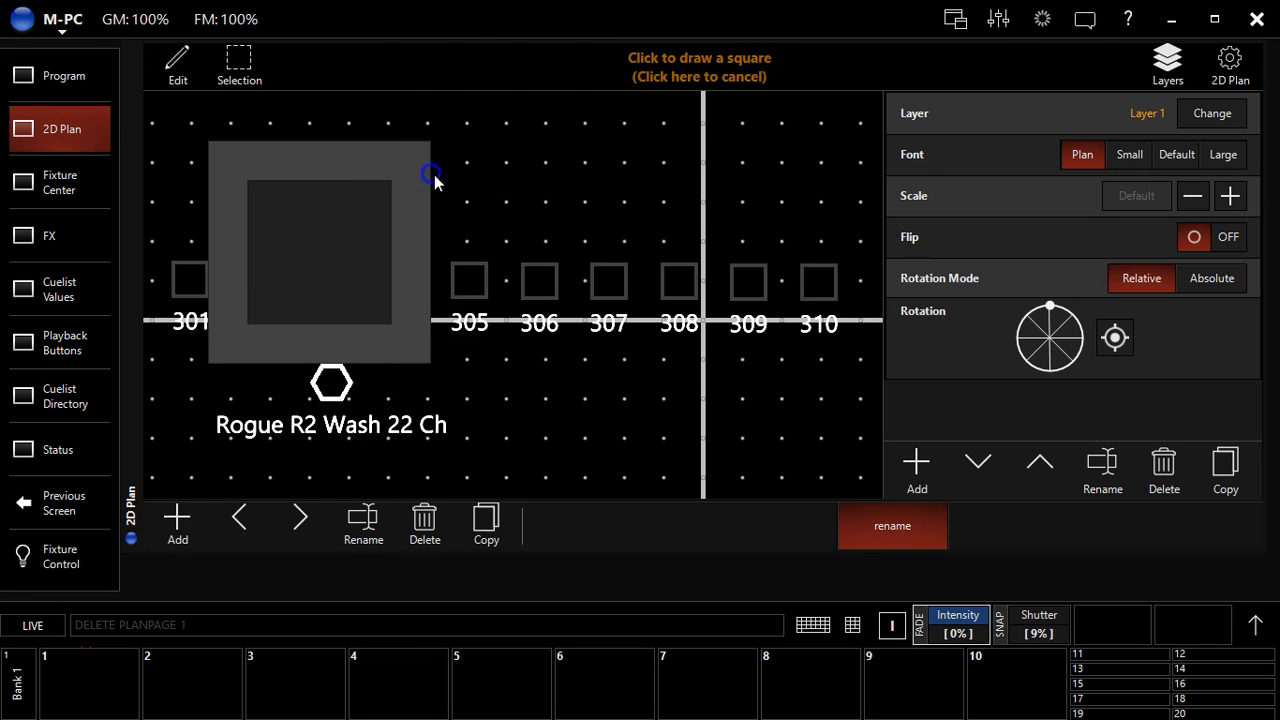
{"action": "left_click", "coordinate": [572, 56]}
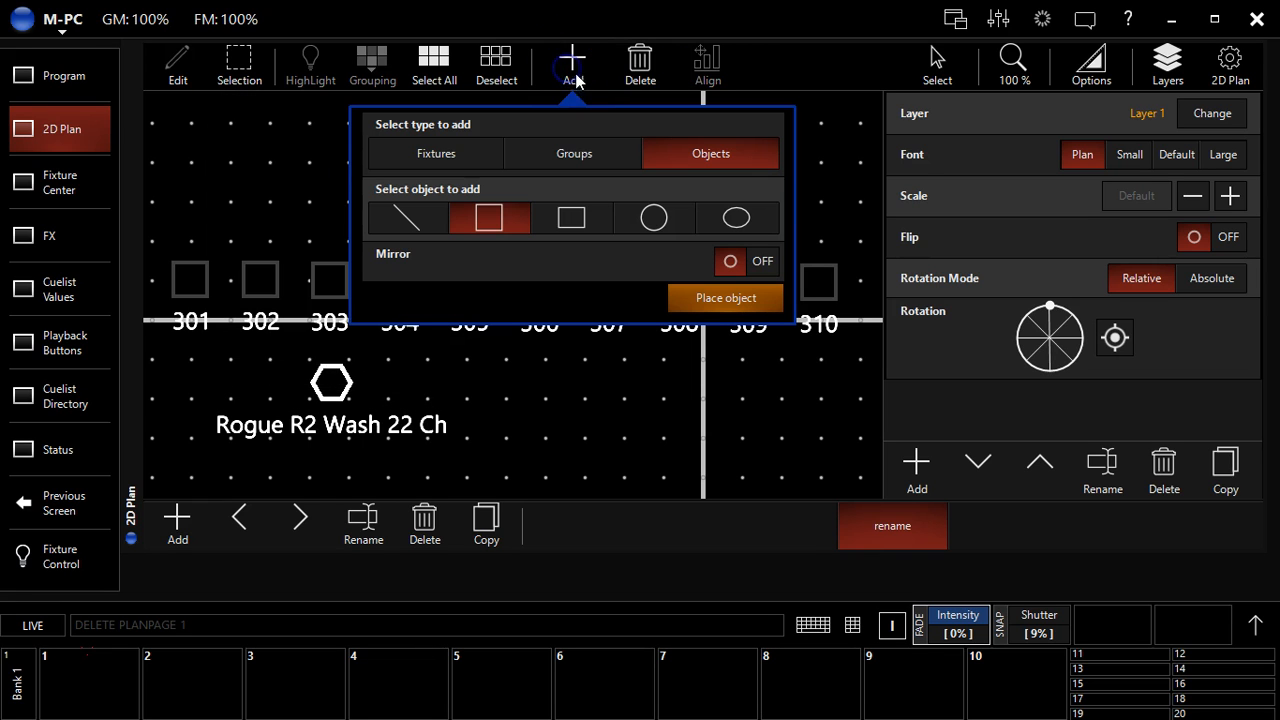
{"action": "left_click", "coordinate": [724, 296]}
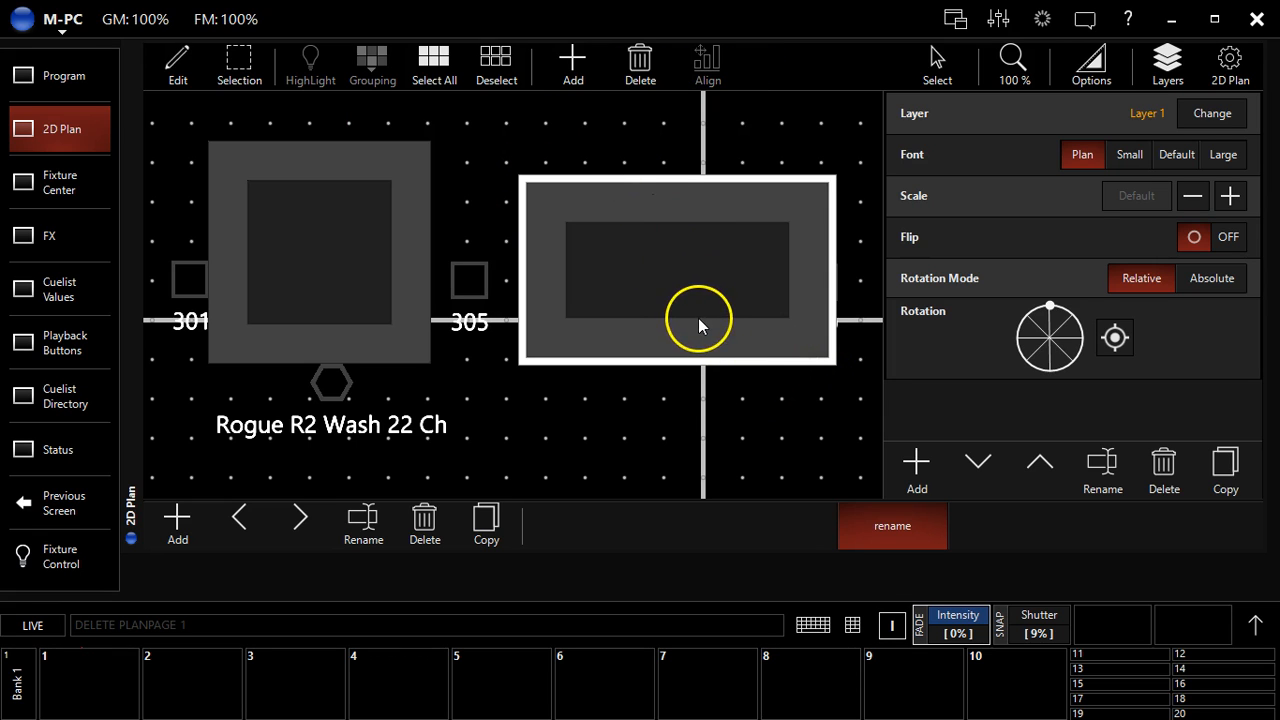
{"action": "mouse_move", "coordinate": [704, 276]}
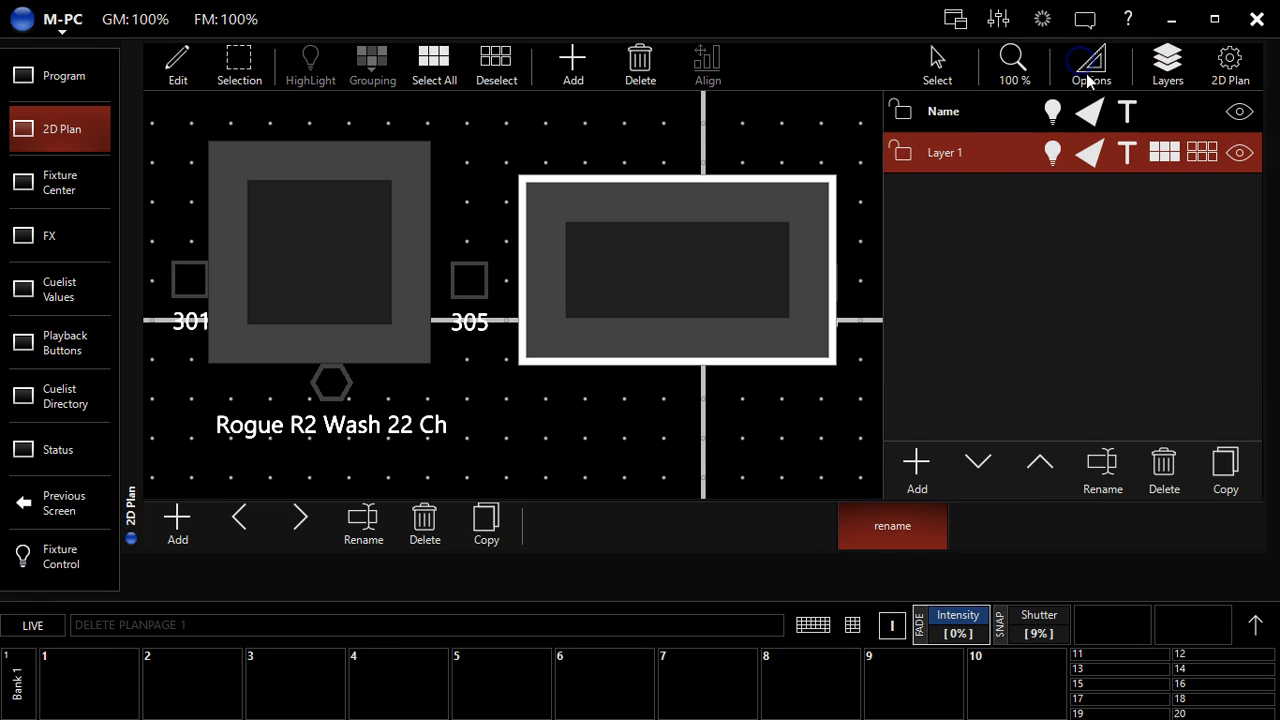
{"action": "mouse_move", "coordinate": [1078, 170]}
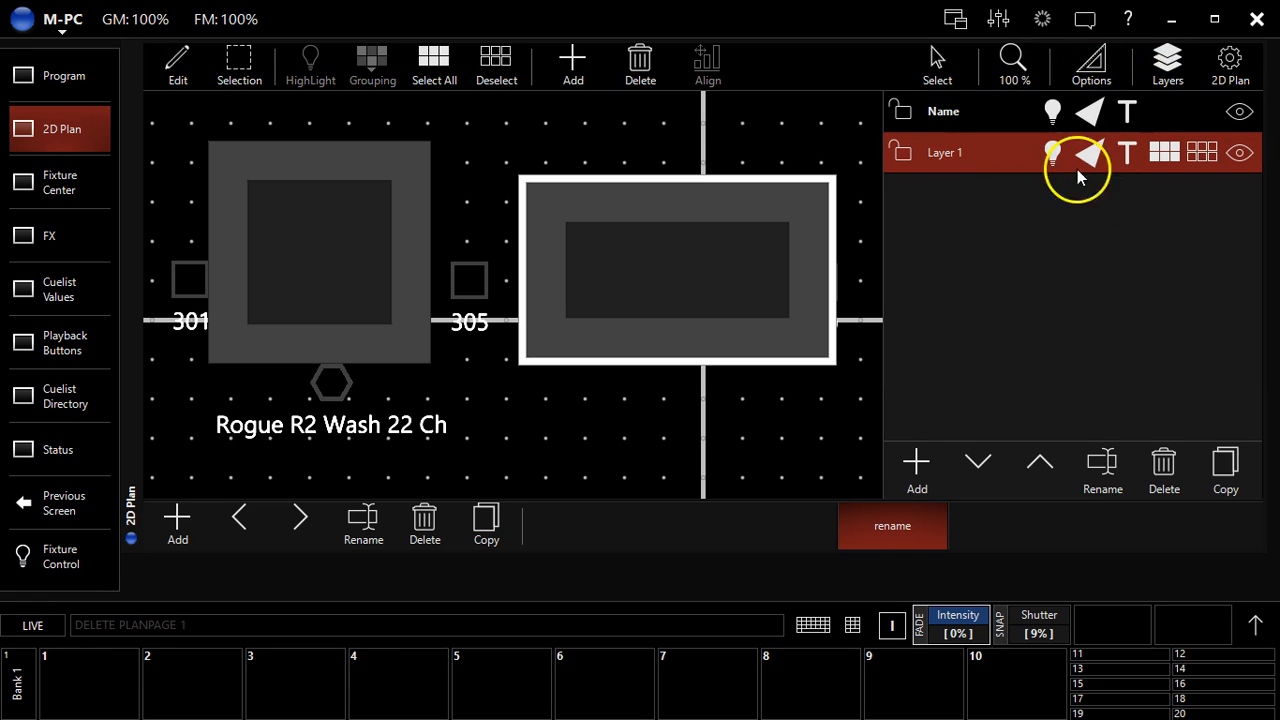
{"action": "mouse_move", "coordinate": [538, 572]}
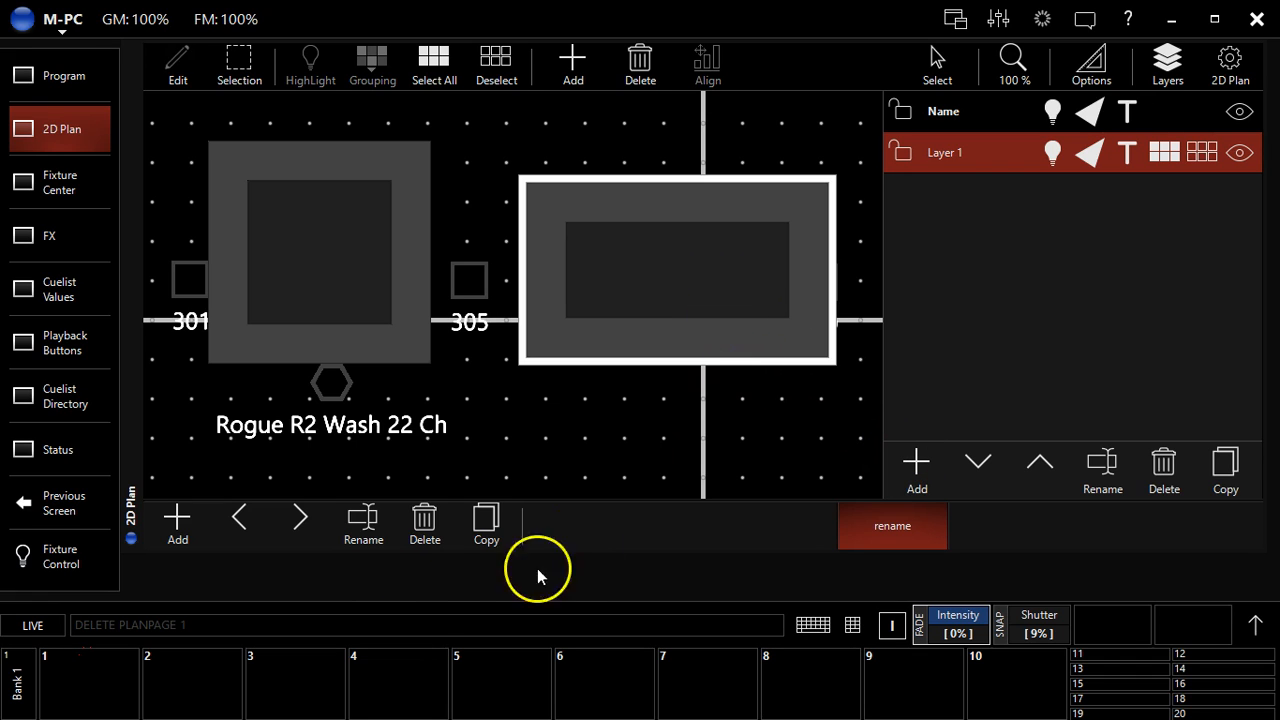
Delete the plan page and add a second layer to the empty Page 1.
{"action": "left_click", "coordinate": [424, 524]}
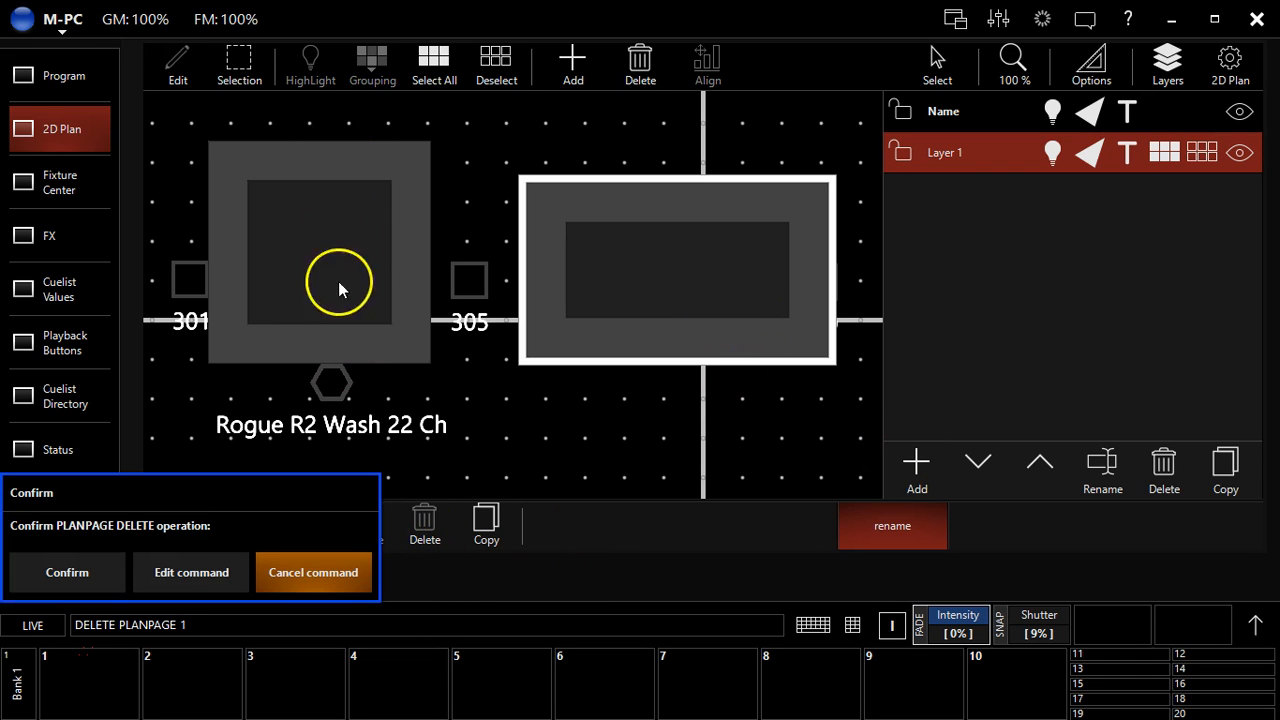
{"action": "left_click", "coordinate": [68, 572]}
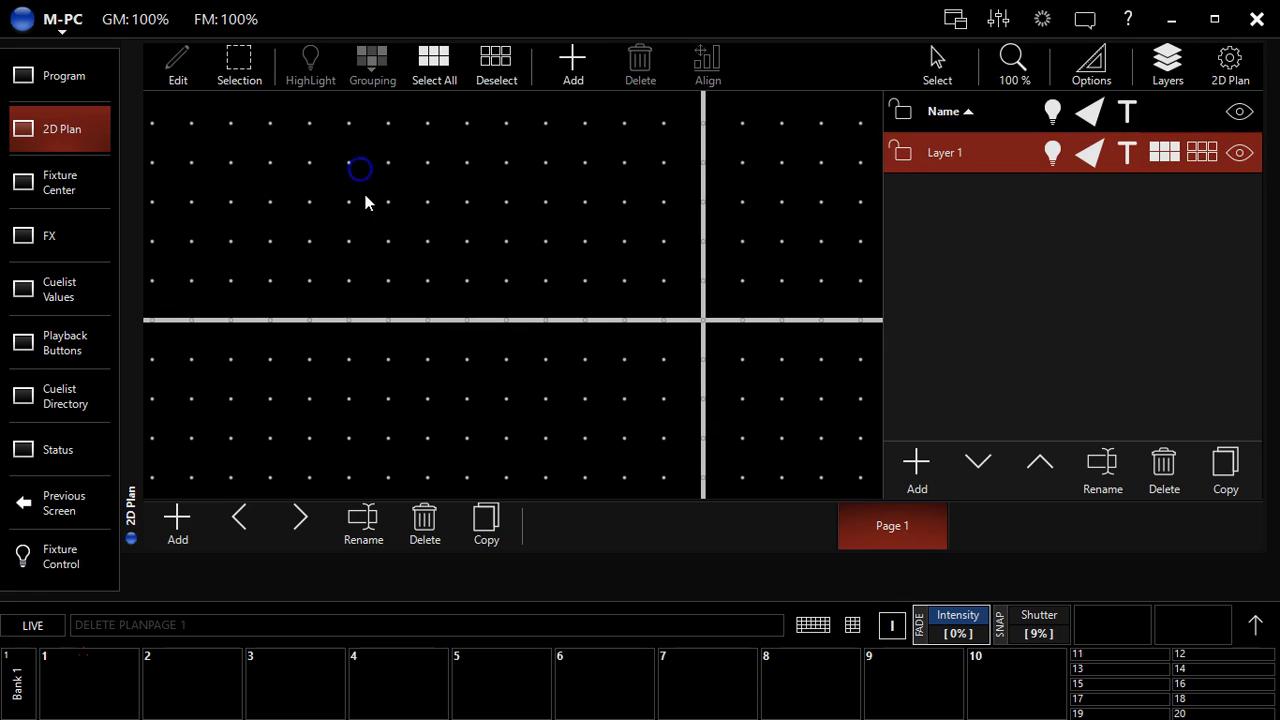
{"action": "left_click", "coordinate": [916, 460]}
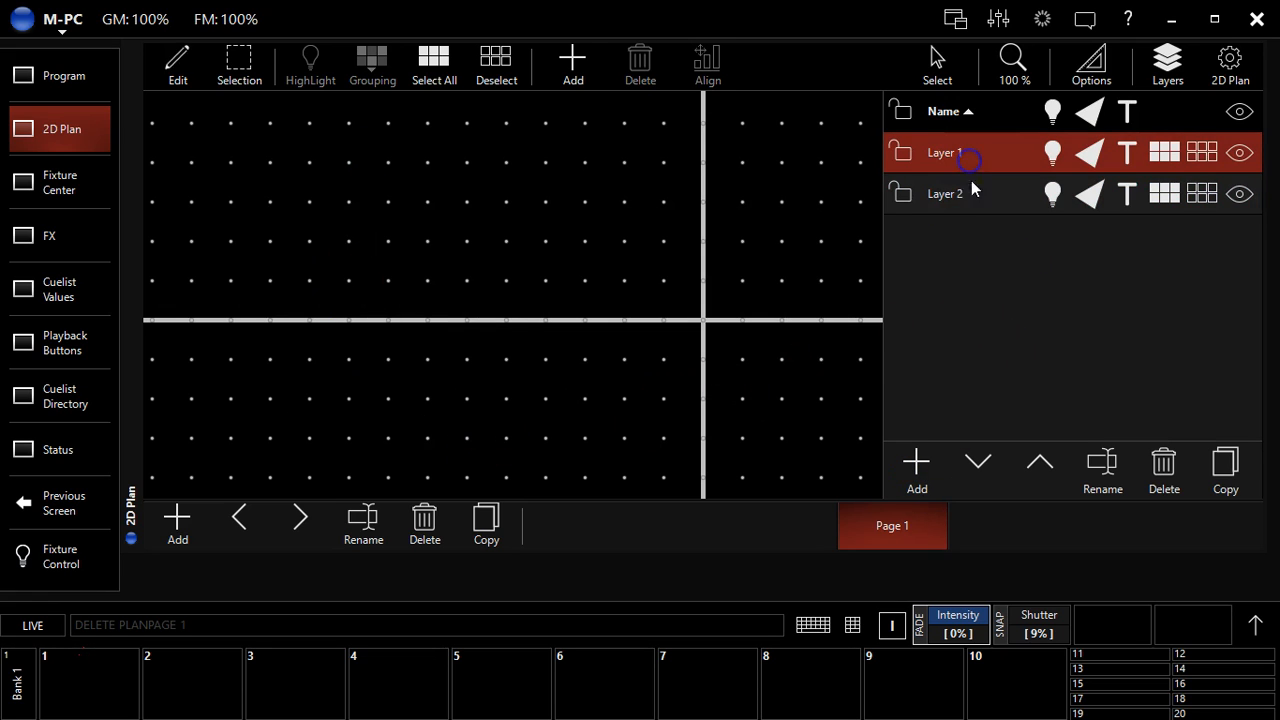
{"action": "mouse_move", "coordinate": [436, 336]}
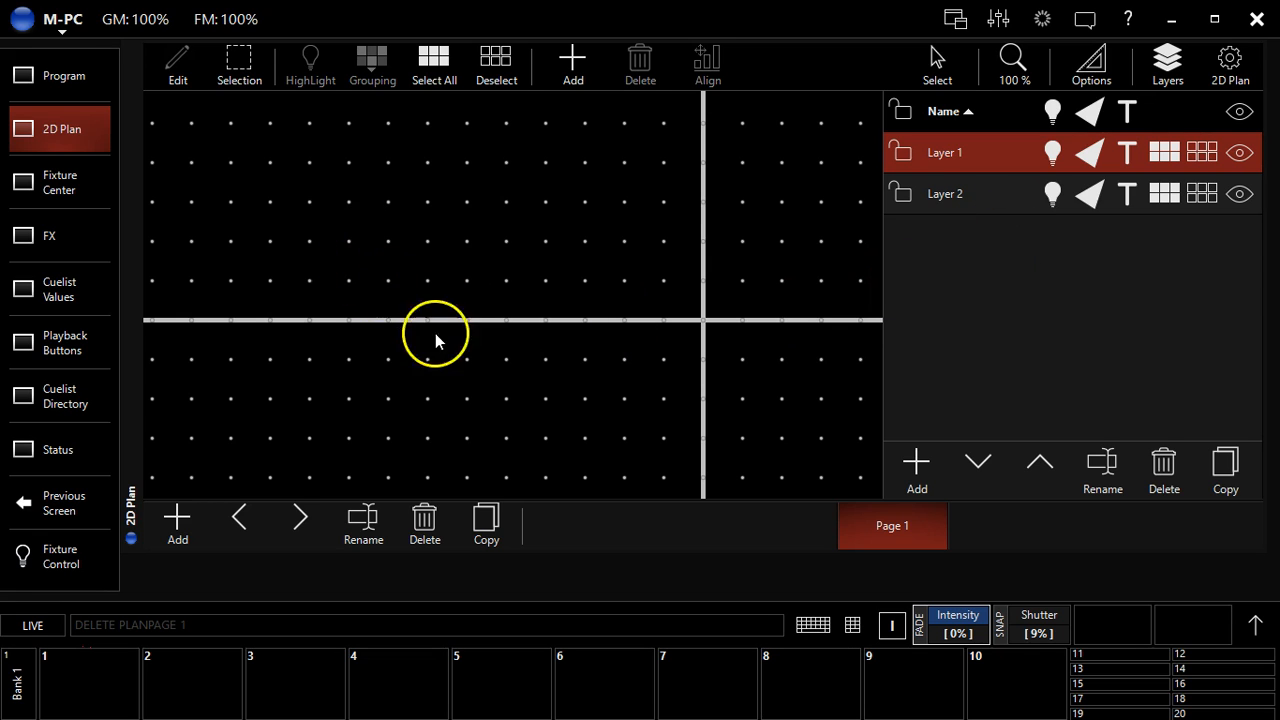
{"action": "mouse_move", "coordinate": [970, 124]}
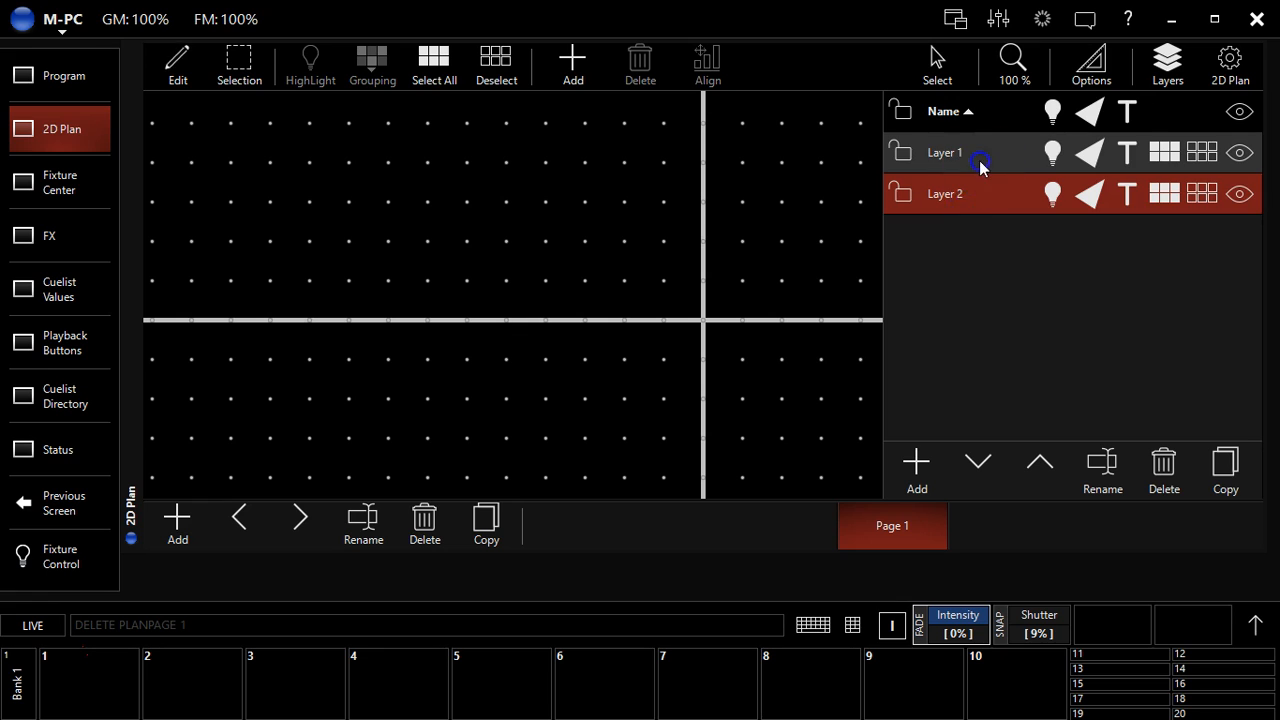
Make Layer 1 active and start placing fixtures on it.
{"action": "left_click", "coordinate": [944, 152]}
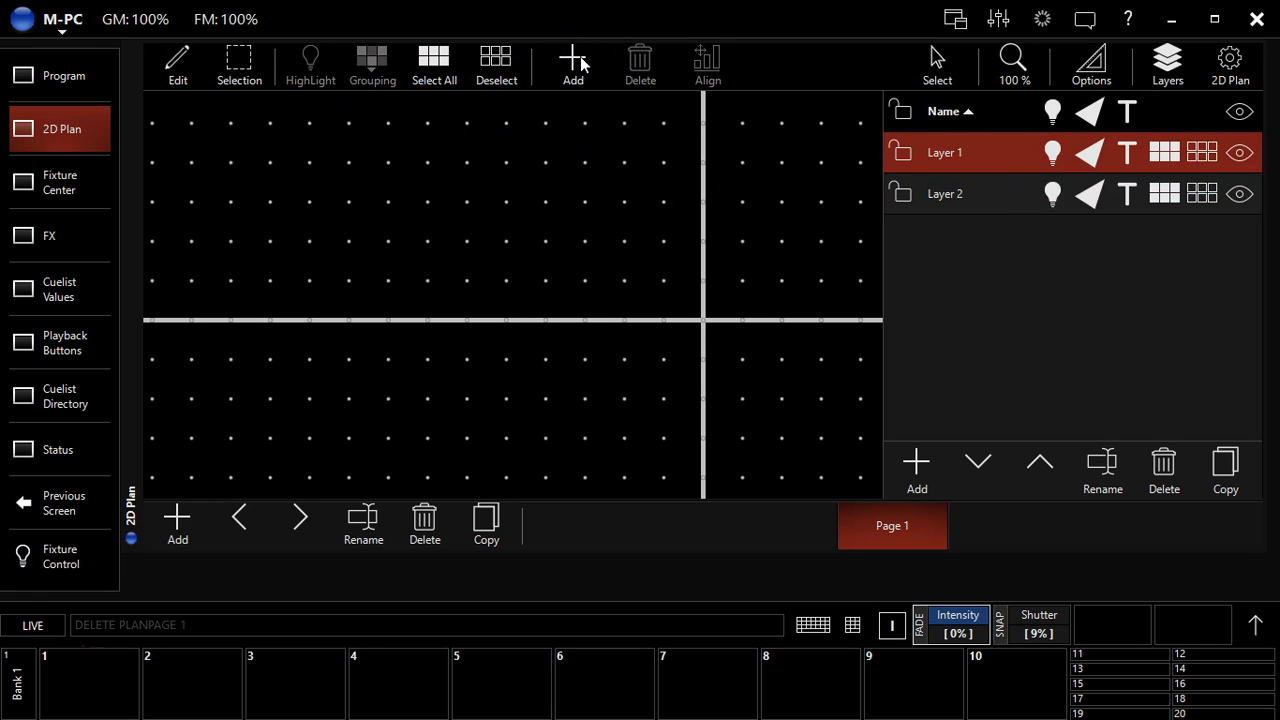
{"action": "left_click", "coordinate": [572, 64]}
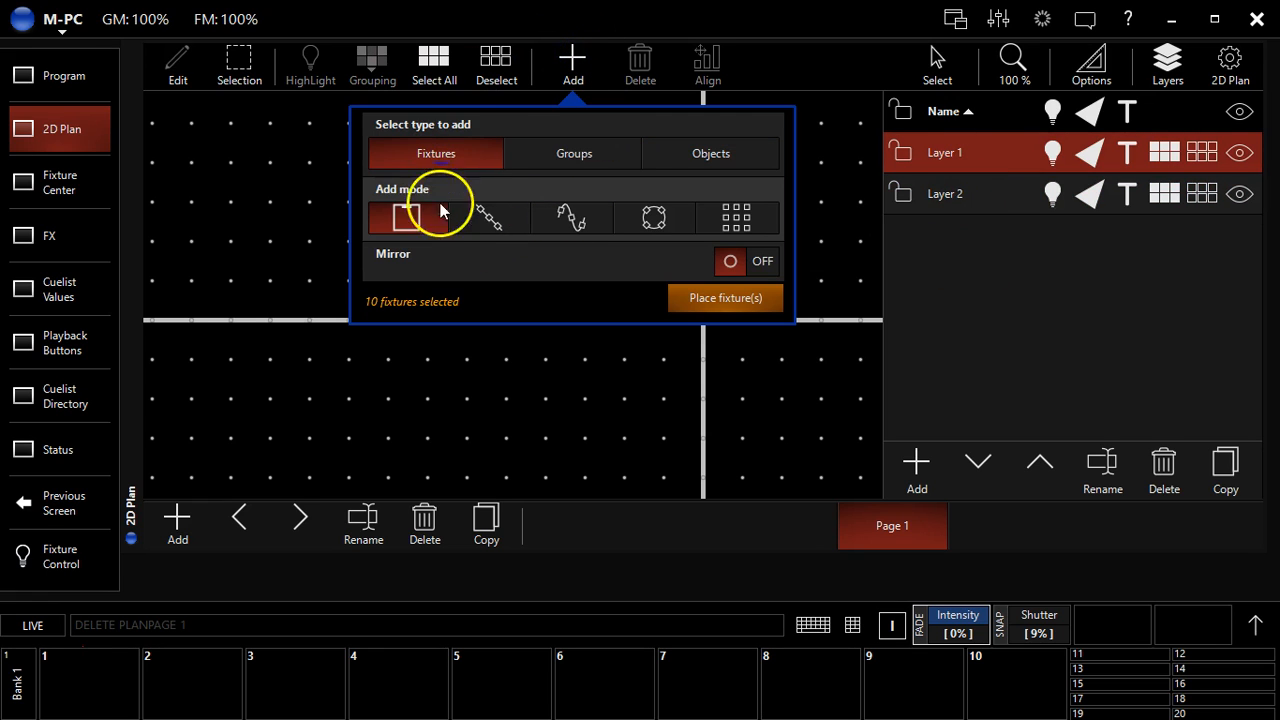
{"action": "left_click", "coordinate": [724, 298]}
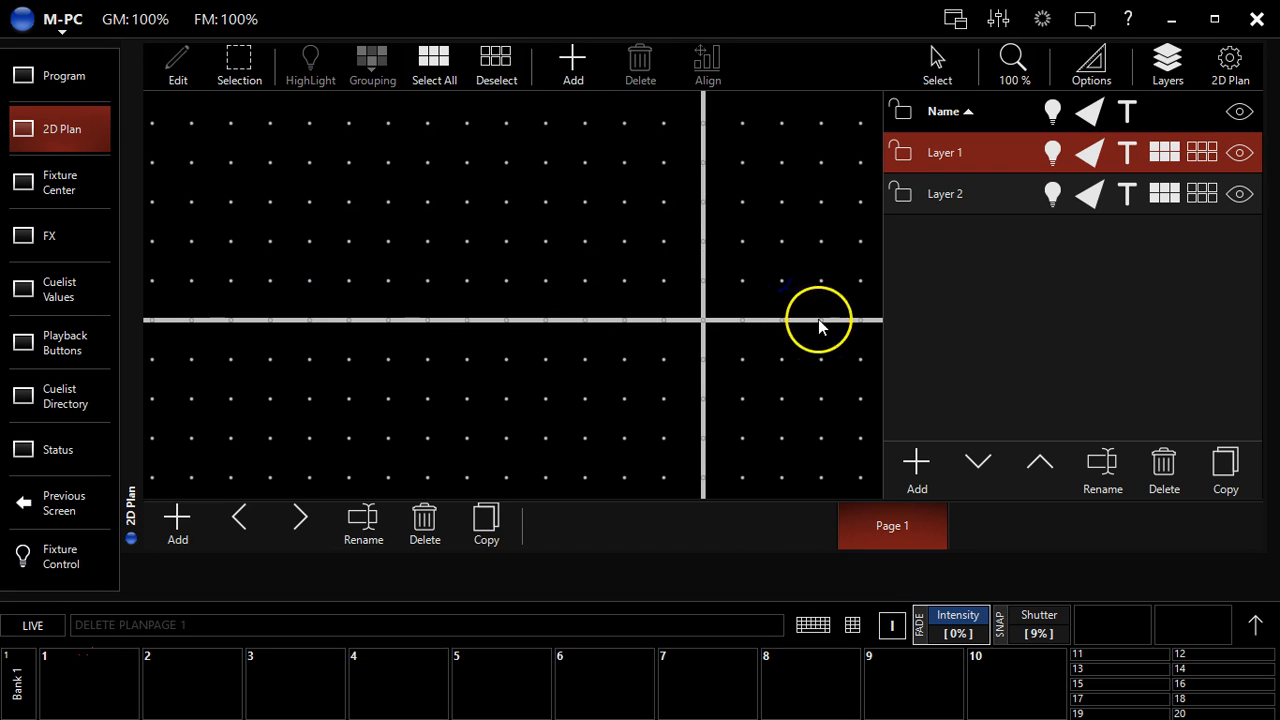
Place fixtures 301–310 in a row and draw a rectangle object around them.
{"action": "left_click", "coordinate": [1164, 152]}
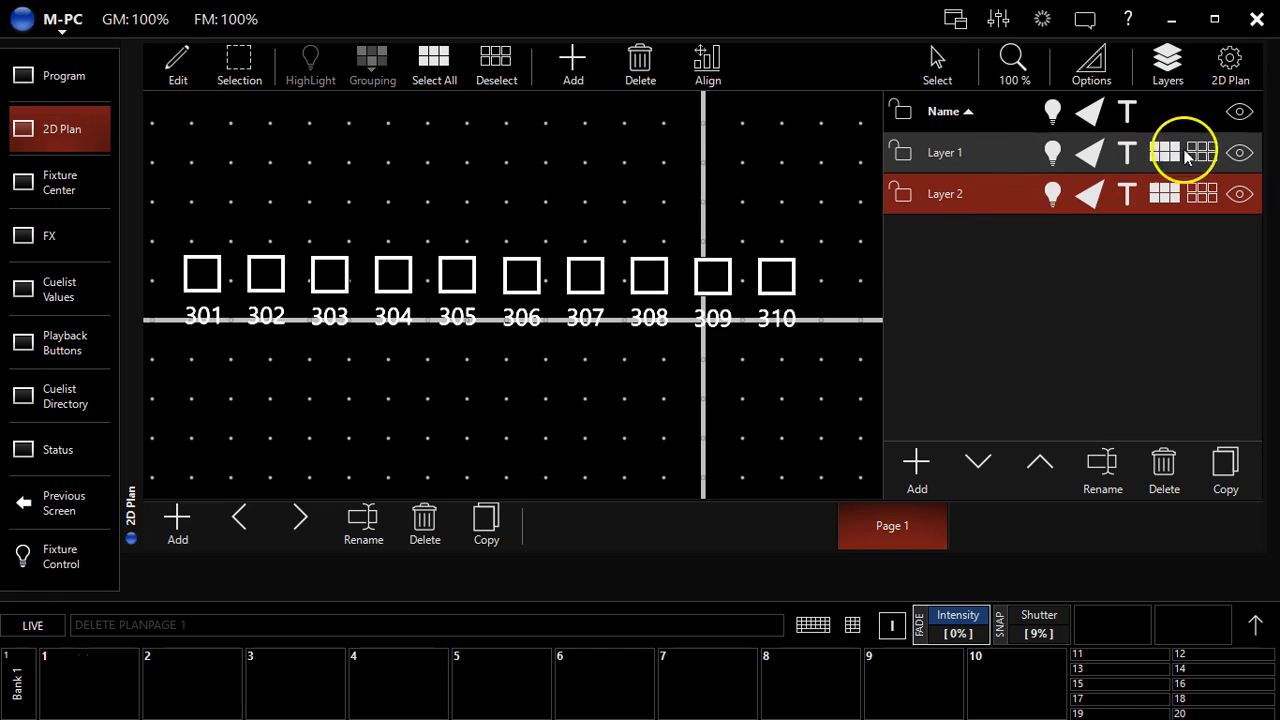
{"action": "left_click", "coordinate": [572, 60]}
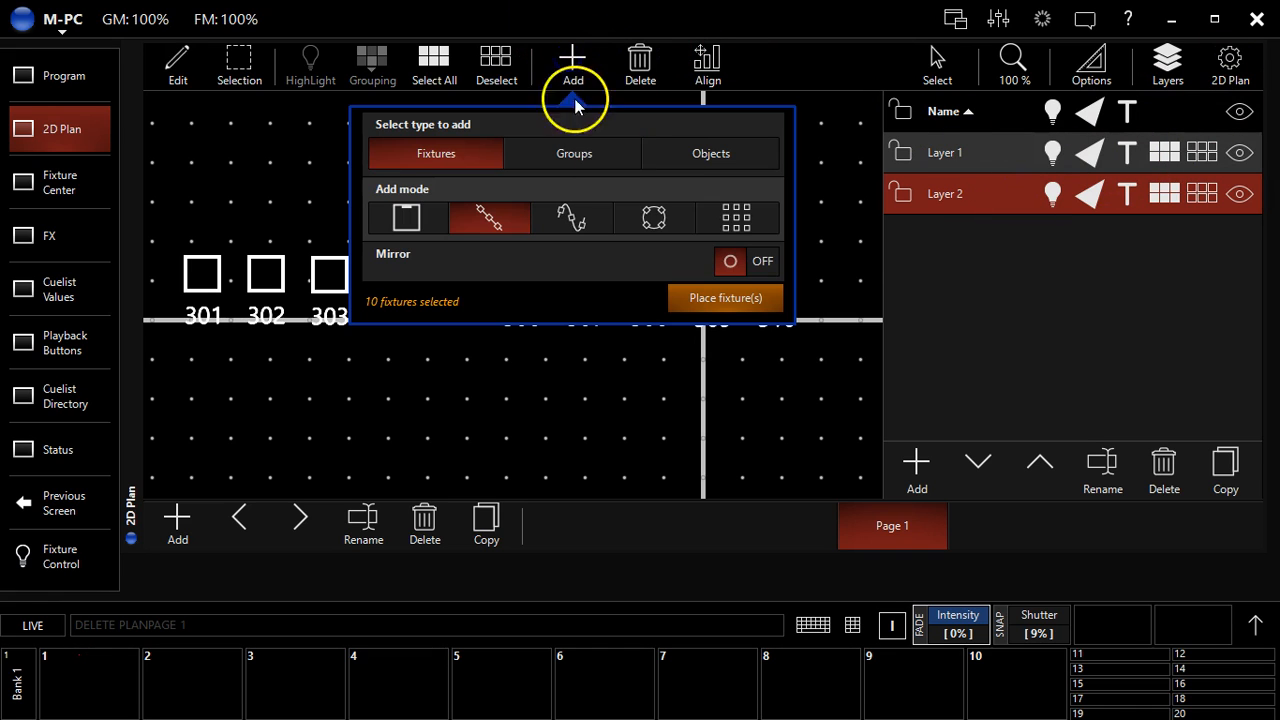
{"action": "left_click", "coordinate": [710, 152]}
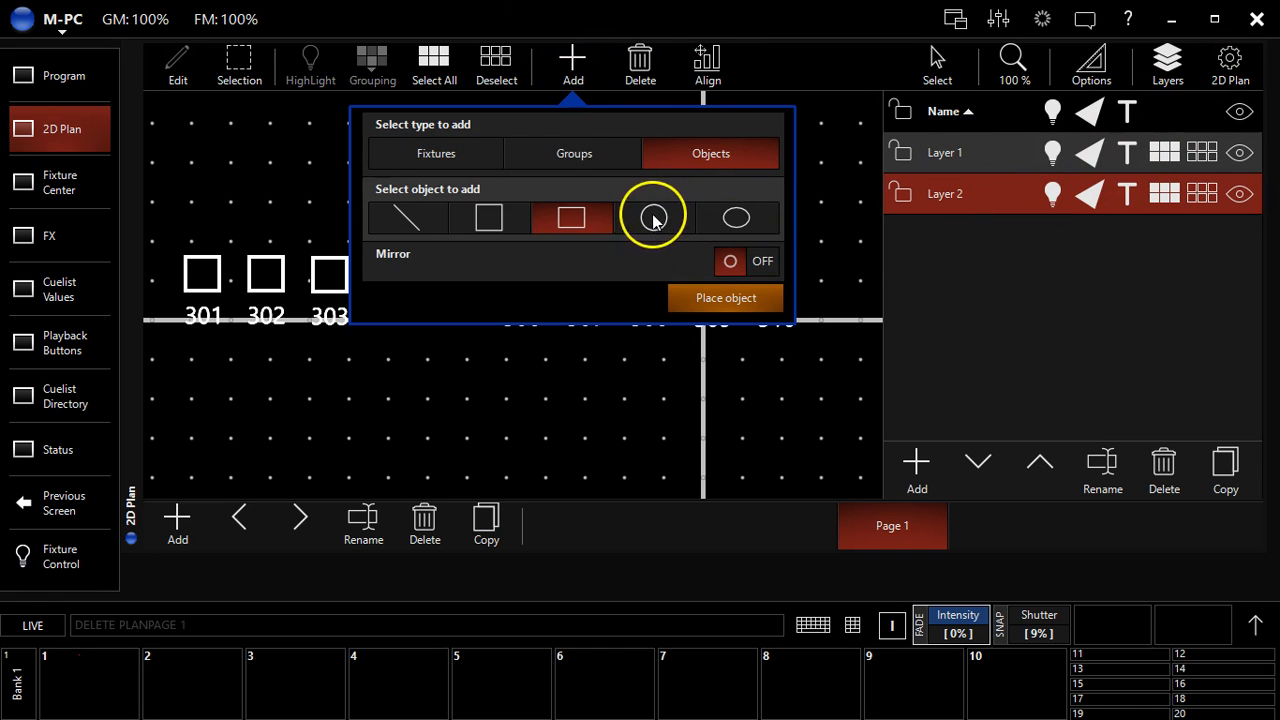
{"action": "left_click", "coordinate": [724, 296]}
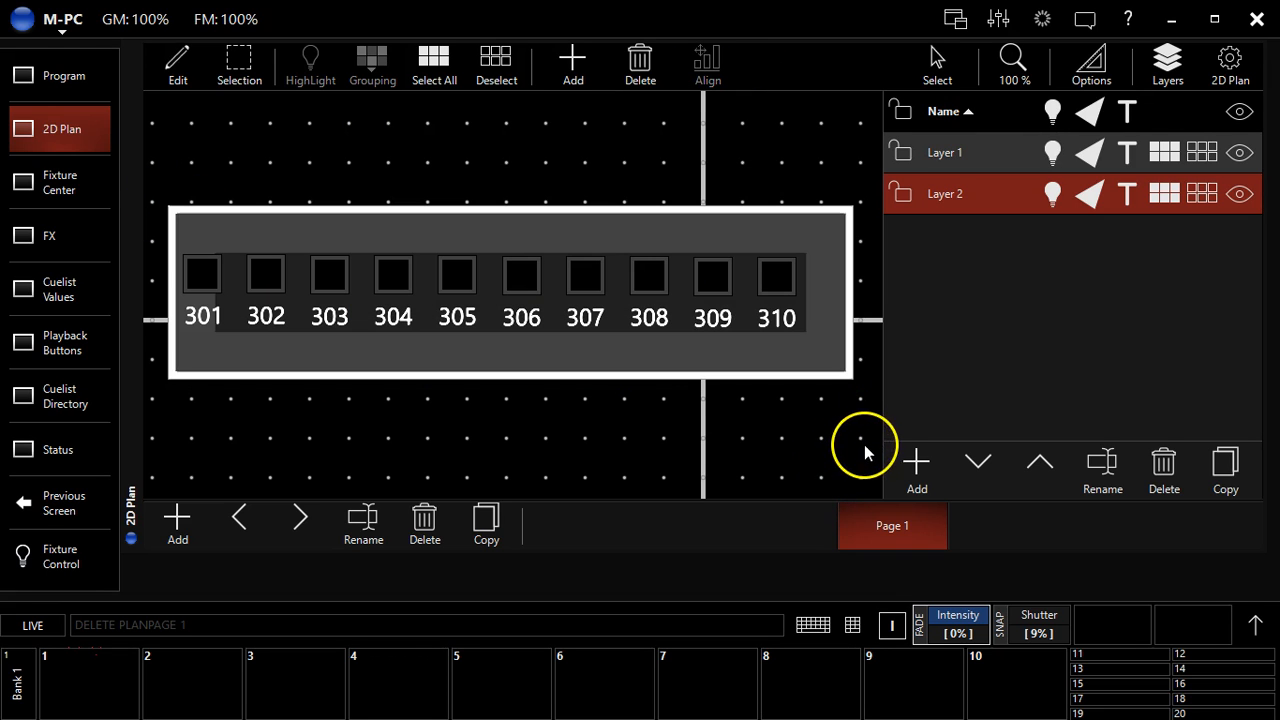
Reorder Layer 1 and Layer 2 so the fixtures show above the rectangle.
{"action": "left_click", "coordinate": [944, 152]}
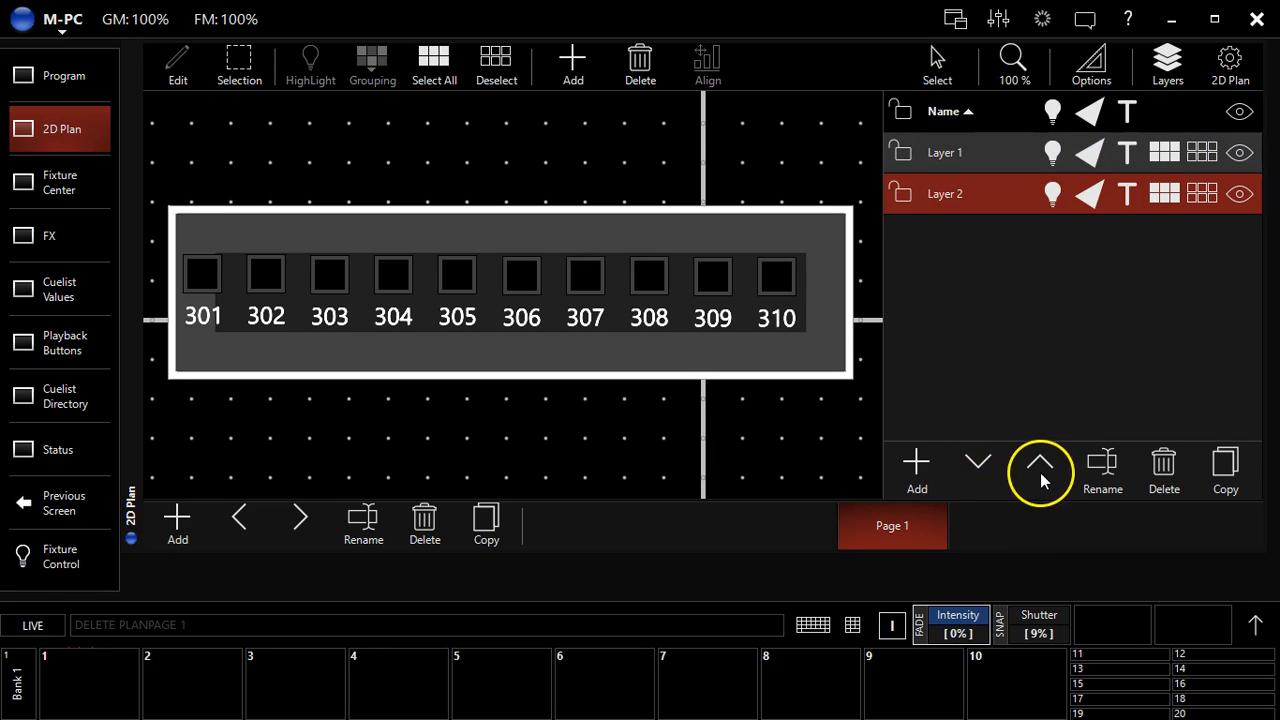
{"action": "left_click", "coordinate": [1040, 460]}
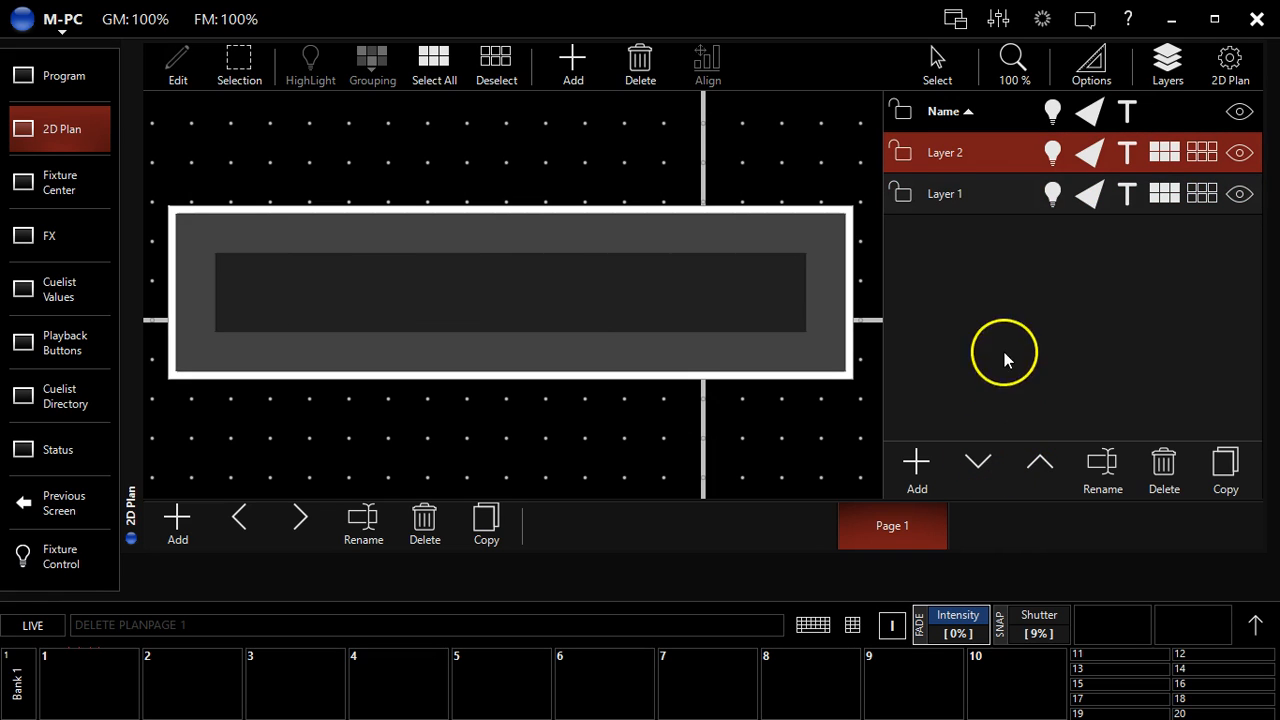
{"action": "mouse_move", "coordinate": [1036, 148]}
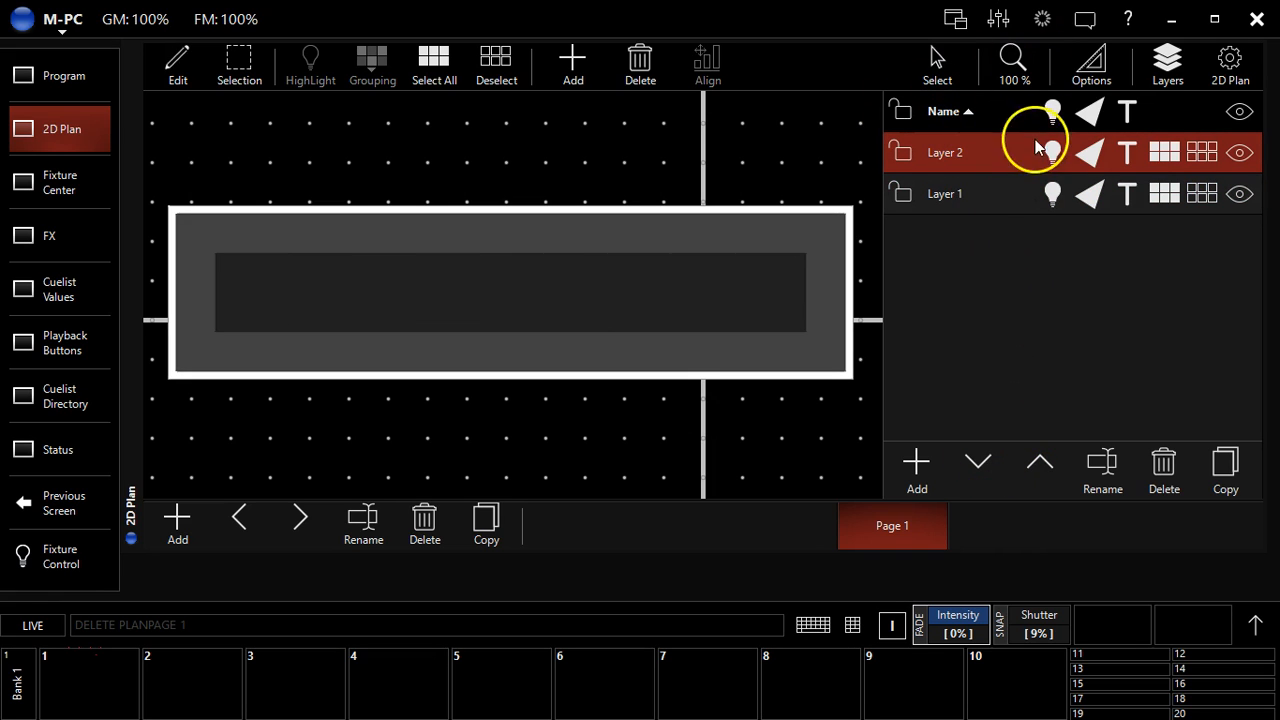
{"action": "mouse_move", "coordinate": [556, 276]}
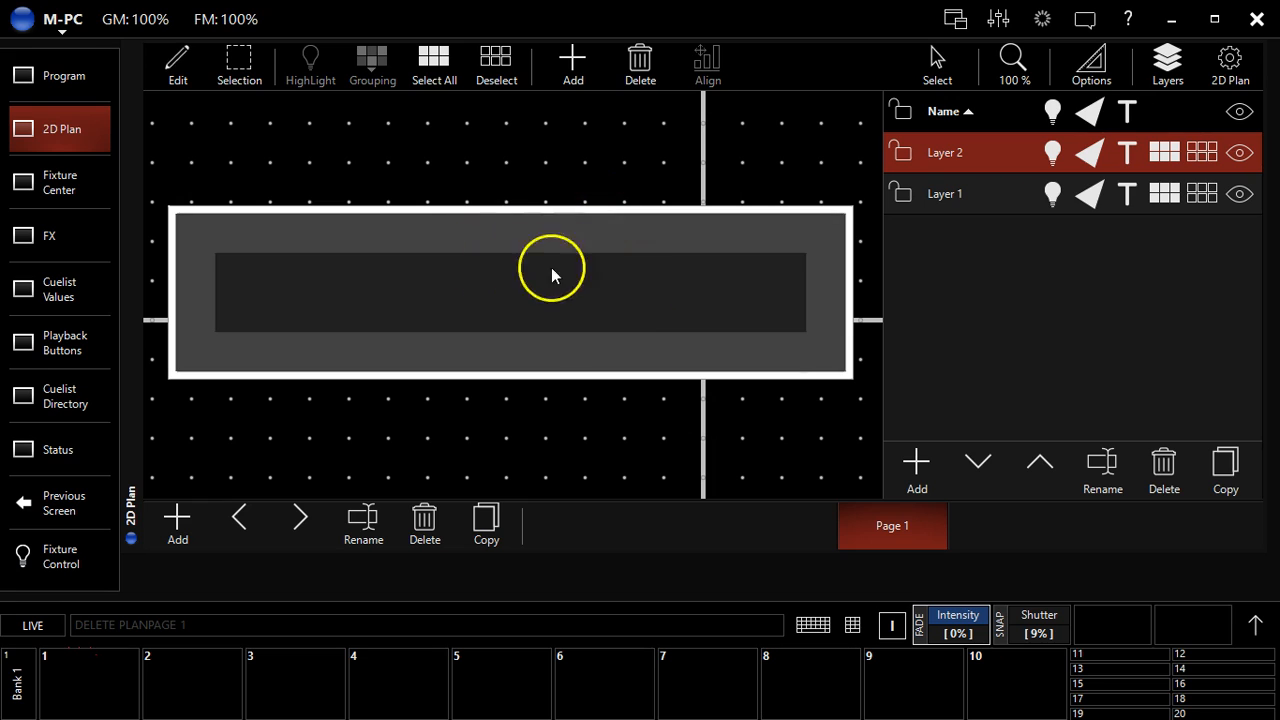
{"action": "mouse_move", "coordinate": [978, 468]}
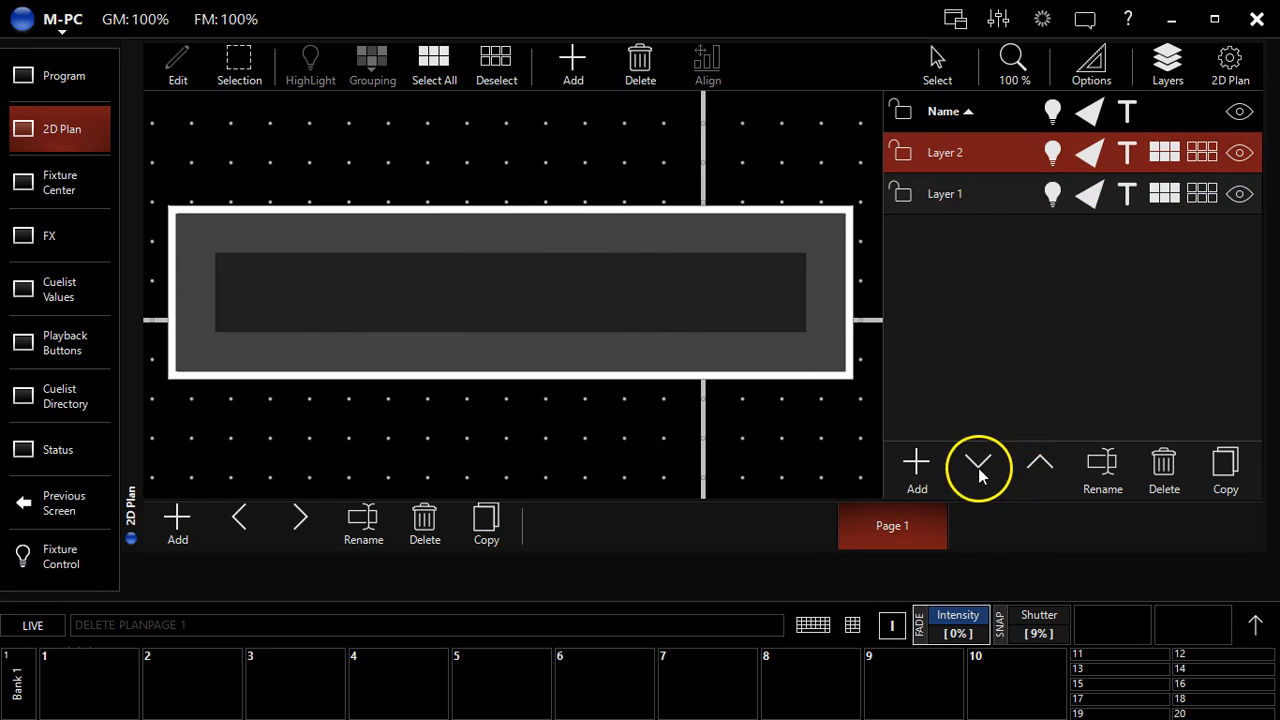
{"action": "left_click", "coordinate": [978, 462]}
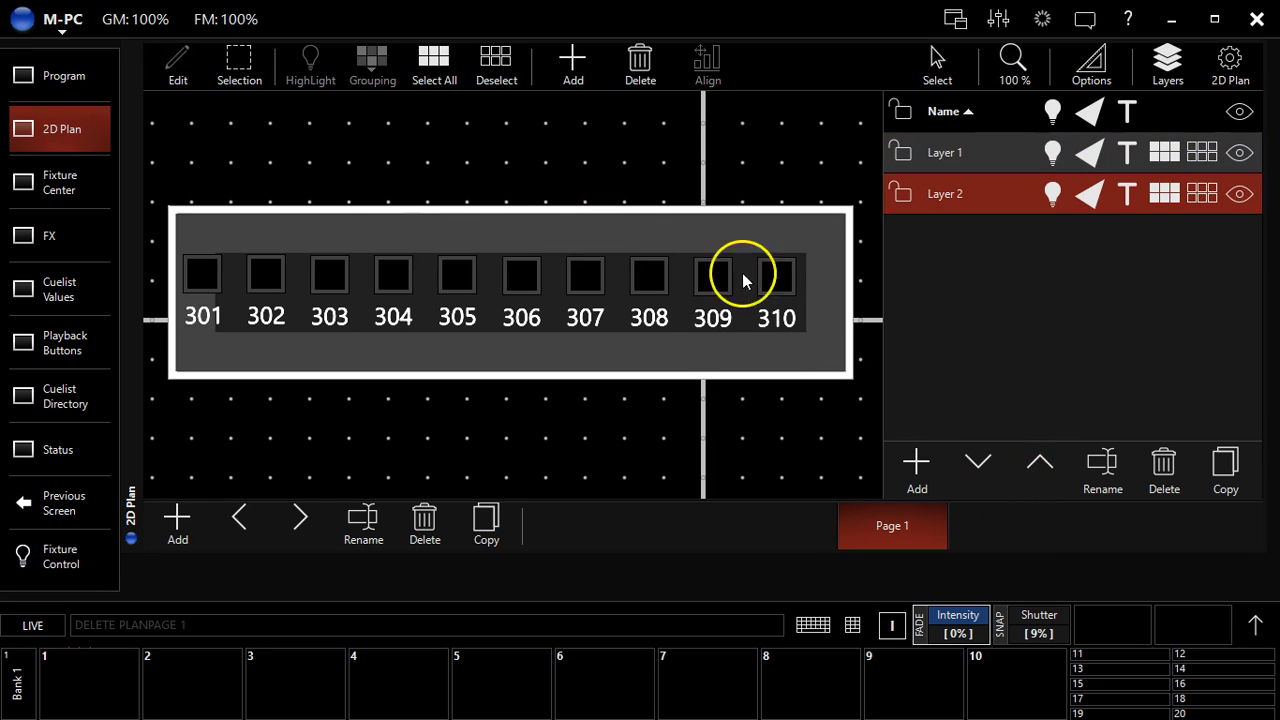
{"action": "mouse_move", "coordinate": [404, 378]}
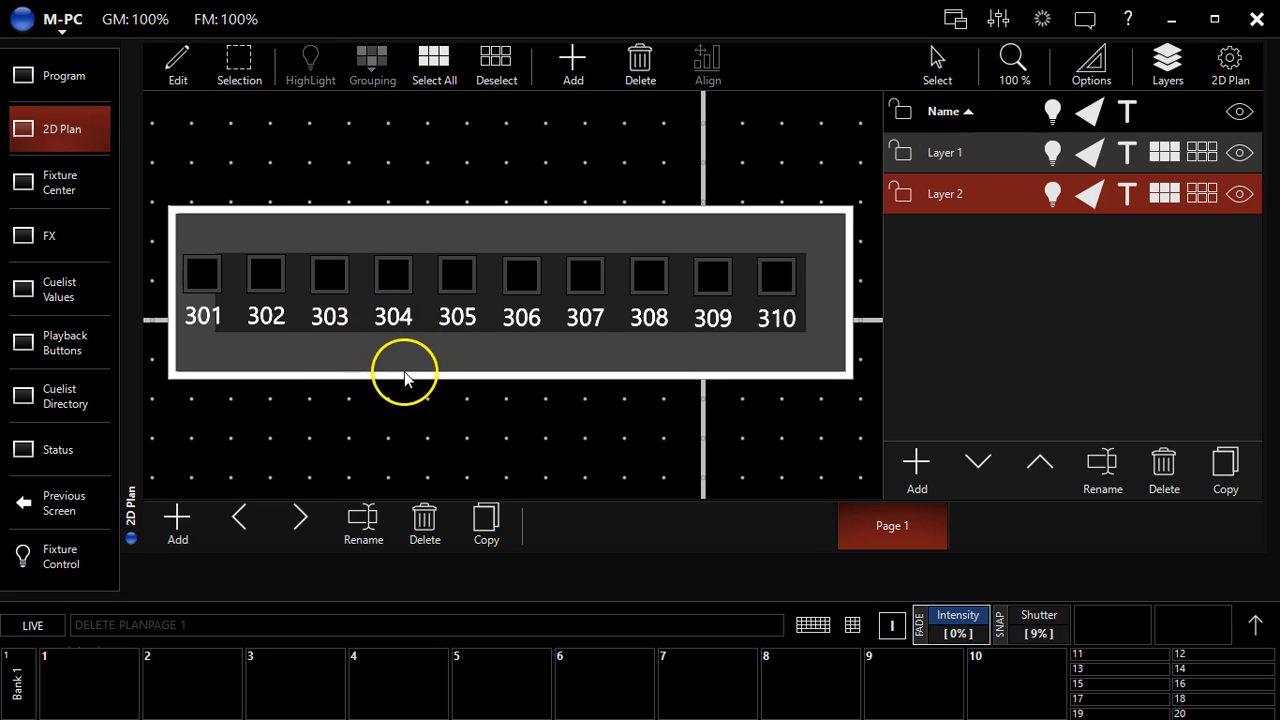
{"action": "mouse_move", "coordinate": [448, 392]}
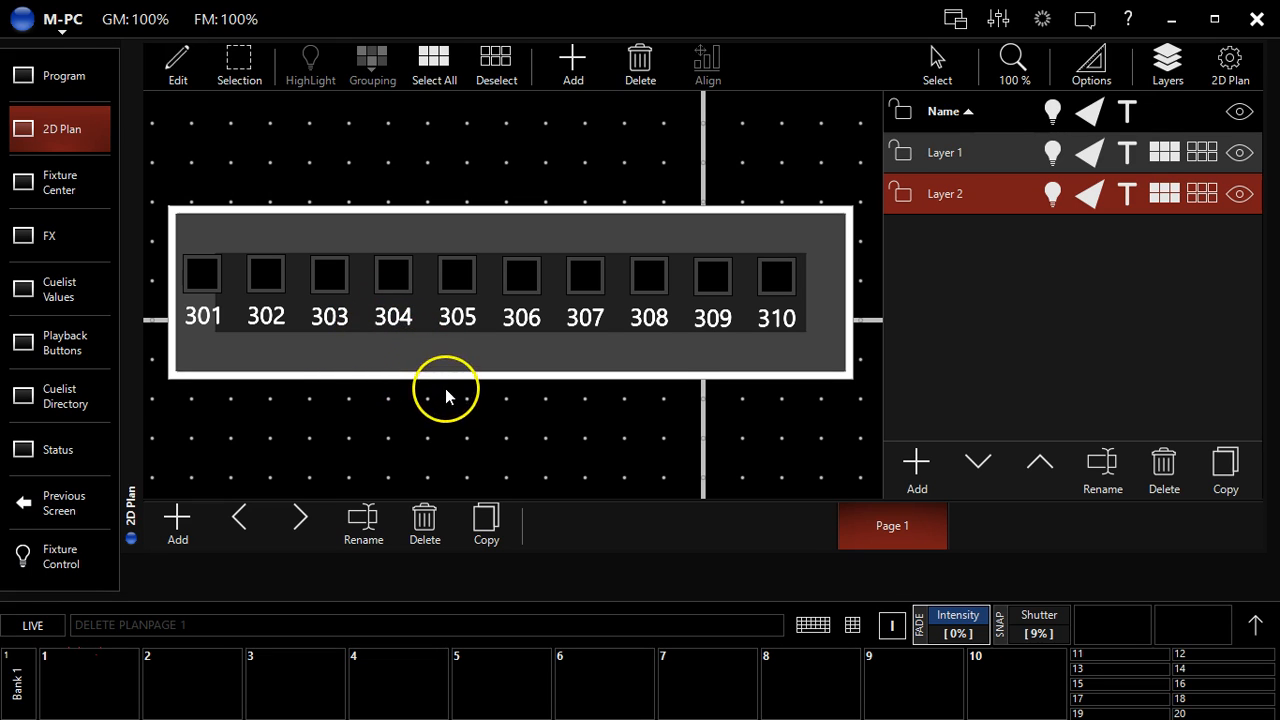
{"action": "mouse_move", "coordinate": [448, 376]}
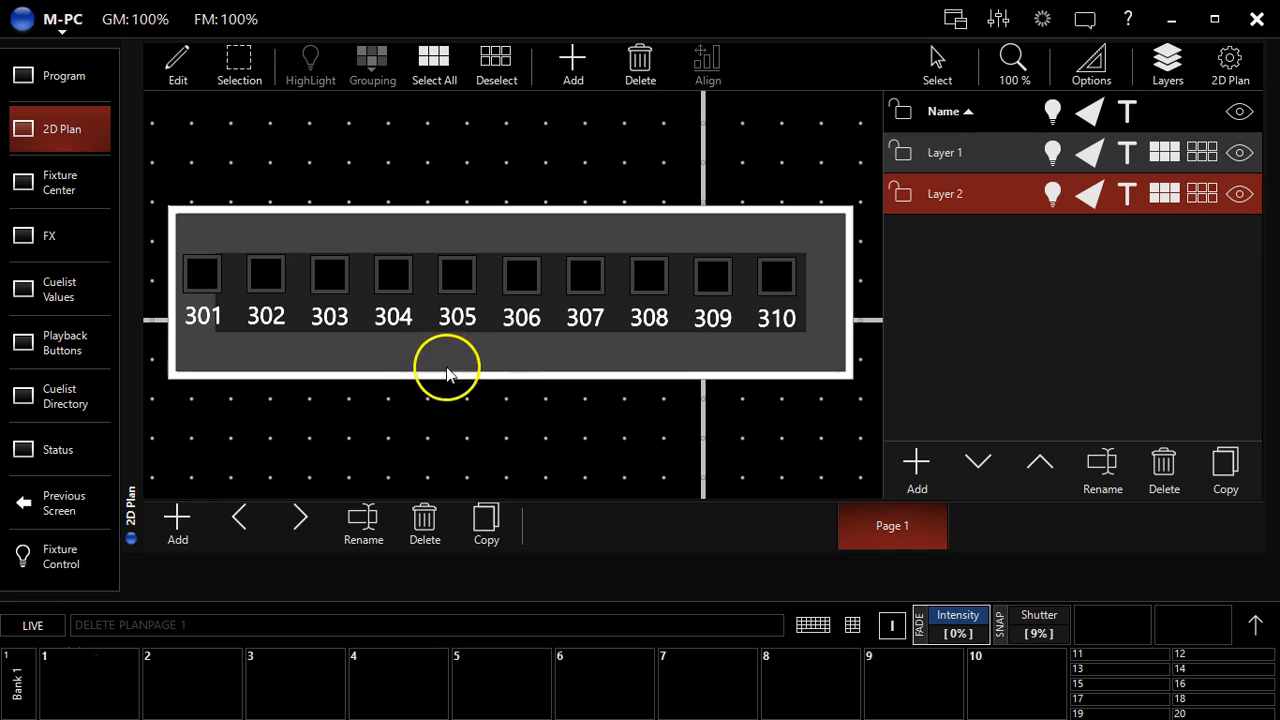
{"action": "mouse_move", "coordinate": [510, 472]}
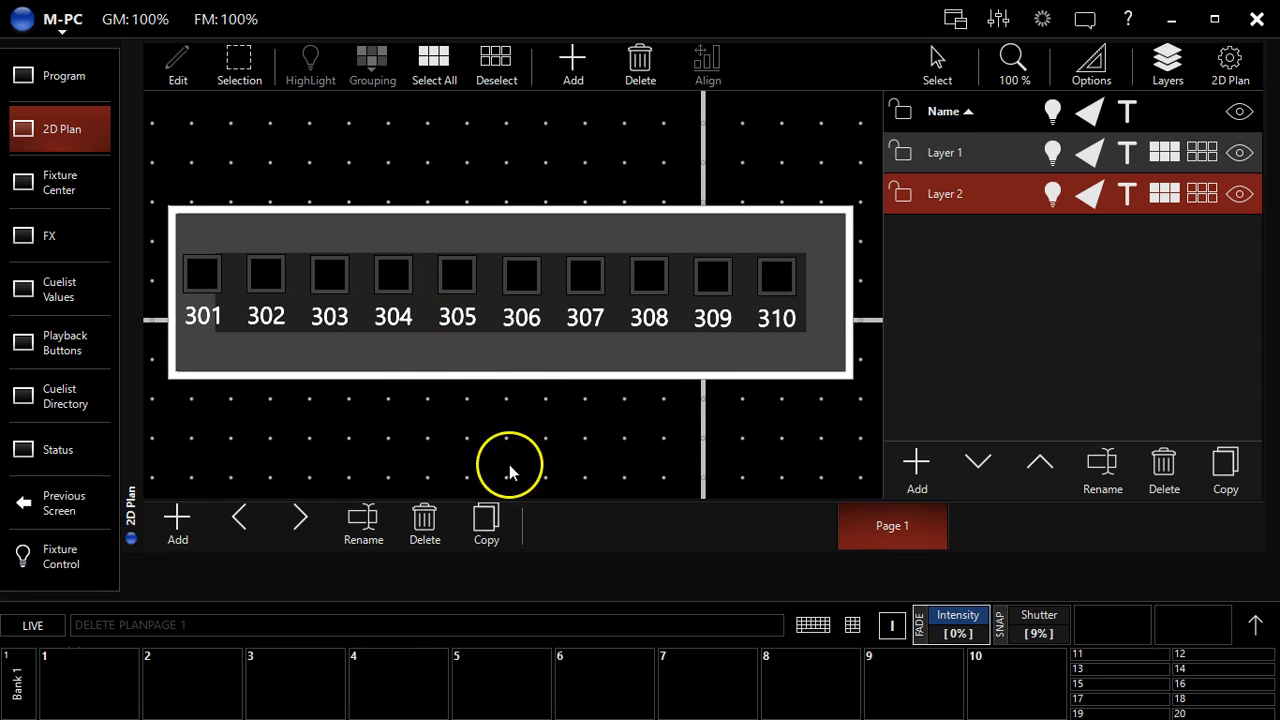
{"action": "mouse_move", "coordinate": [484, 270]}
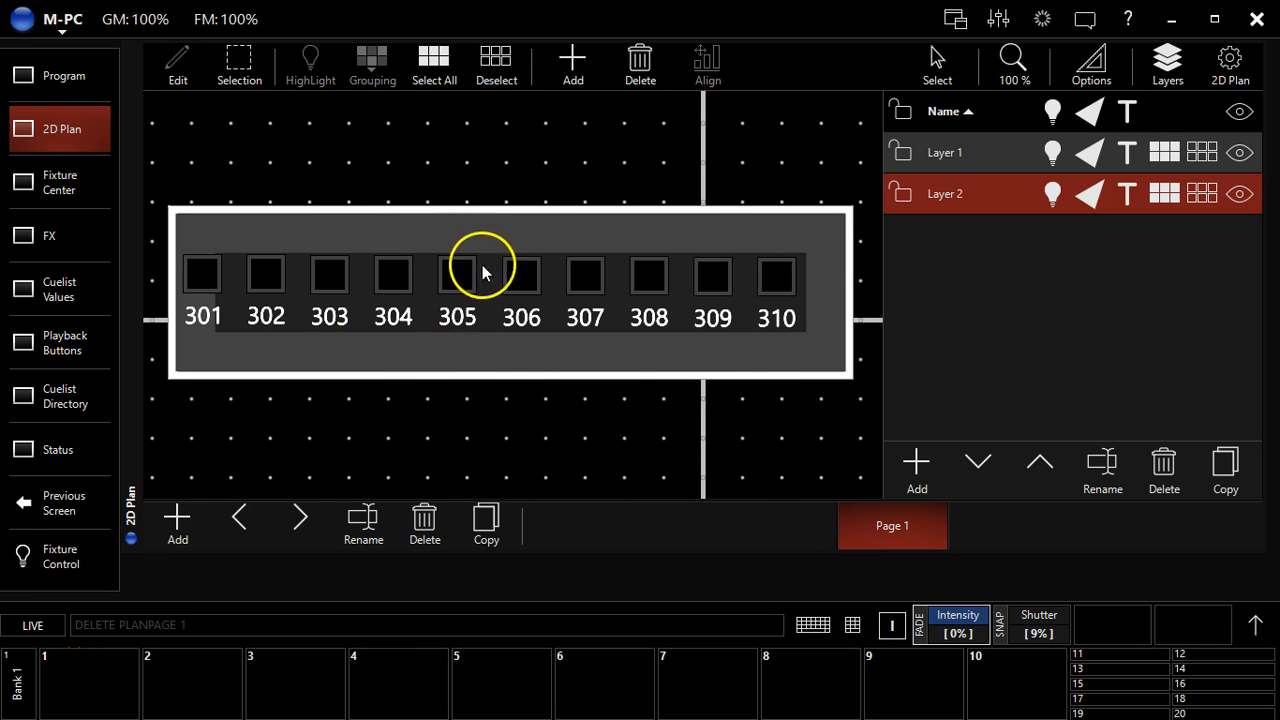
{"action": "mouse_move", "coordinate": [964, 404]}
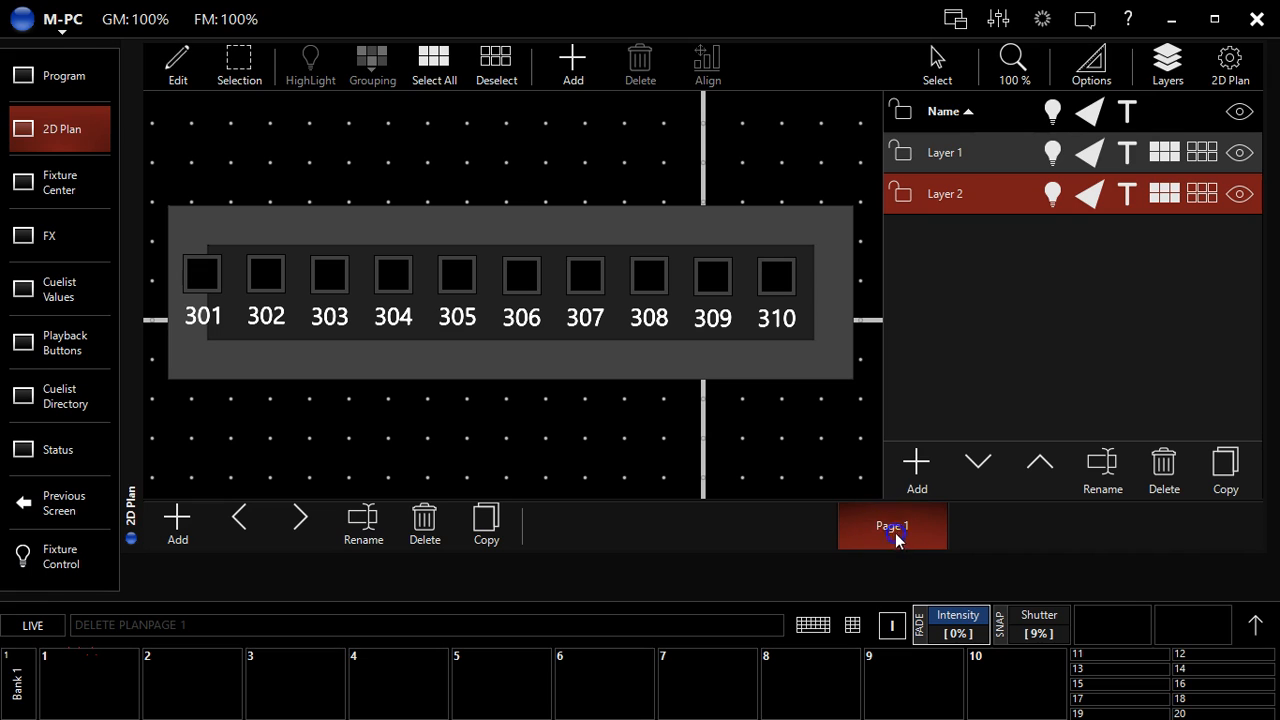
Add a third layer and a second plan page, Page 2.
{"action": "left_click", "coordinate": [916, 460]}
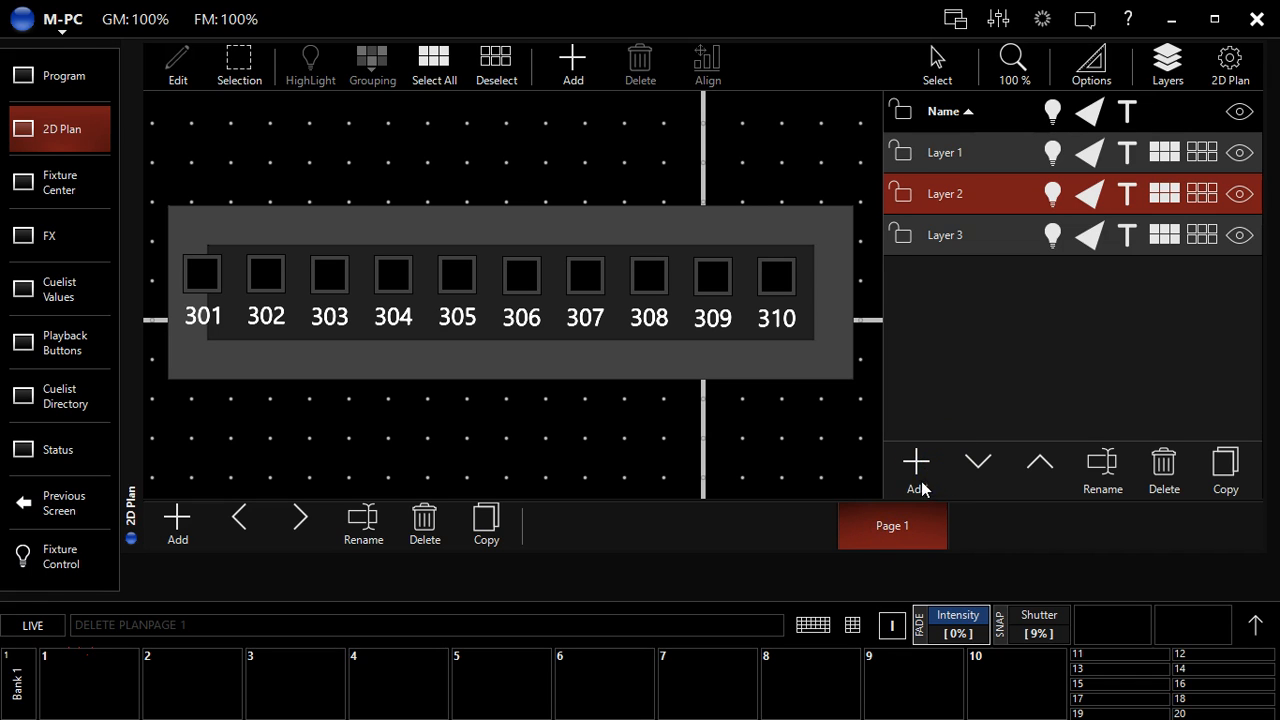
{"action": "mouse_move", "coordinate": [898, 504]}
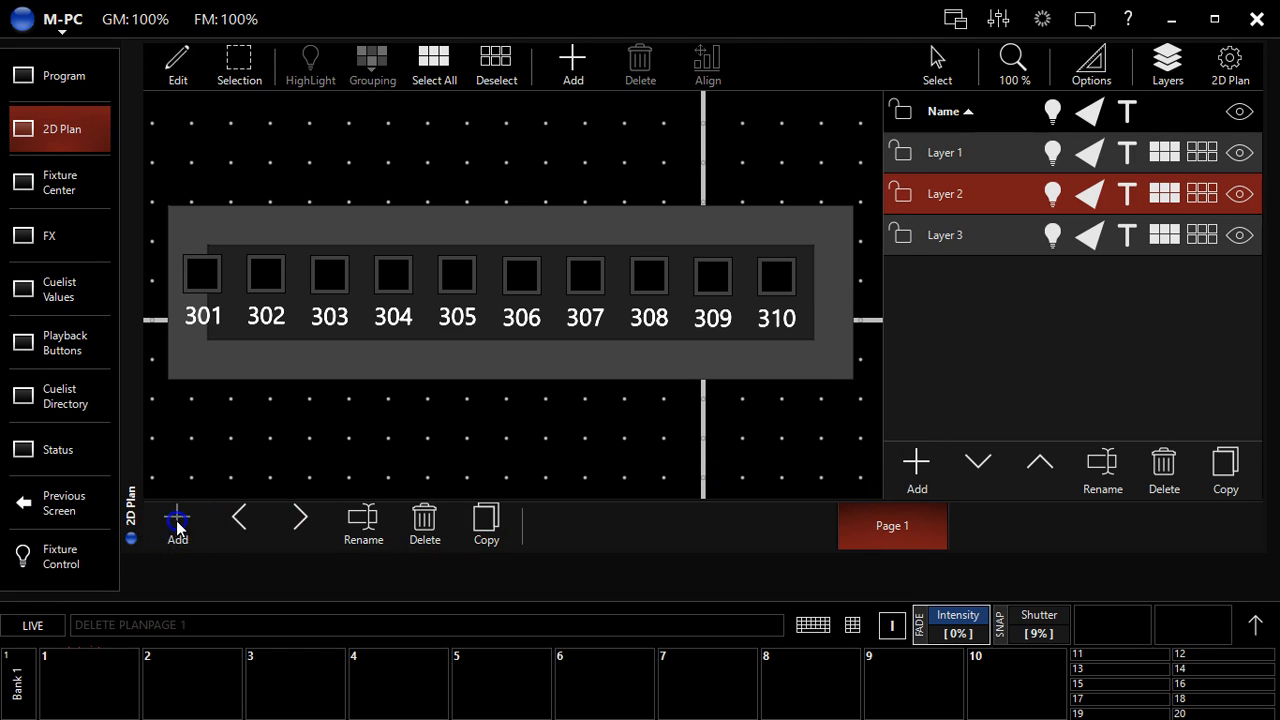
{"action": "left_click", "coordinate": [176, 516]}
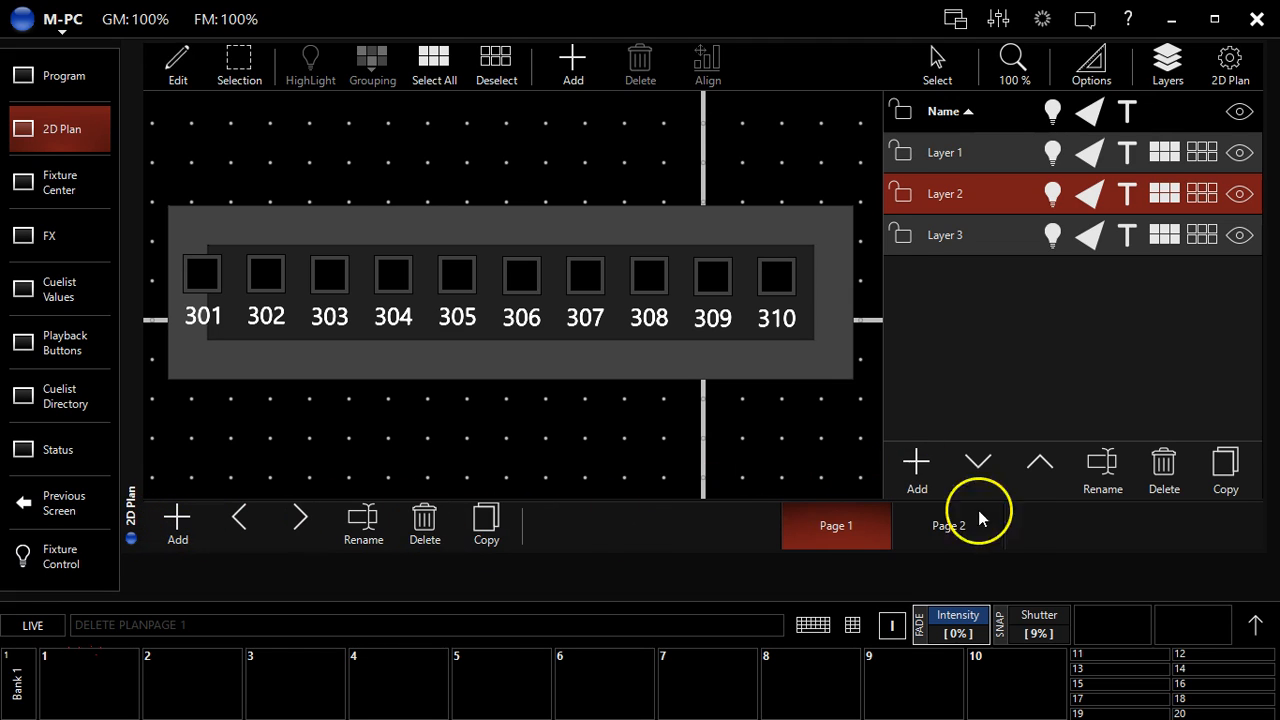
{"action": "mouse_move", "coordinate": [800, 496]}
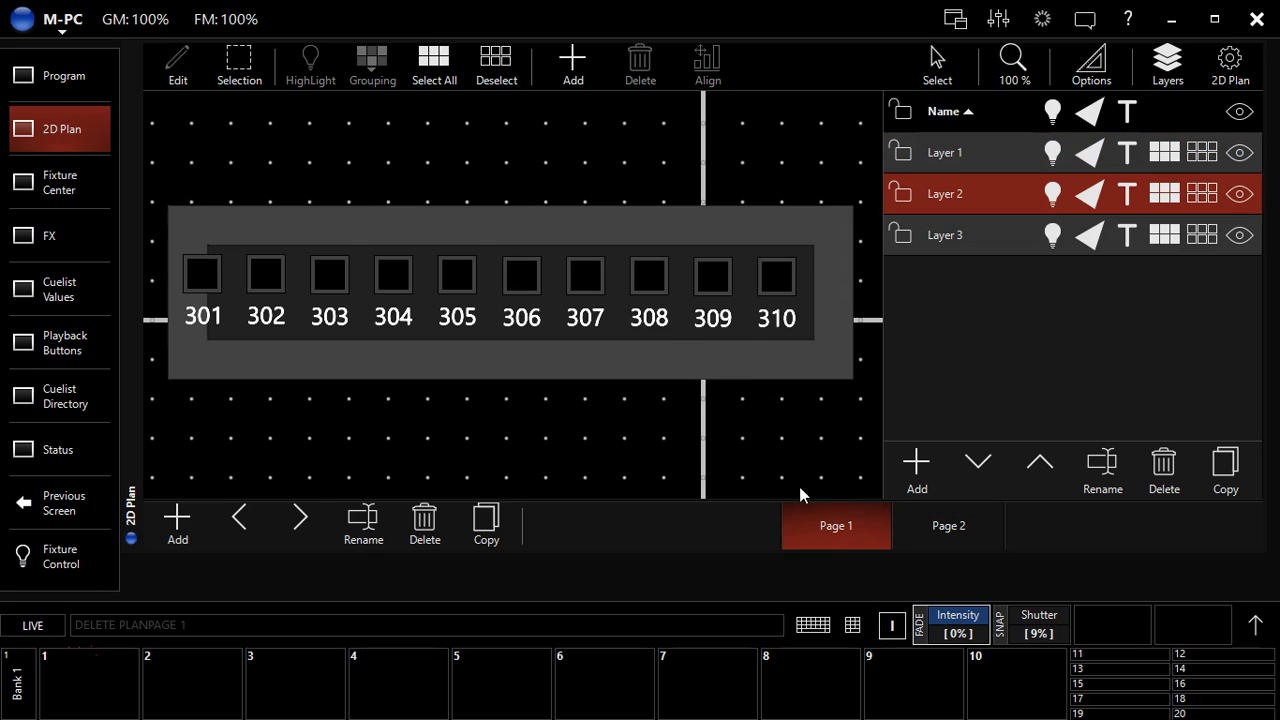
{"action": "left_click", "coordinate": [948, 524]}
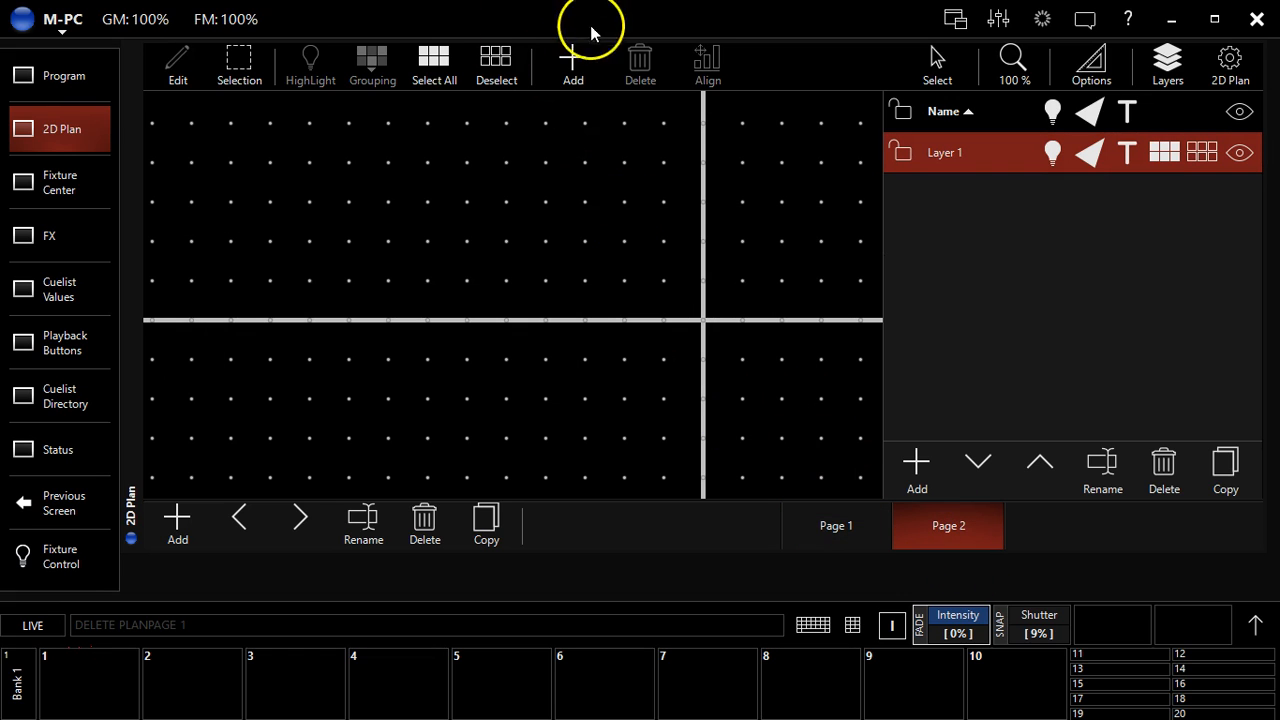
Place fixtures 301–310 along a line in a V shape on Page 2.
{"action": "left_click", "coordinate": [572, 62]}
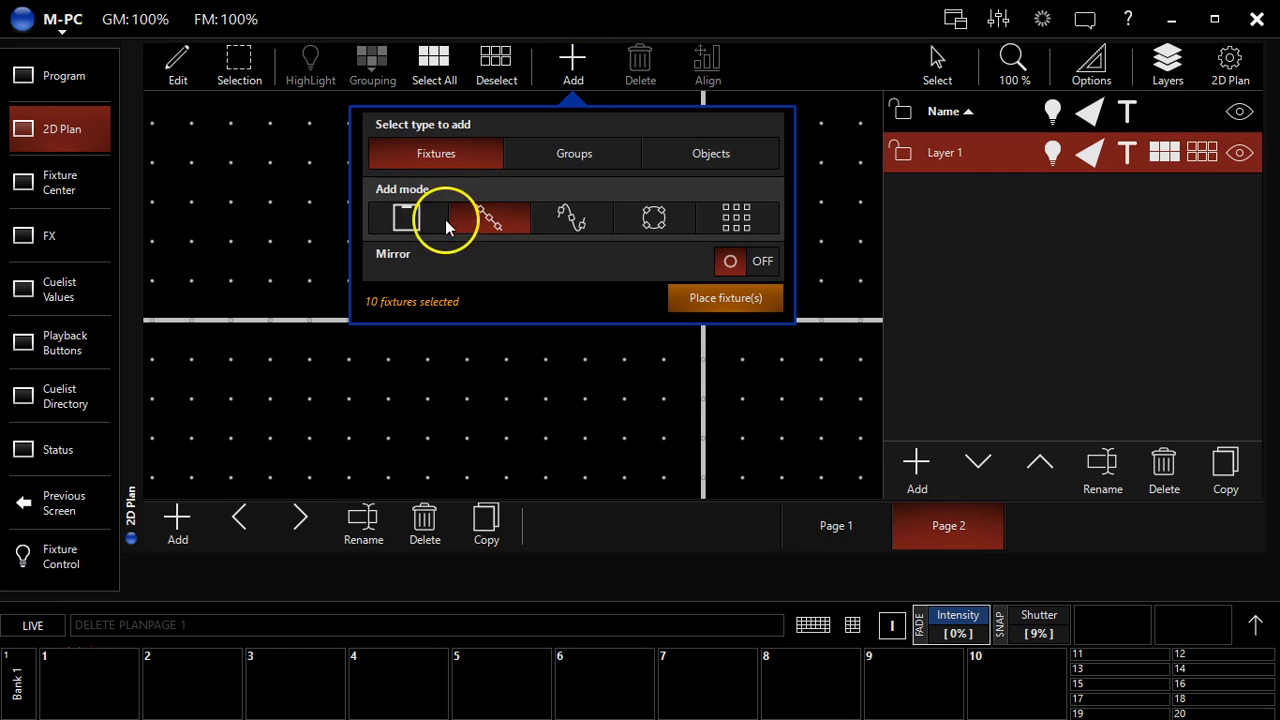
{"action": "left_click", "coordinate": [490, 218]}
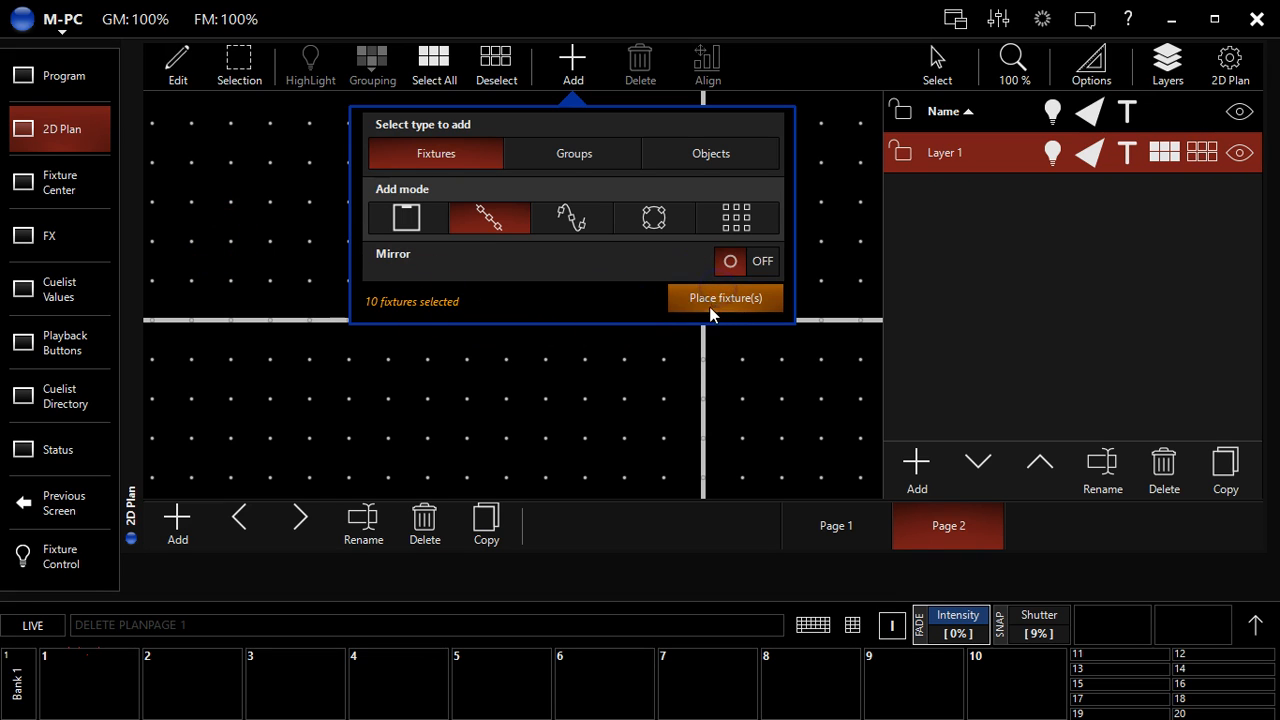
{"action": "left_click", "coordinate": [724, 298]}
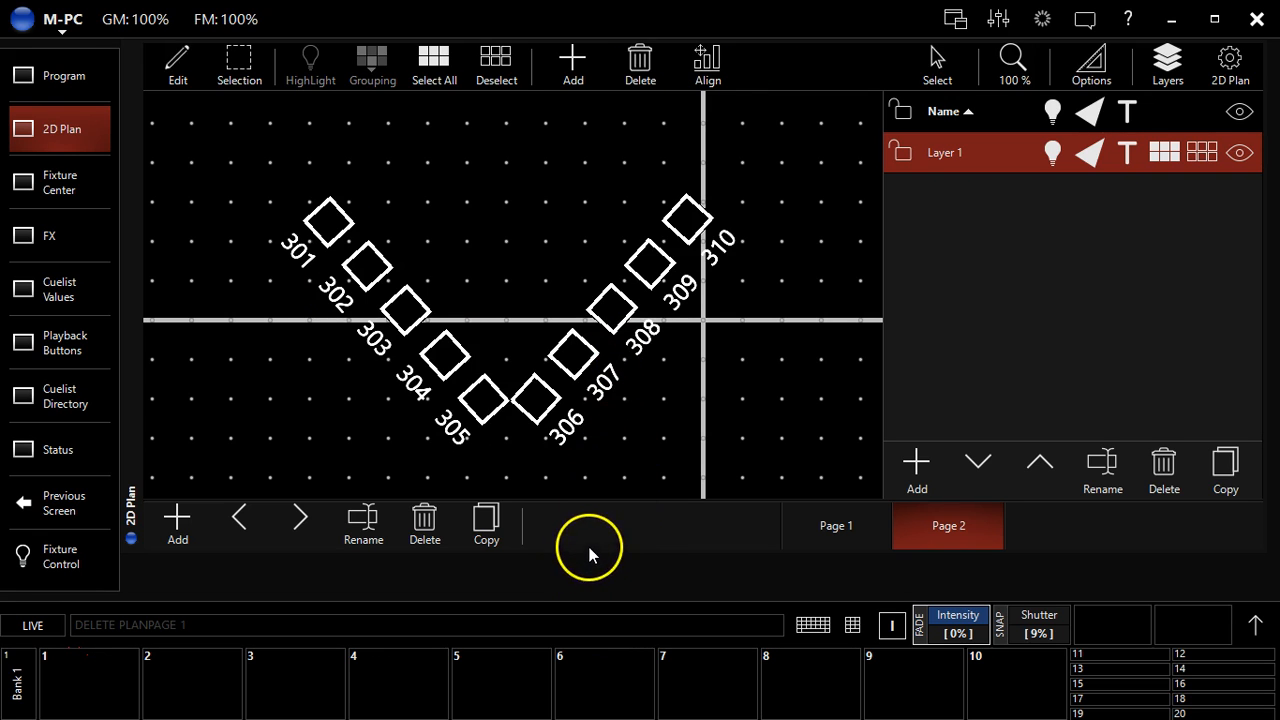
Return to Page 1 with fixtures 301–310 framed by the rectangle.
{"action": "left_click", "coordinate": [836, 524]}
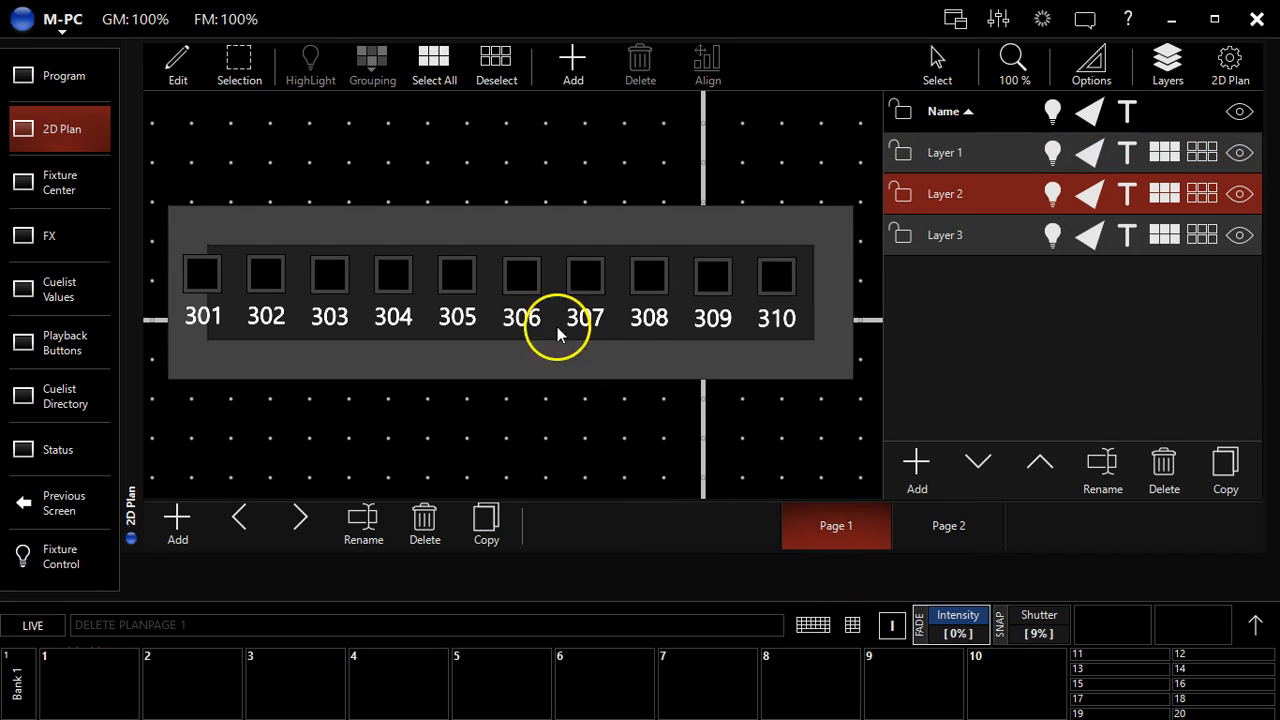
{"action": "mouse_move", "coordinate": [540, 364]}
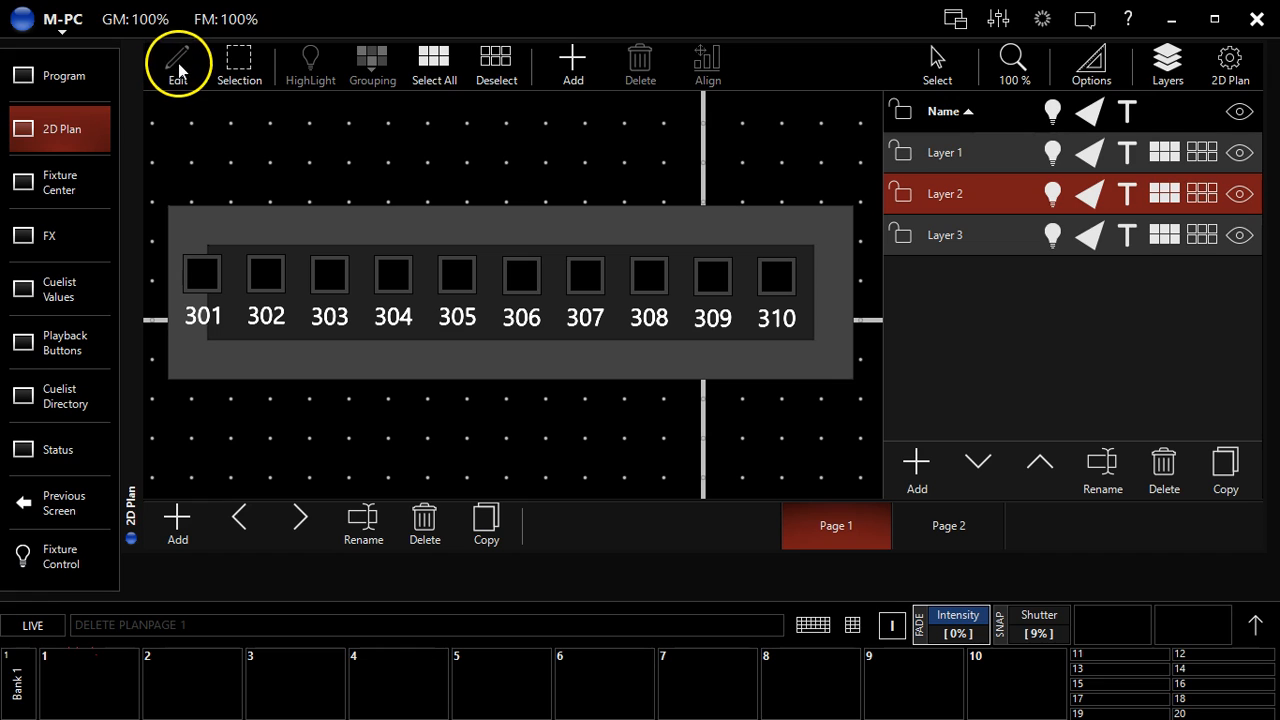
{"action": "mouse_move", "coordinate": [278, 344]}
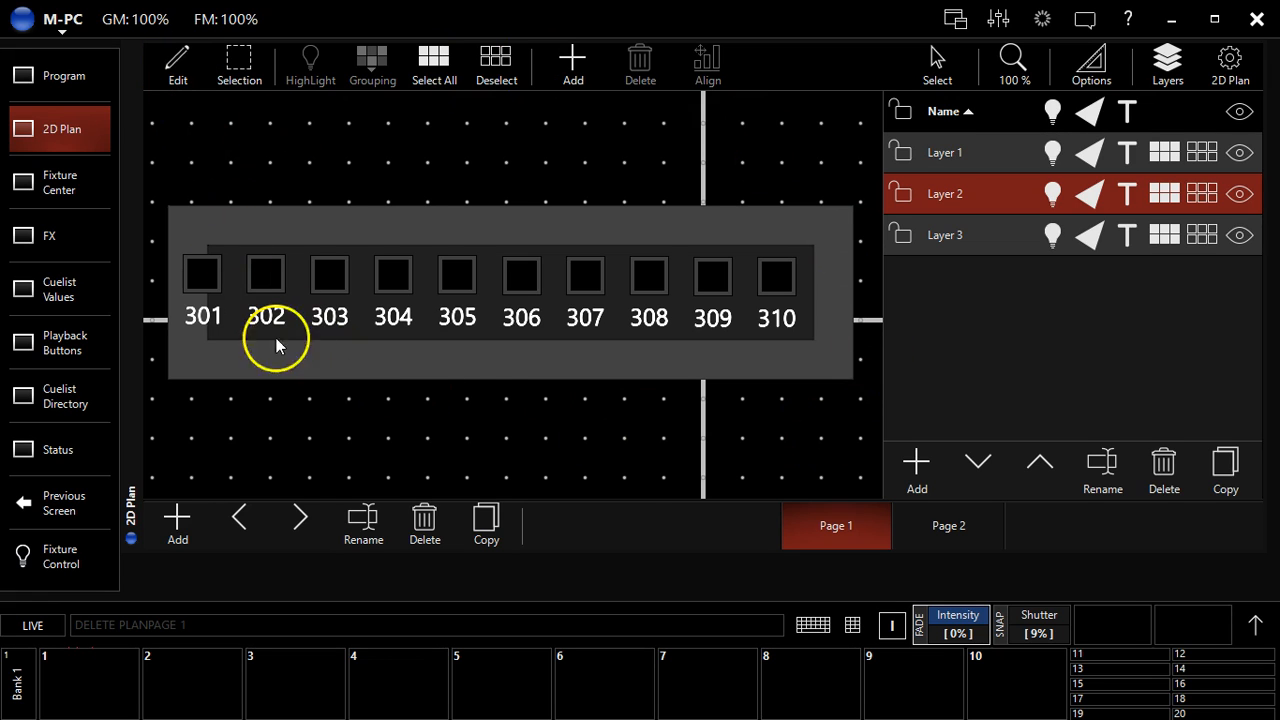
{"action": "mouse_move", "coordinate": [1016, 56]}
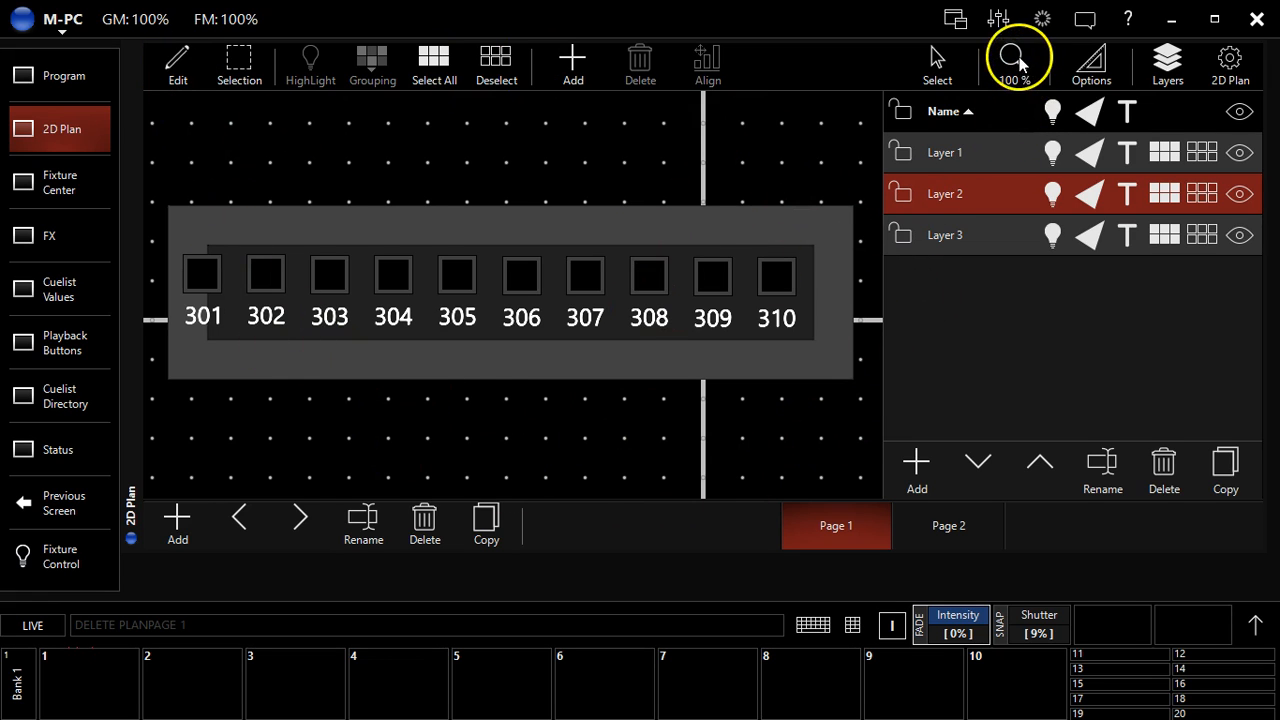
{"action": "mouse_move", "coordinate": [176, 58]}
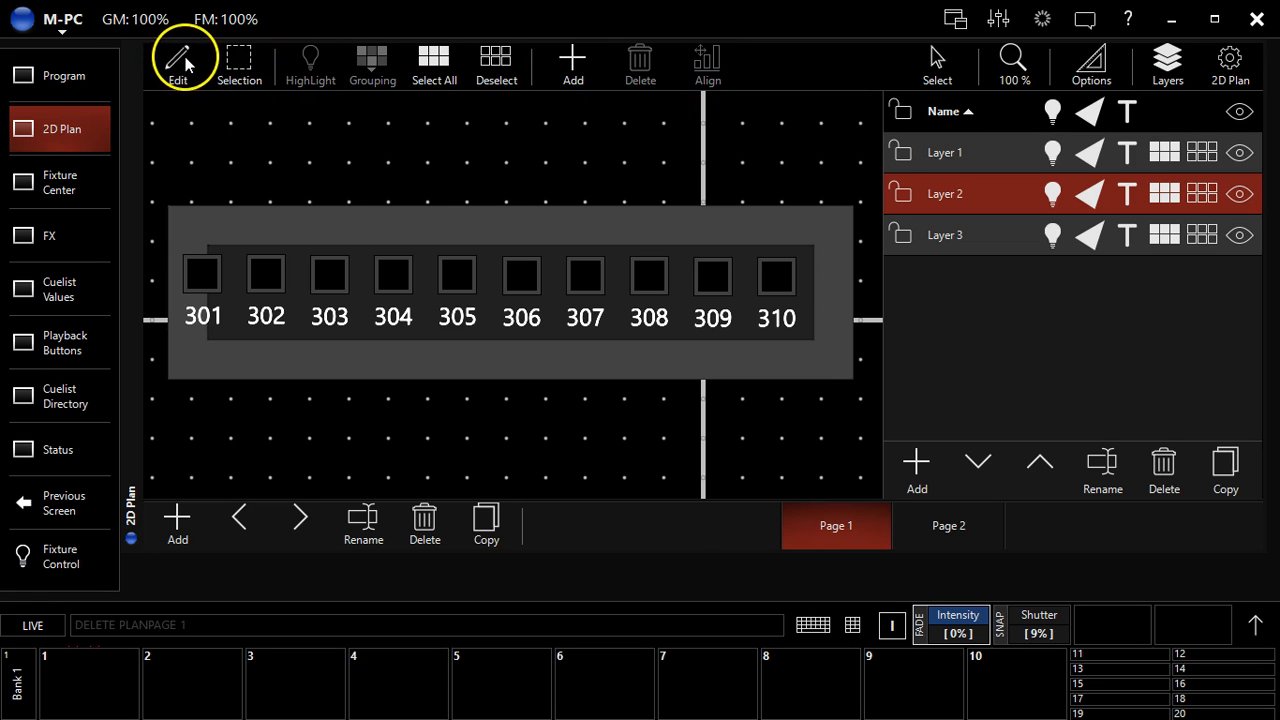
Leave edit mode so Page 1 shows fixtures 301–310 live with their beams.
{"action": "left_click", "coordinate": [176, 60]}
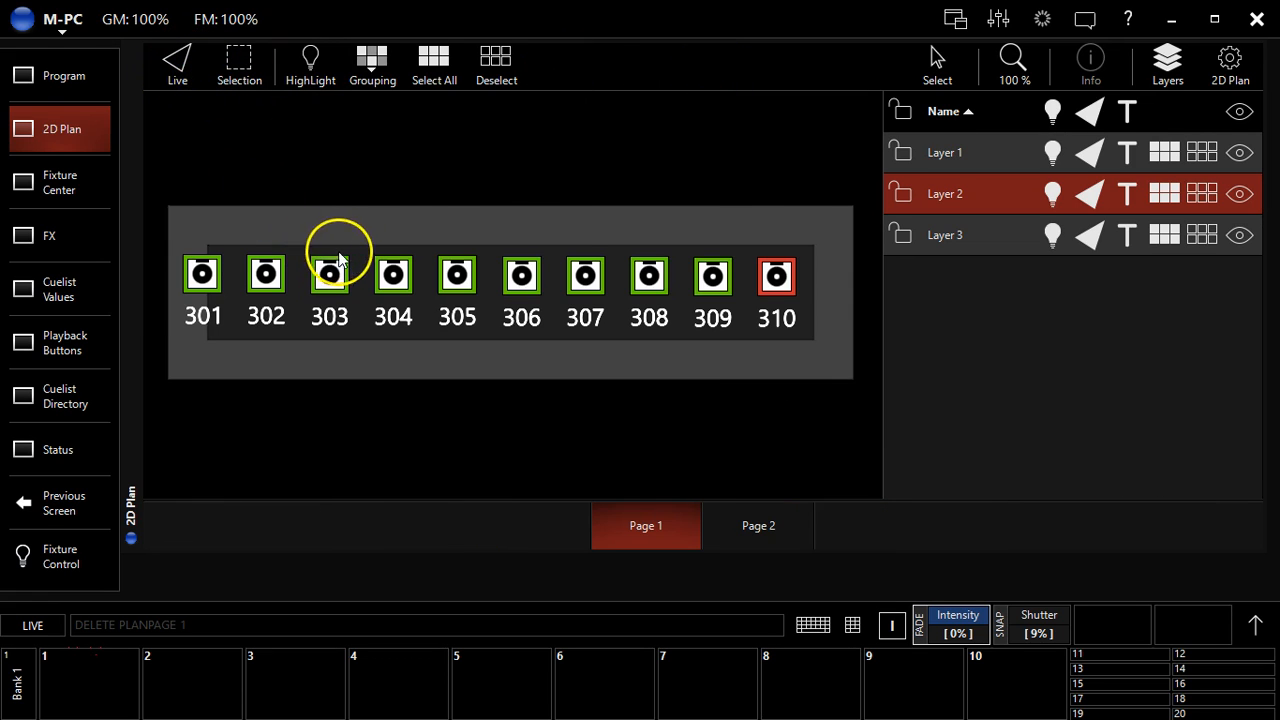
{"action": "mouse_move", "coordinate": [244, 290]}
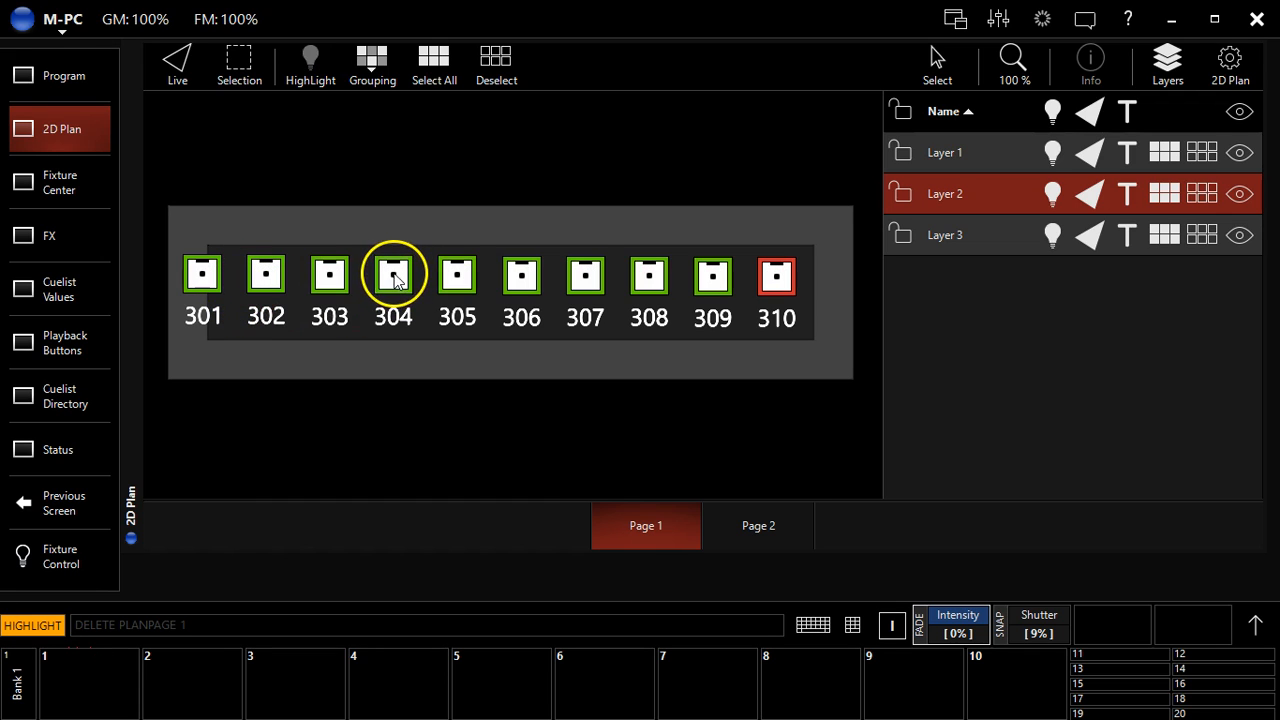
{"action": "mouse_move", "coordinate": [384, 278]}
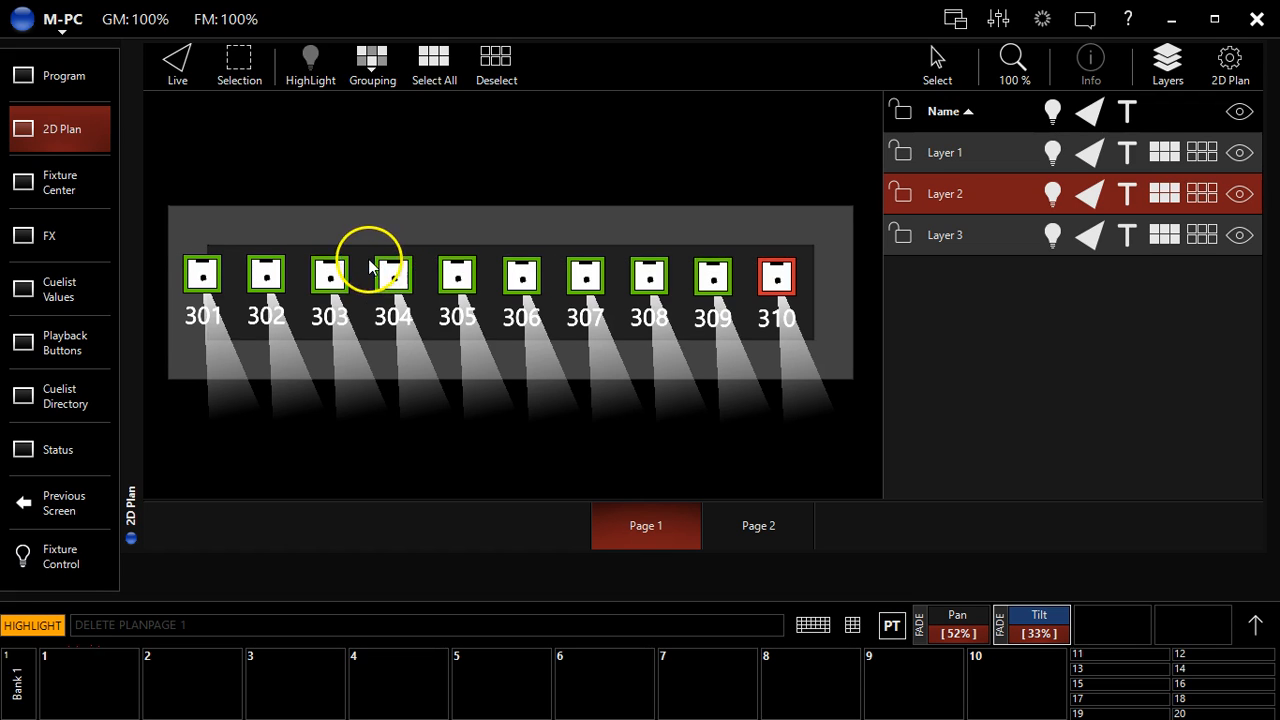
{"action": "mouse_move", "coordinate": [390, 276]}
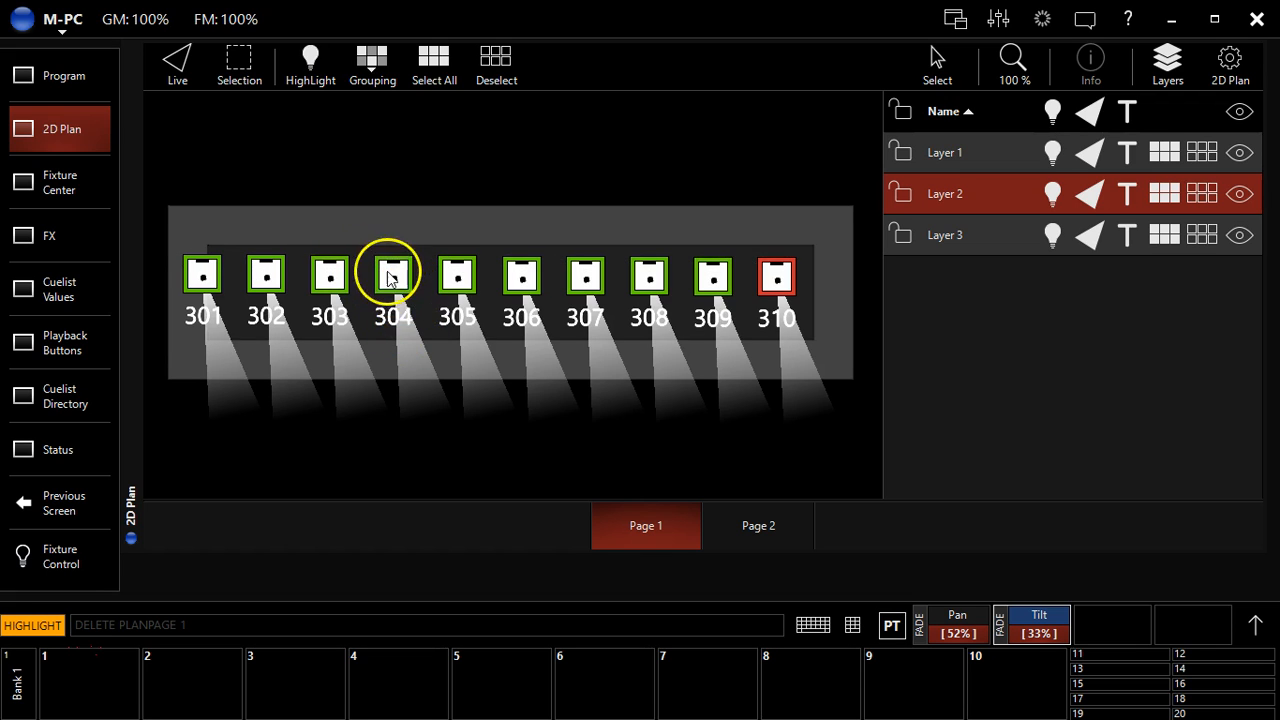
{"action": "mouse_move", "coordinate": [784, 218]}
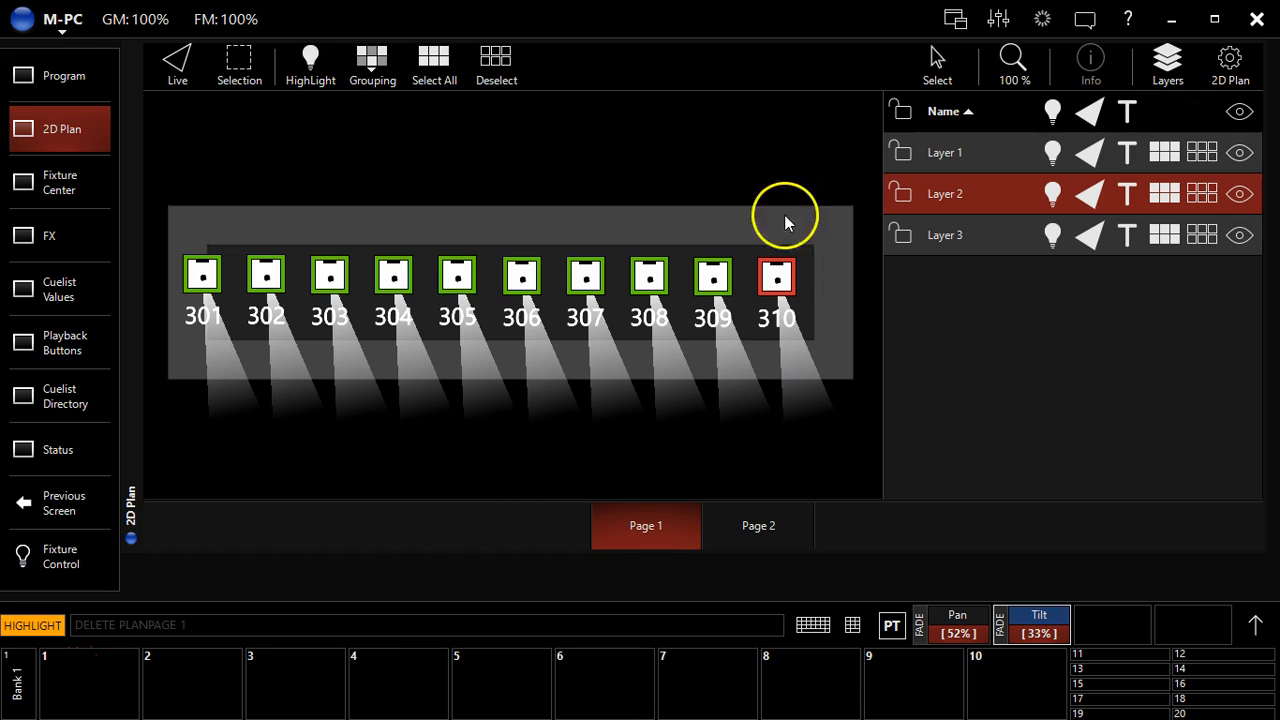
{"action": "mouse_move", "coordinate": [356, 412]}
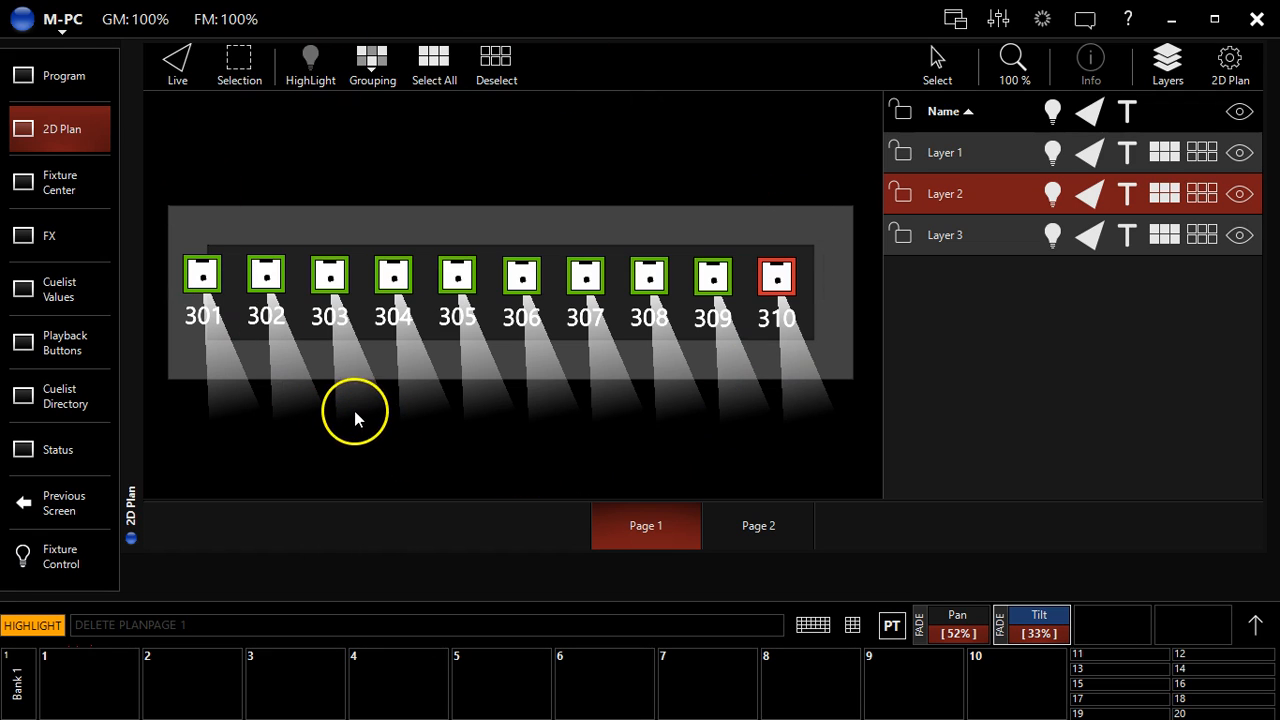
{"action": "mouse_move", "coordinate": [384, 432]}
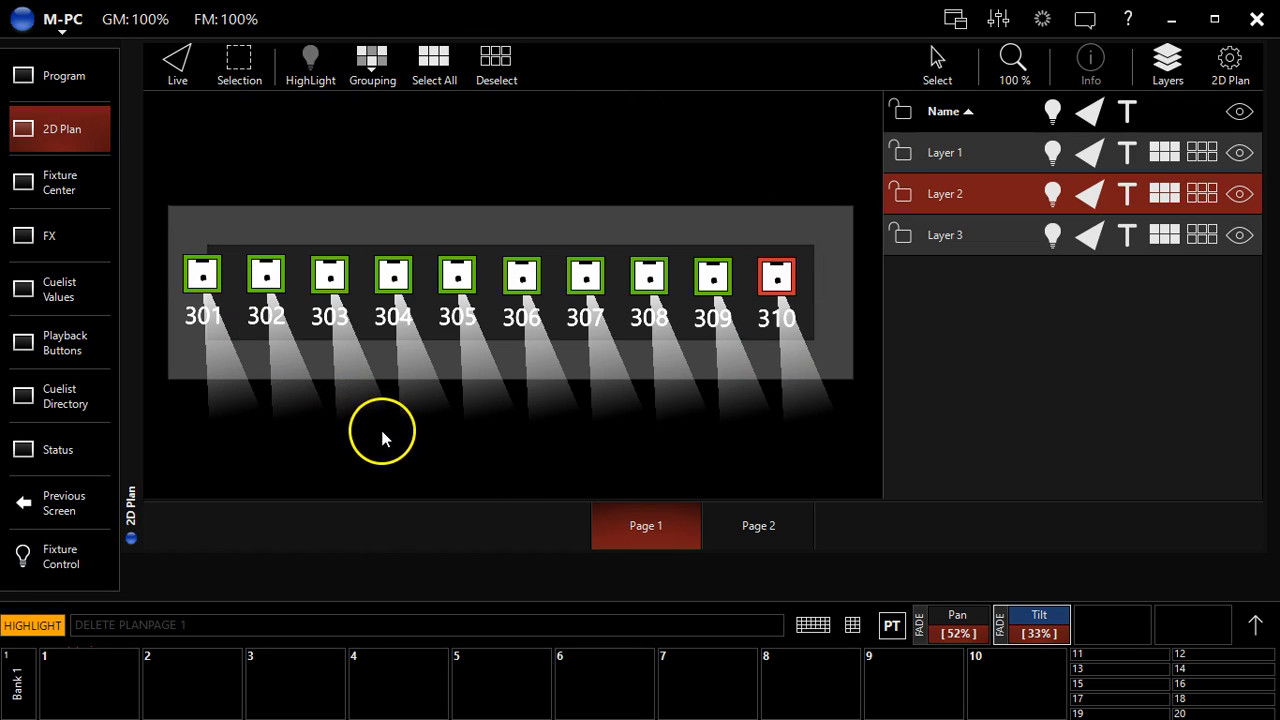
{"action": "mouse_move", "coordinate": [410, 452]}
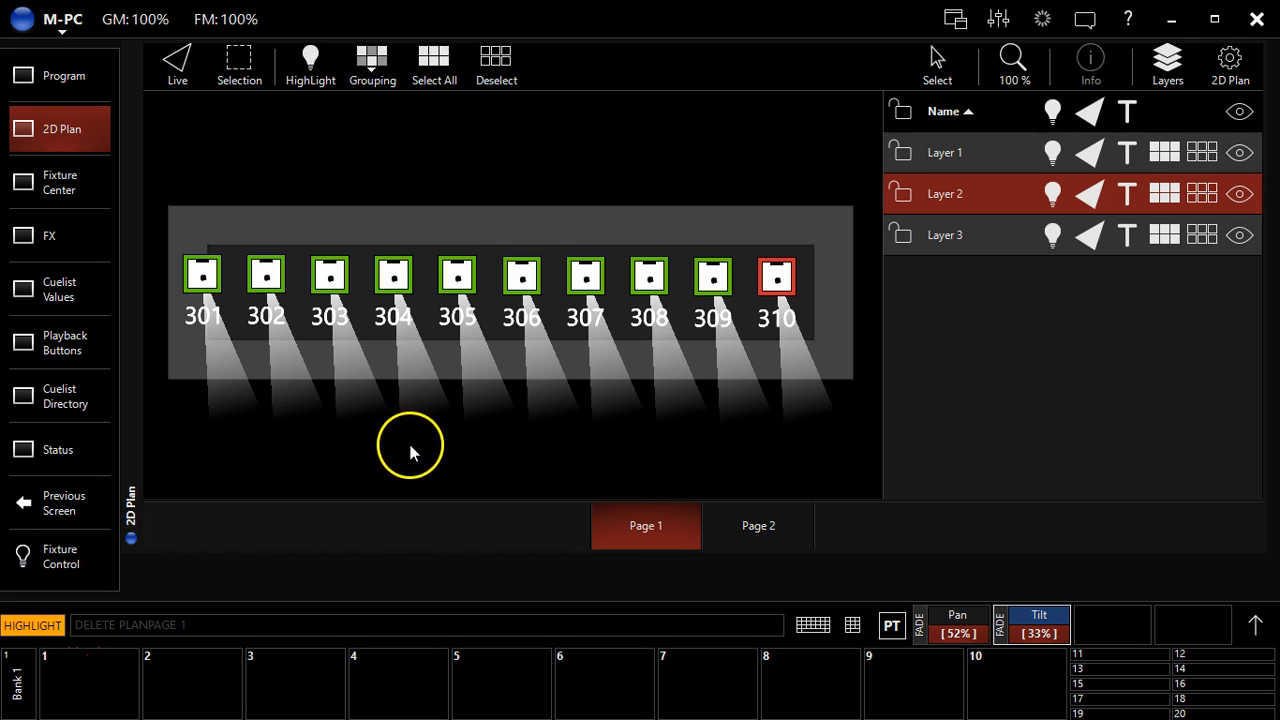
{"action": "mouse_move", "coordinate": [430, 486]}
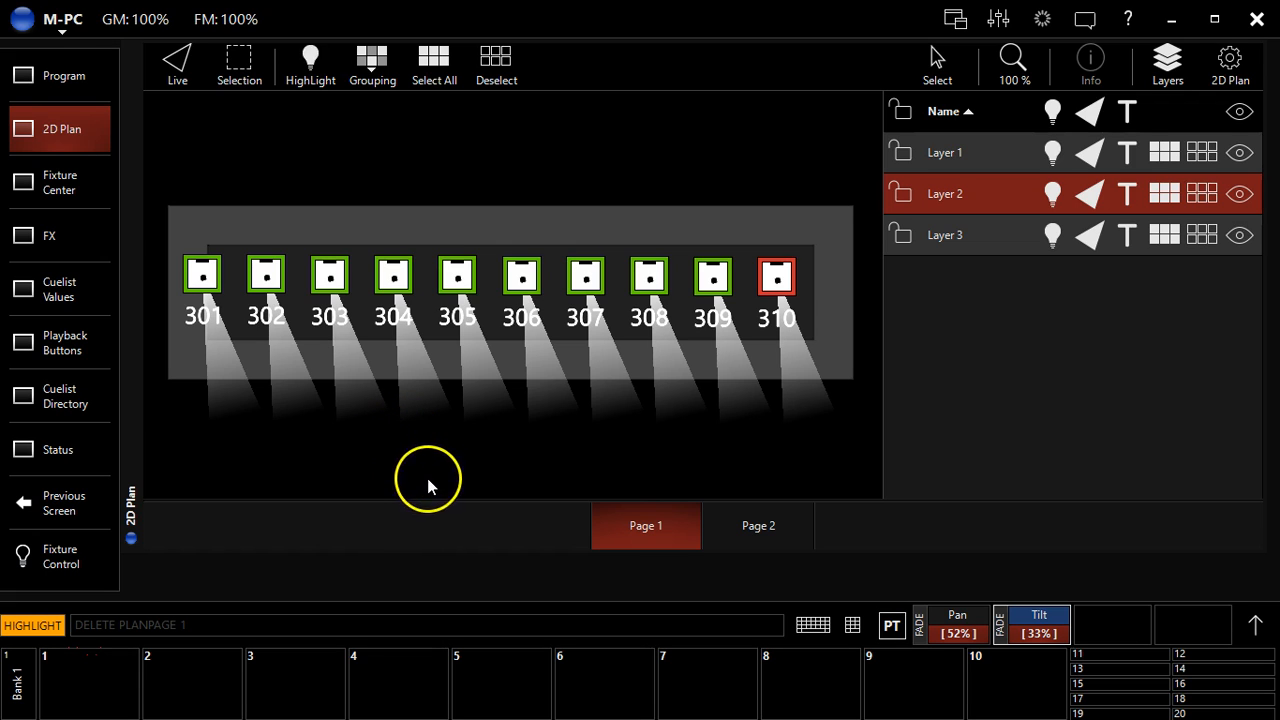
{"action": "mouse_move", "coordinate": [90, 520]}
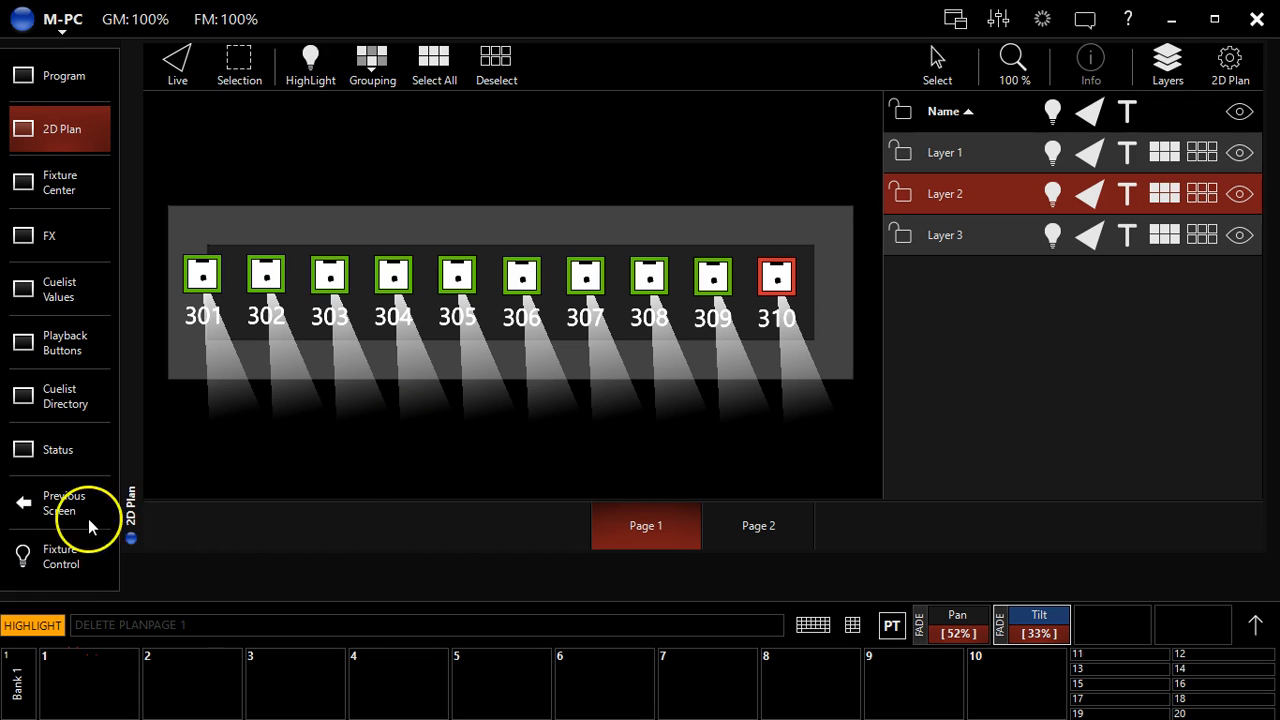